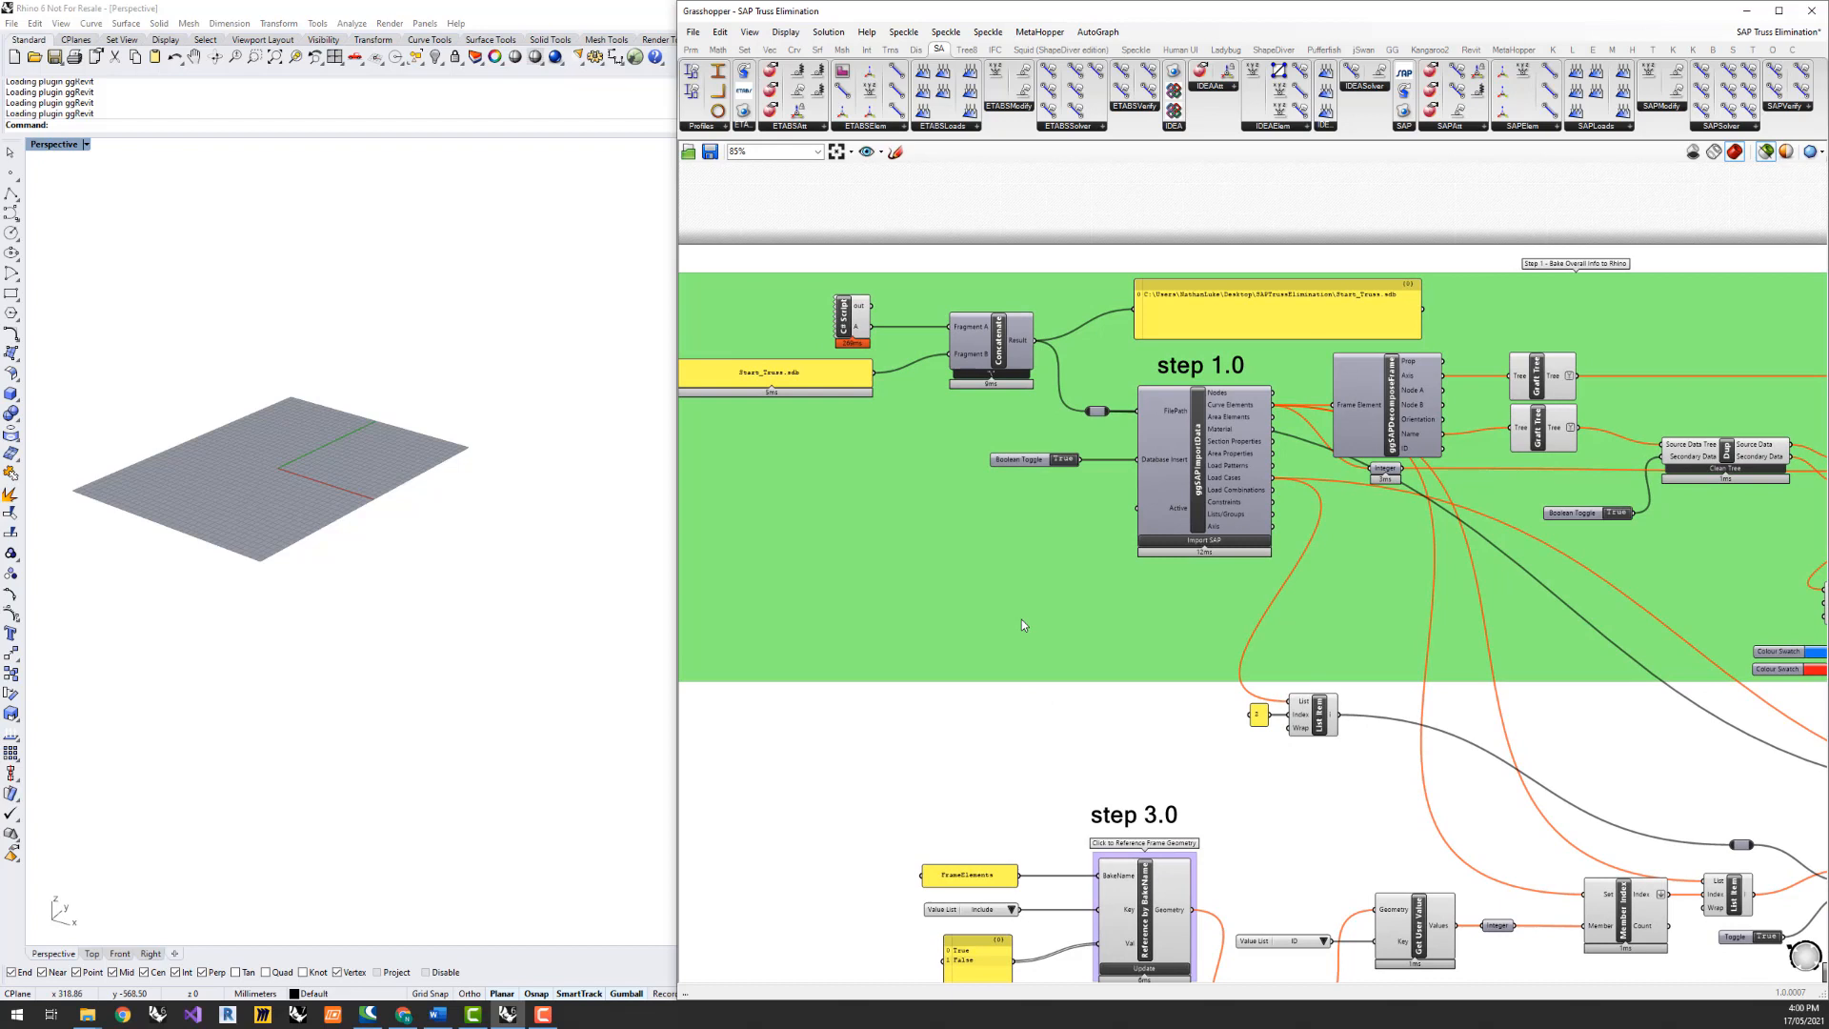
mouse_move(1024, 623)
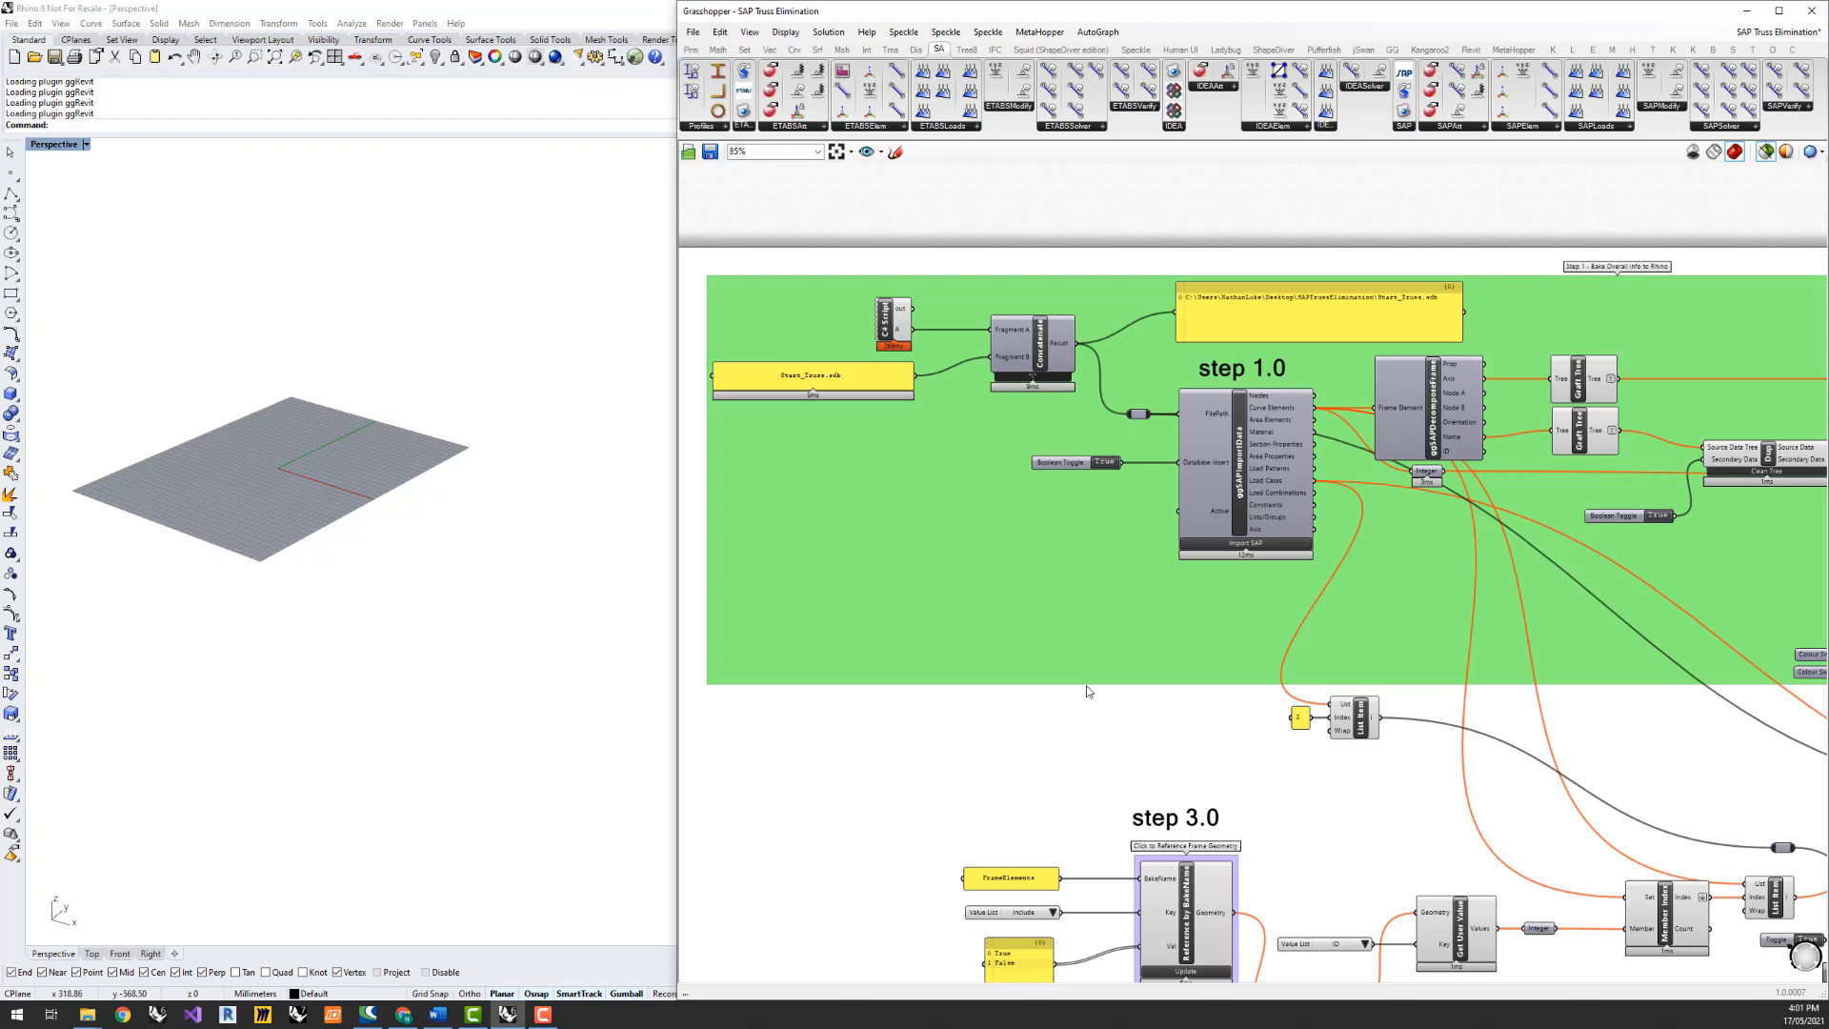
mouse_move(1048, 692)
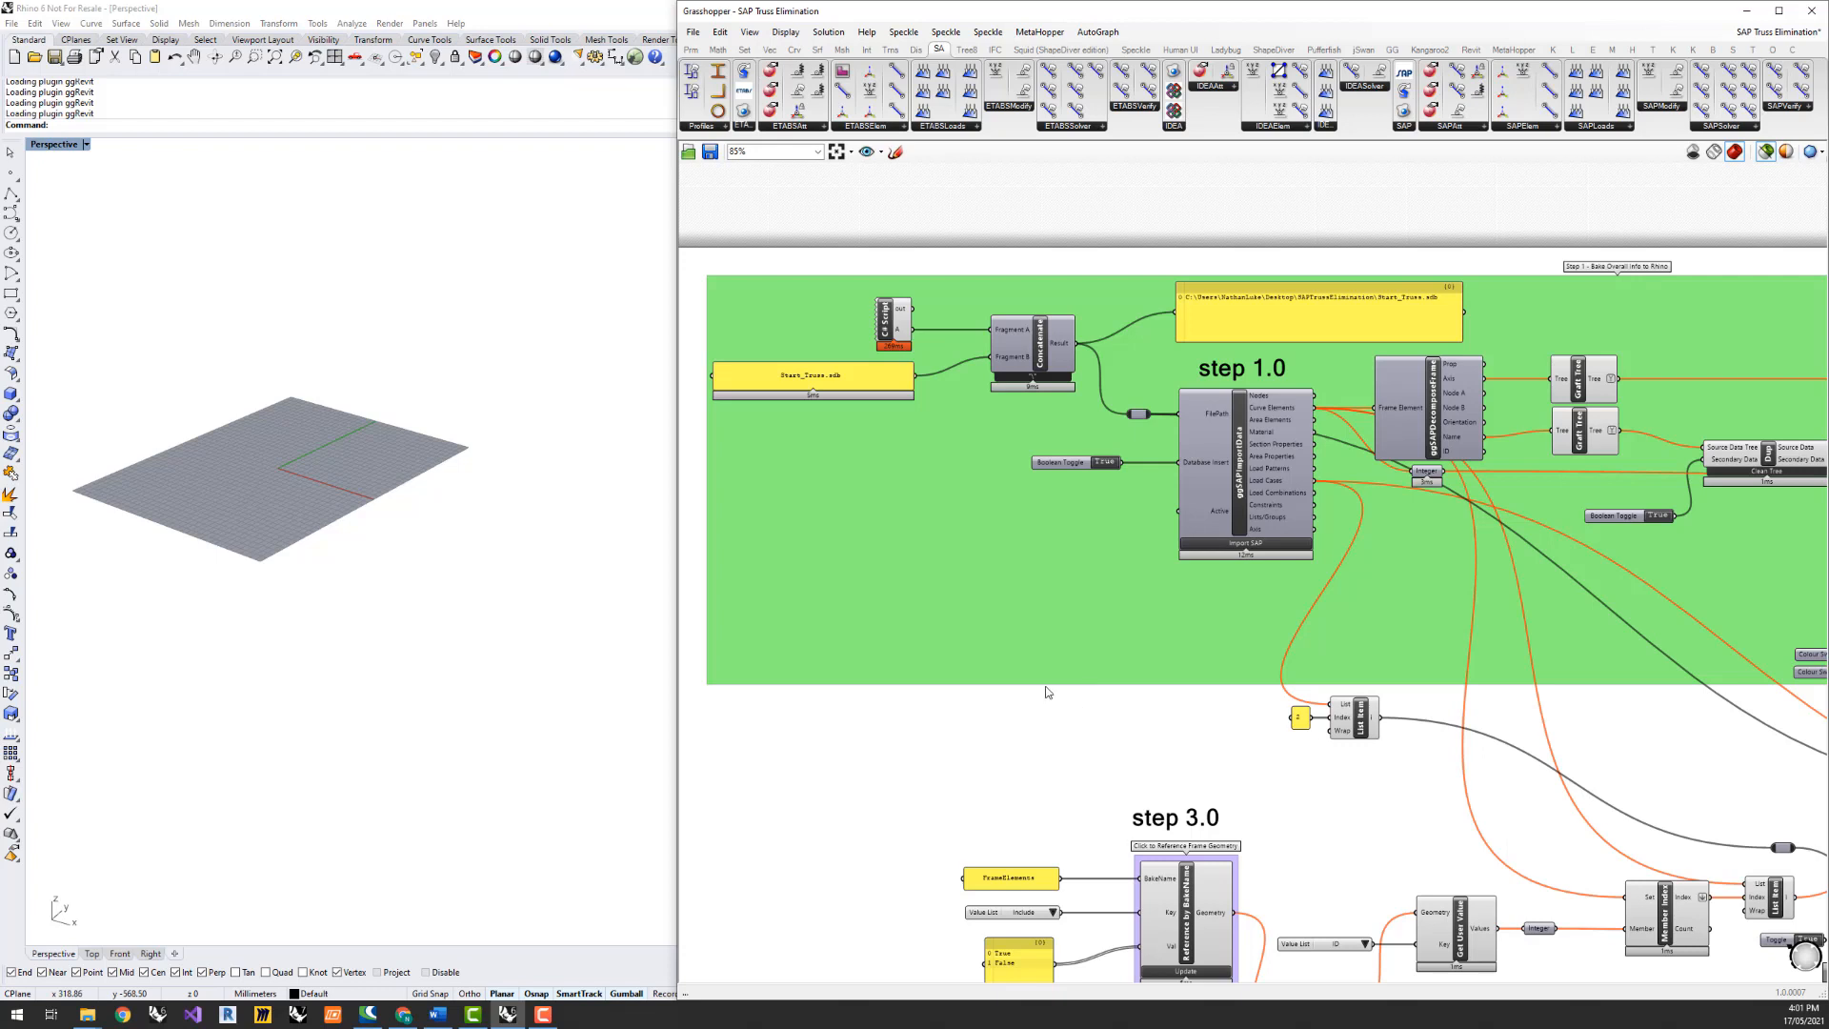
mouse_move(888, 721)
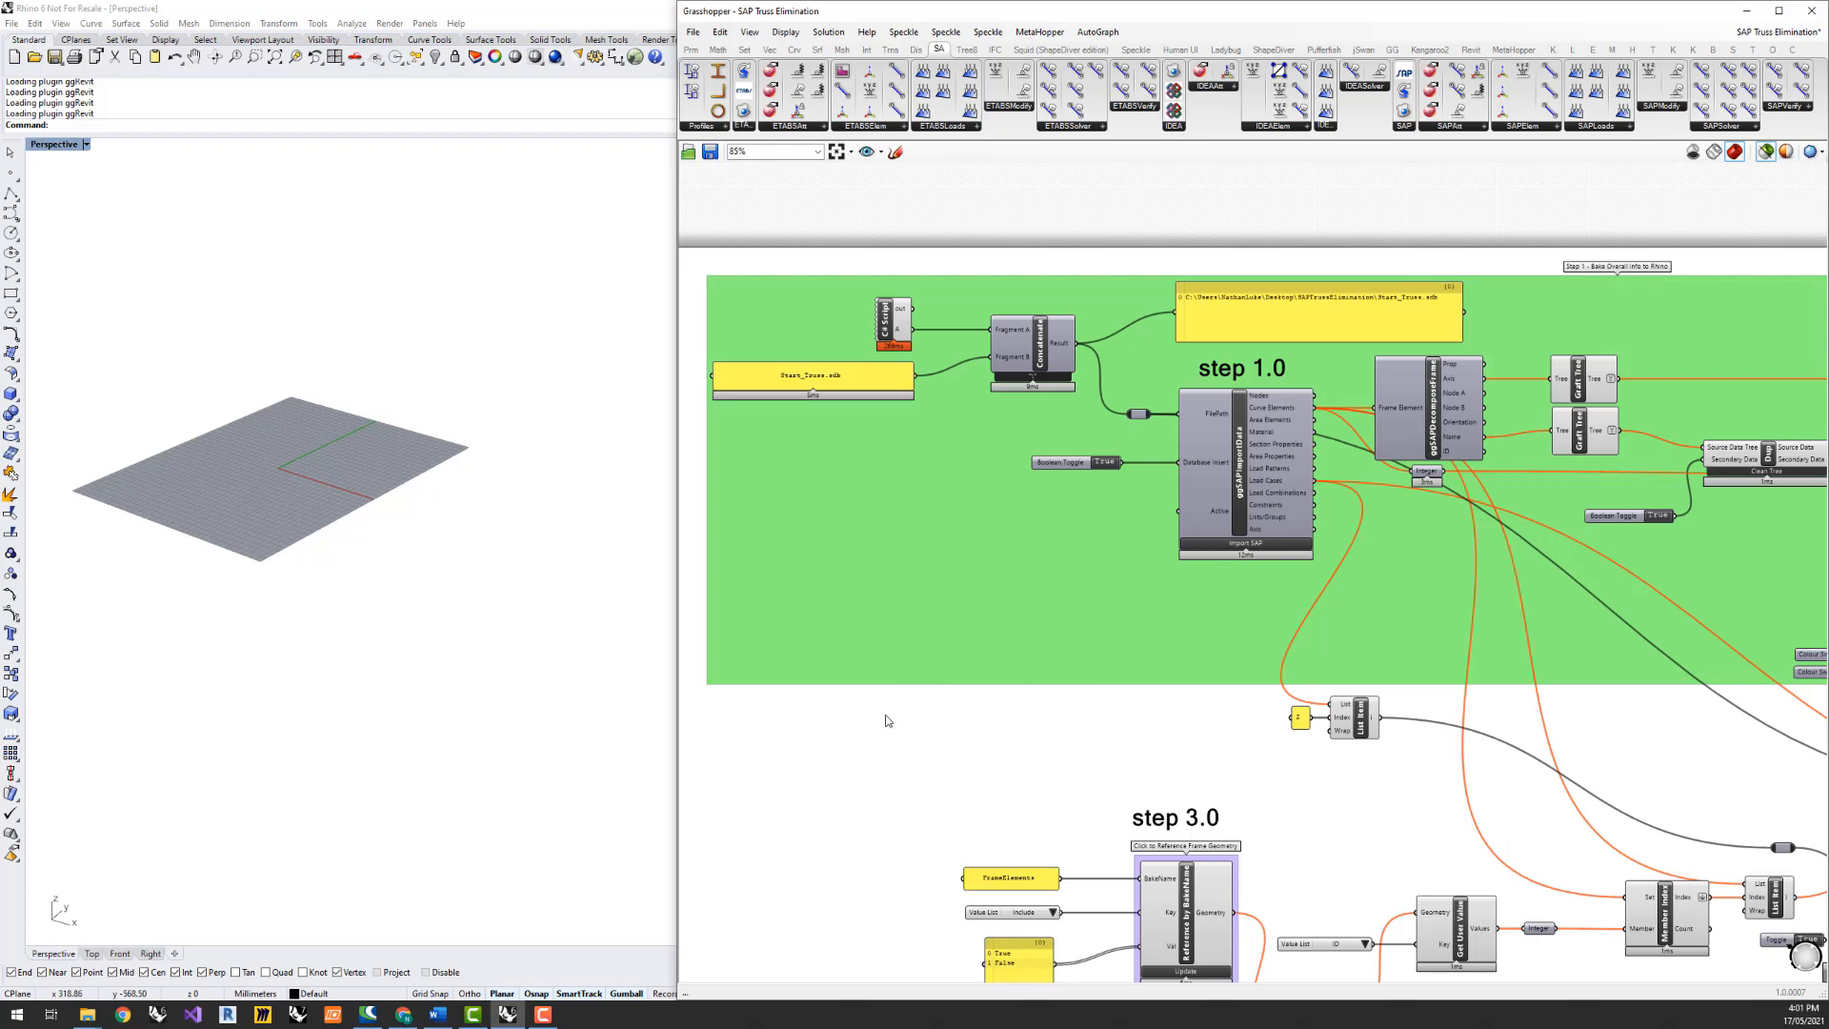
Toggle the step 1.0 import to True so ggSAPImportData loads Start_Truss.sdb
scroll("down", 3)
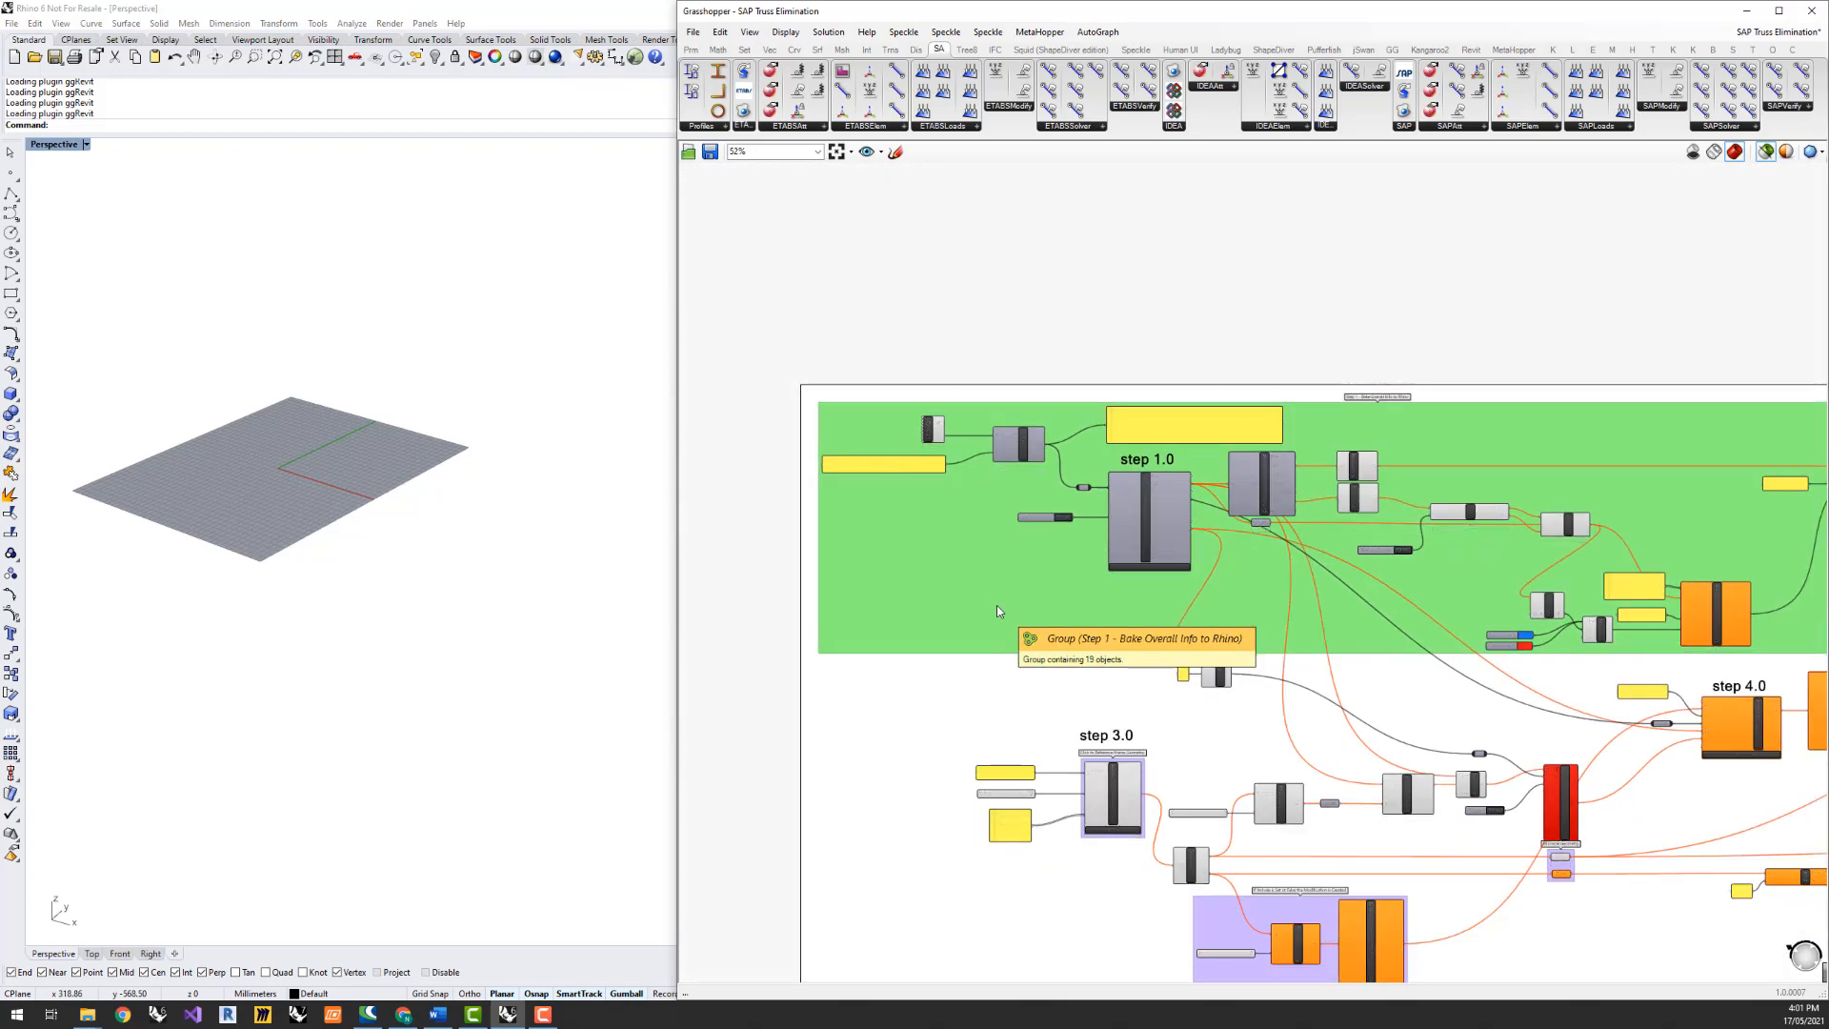
scroll("up", 3)
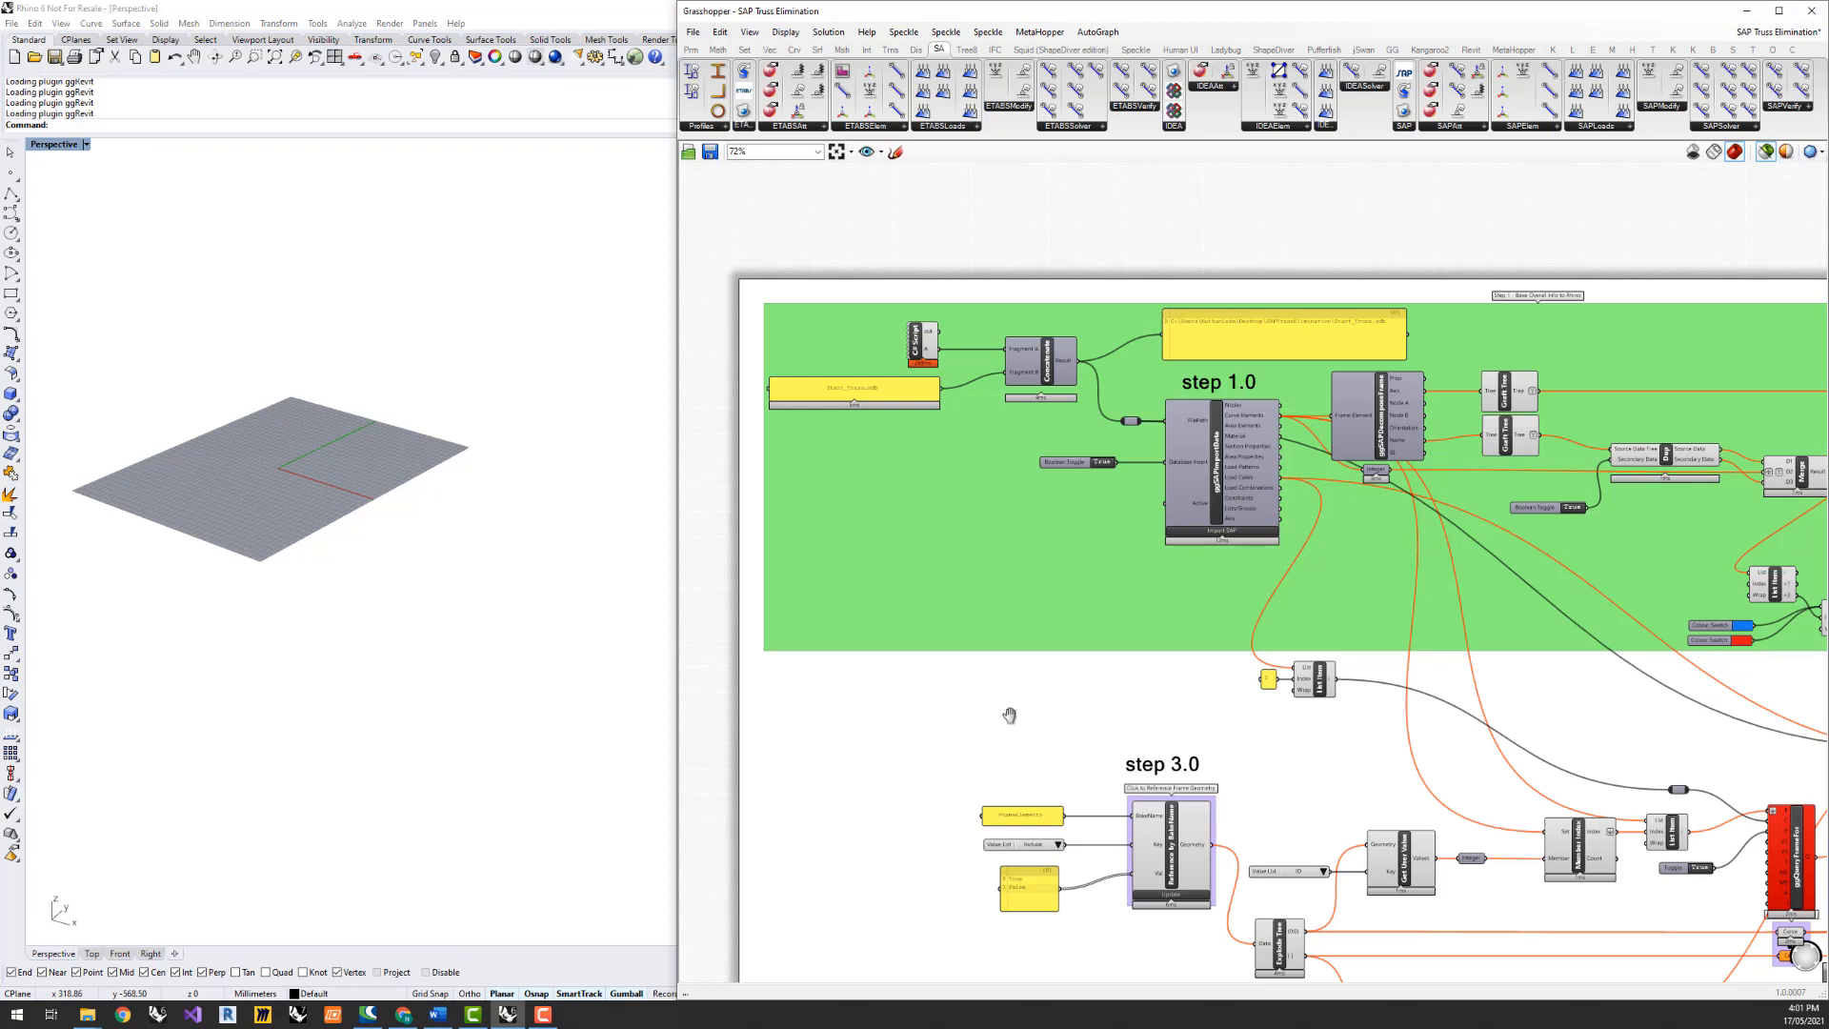
scroll("up", 3)
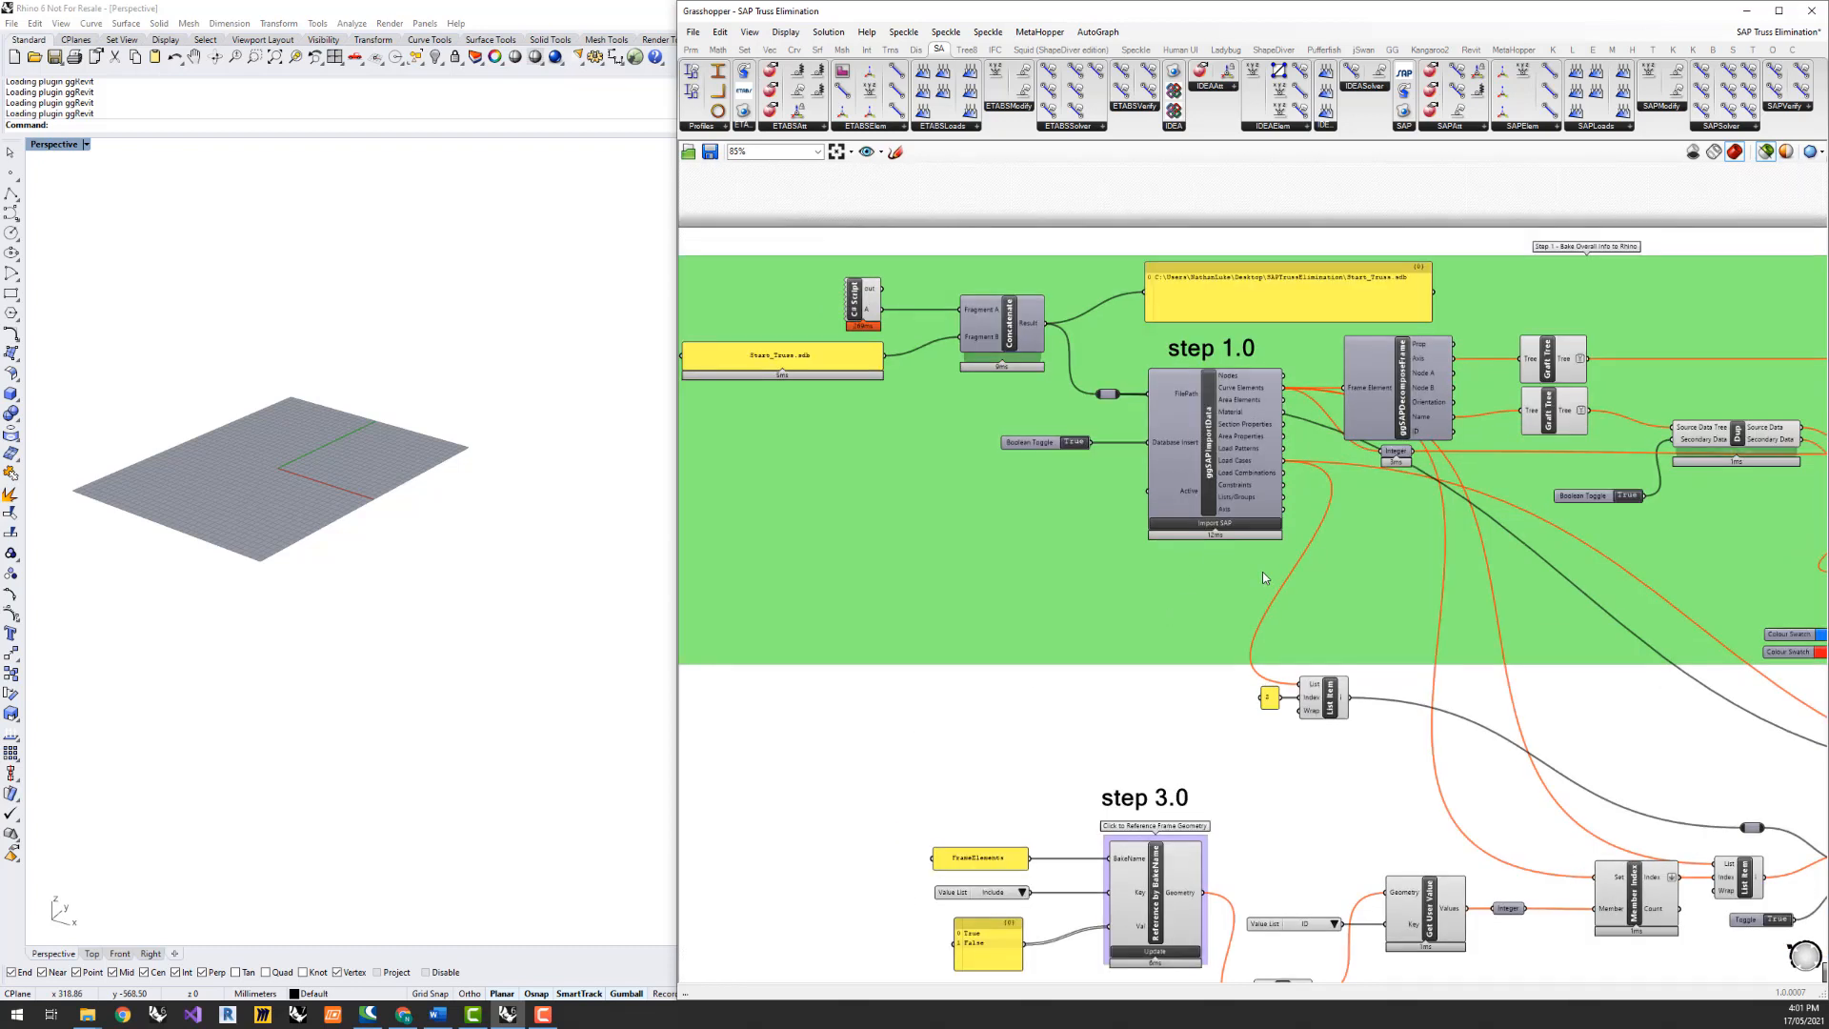
scroll("up", 3)
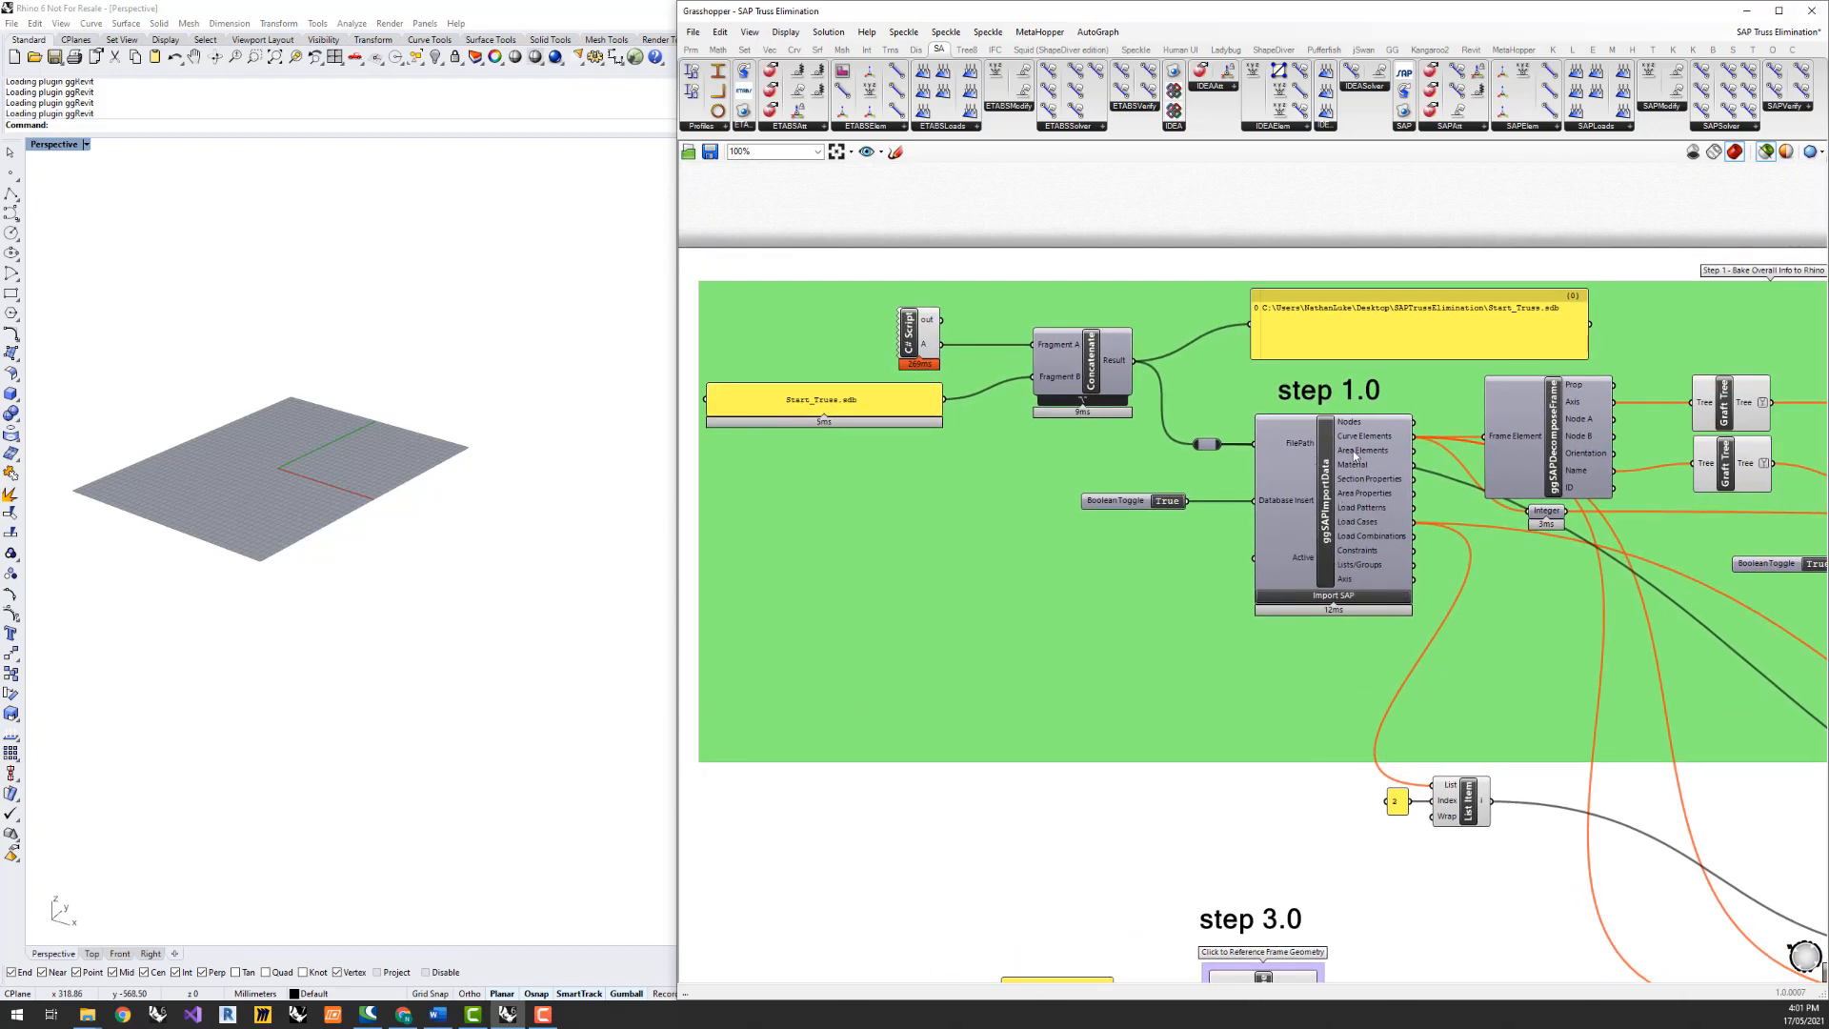
mouse_move(1236, 609)
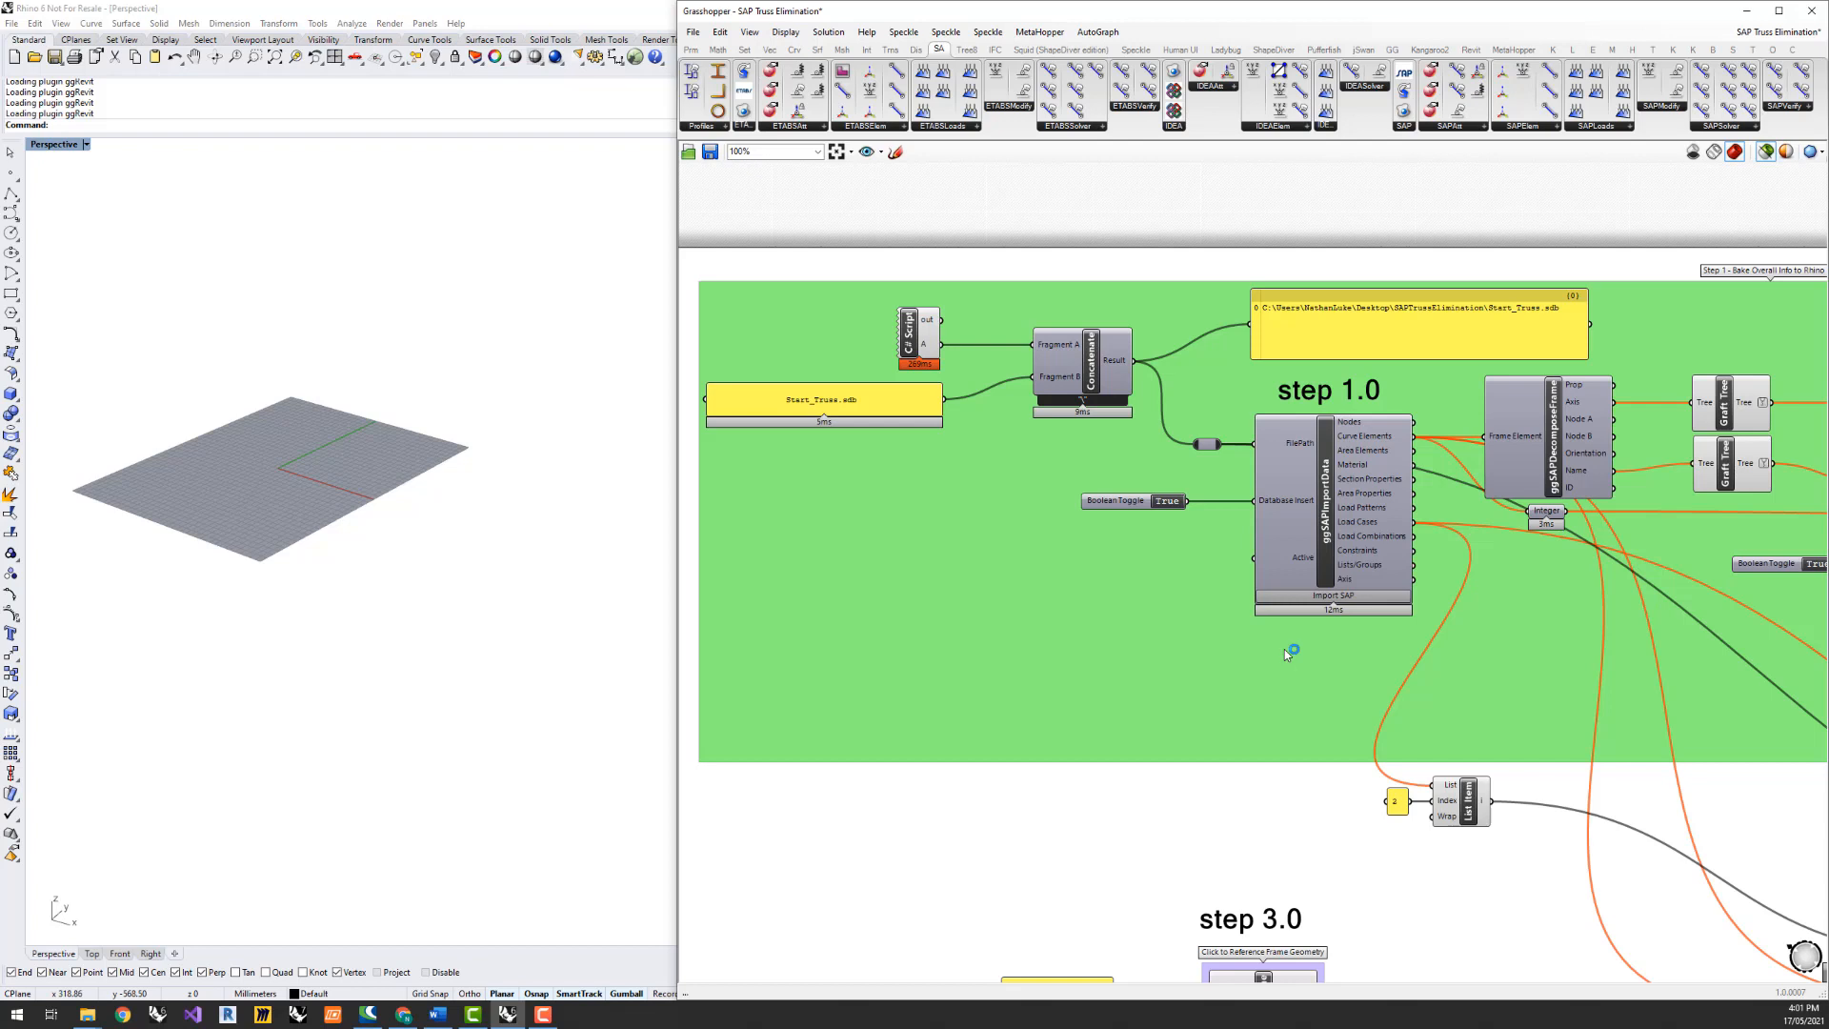
mouse_move(1155, 549)
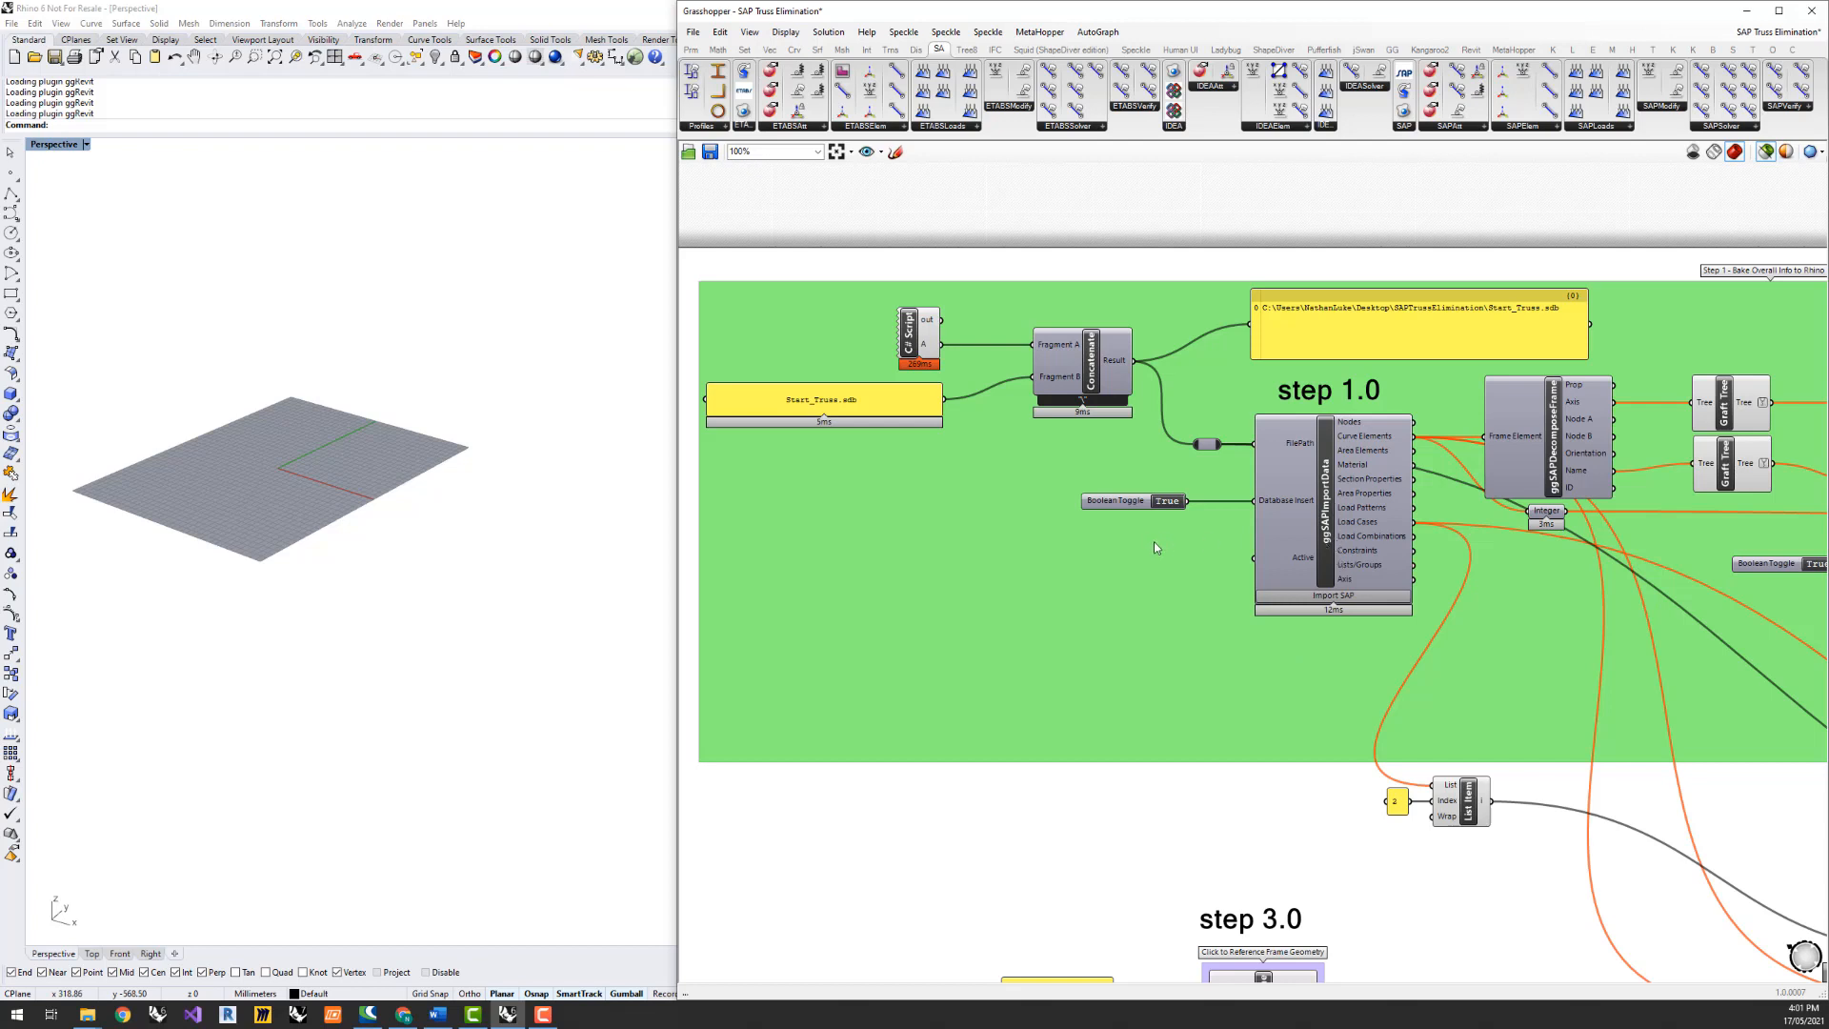
left_click(1305, 502)
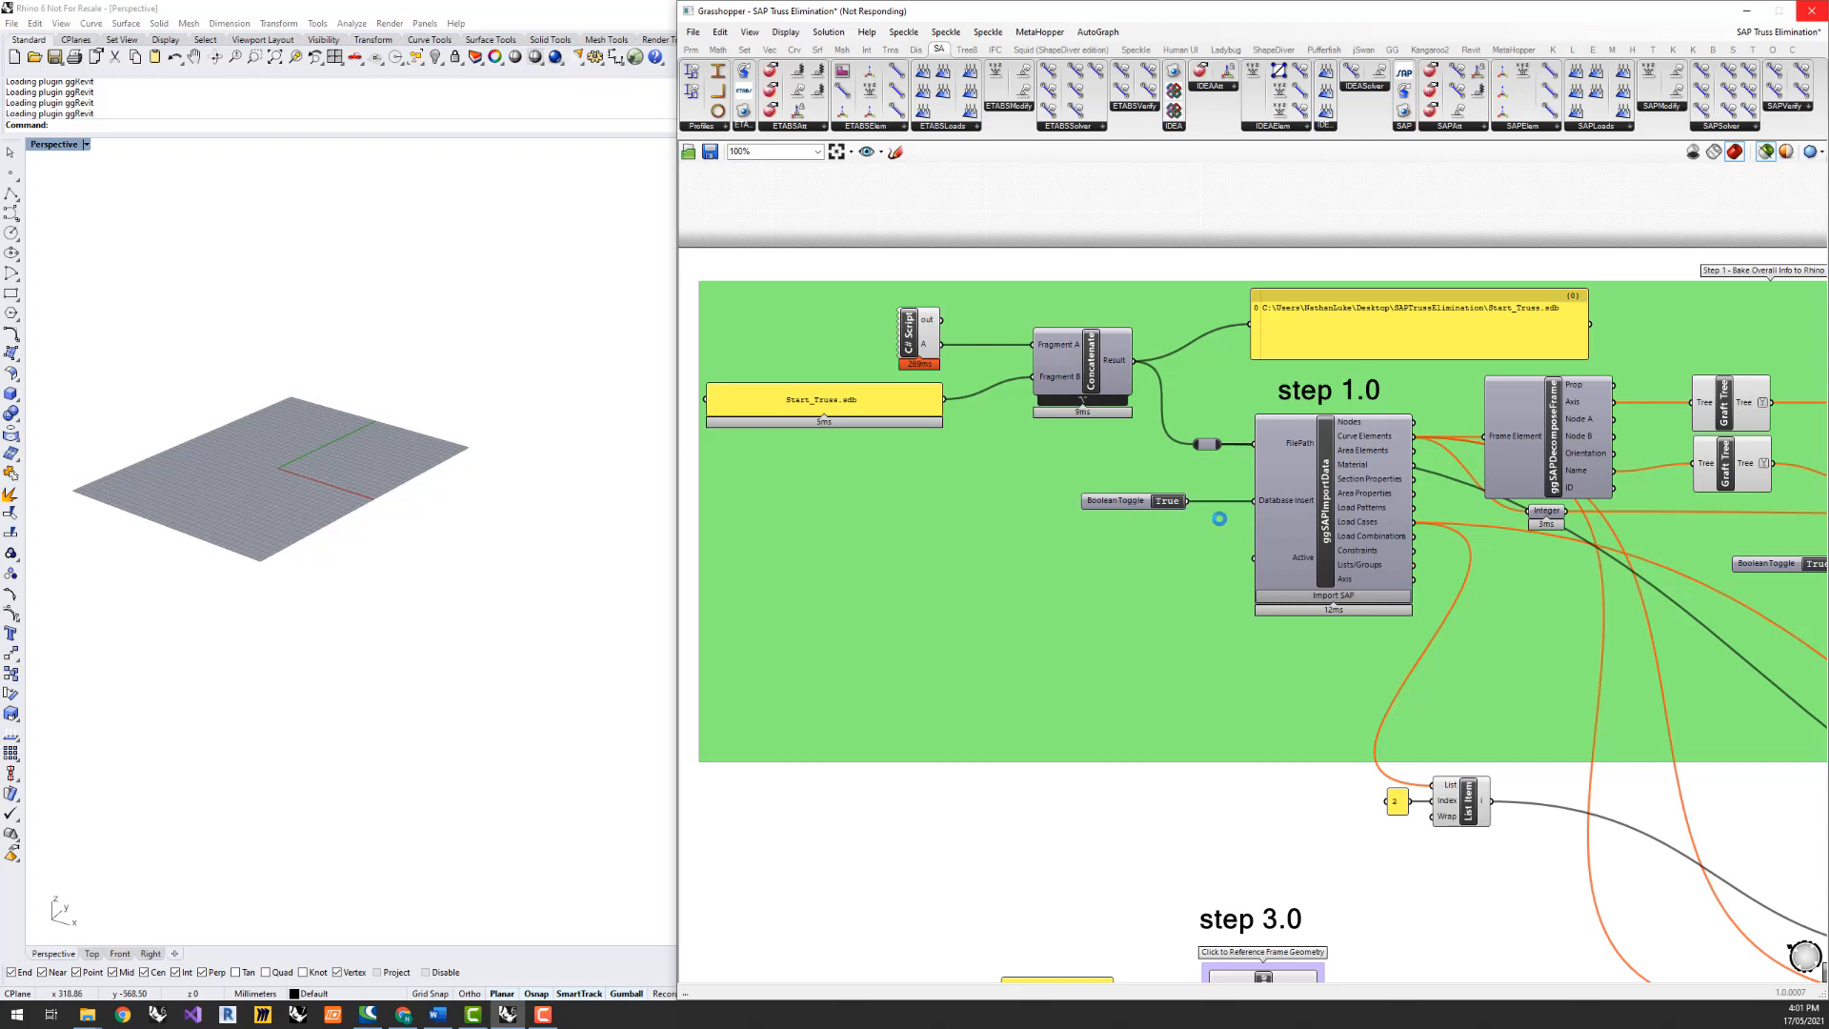
mouse_move(1266, 509)
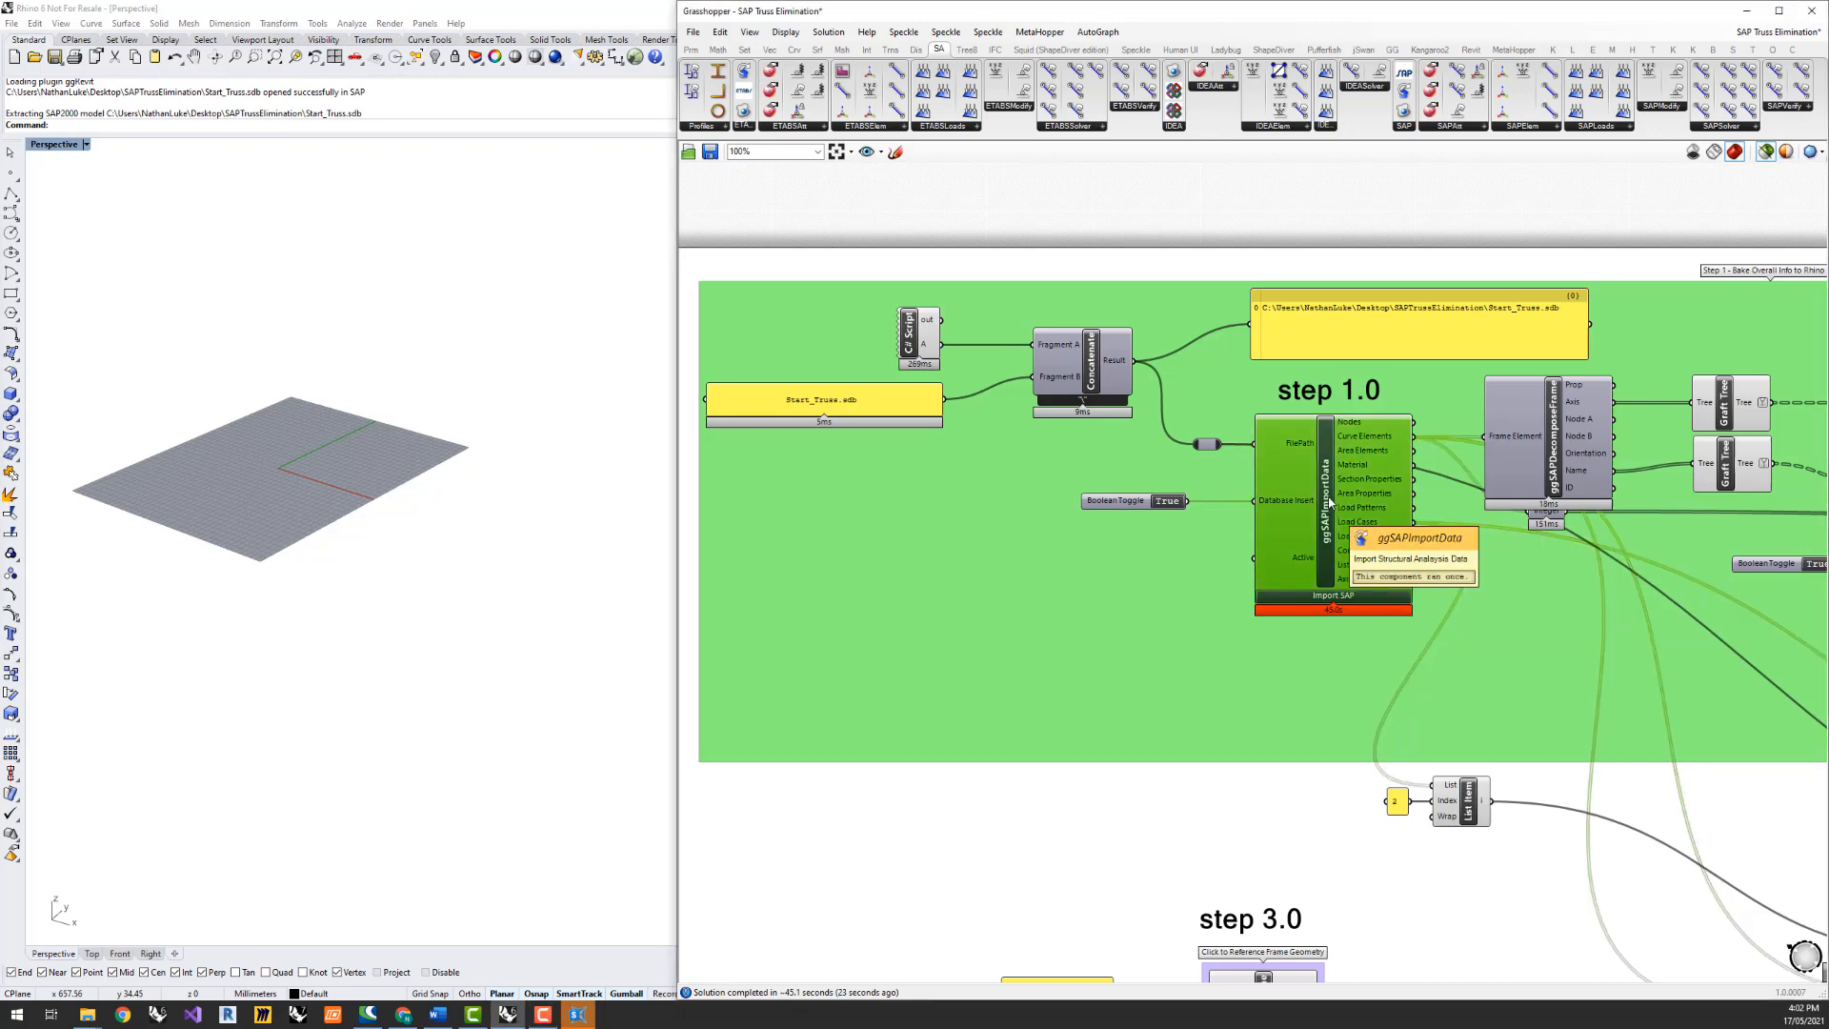
Enable Preview on the import component to show the green truss in Rhino
right_click(1330, 561)
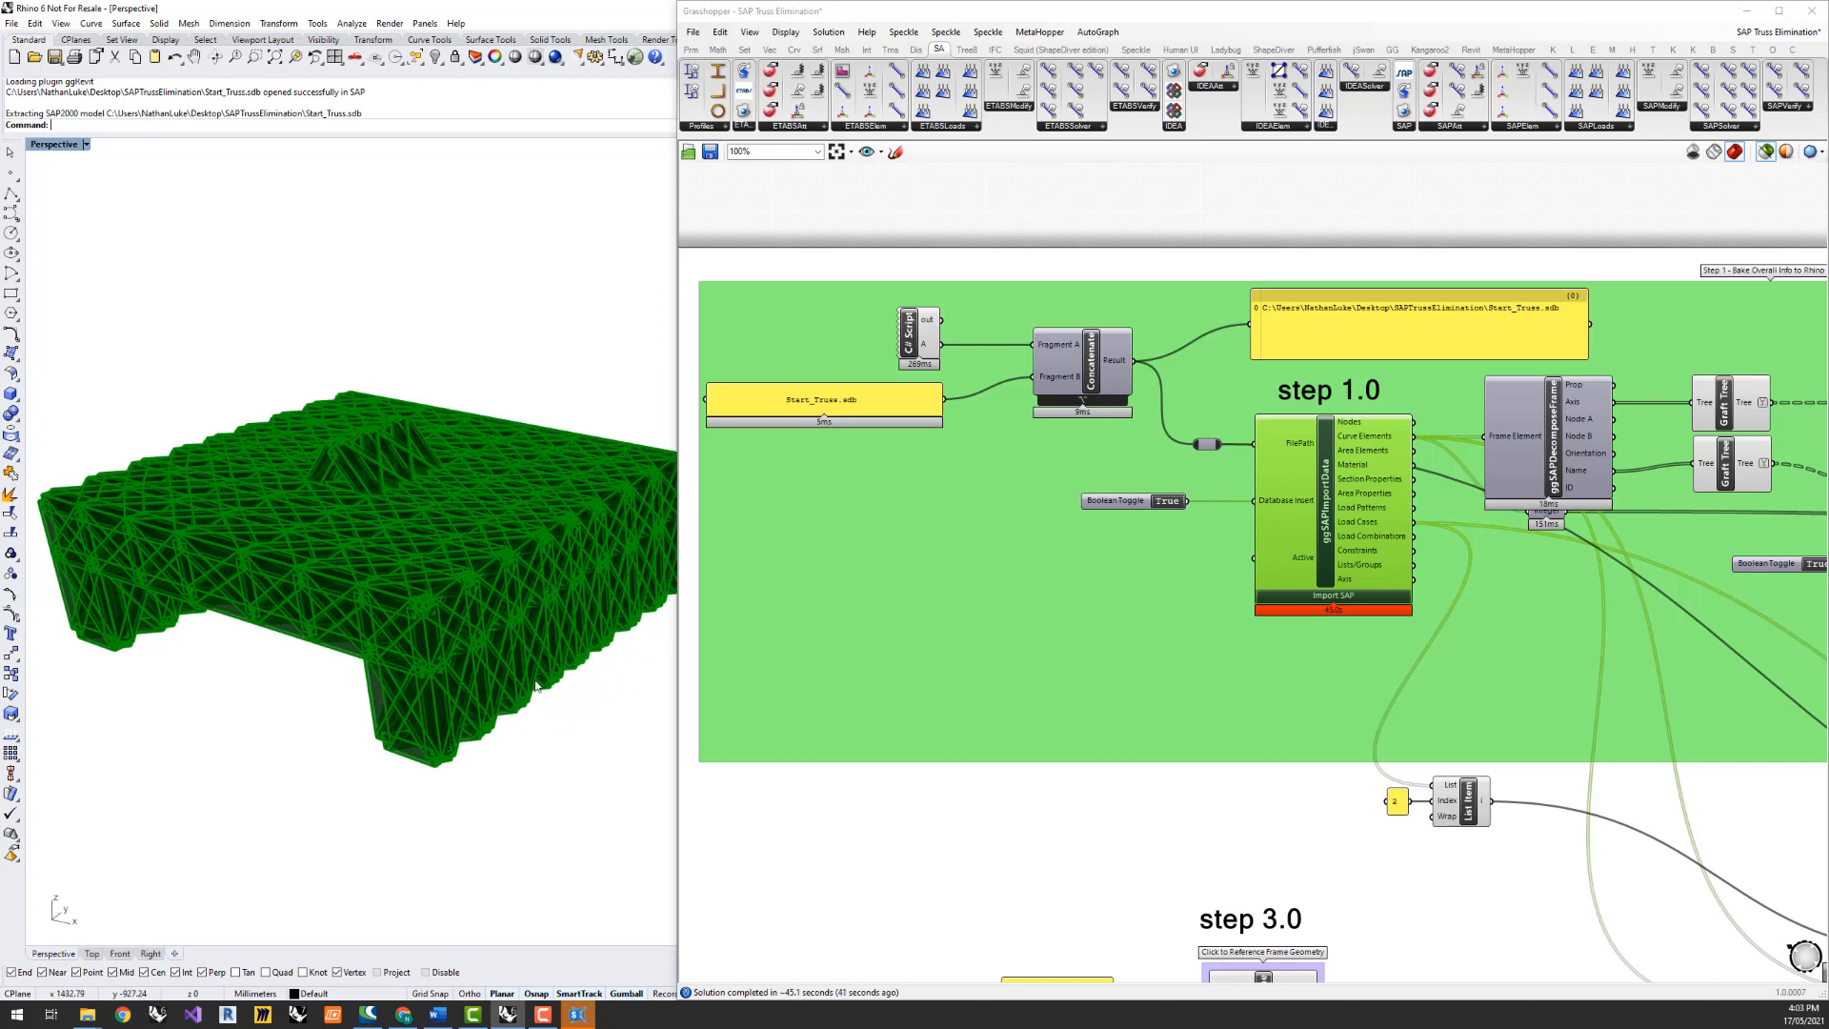
mouse_move(508, 736)
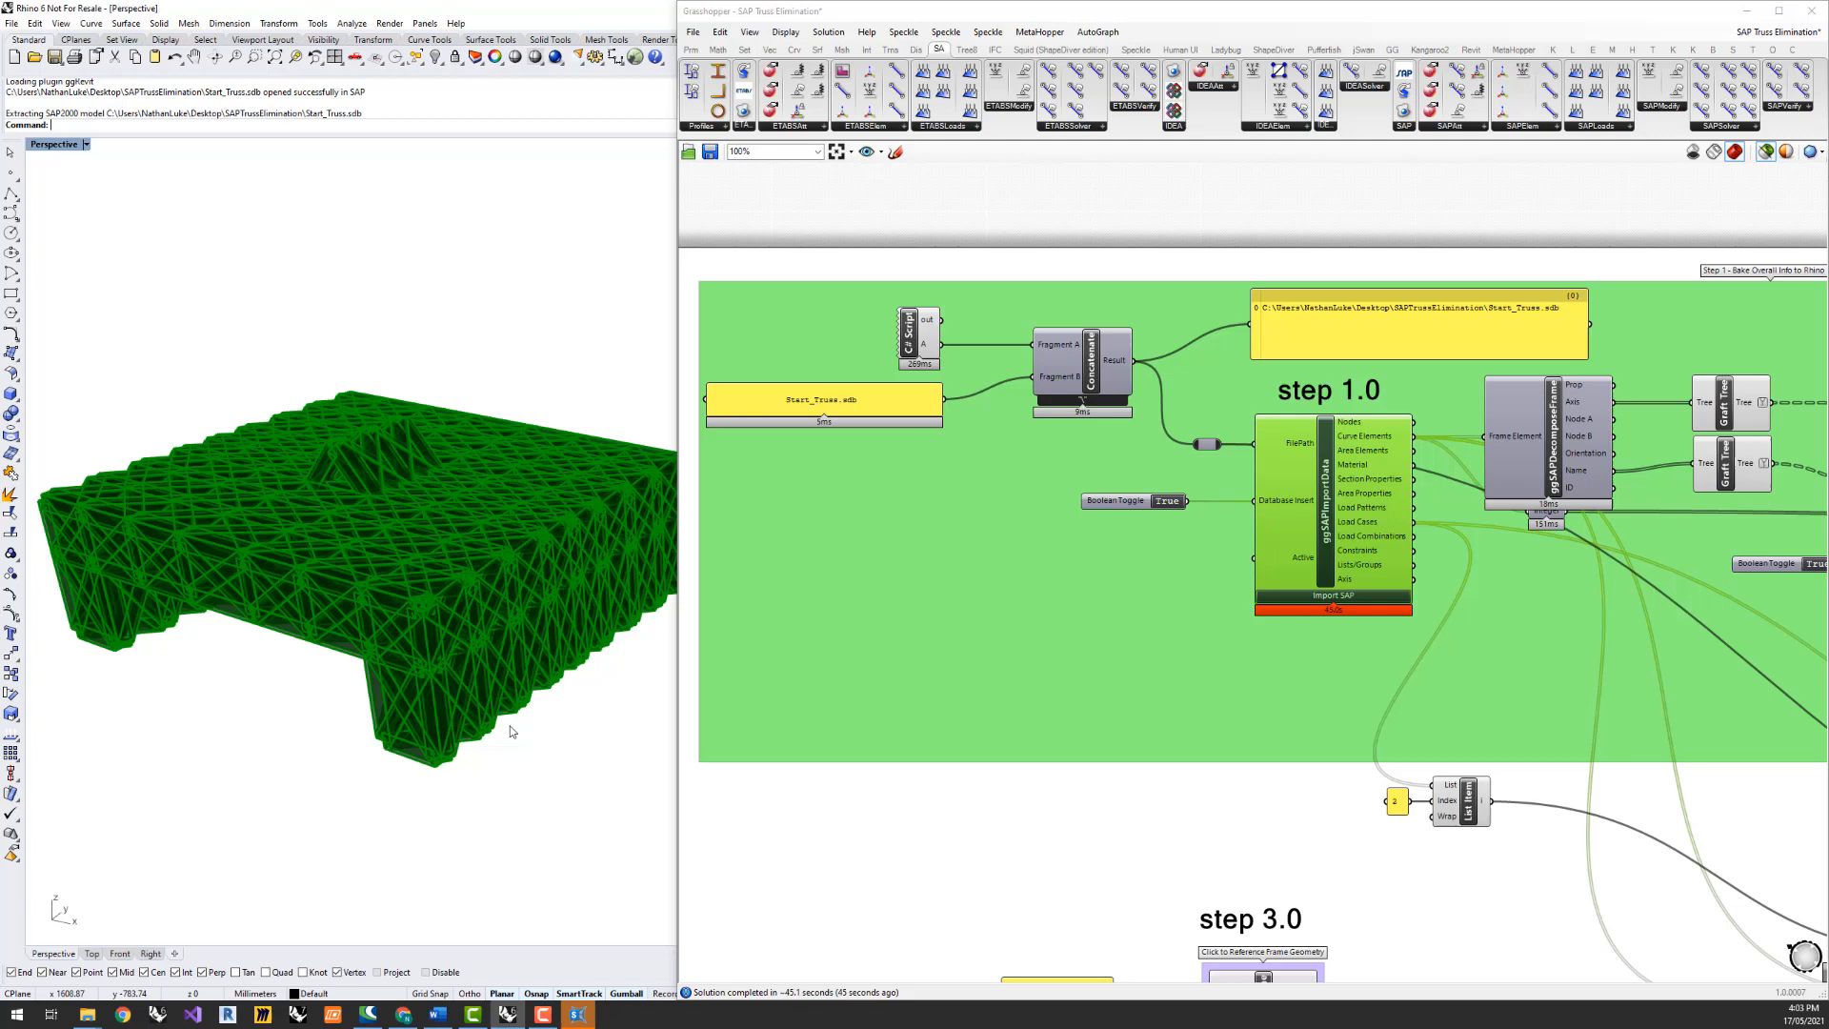
mouse_move(527, 727)
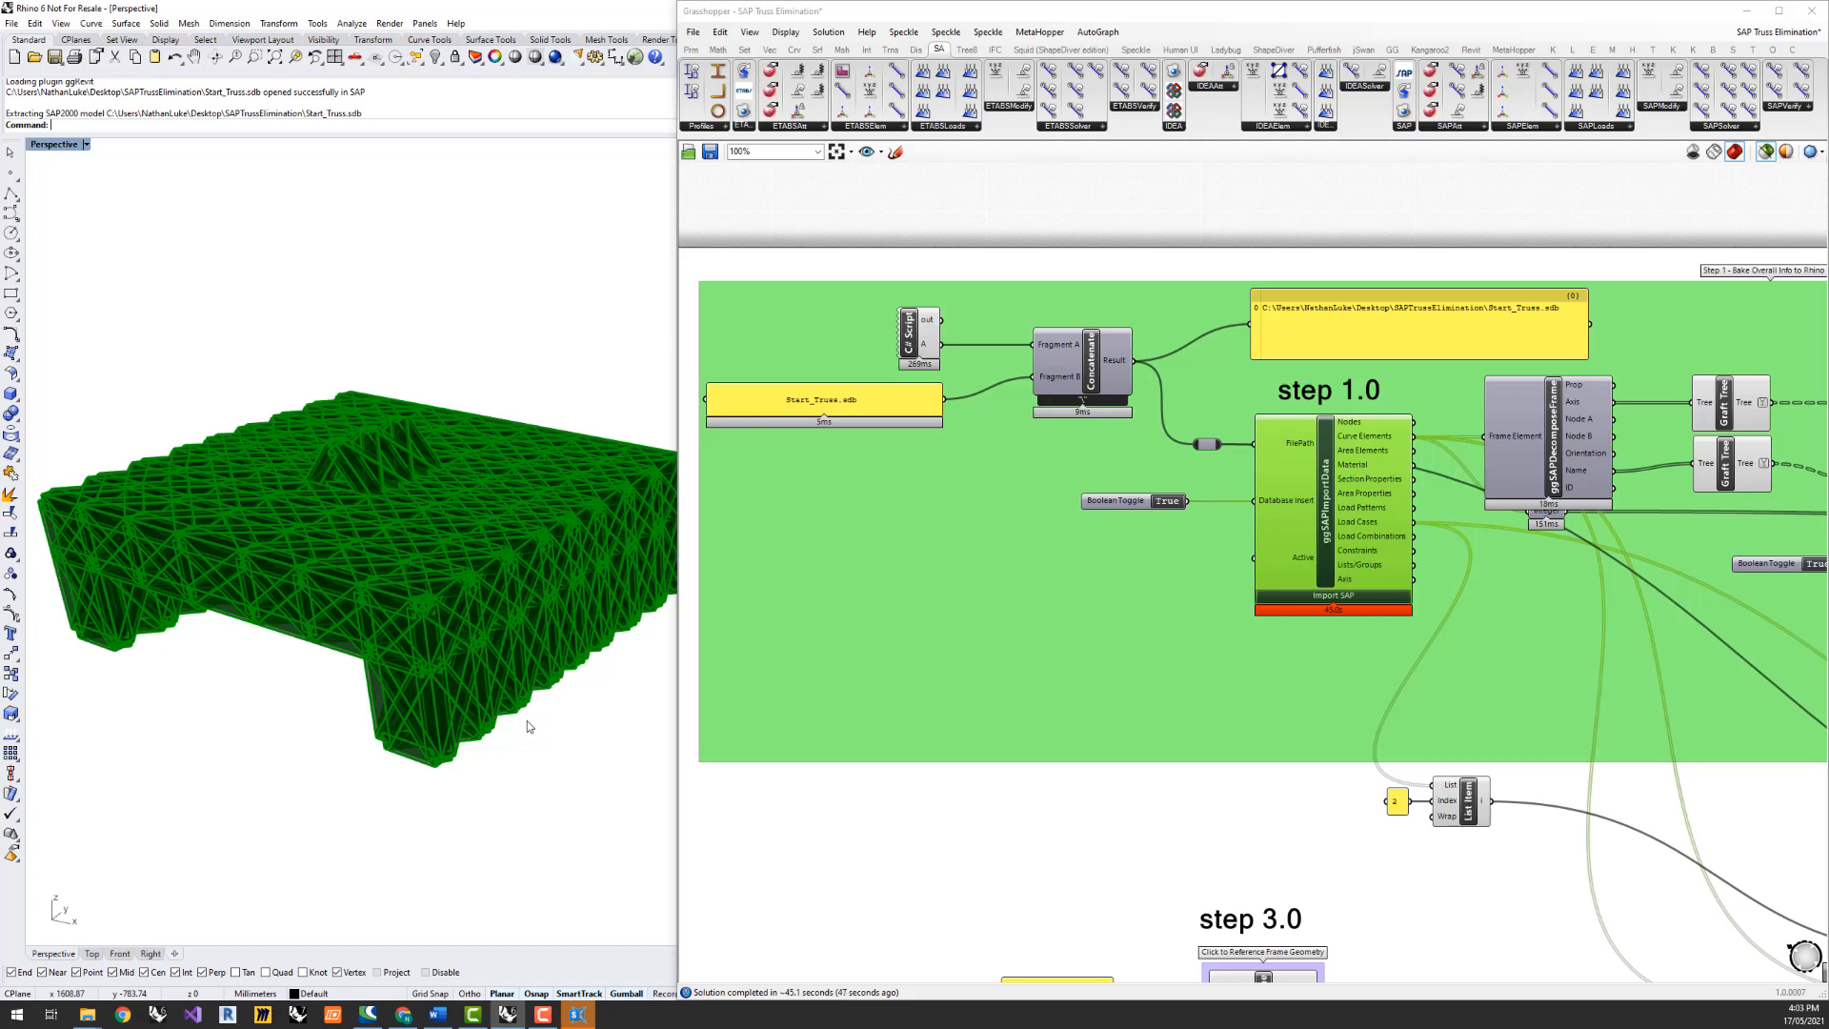
mouse_move(1188, 789)
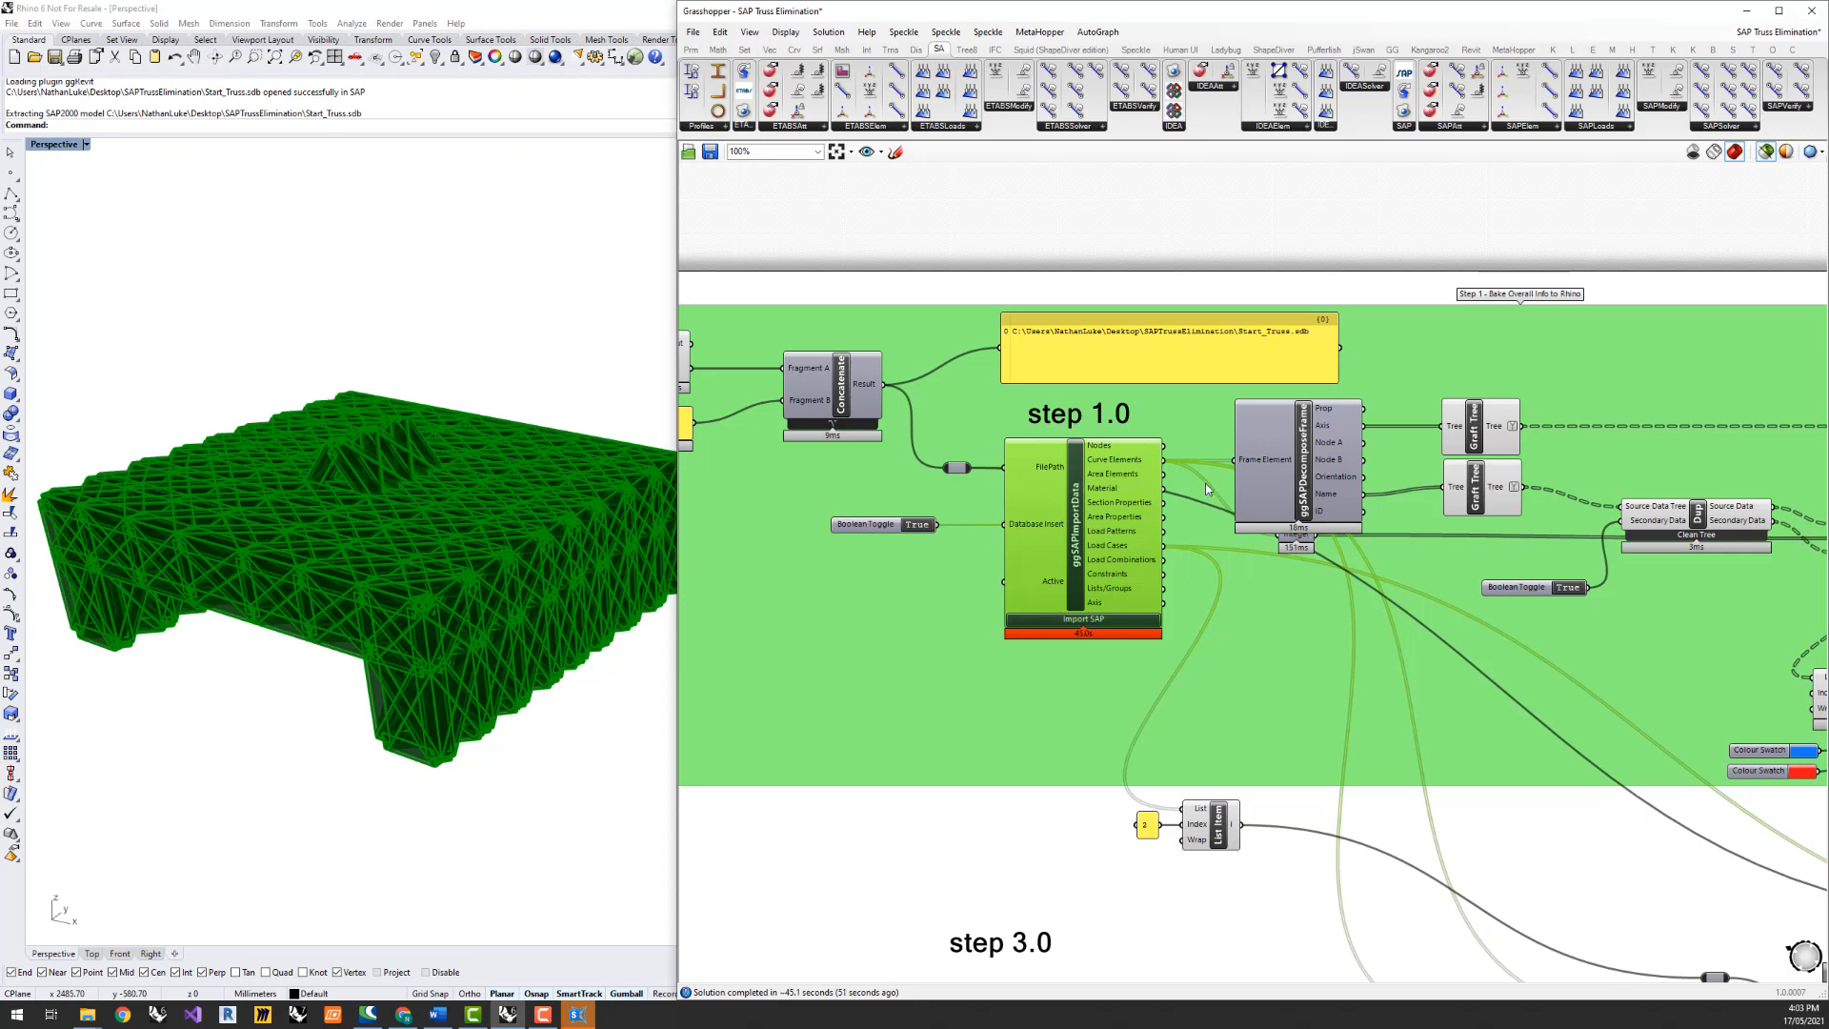
mouse_move(1334, 451)
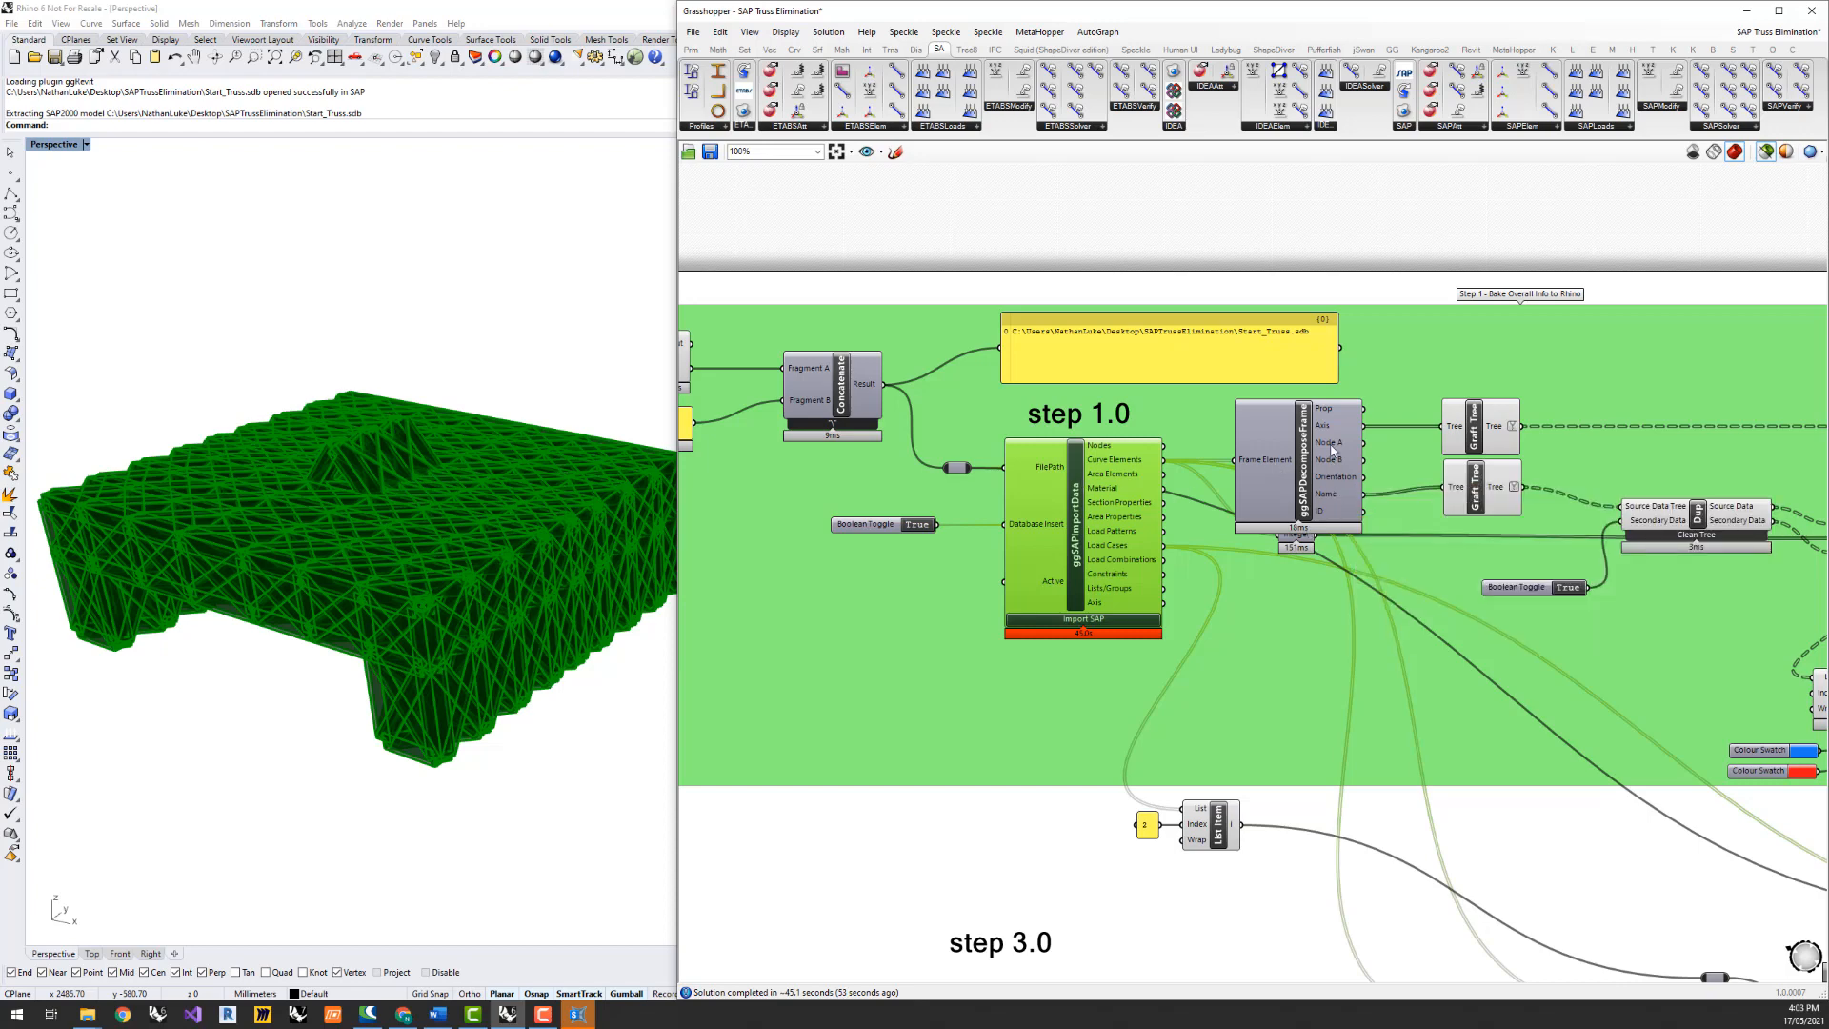
mouse_move(1315, 456)
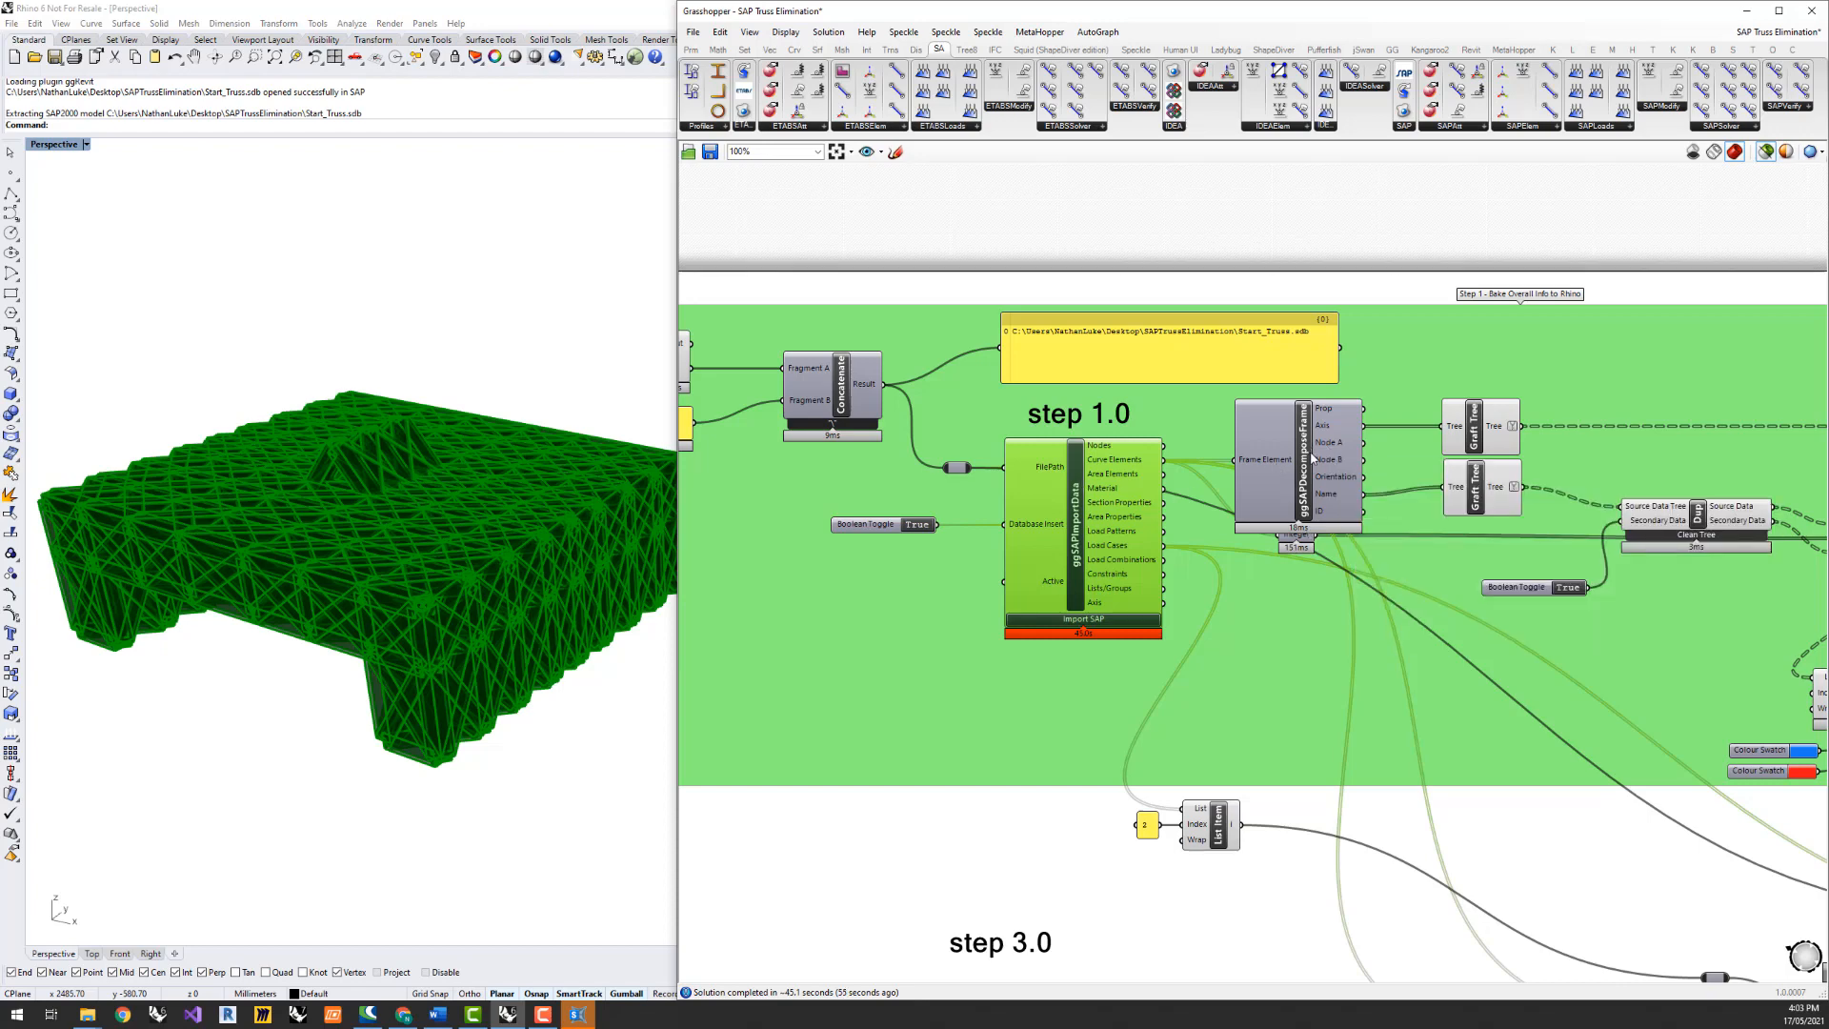
mouse_move(1313, 457)
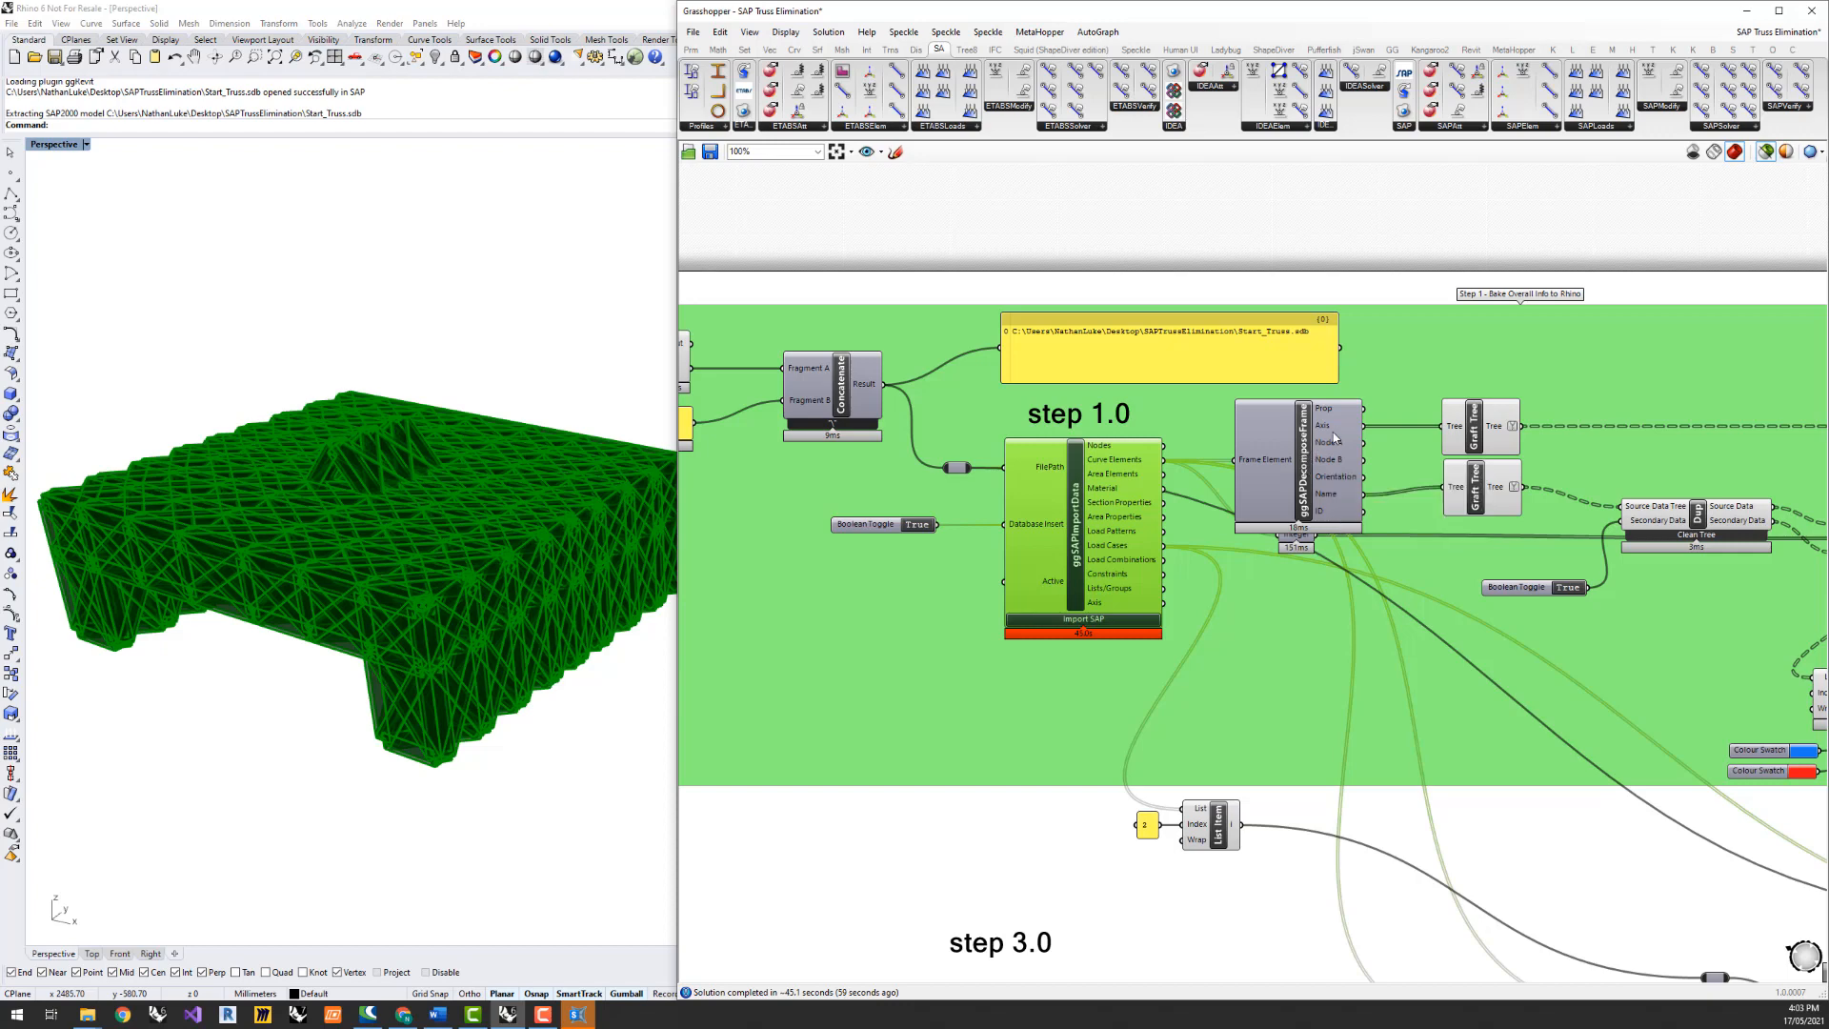
mouse_move(1482, 426)
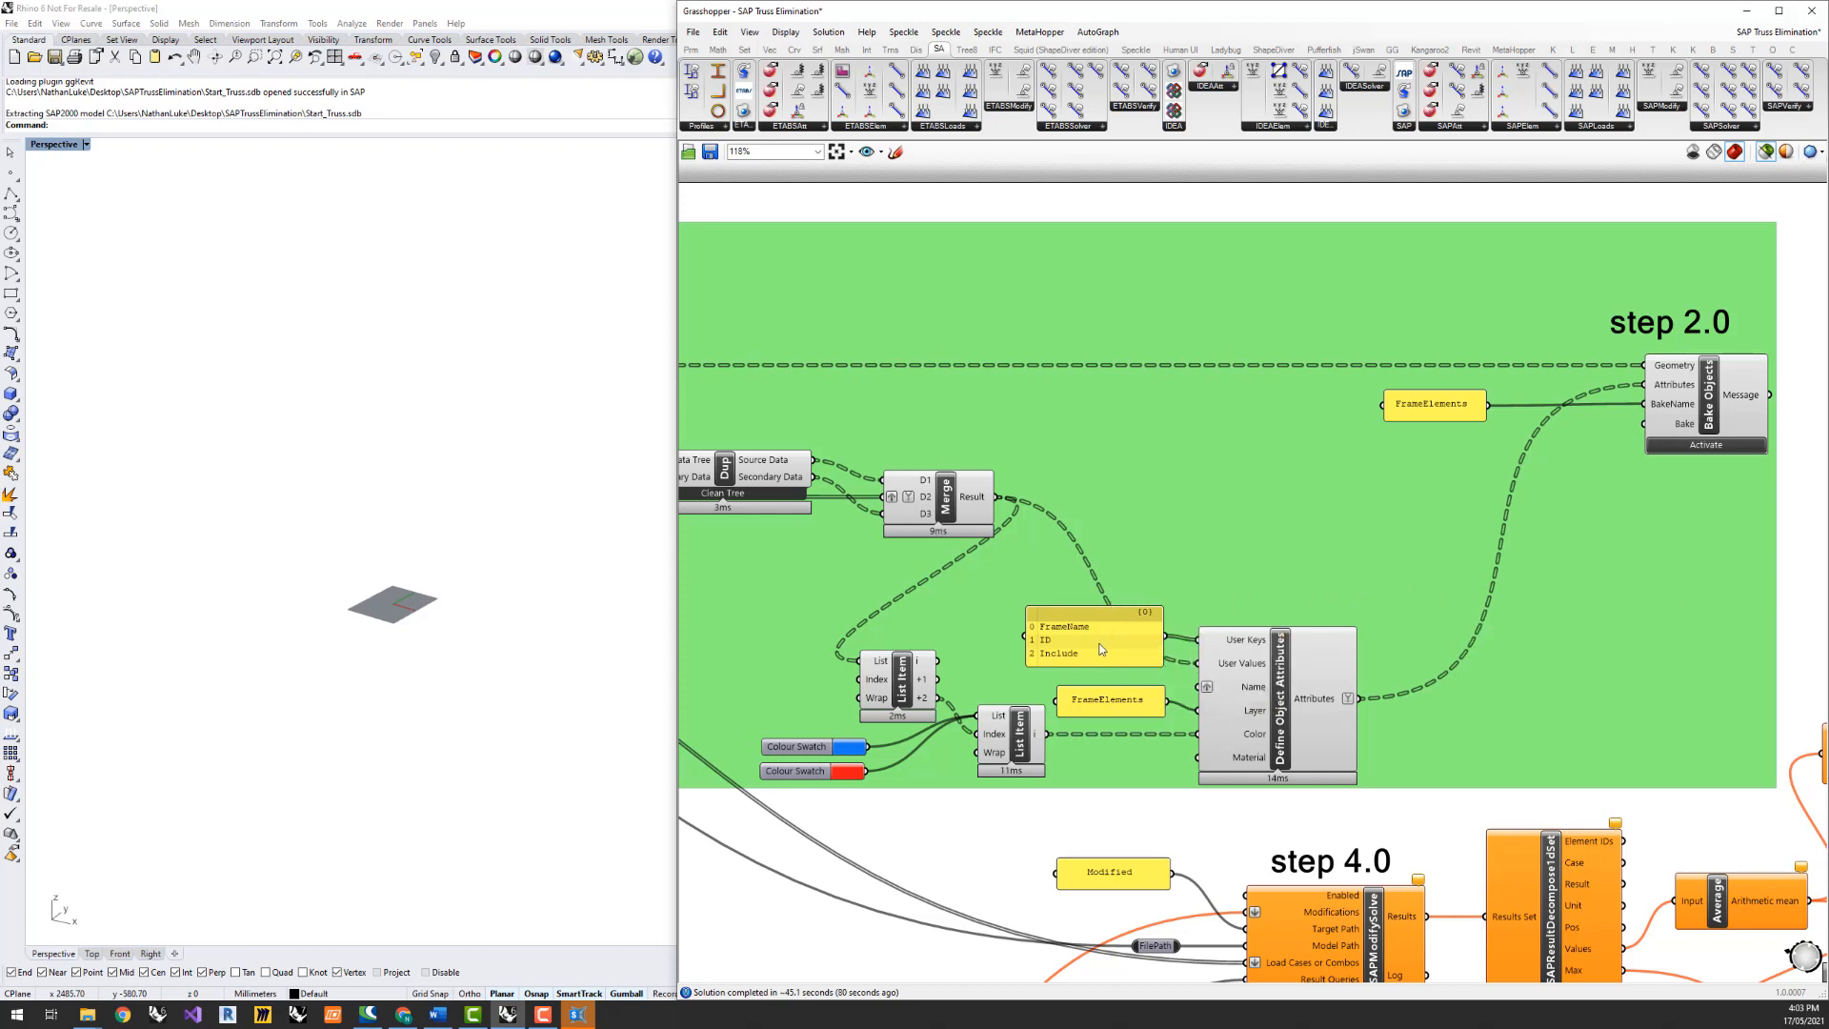
mouse_move(1036, 655)
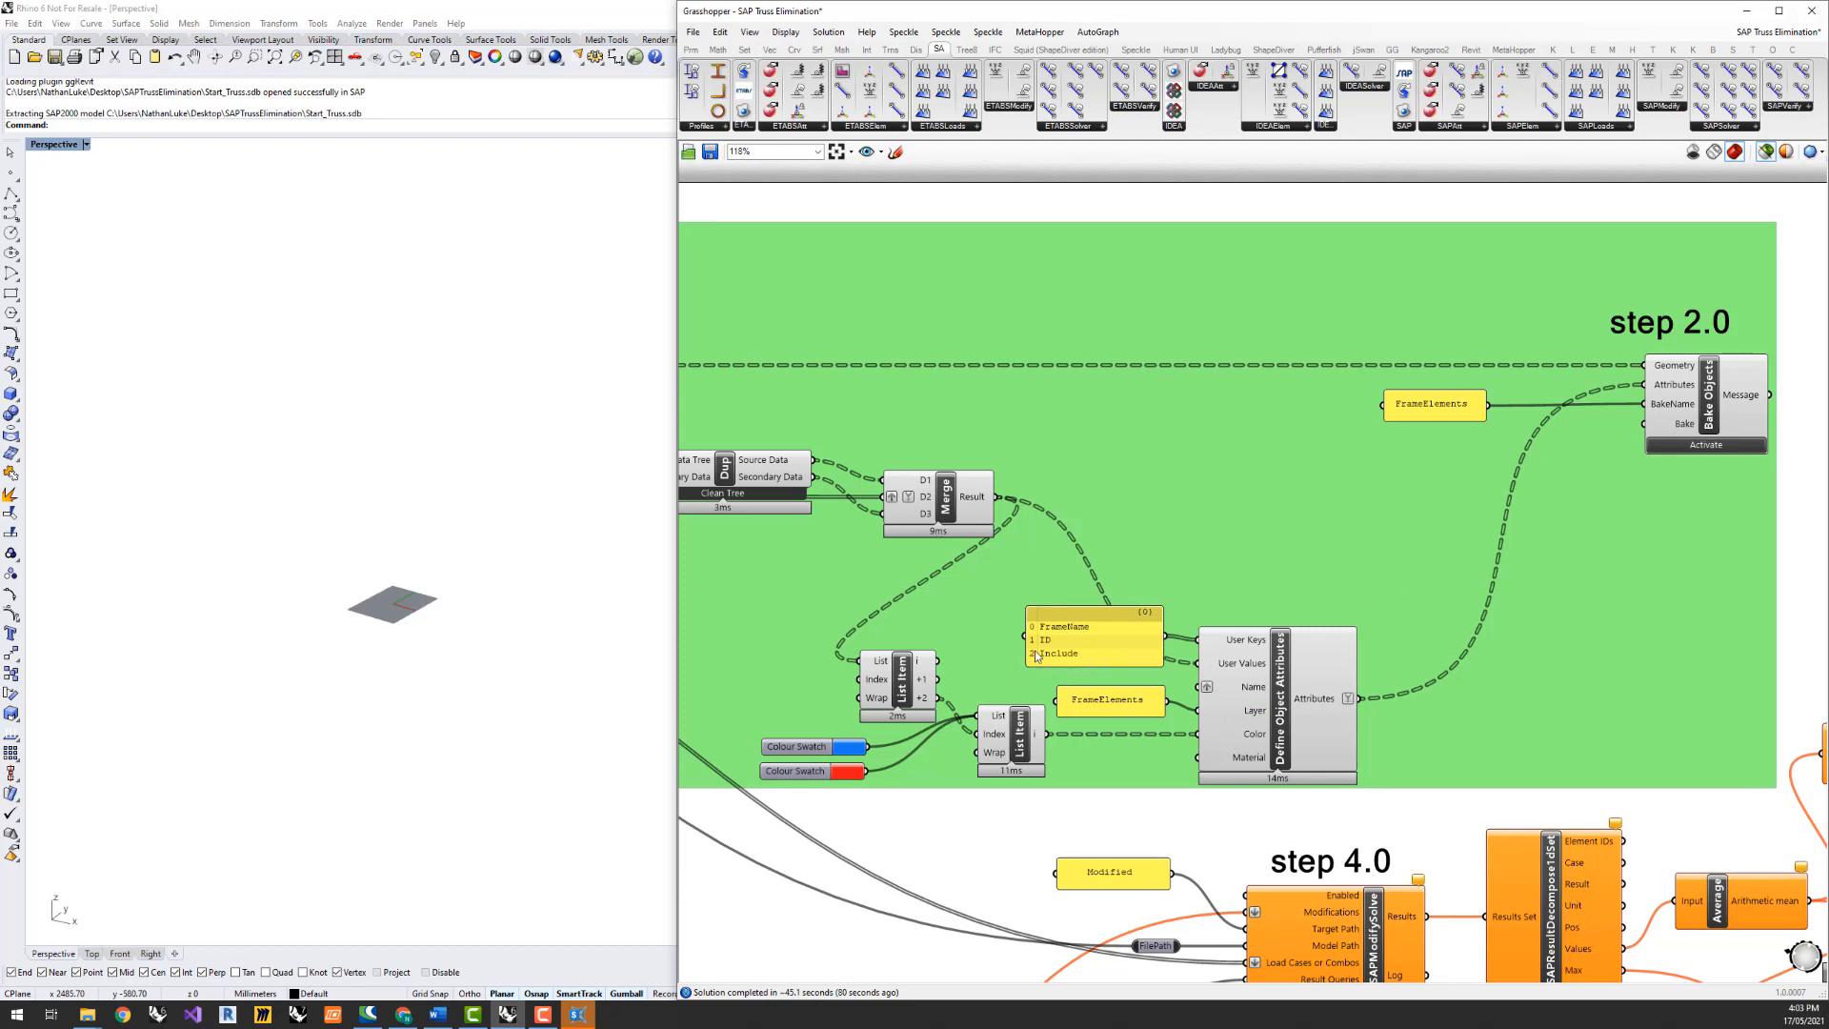
mouse_move(1069, 663)
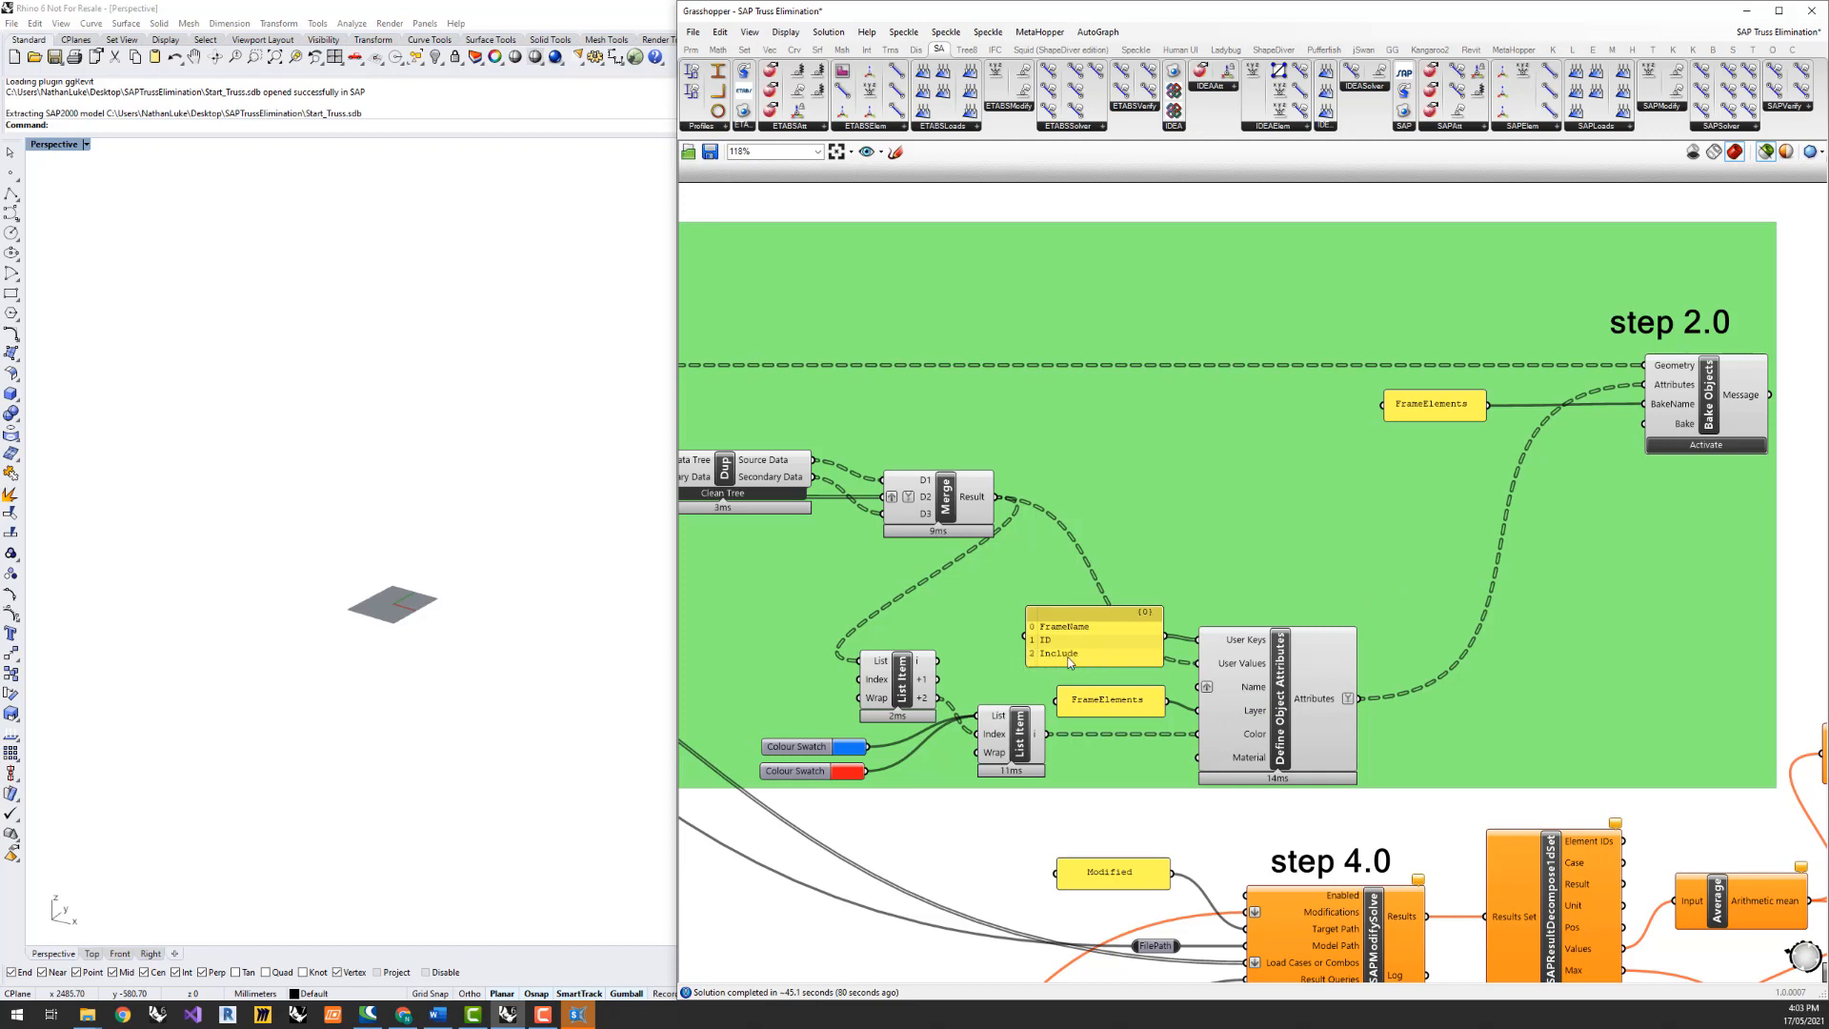
mouse_move(1070, 663)
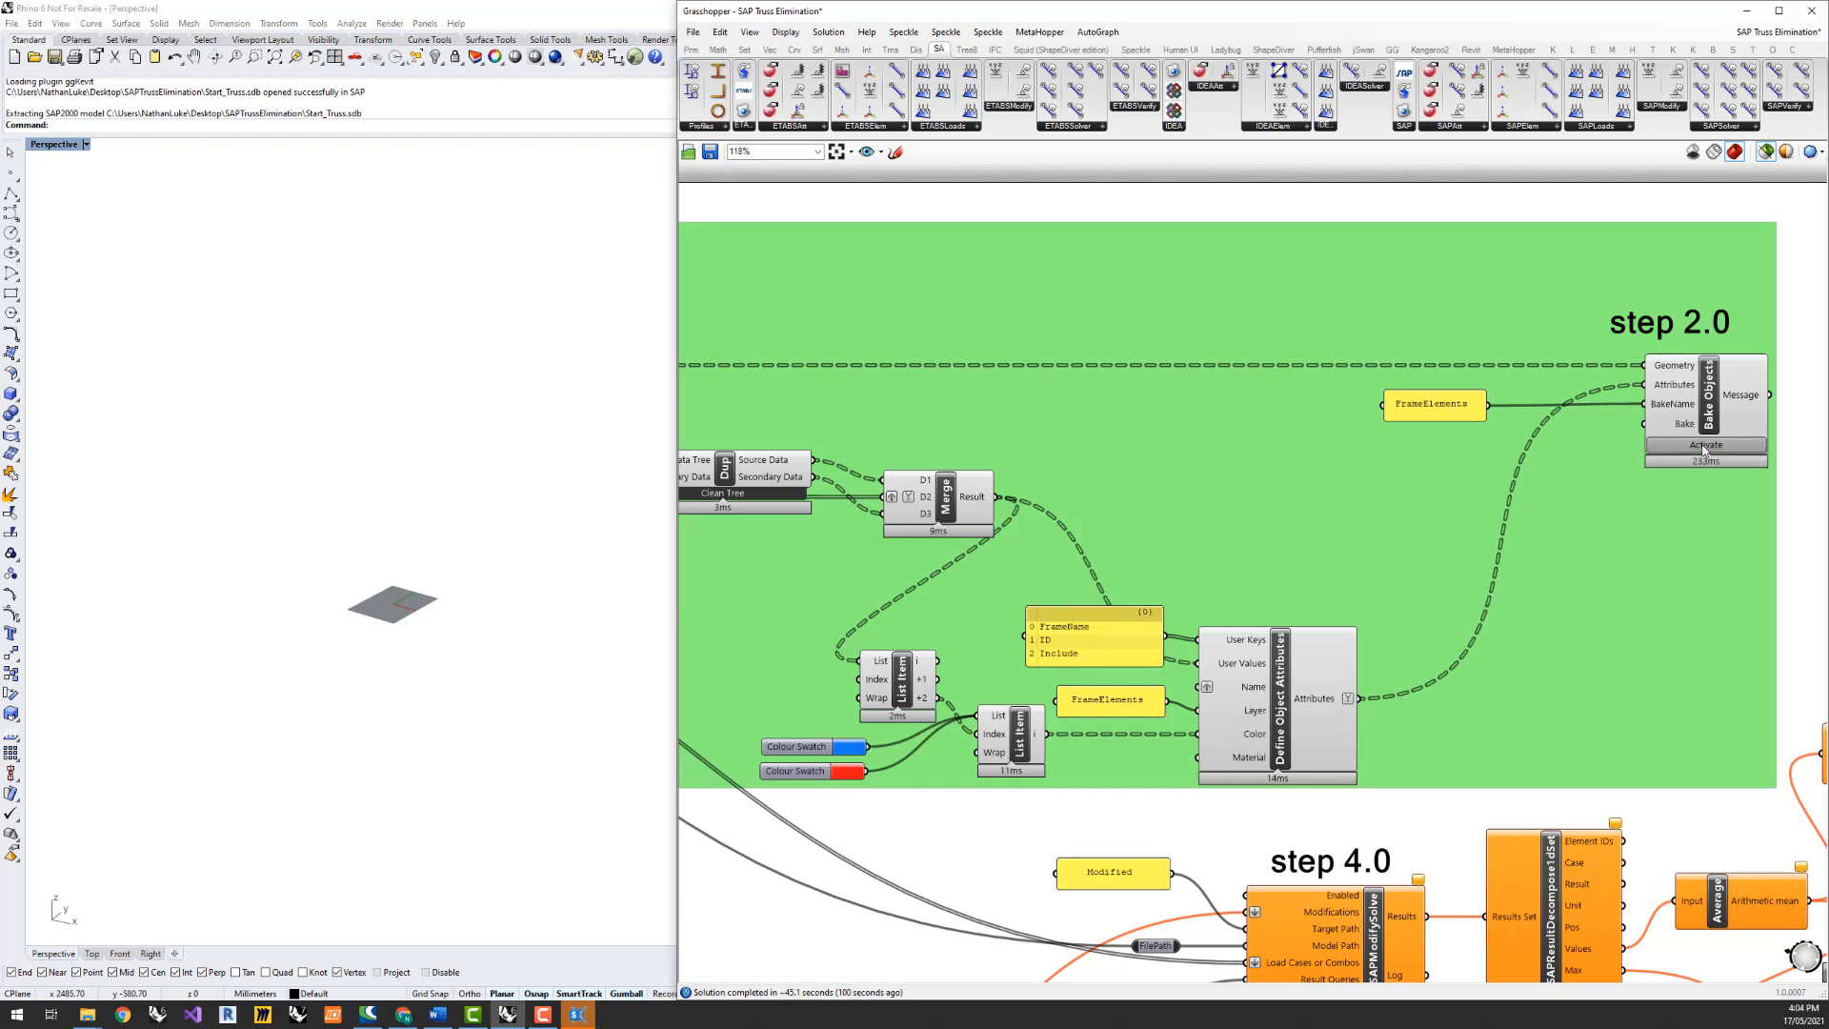
Activate the step 2.0 Bake Objects component with BakeName FrameElements
left_click(1704, 445)
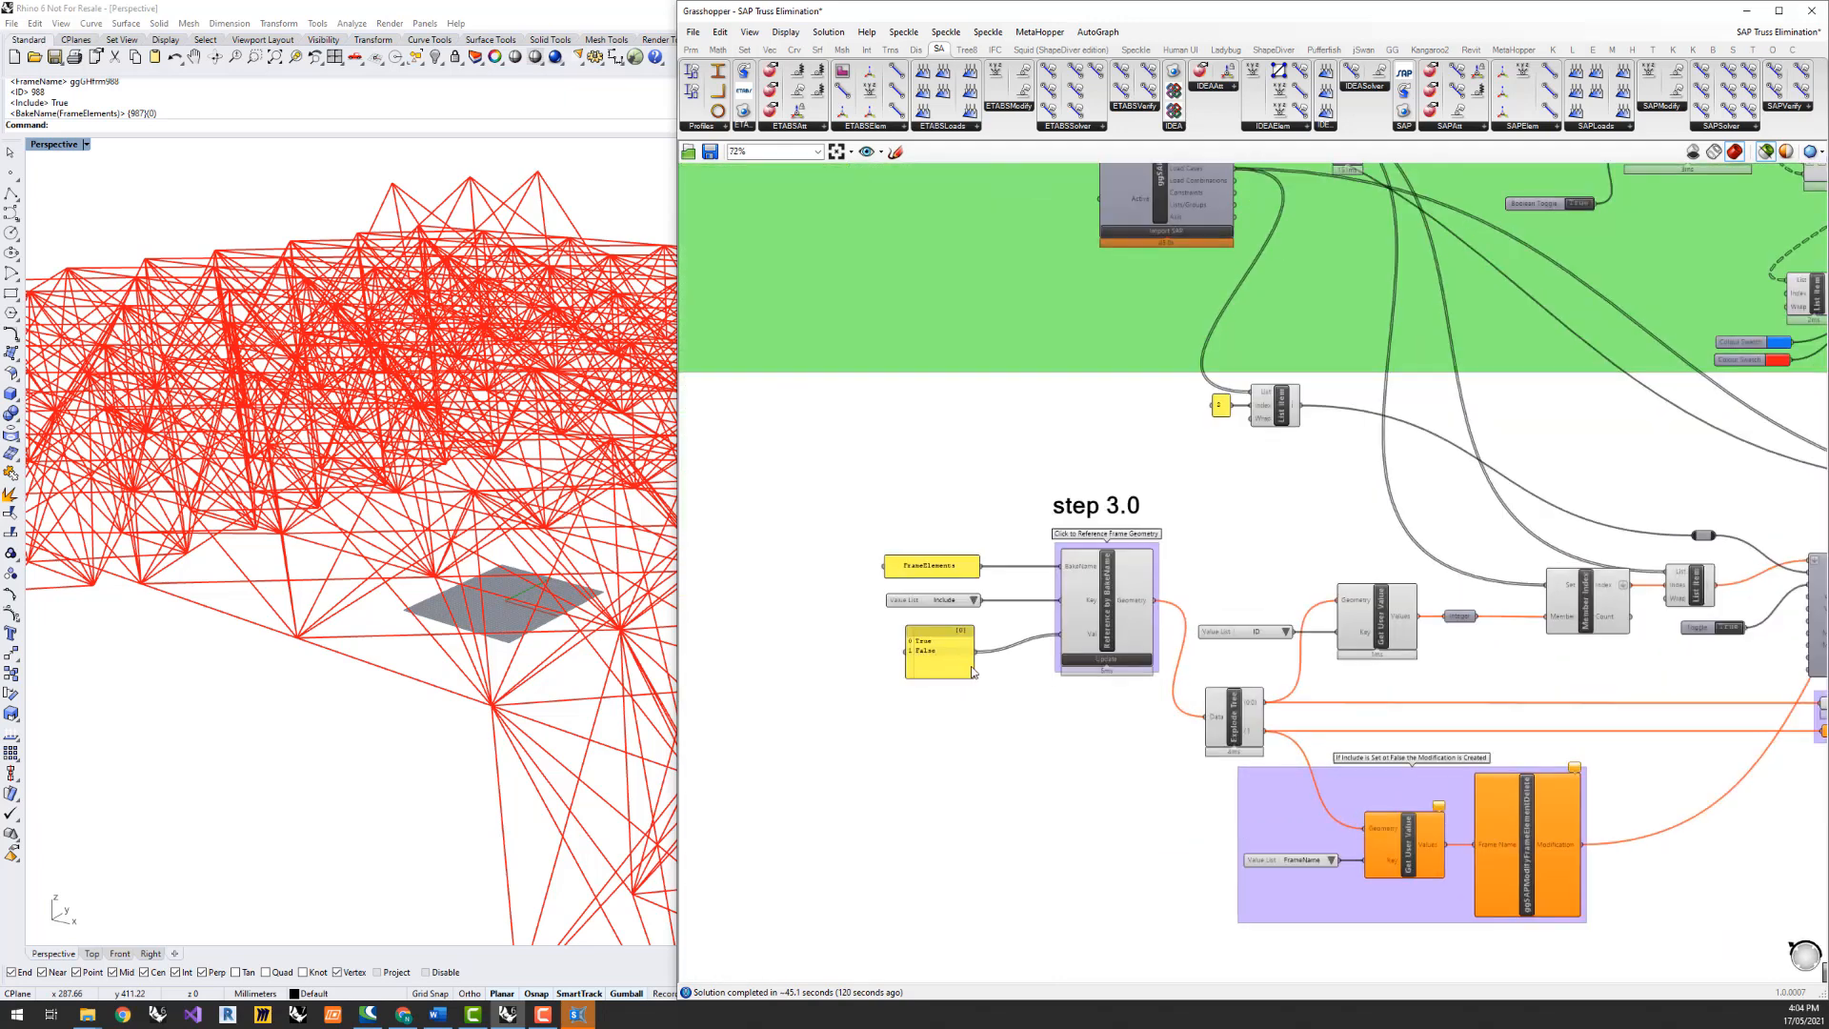
scroll("up", 3)
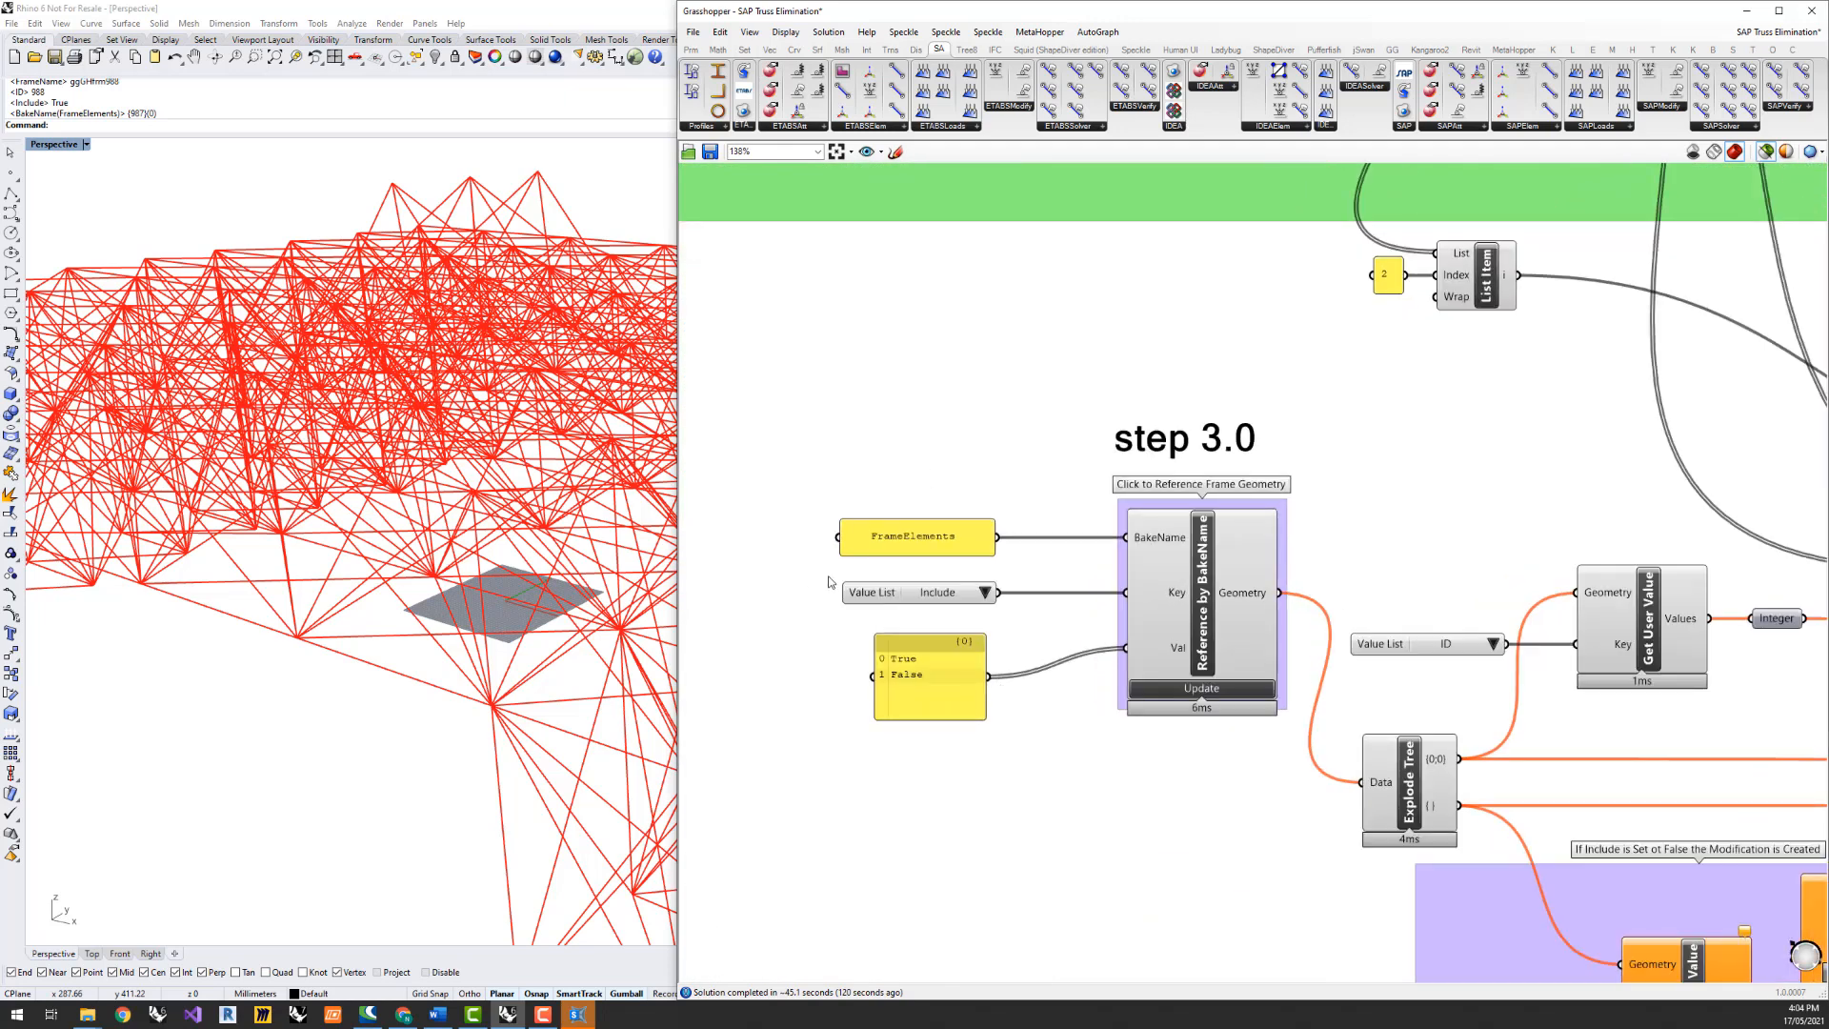
mouse_move(756, 759)
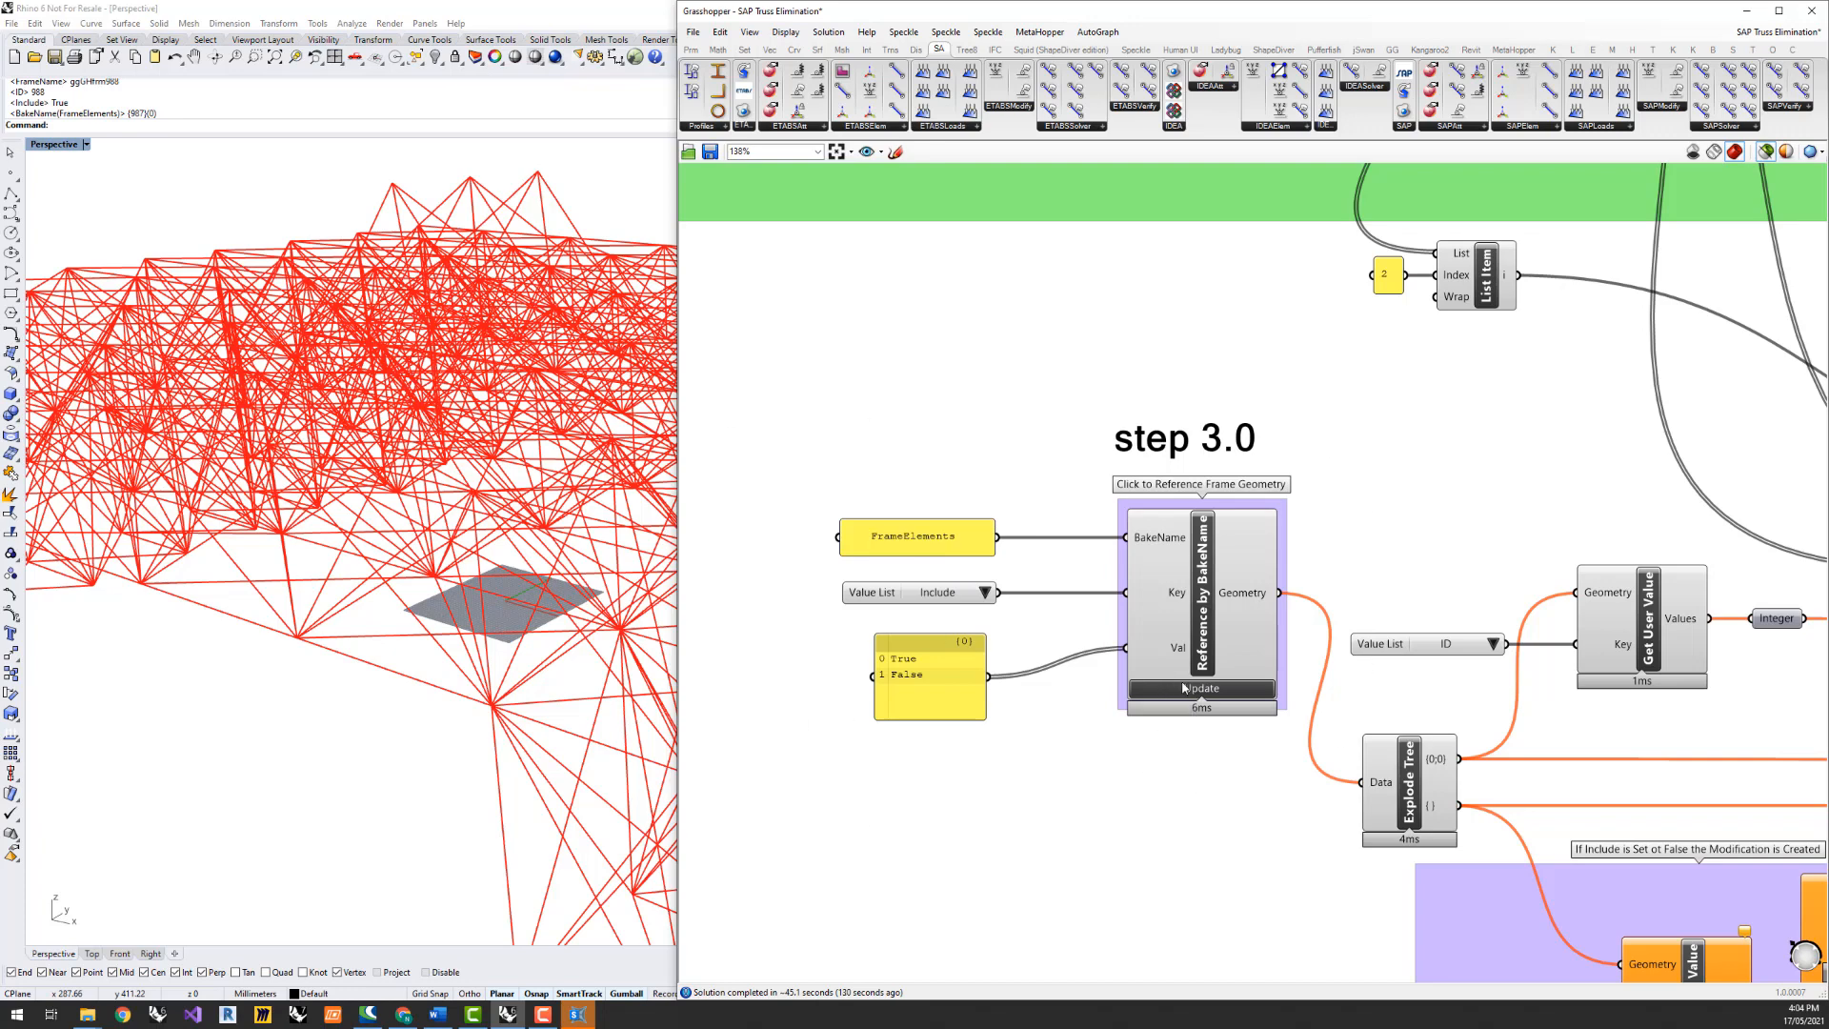
mouse_move(1178, 694)
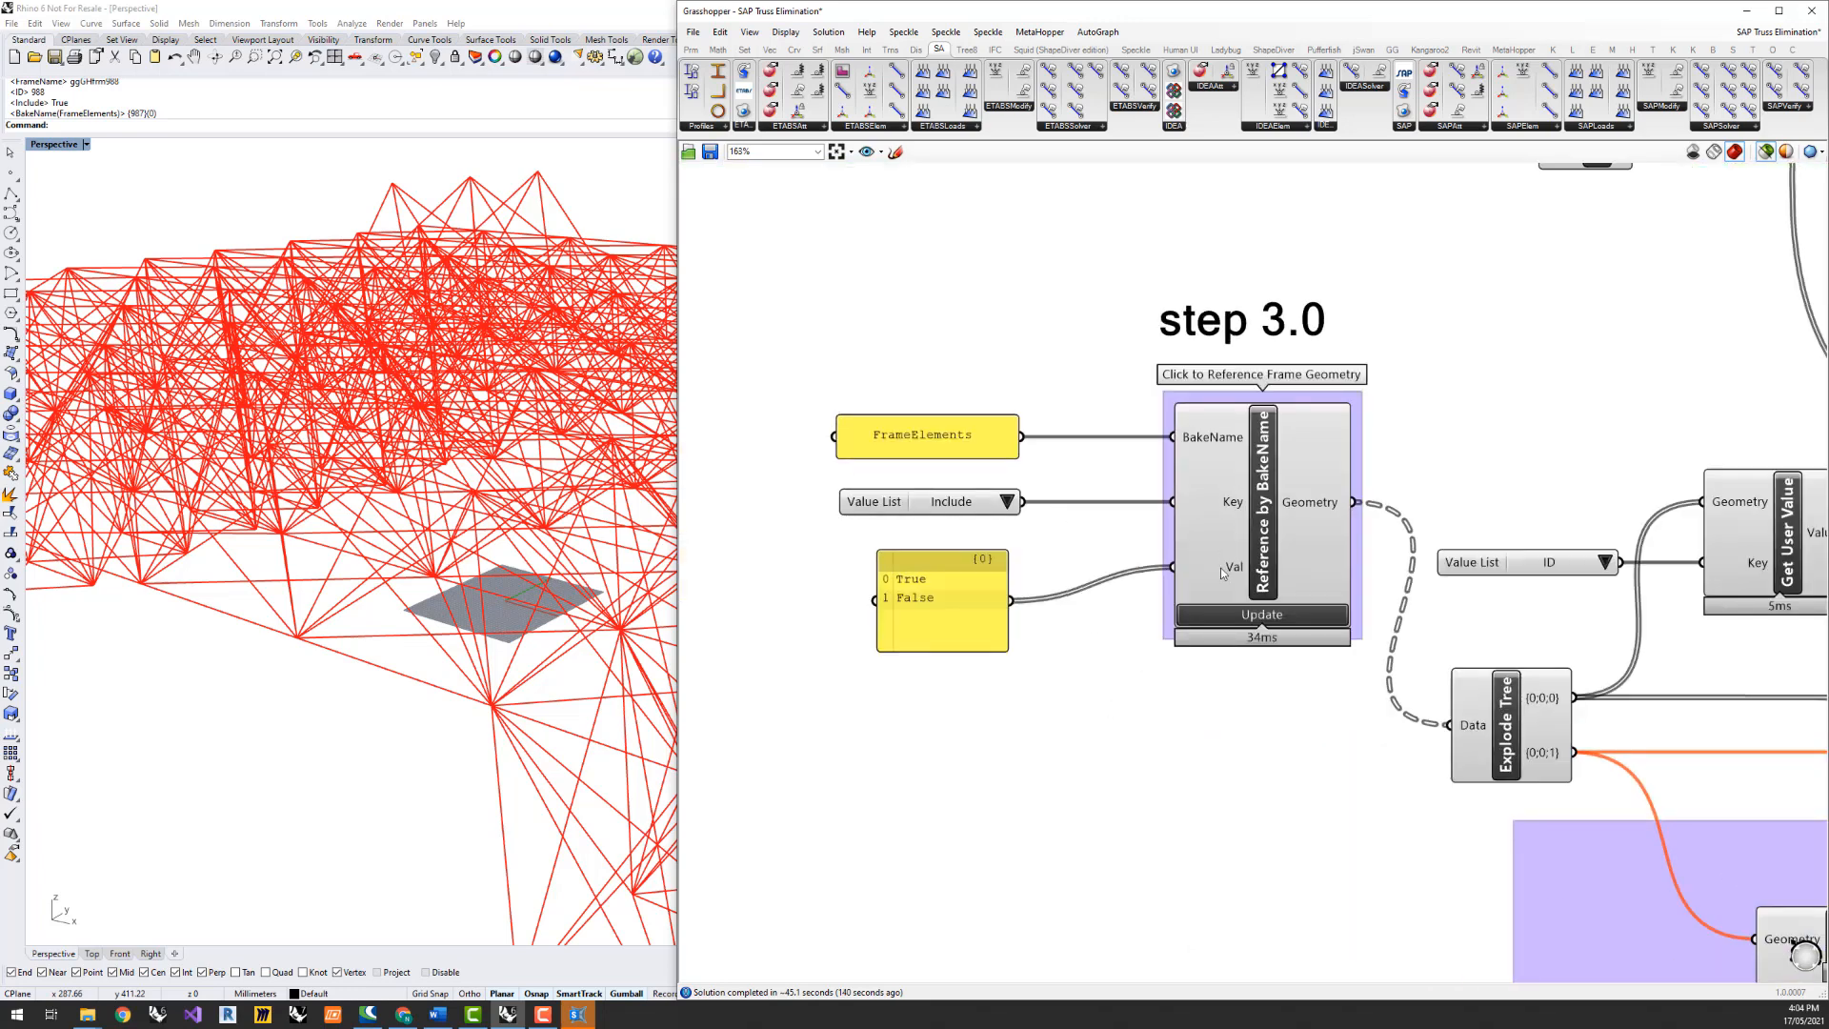
mouse_move(1310, 502)
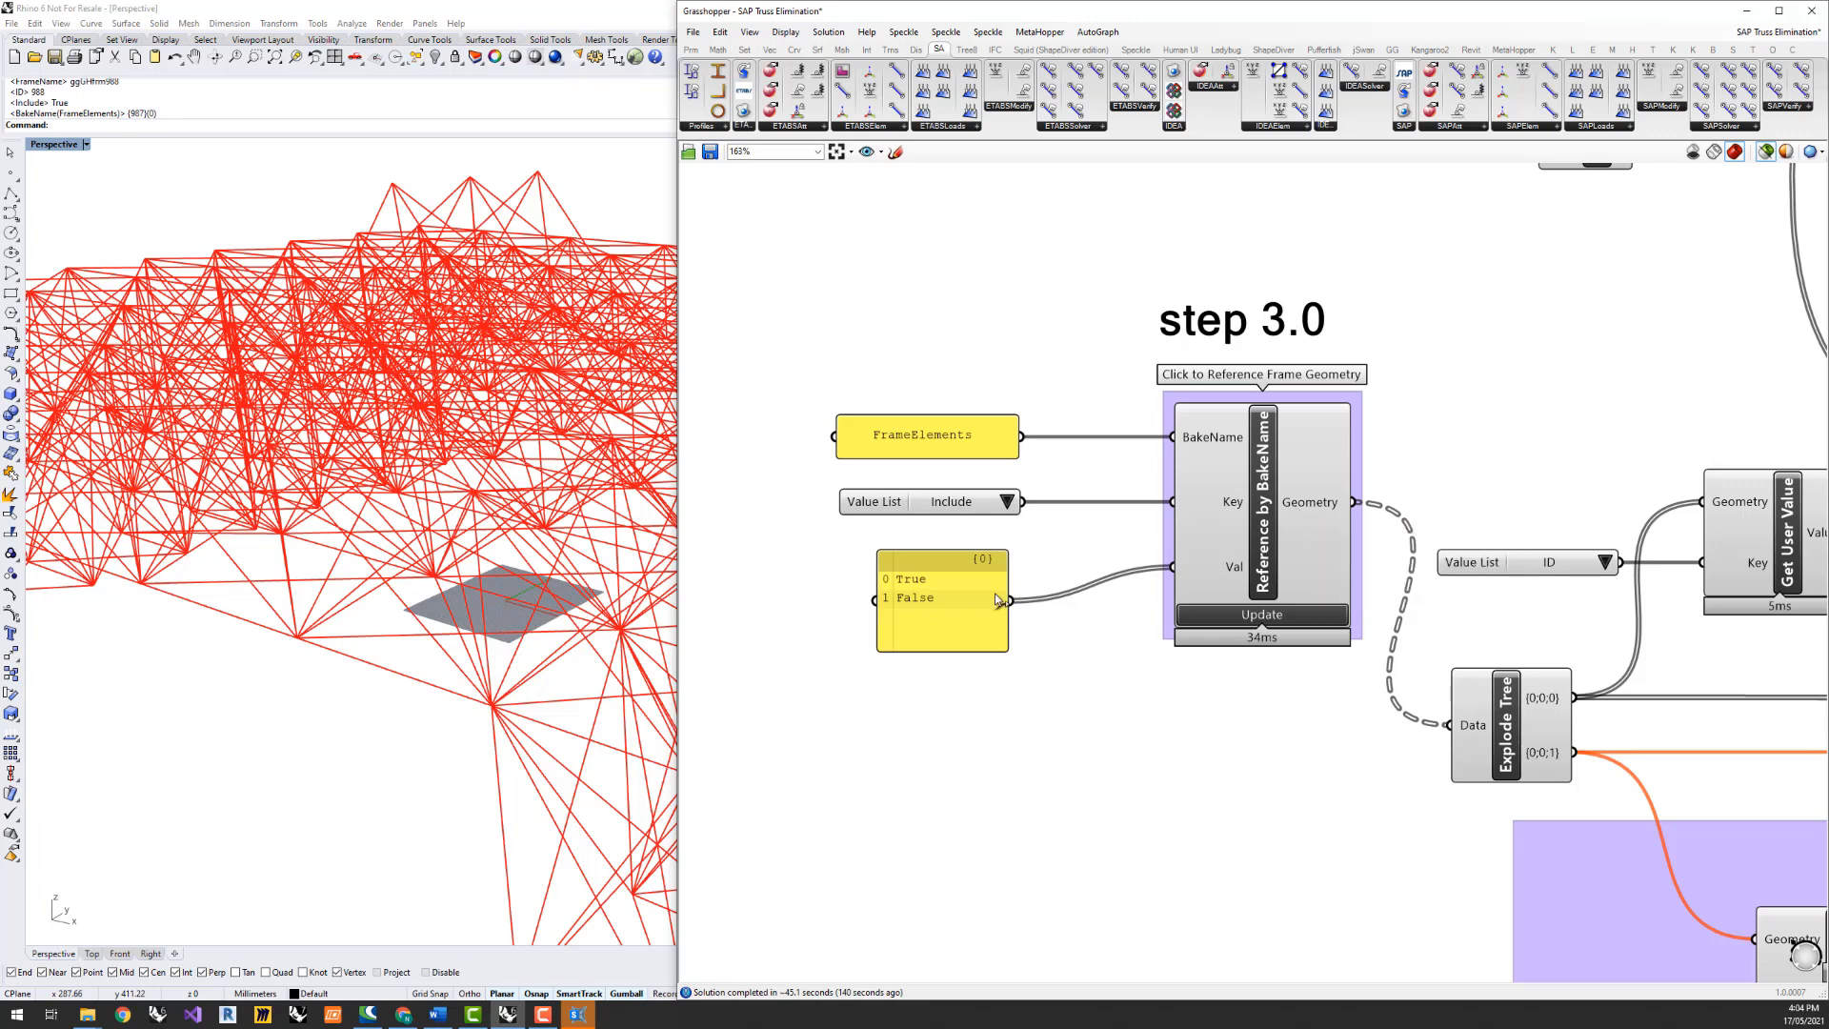
mouse_move(1306, 516)
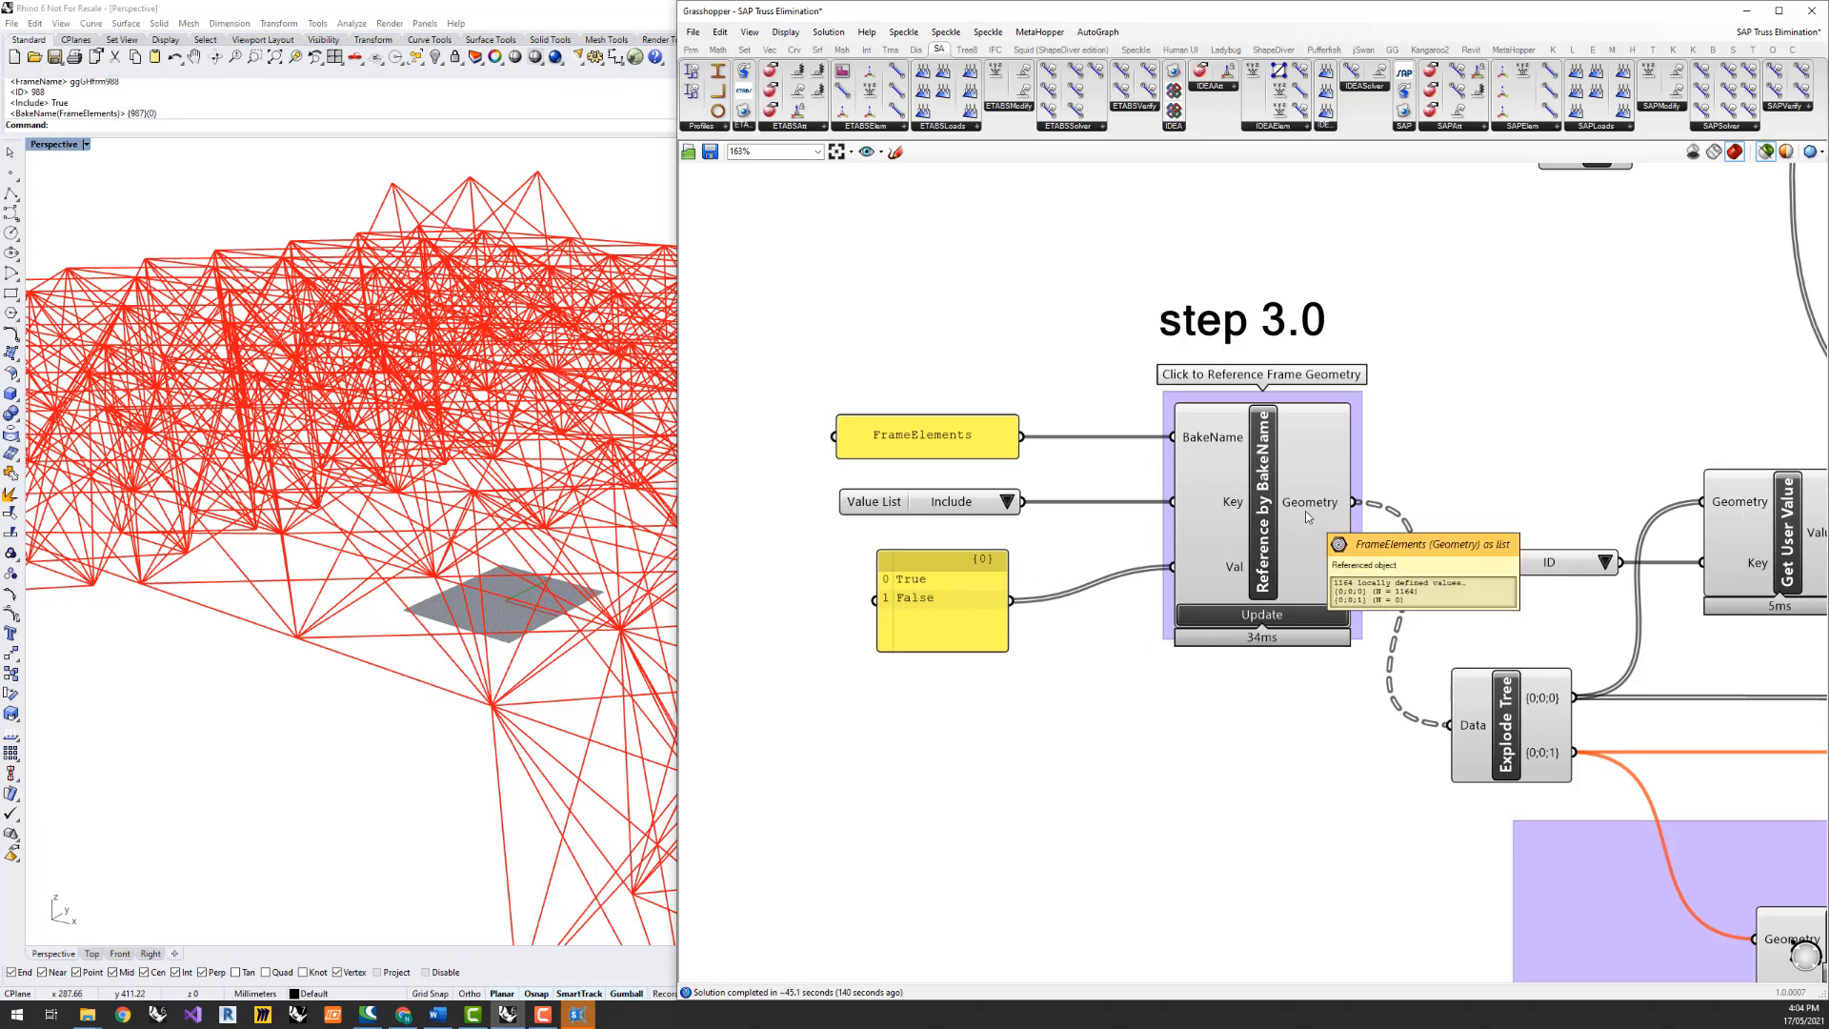
mouse_move(1006, 559)
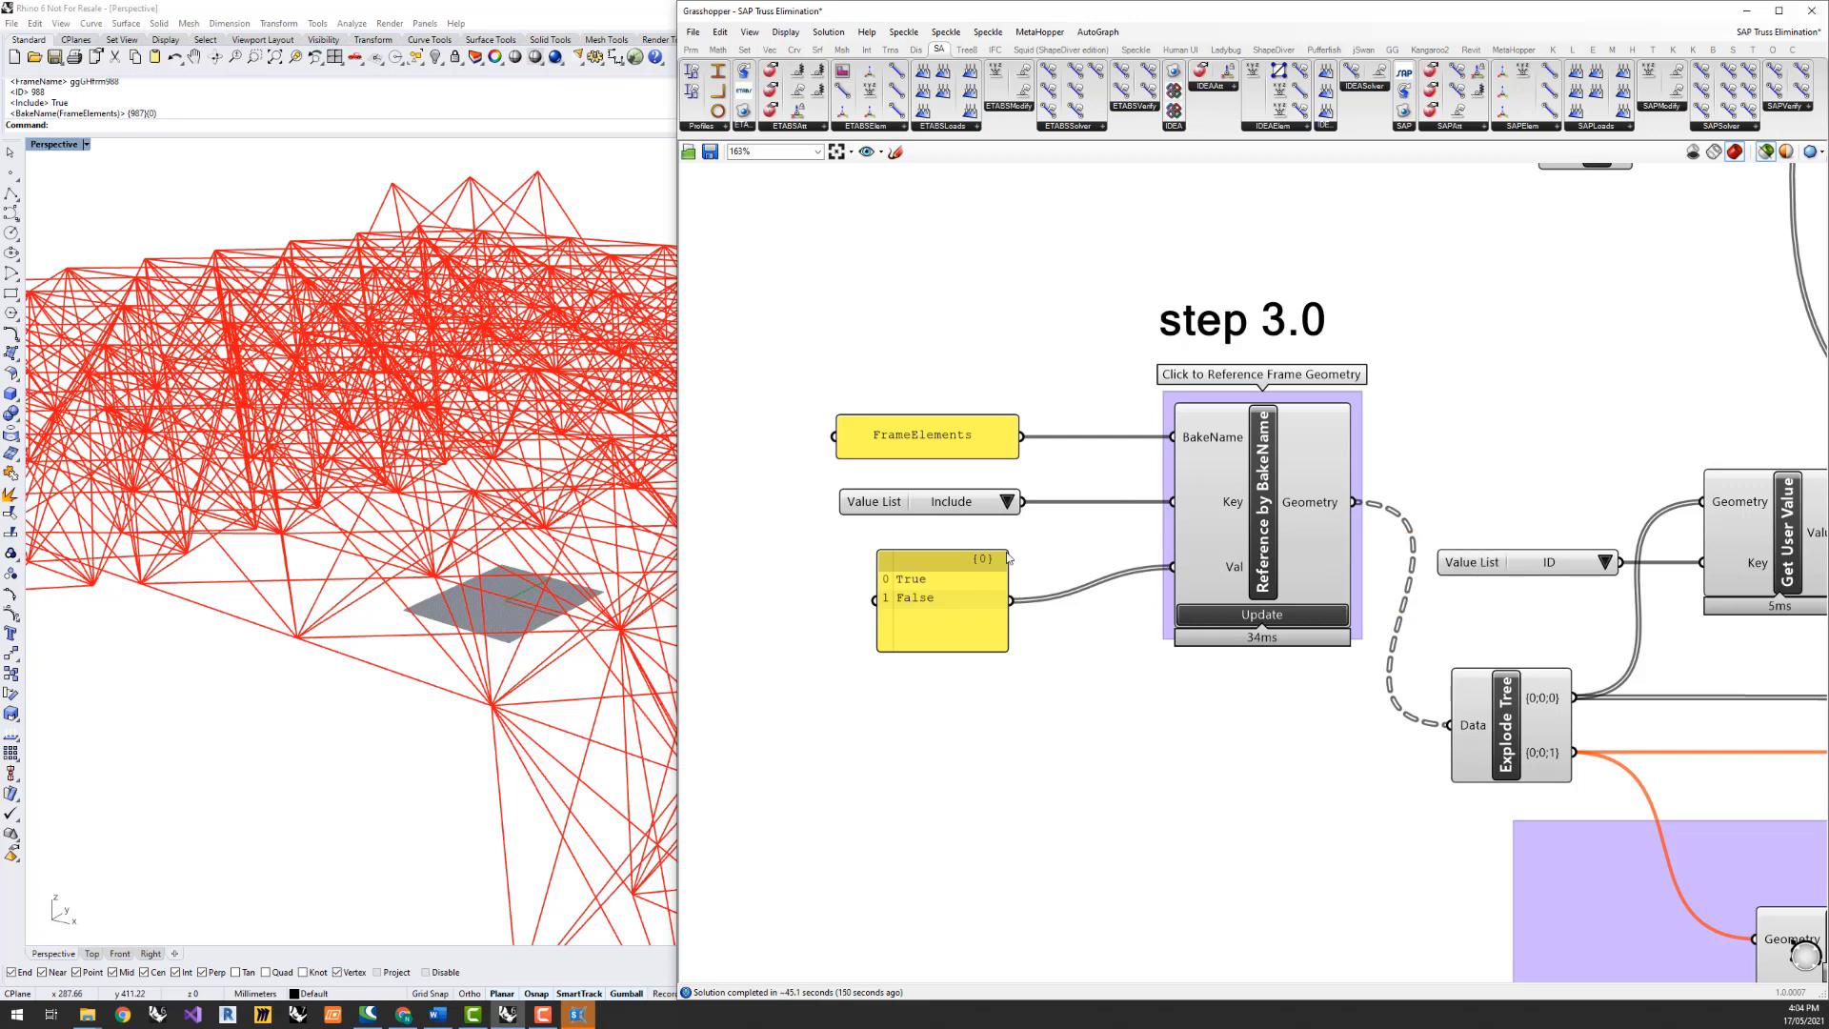
mouse_move(960, 583)
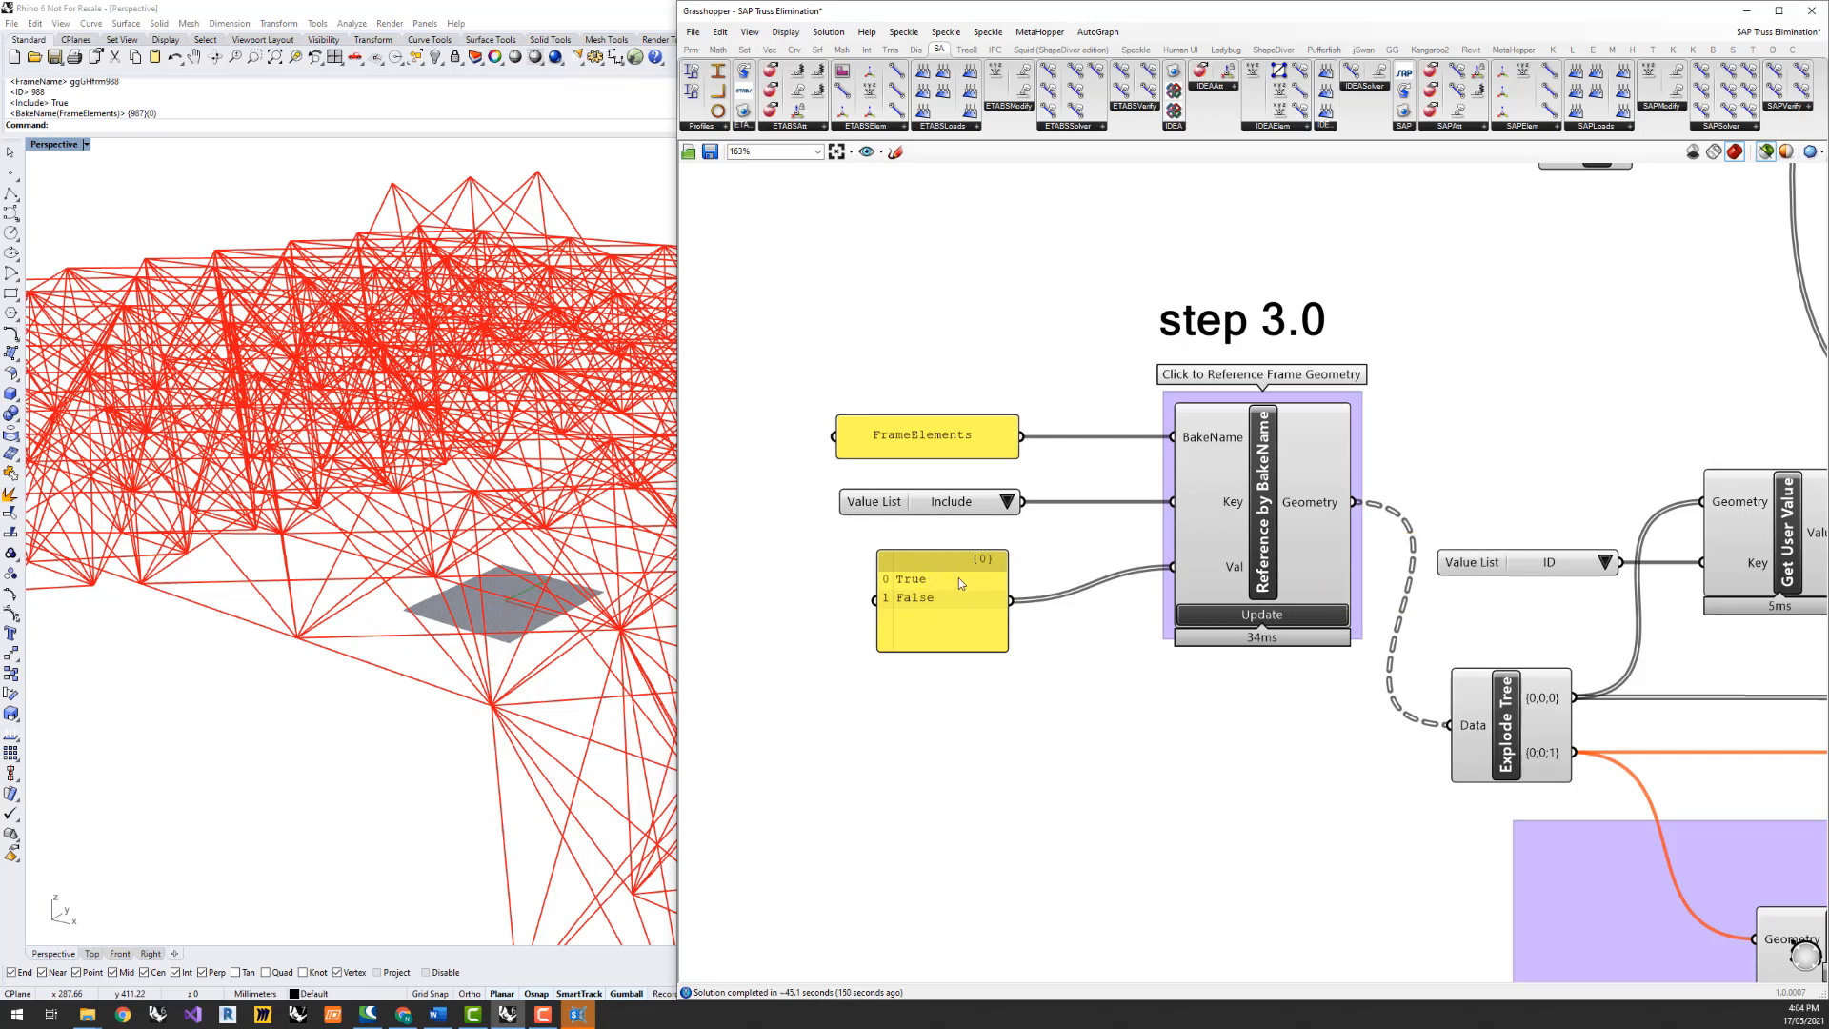
mouse_move(949, 613)
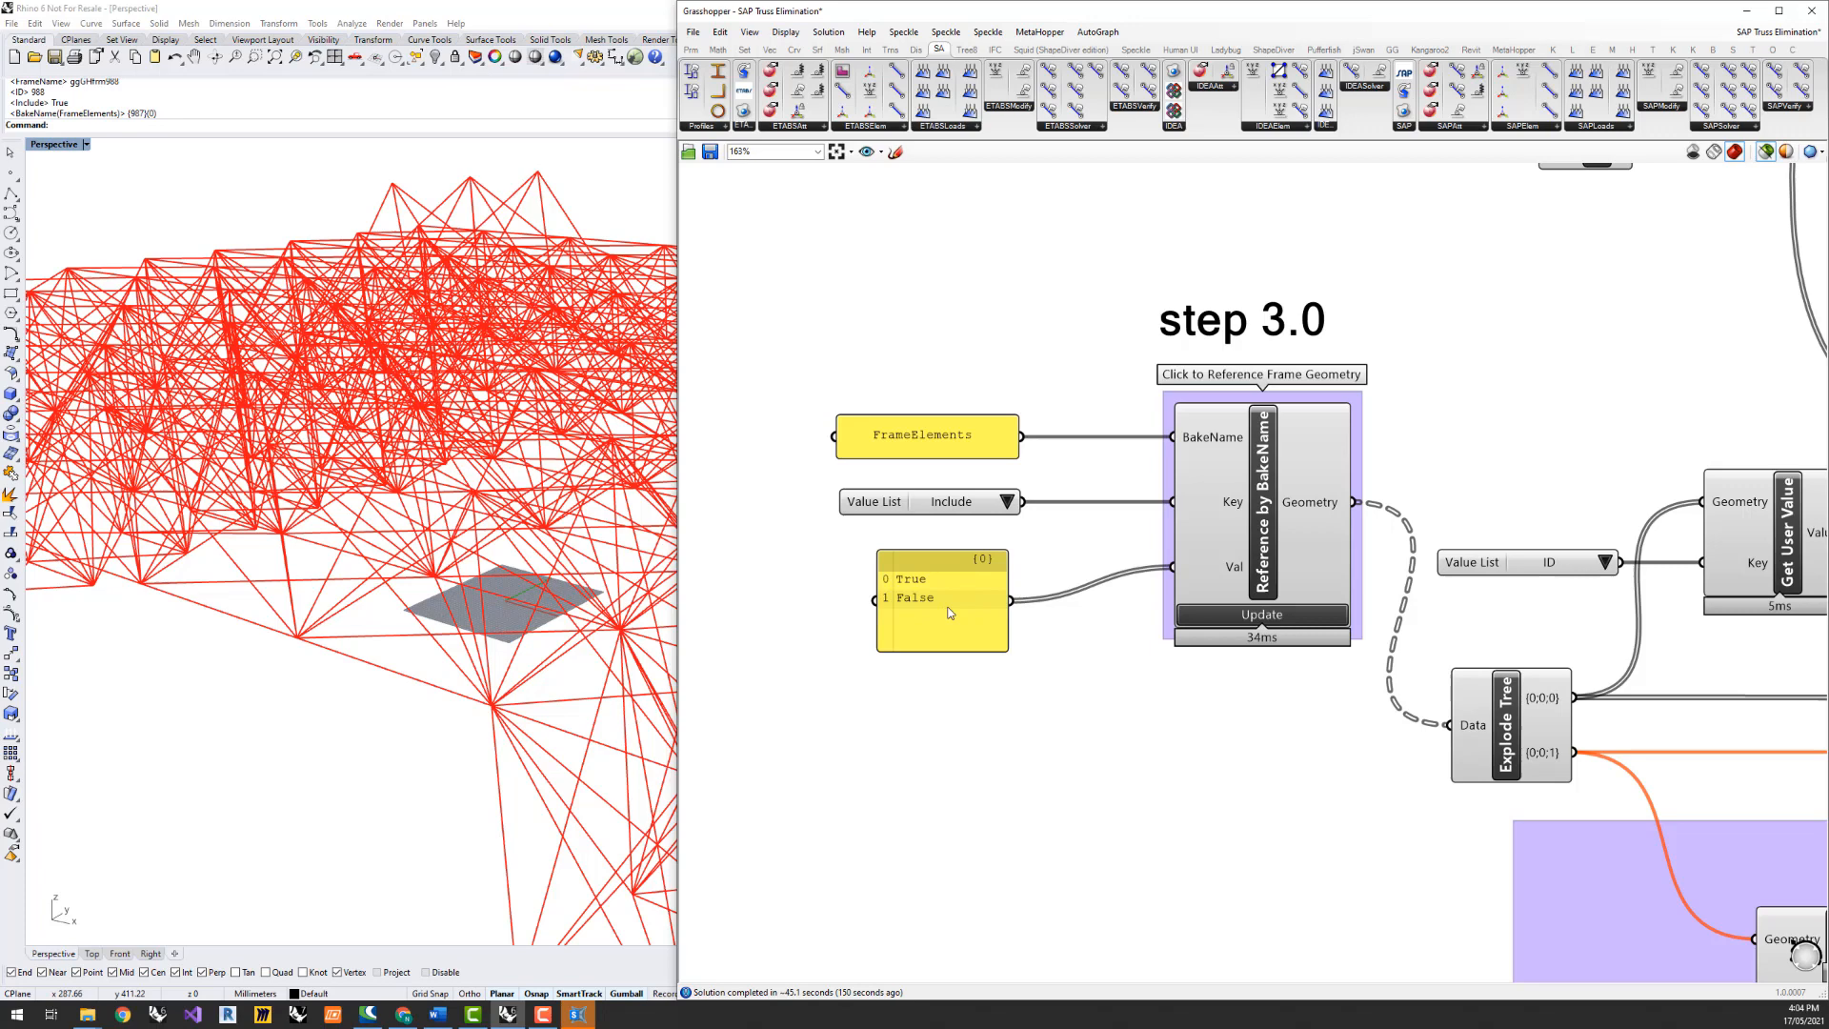
mouse_move(1342, 502)
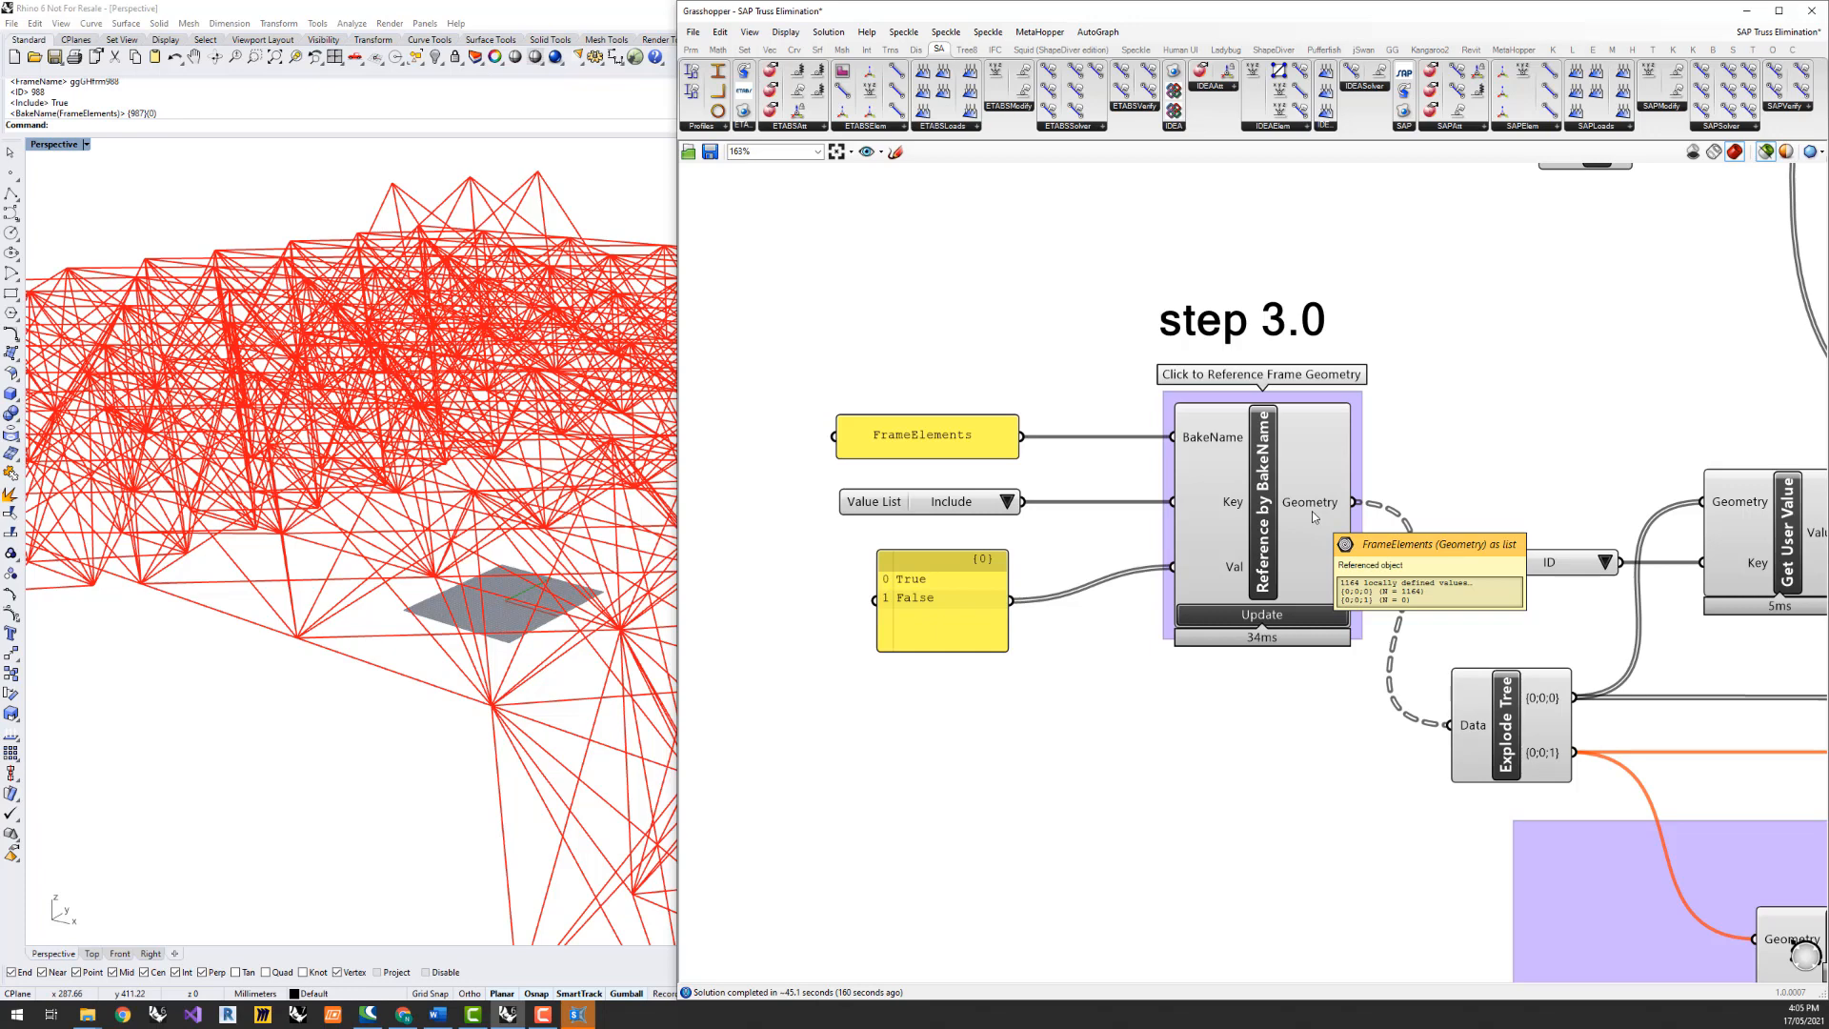
mouse_move(1560, 495)
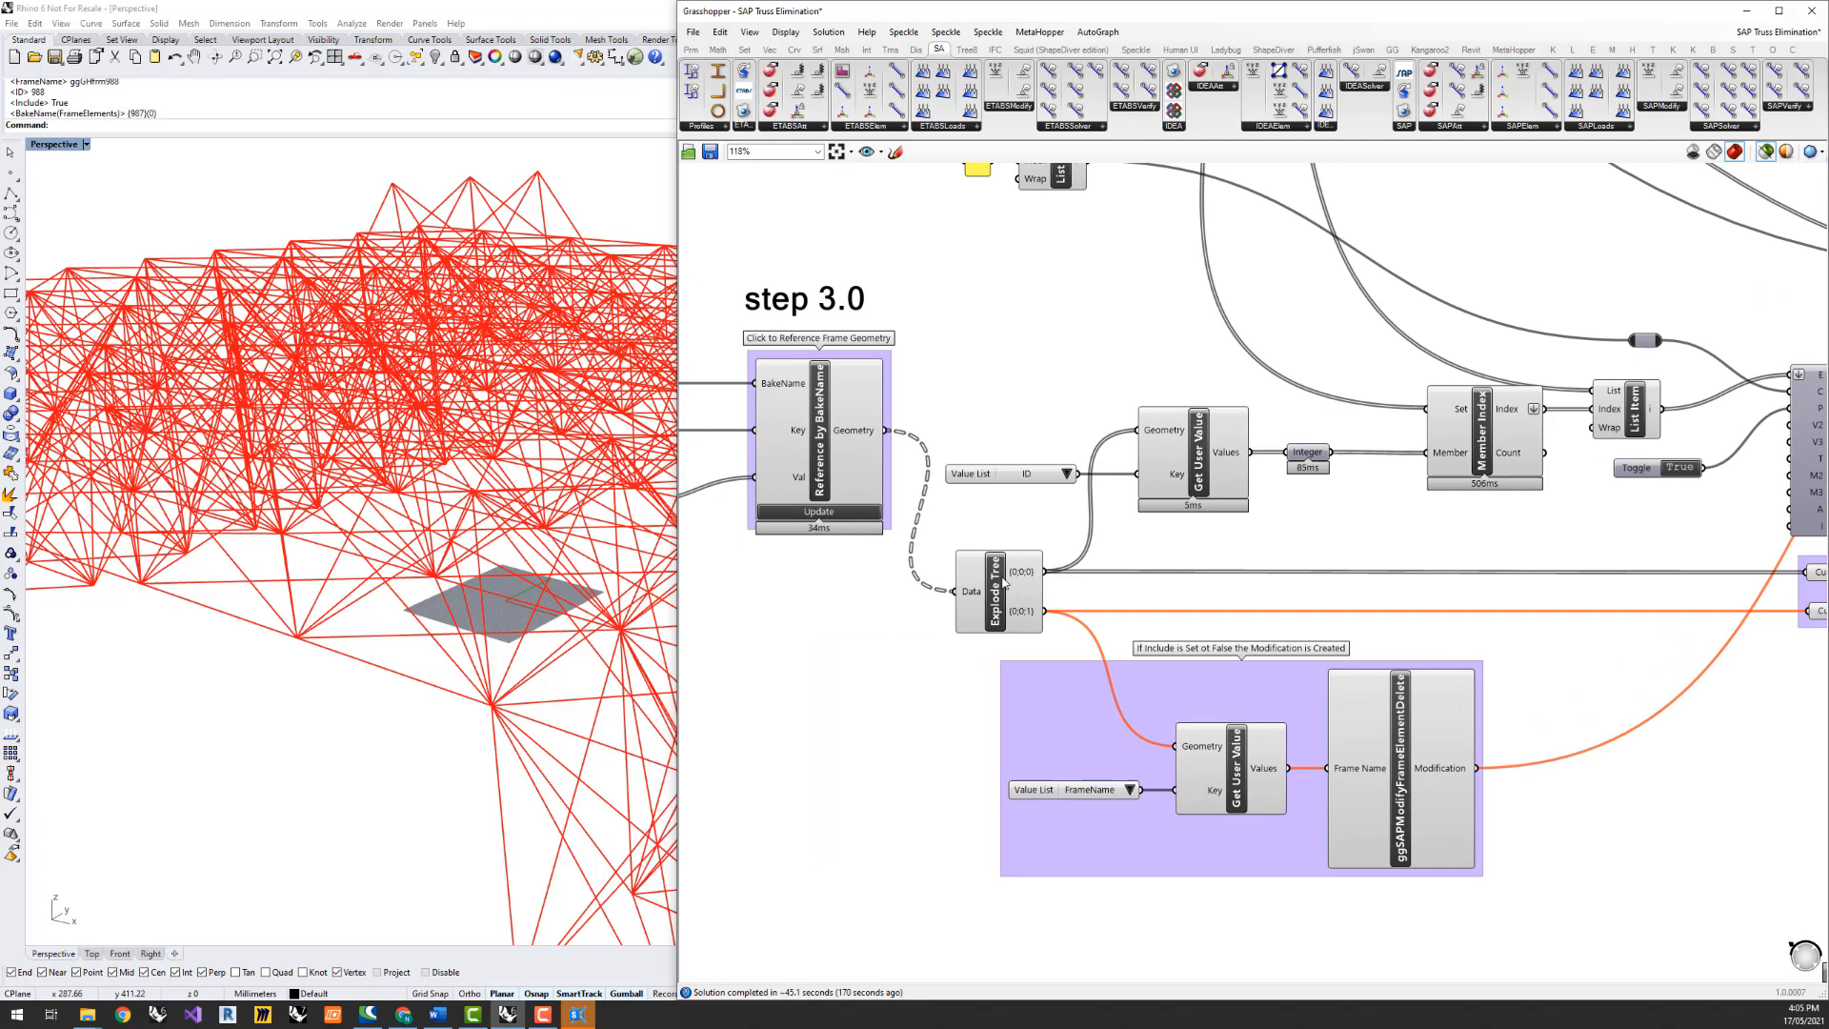
mouse_move(1024, 580)
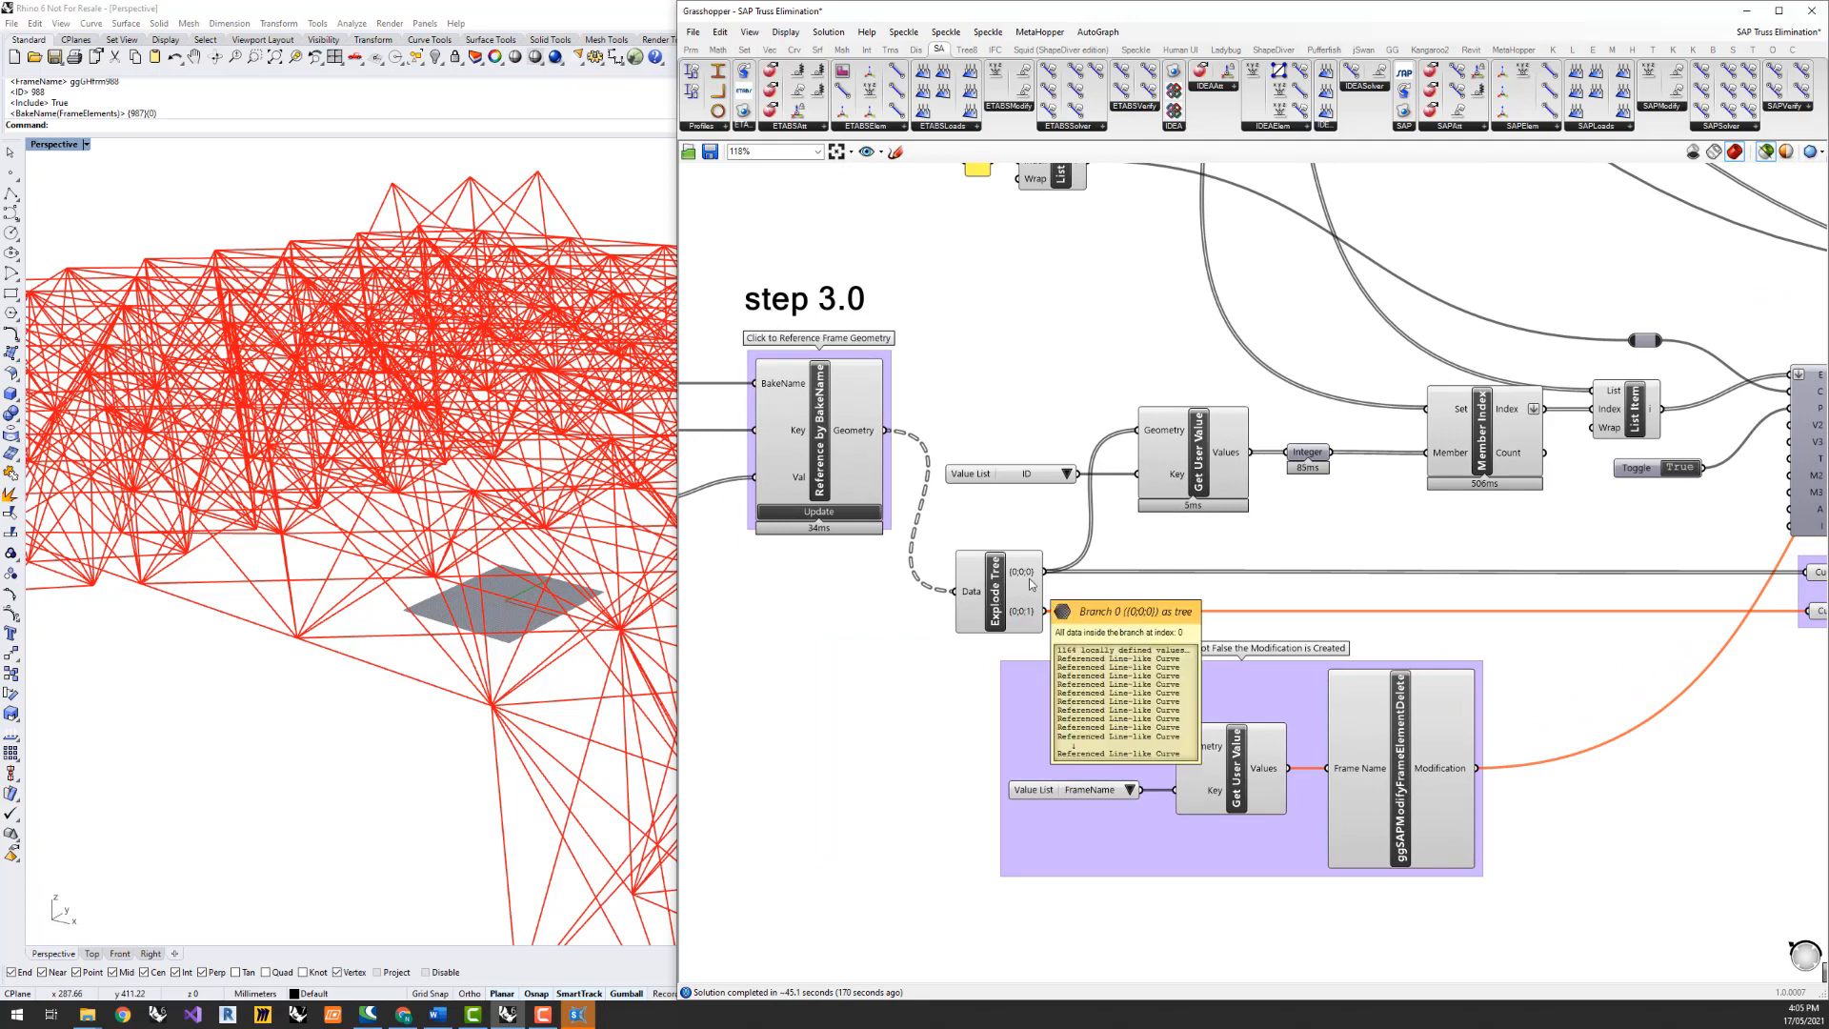
mouse_move(1022, 536)
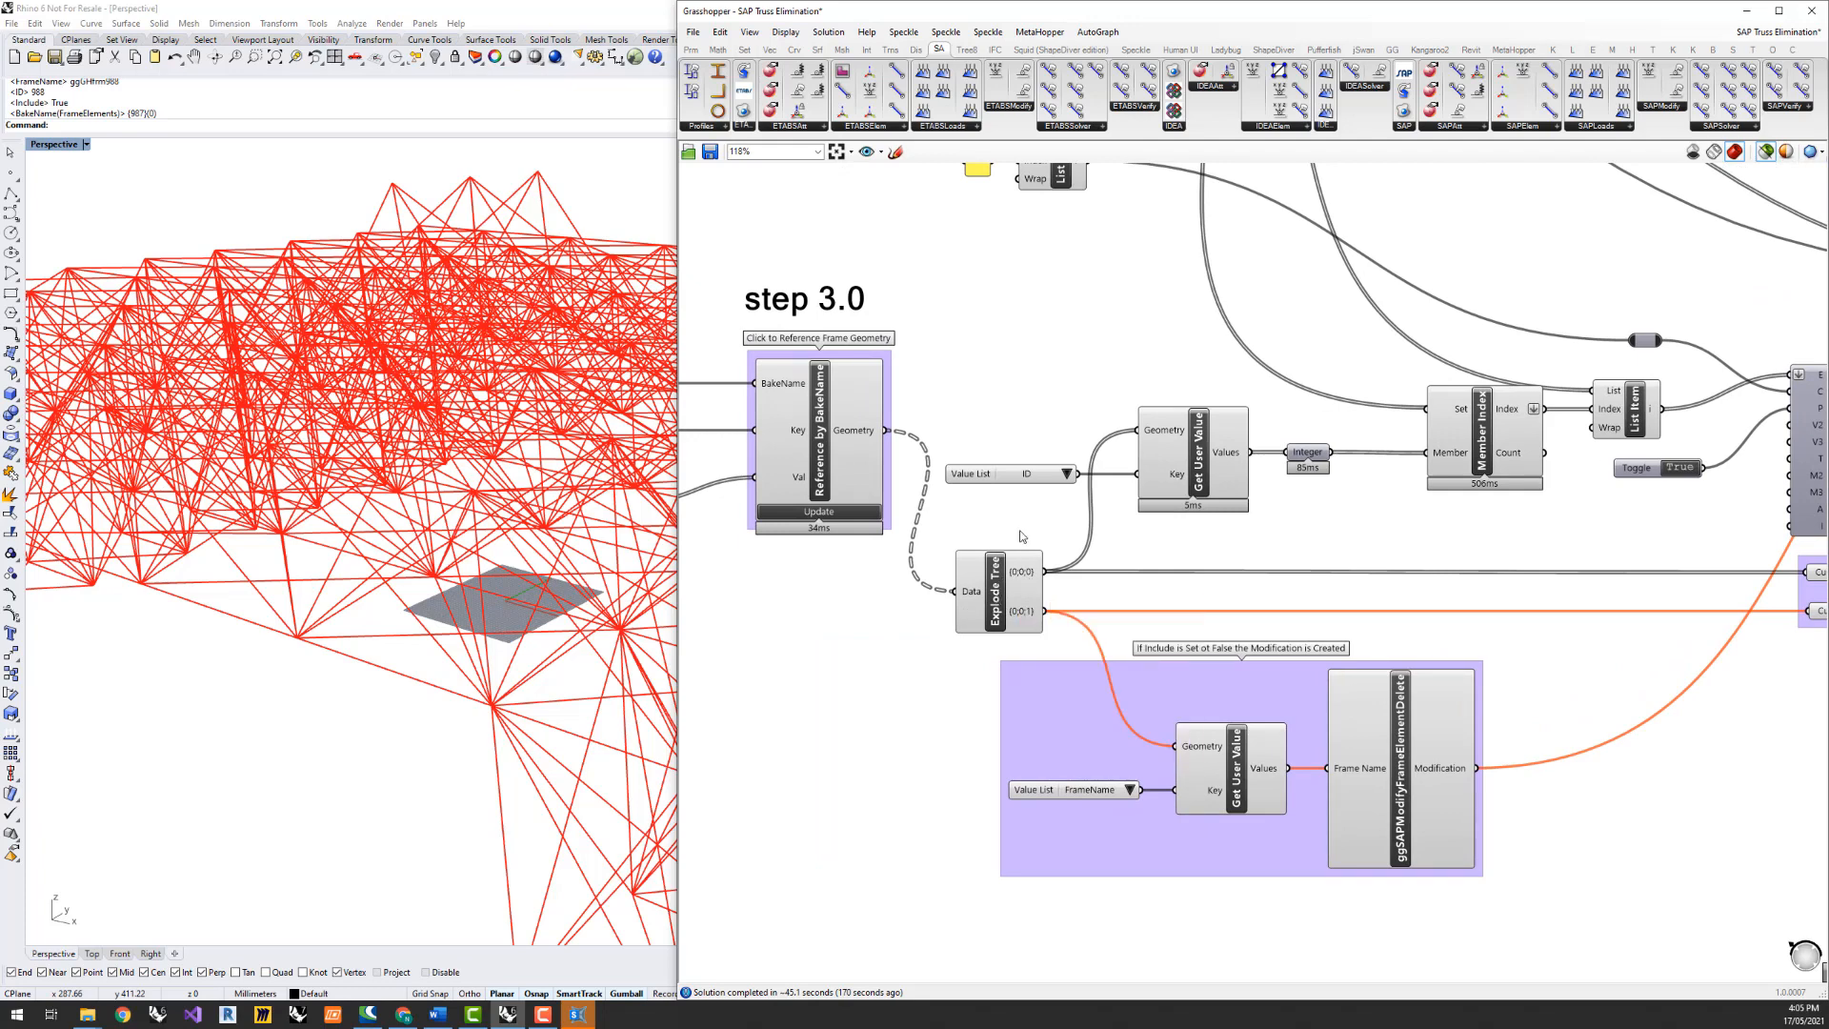
scroll("up", 3)
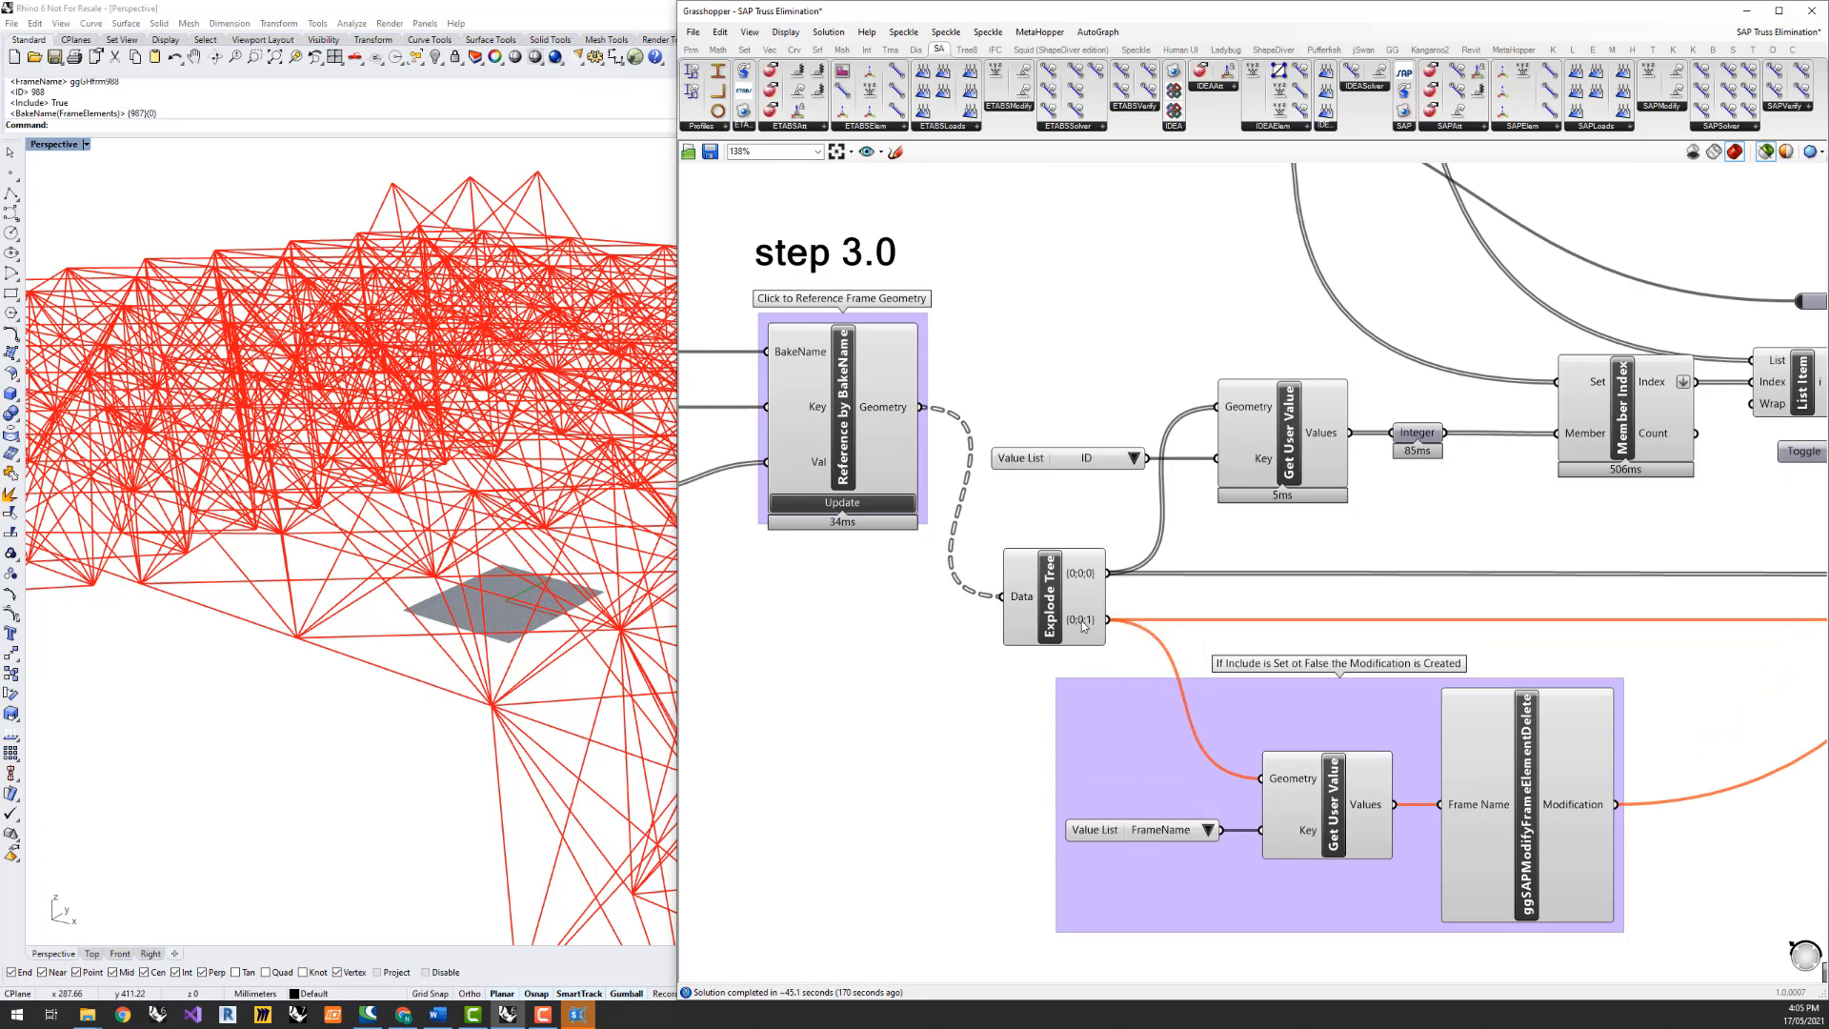
mouse_move(1085, 619)
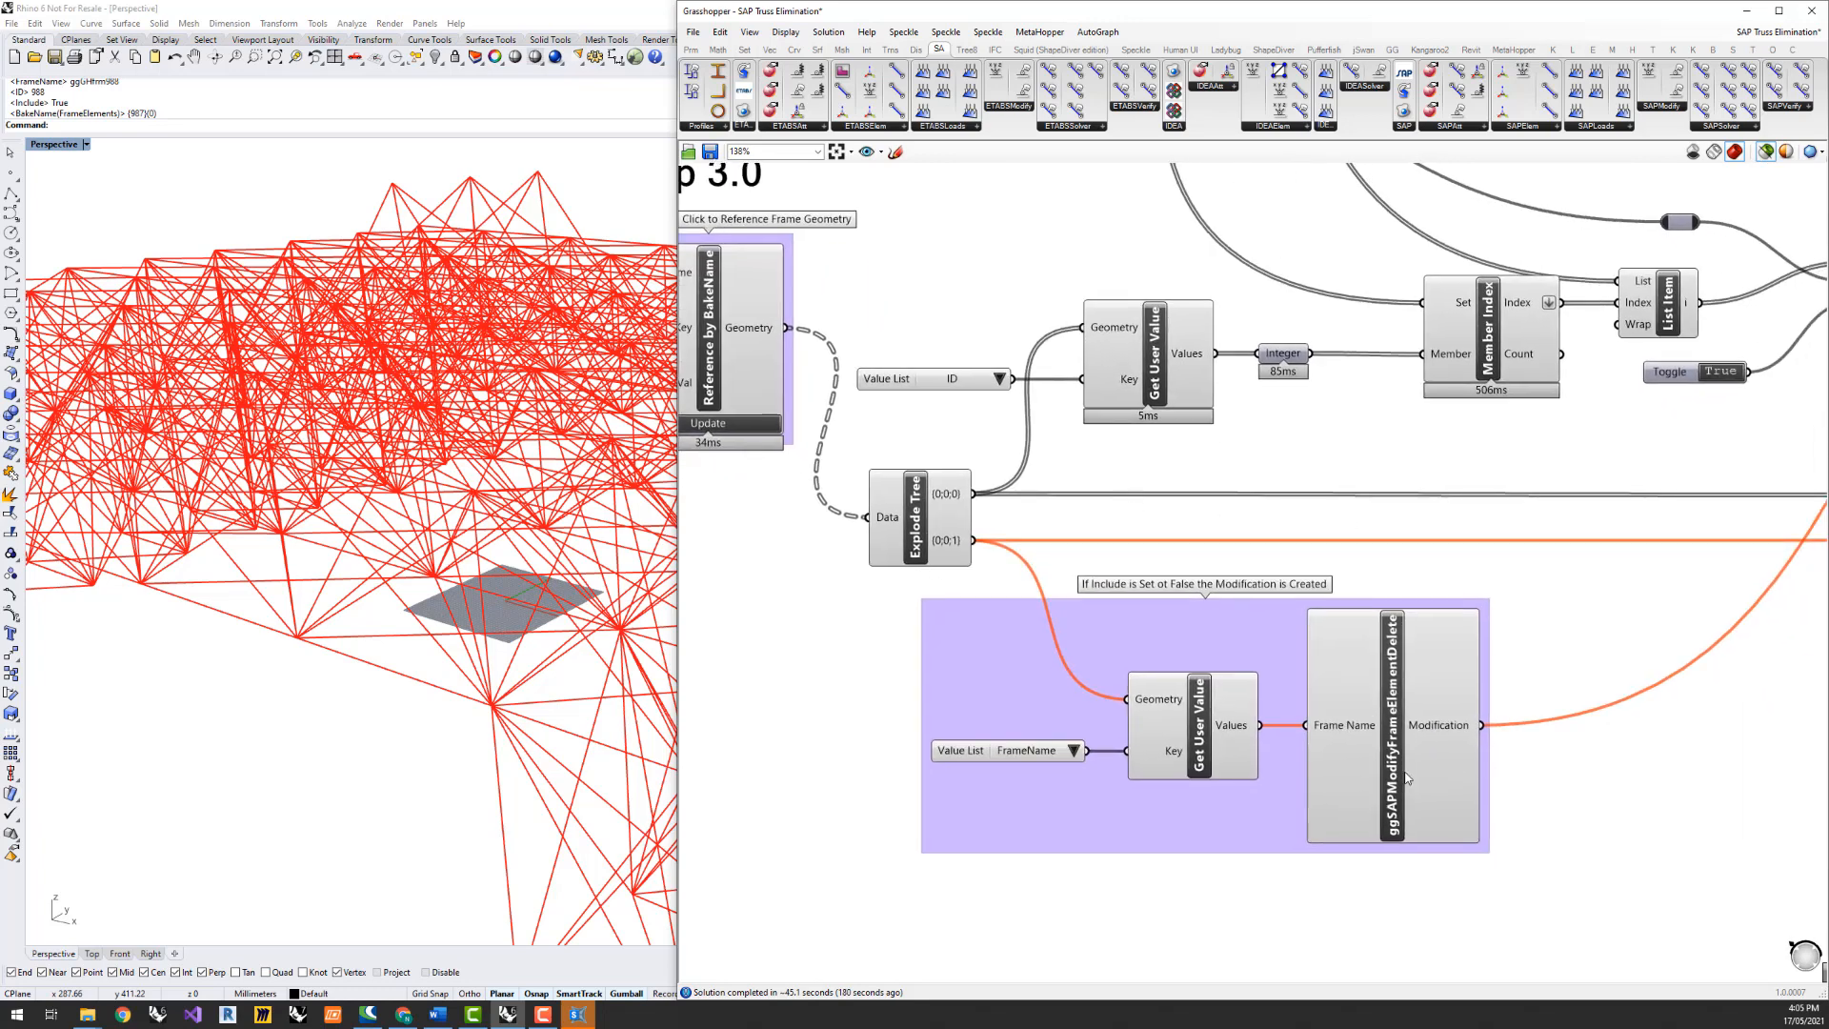
left_click(1390, 723)
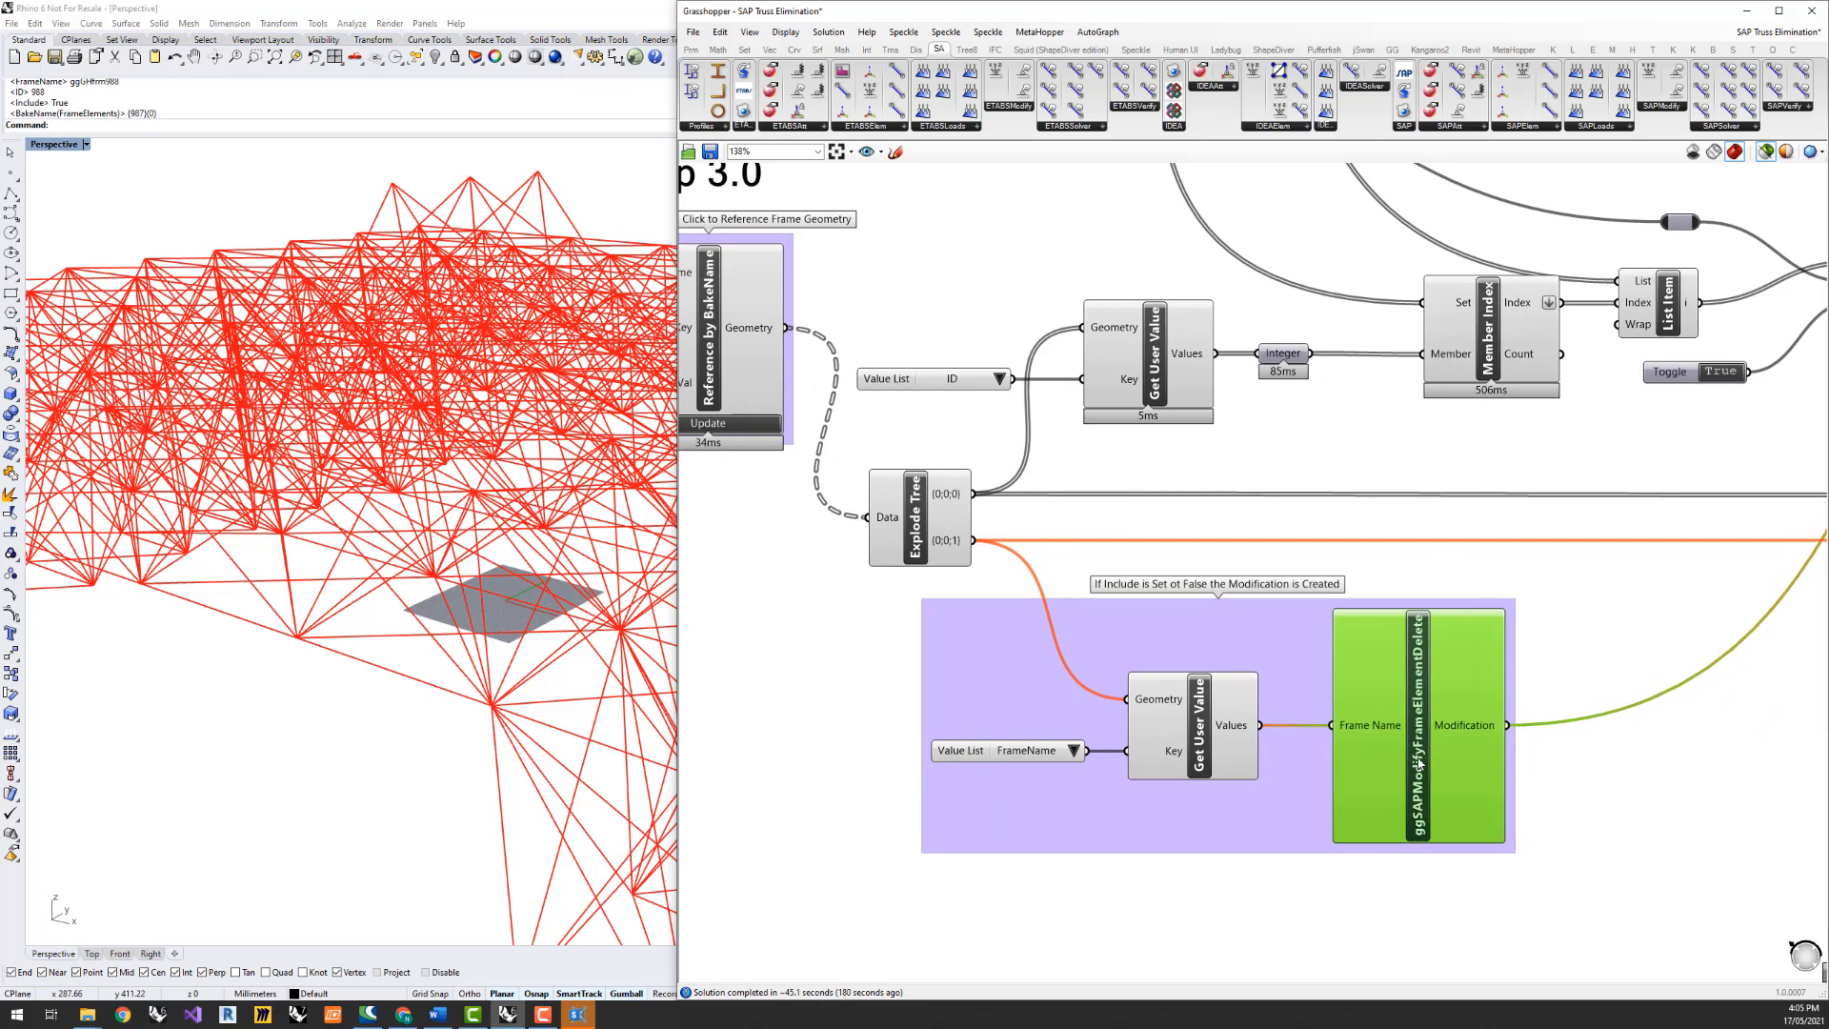
mouse_move(1437, 791)
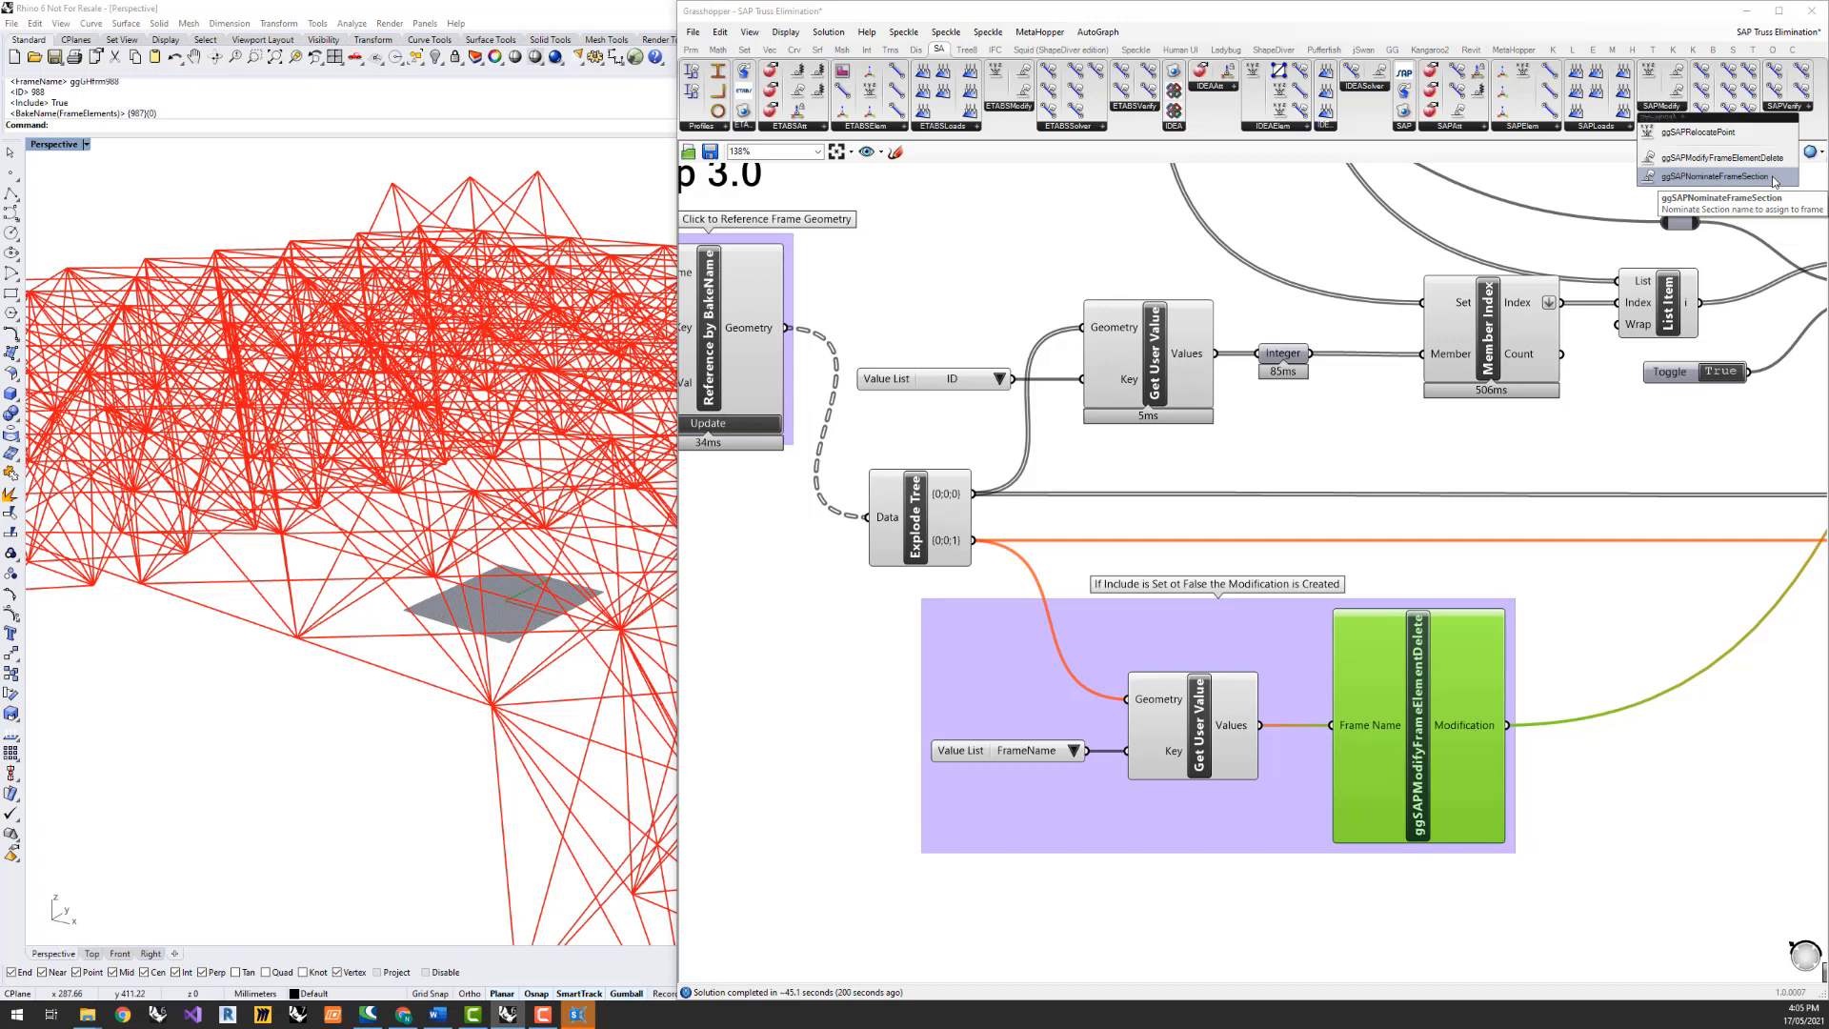
mouse_move(1715, 157)
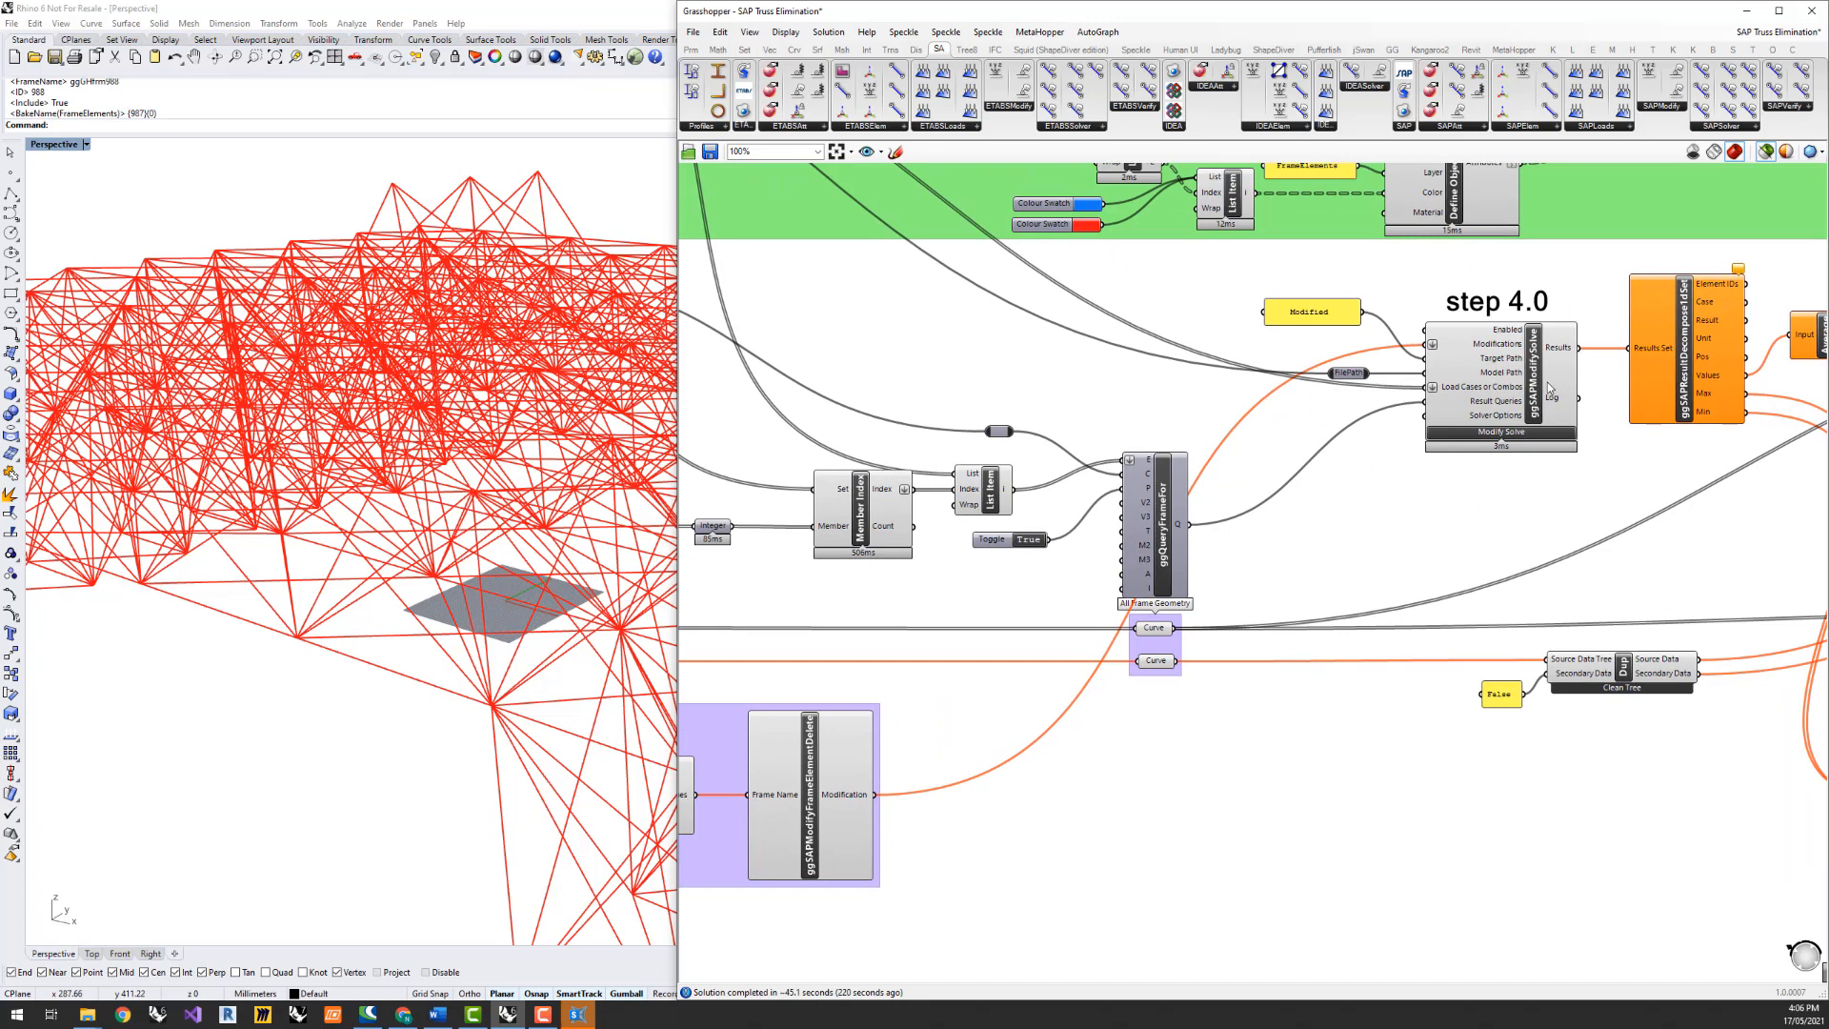
left_click(1499, 384)
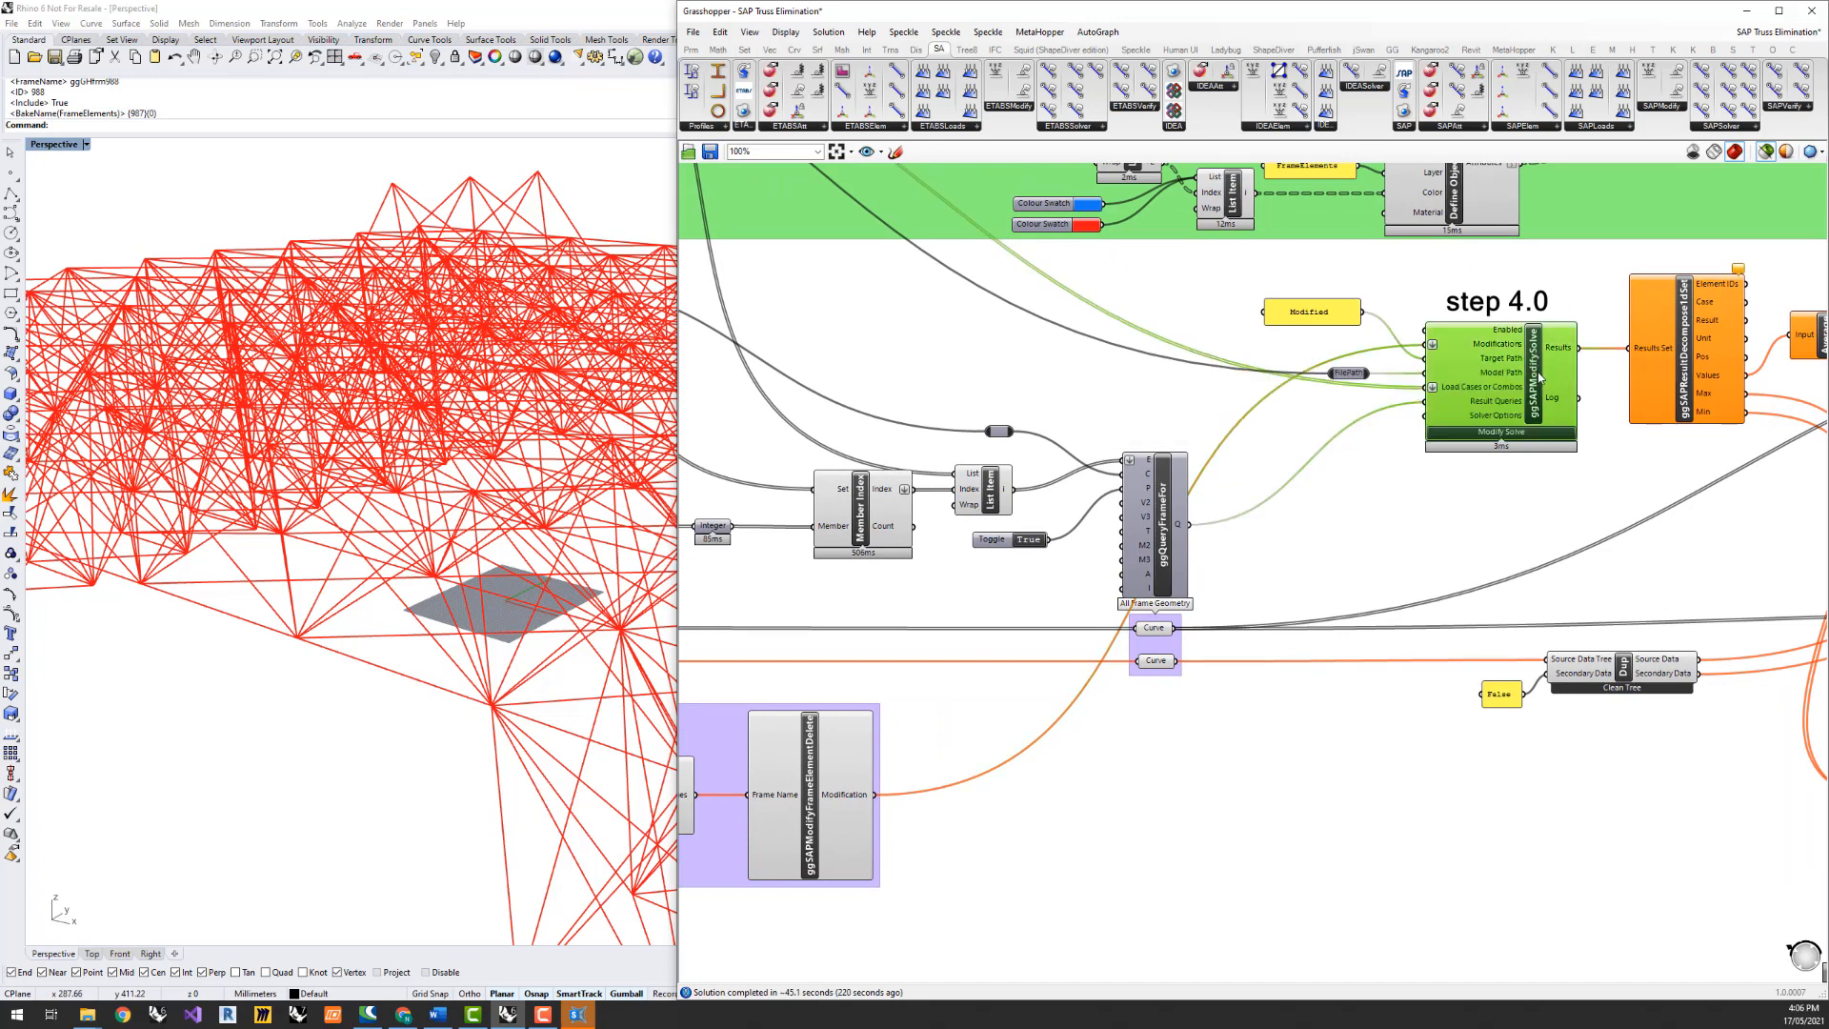
mouse_move(1505, 372)
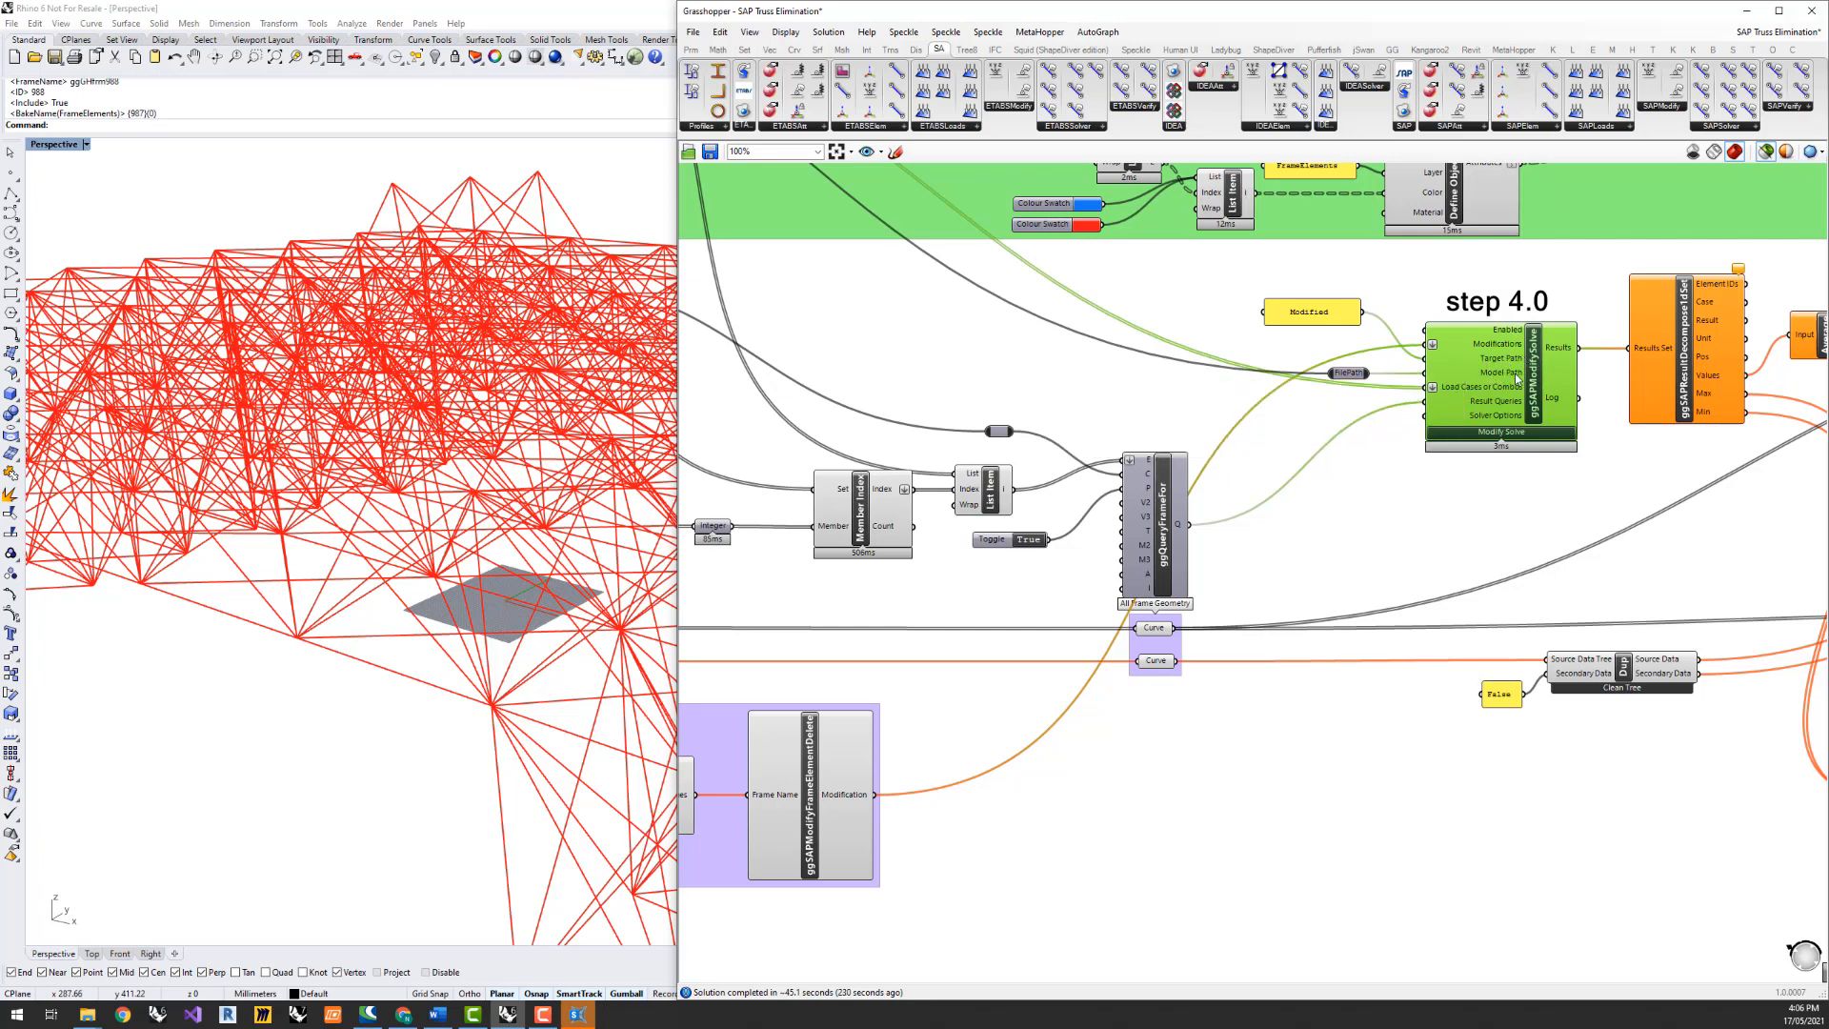
mouse_move(1502, 374)
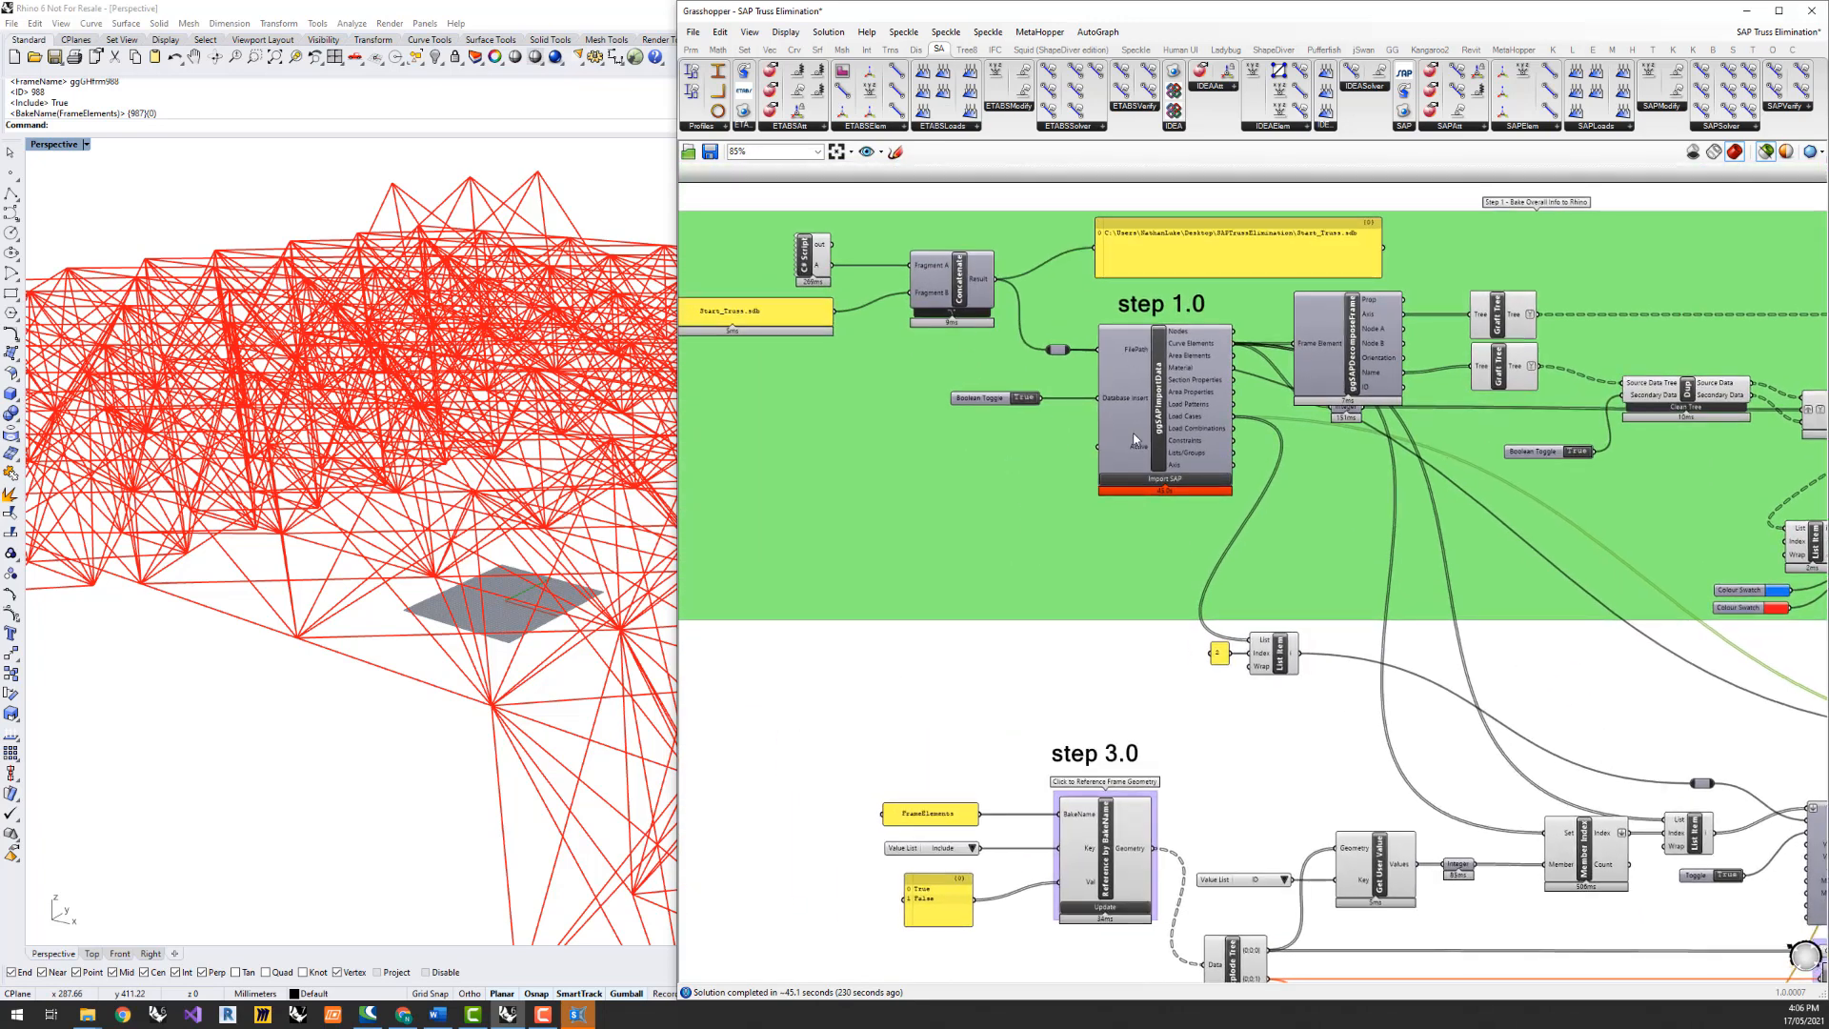
mouse_move(1132, 410)
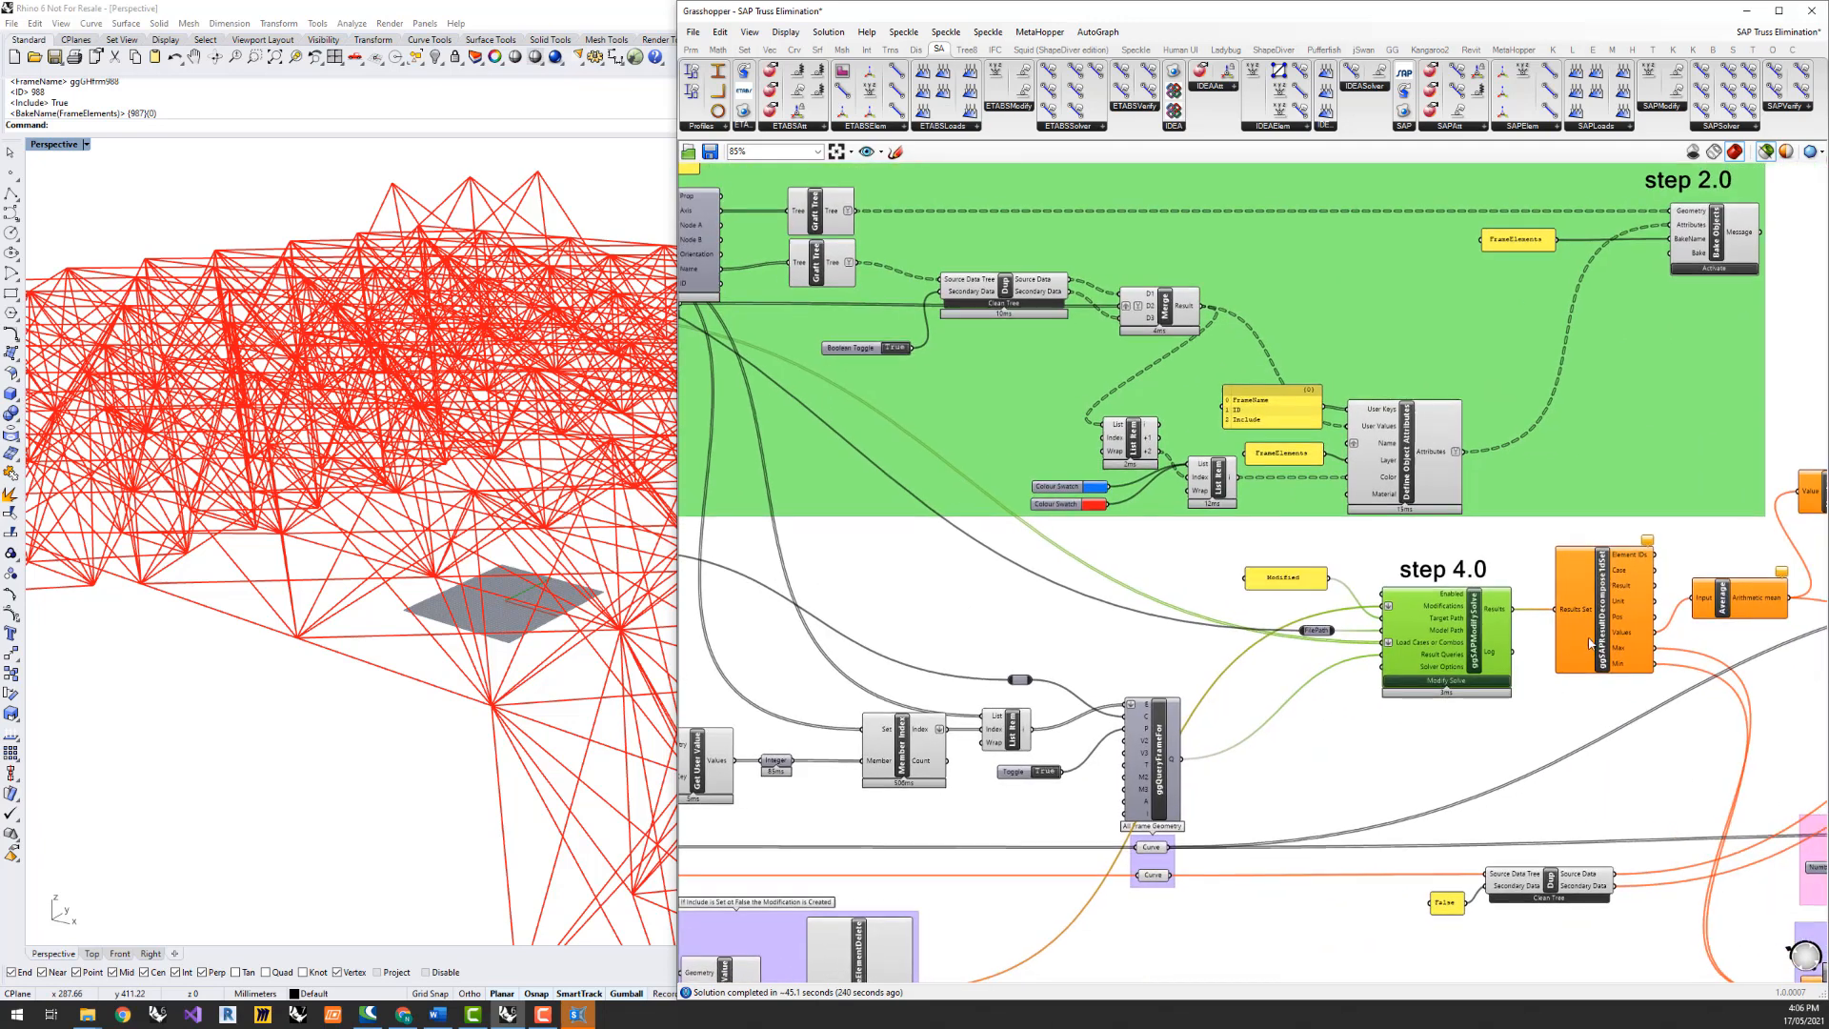
scroll("up", 3)
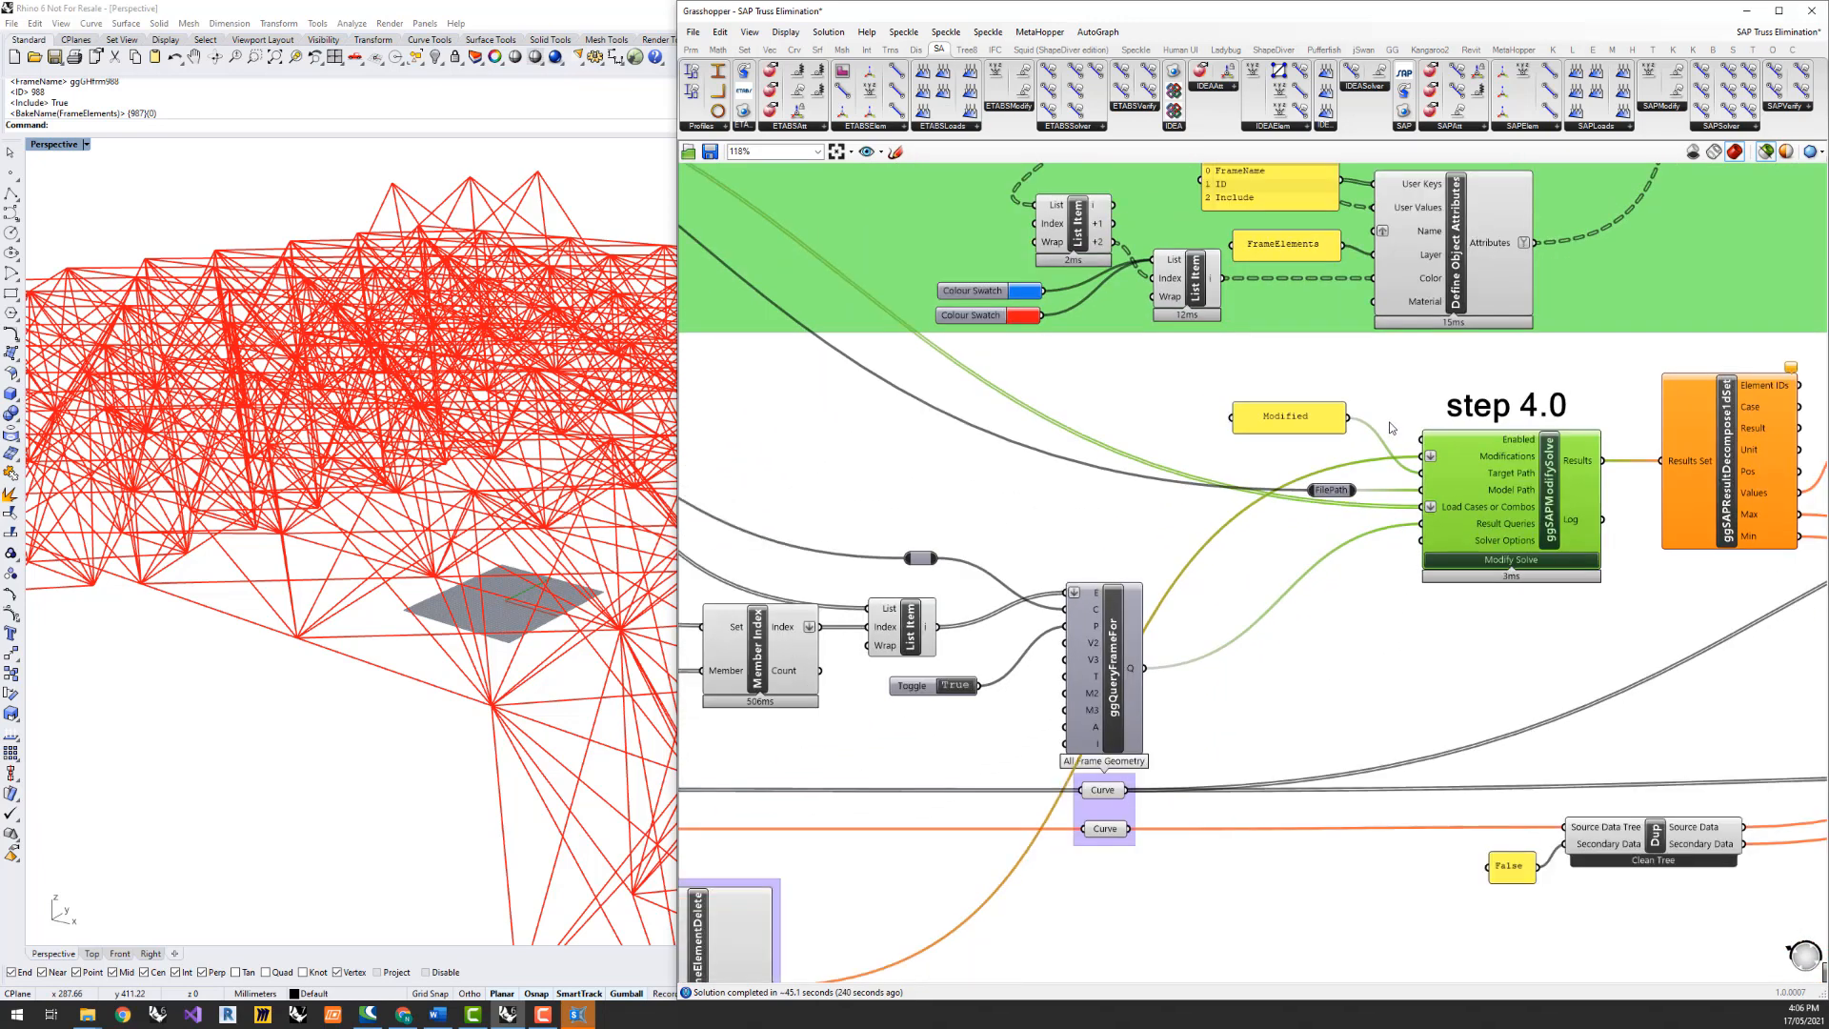
mouse_move(1642, 628)
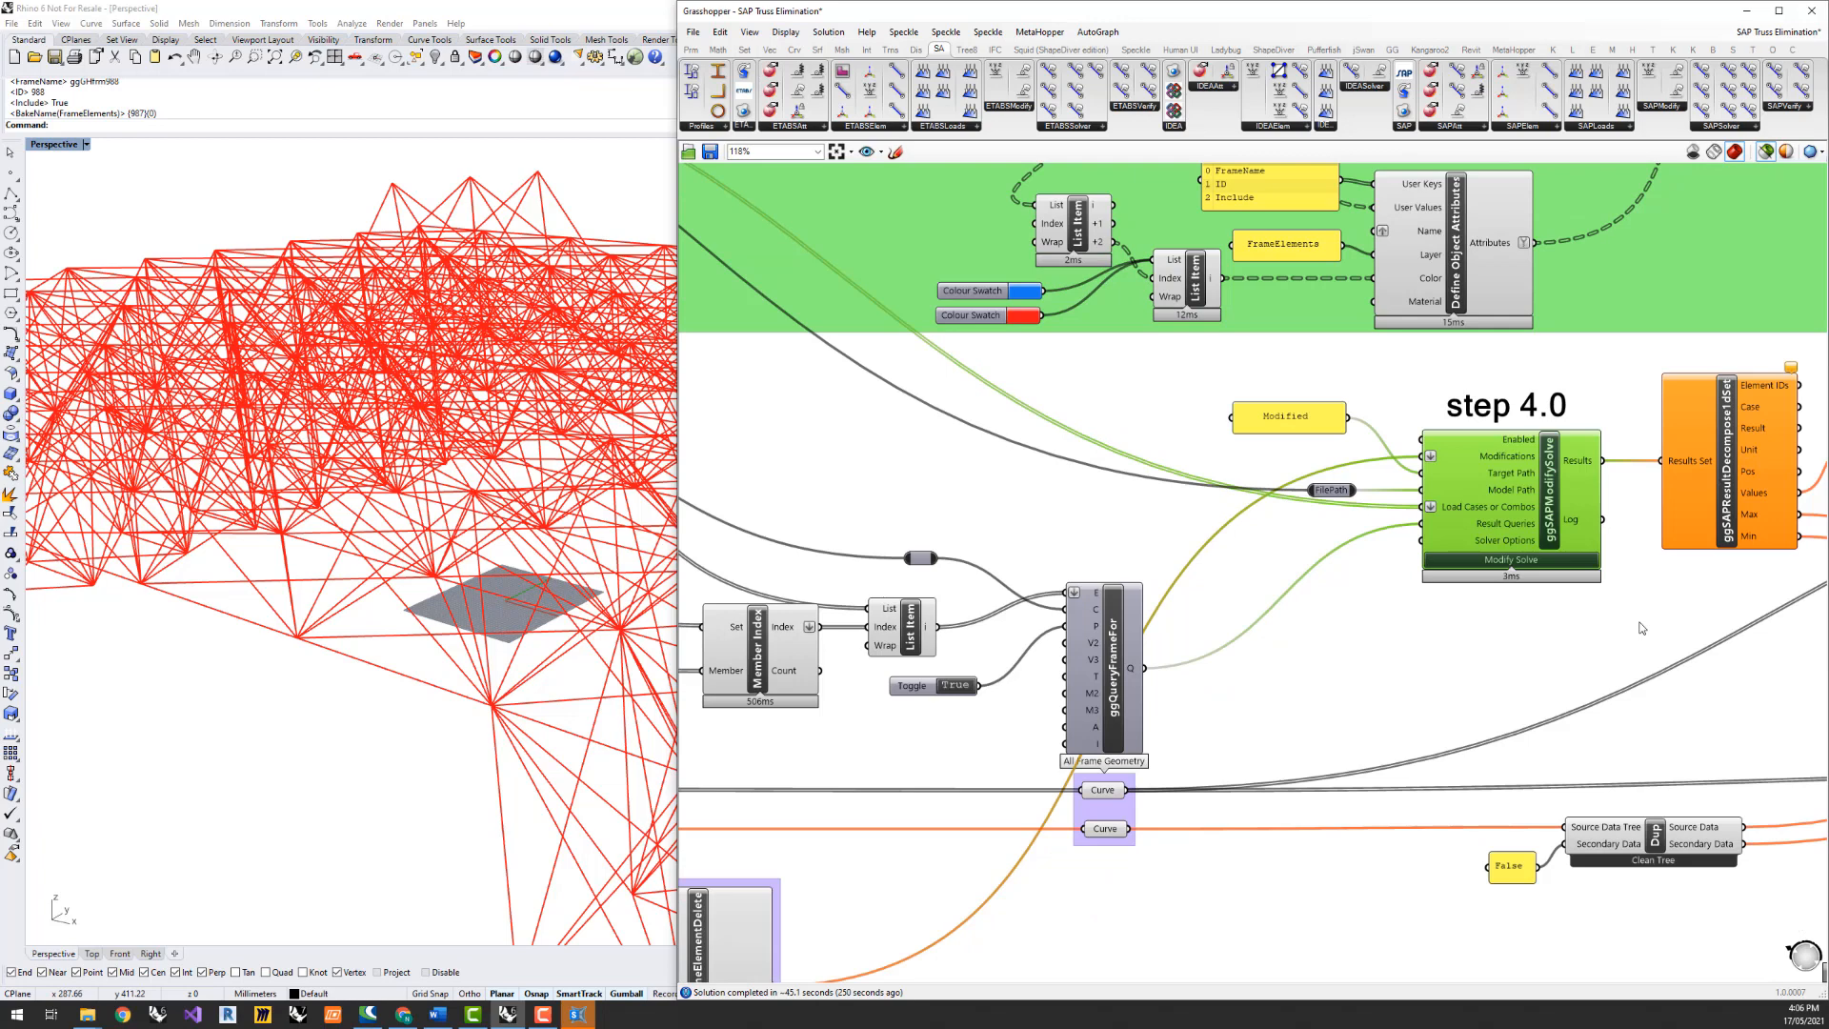
mouse_move(1622, 606)
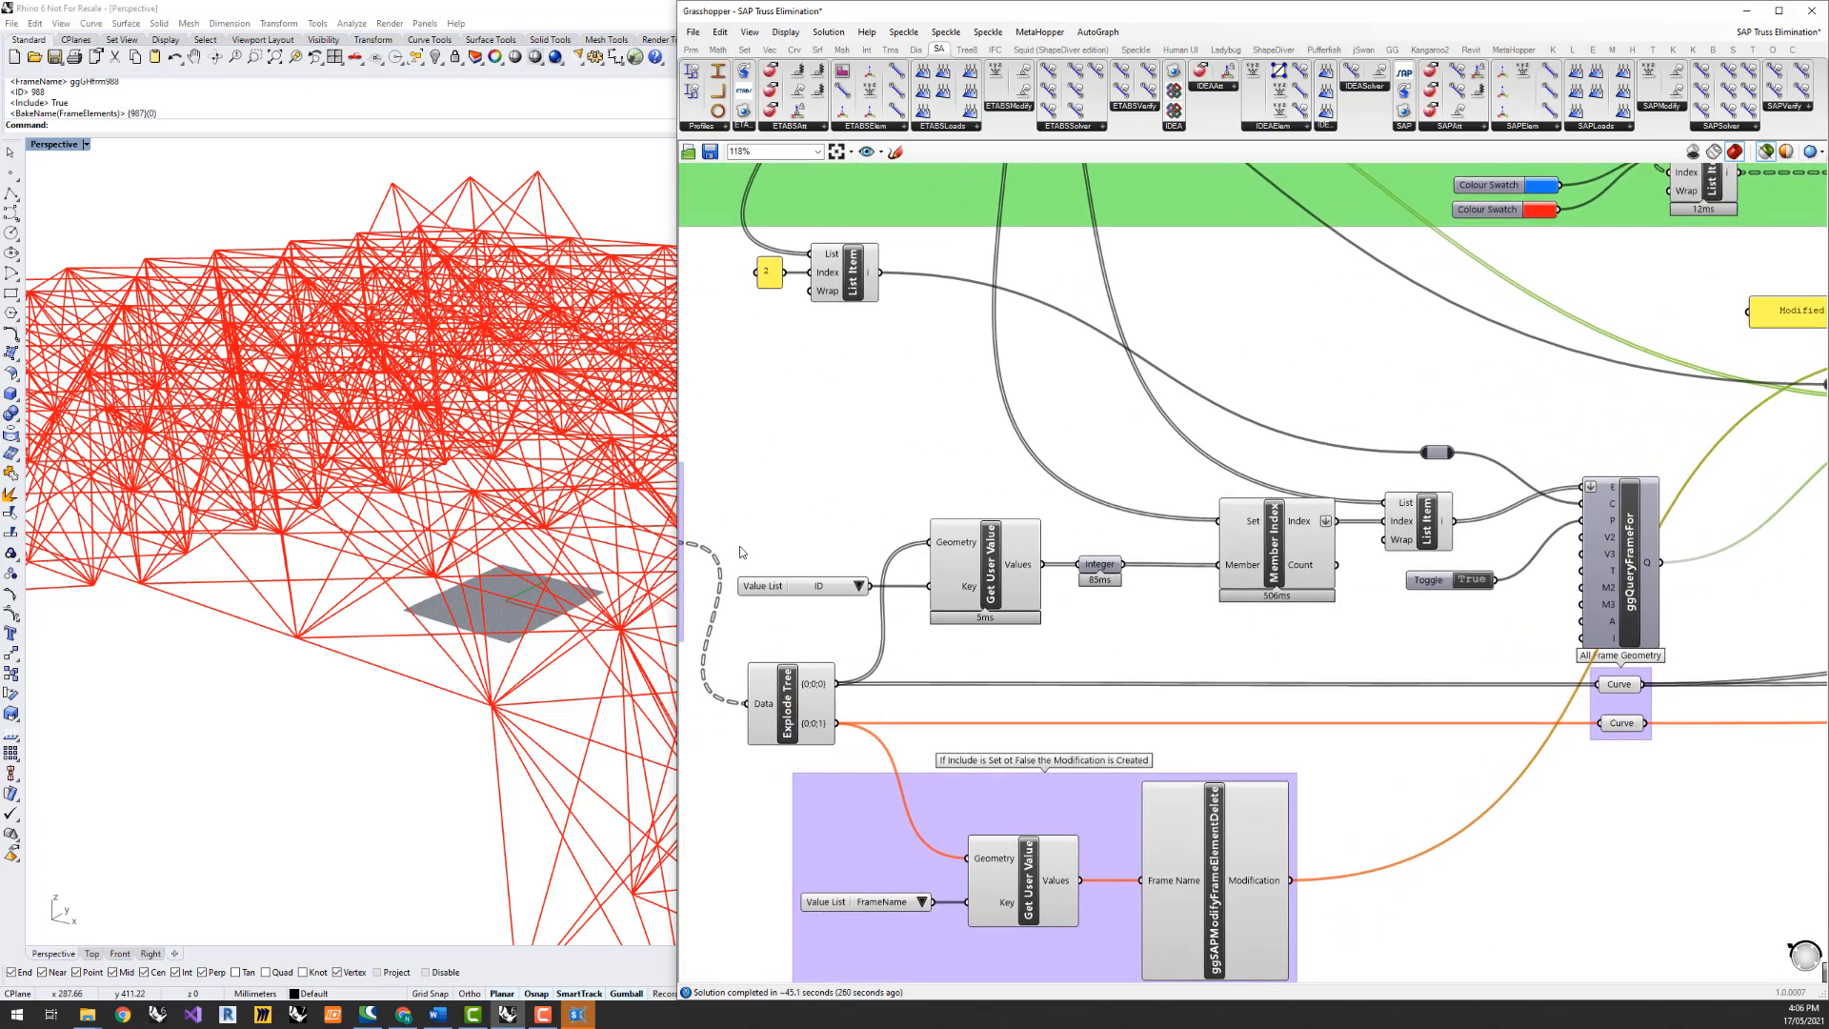
mouse_move(1554, 597)
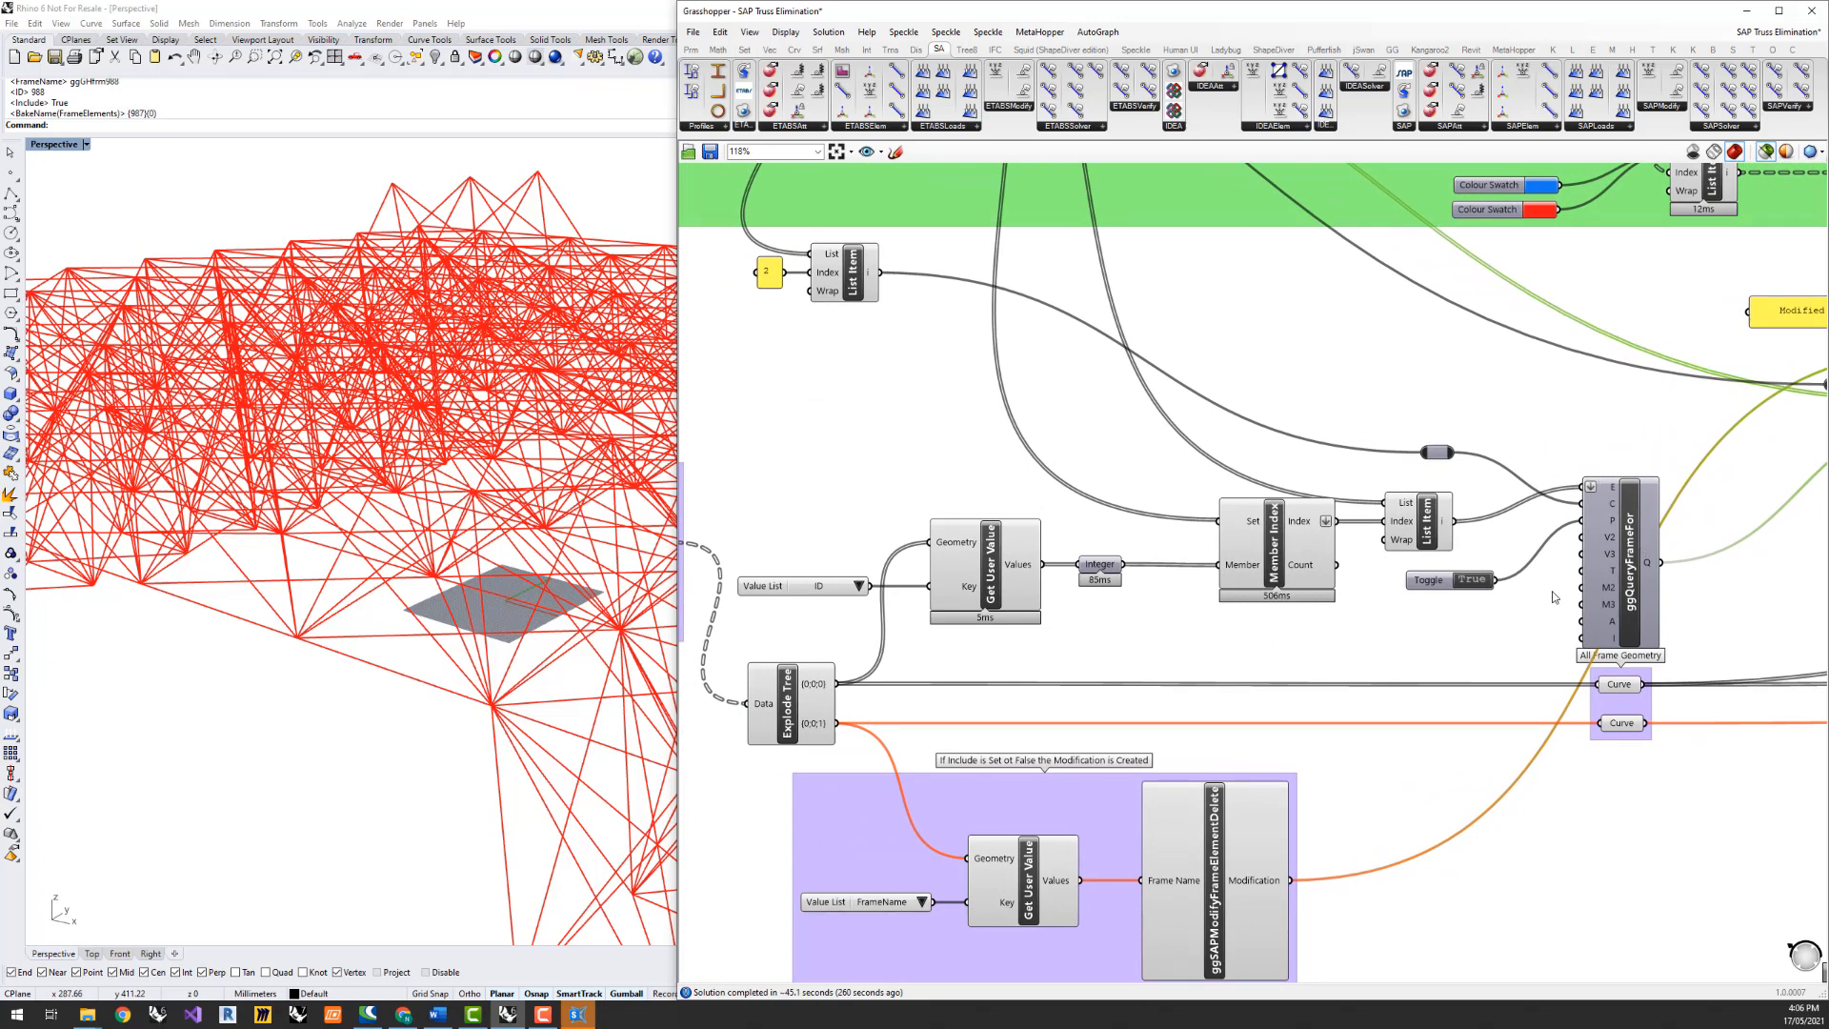
mouse_move(1139, 651)
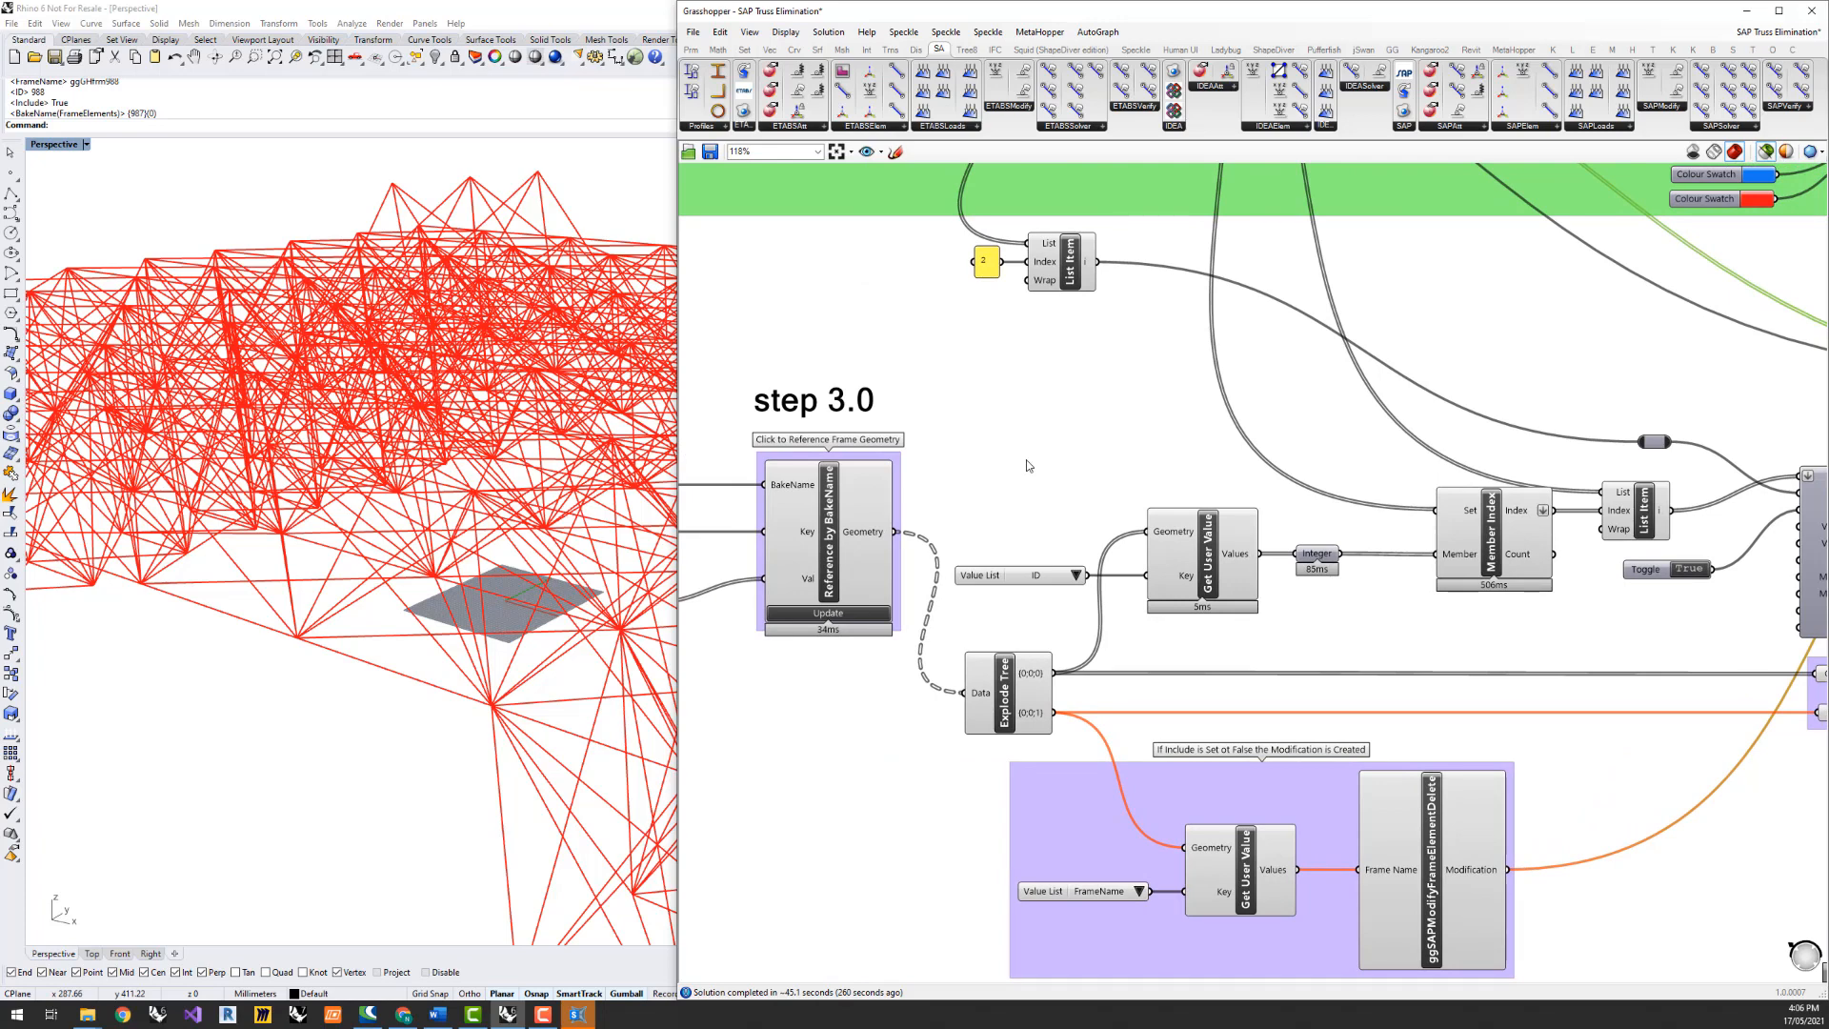
mouse_move(1066, 496)
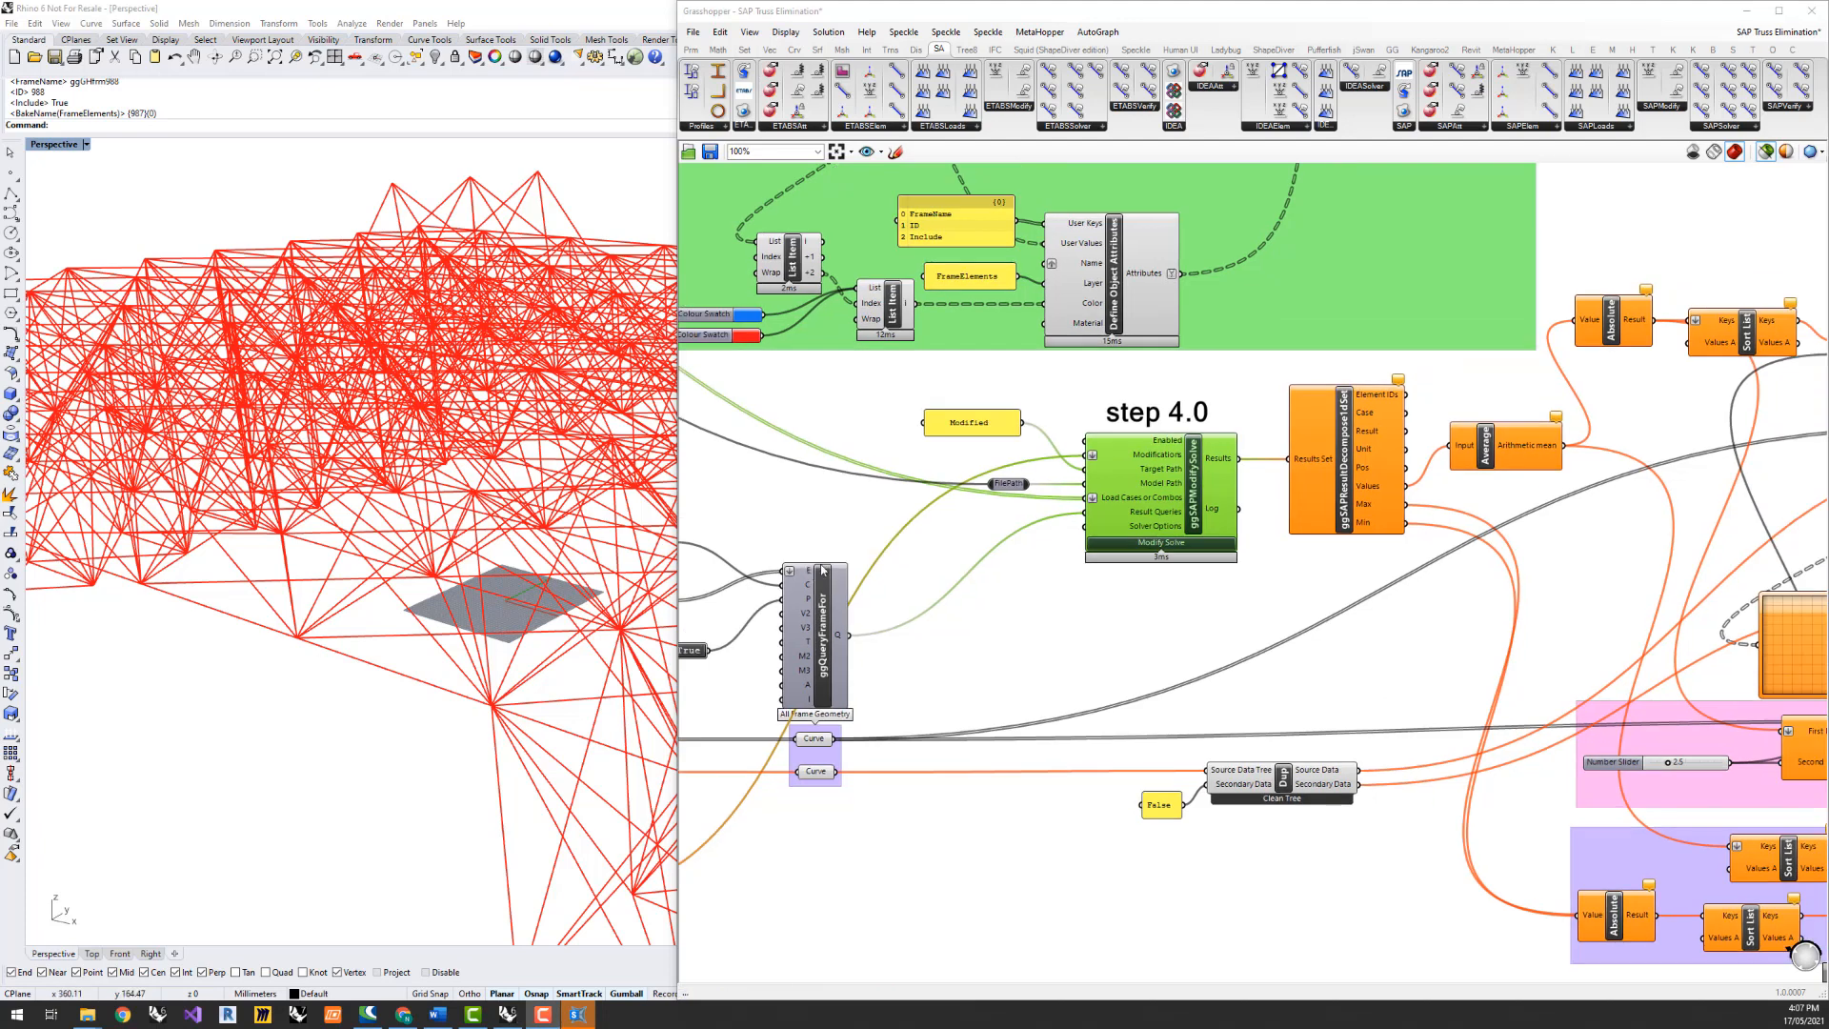
mouse_move(1310, 549)
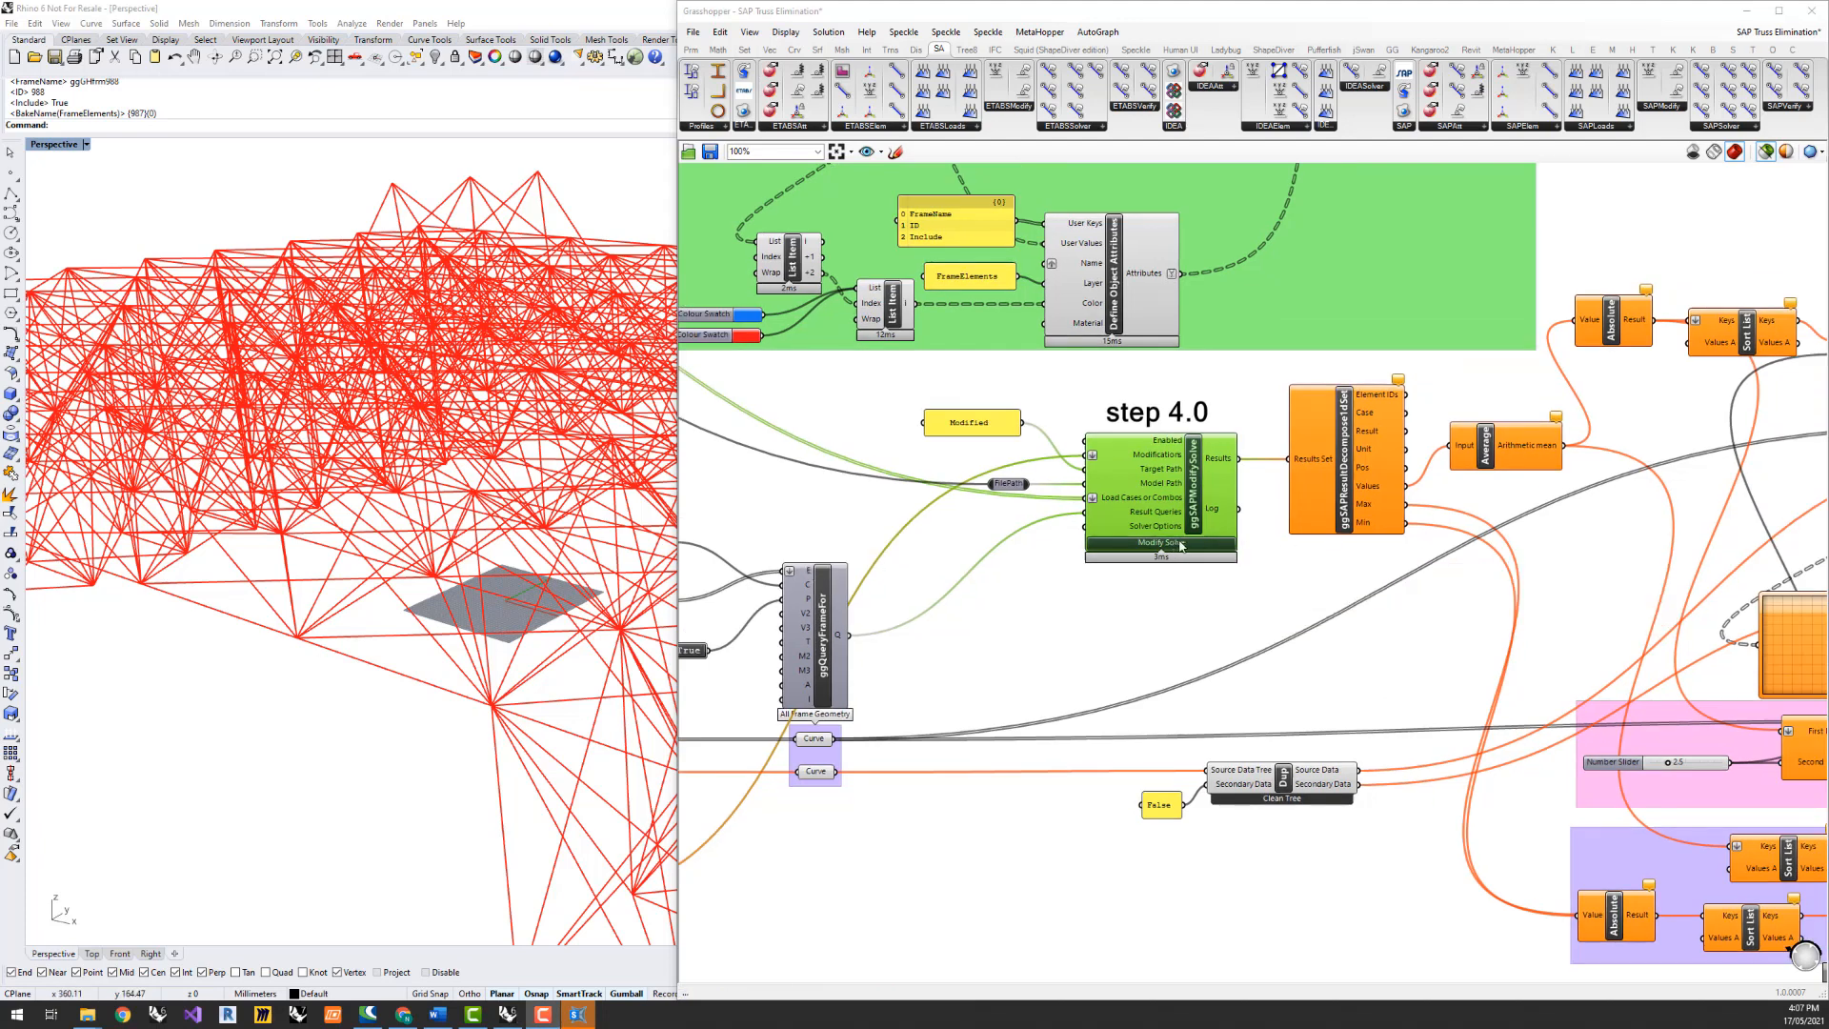
mouse_move(1181, 549)
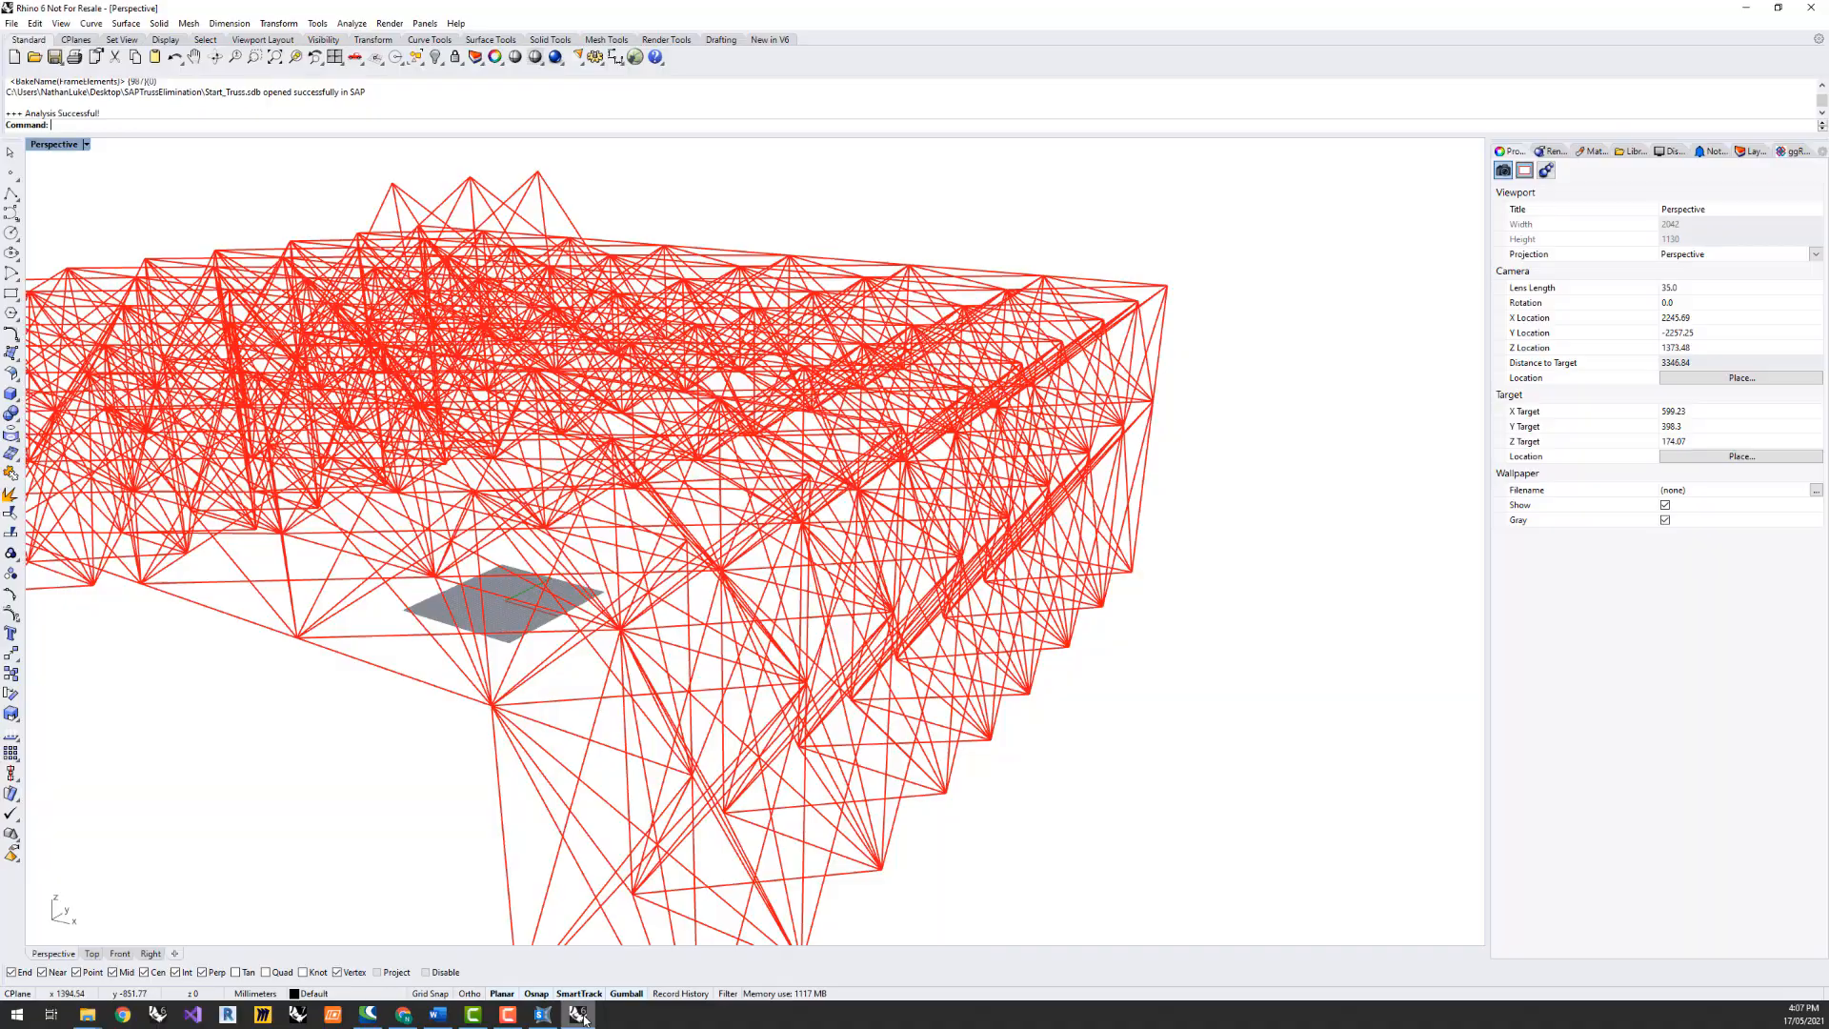
Restore the Grasshopper window to review the 1164 curve elements
left_click(575, 1013)
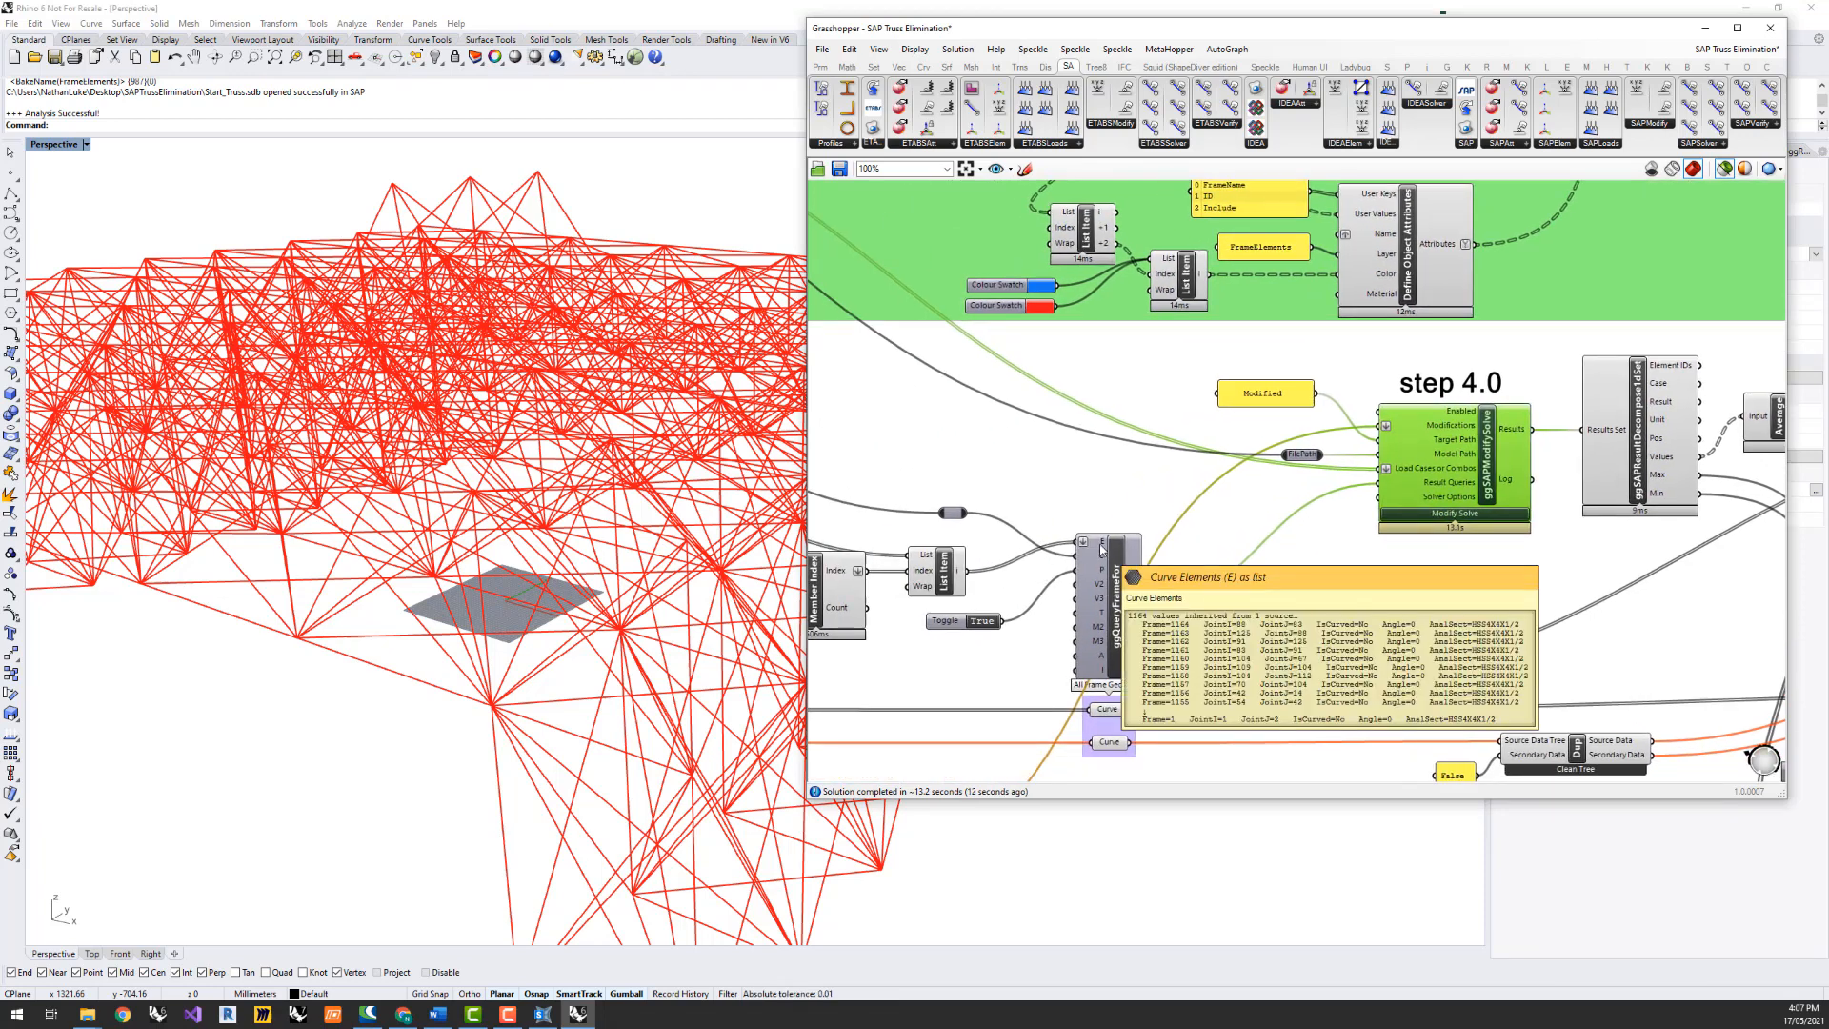
mouse_move(1129, 608)
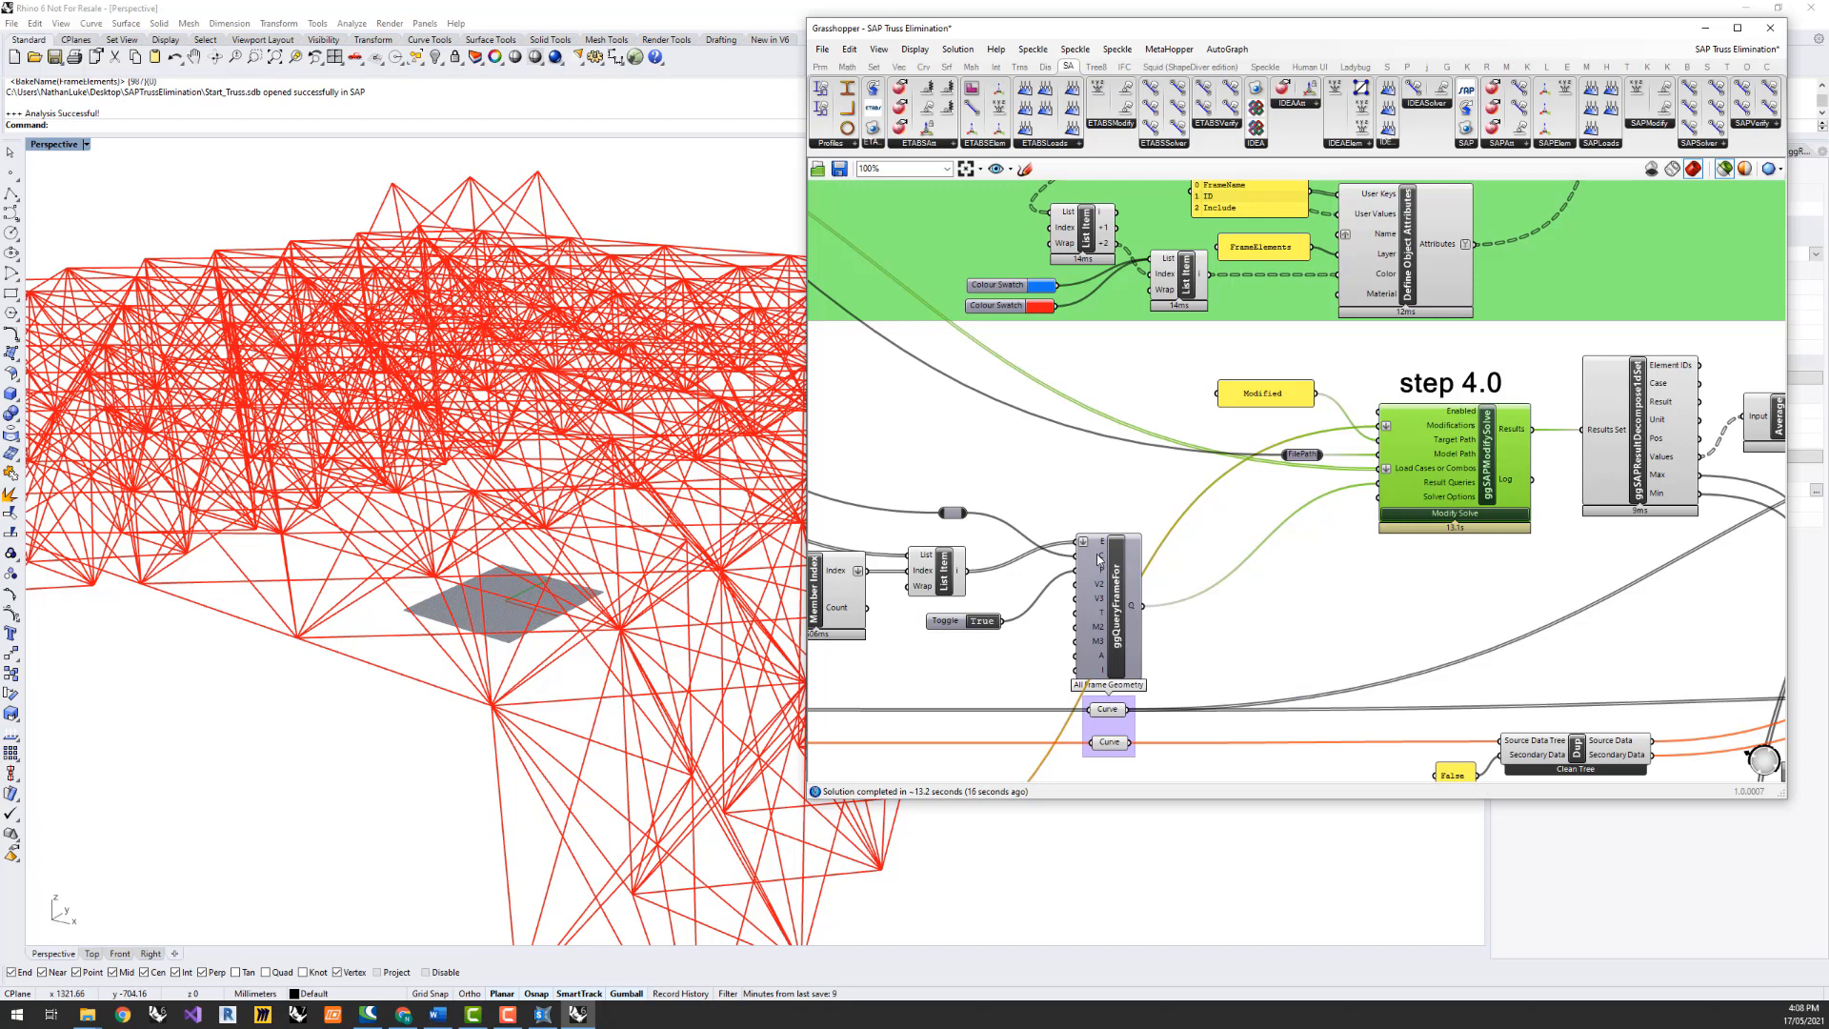
mouse_move(1100, 586)
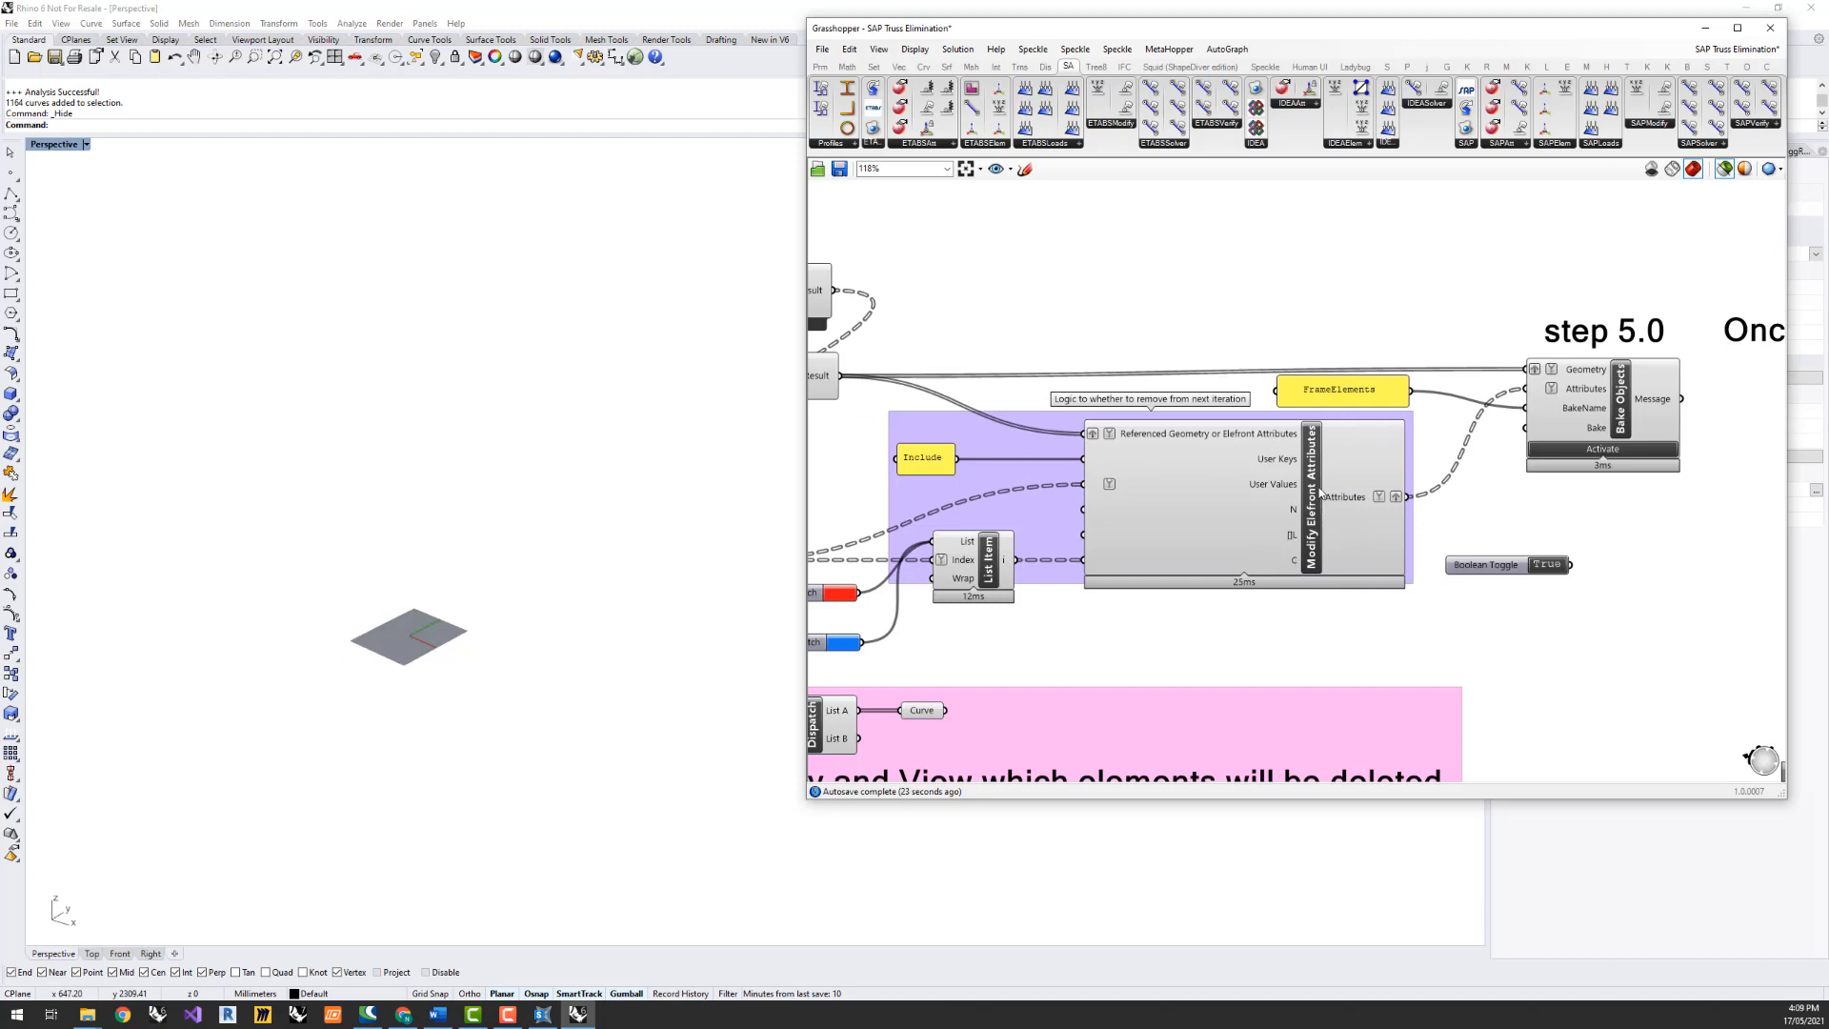
mouse_move(1595, 534)
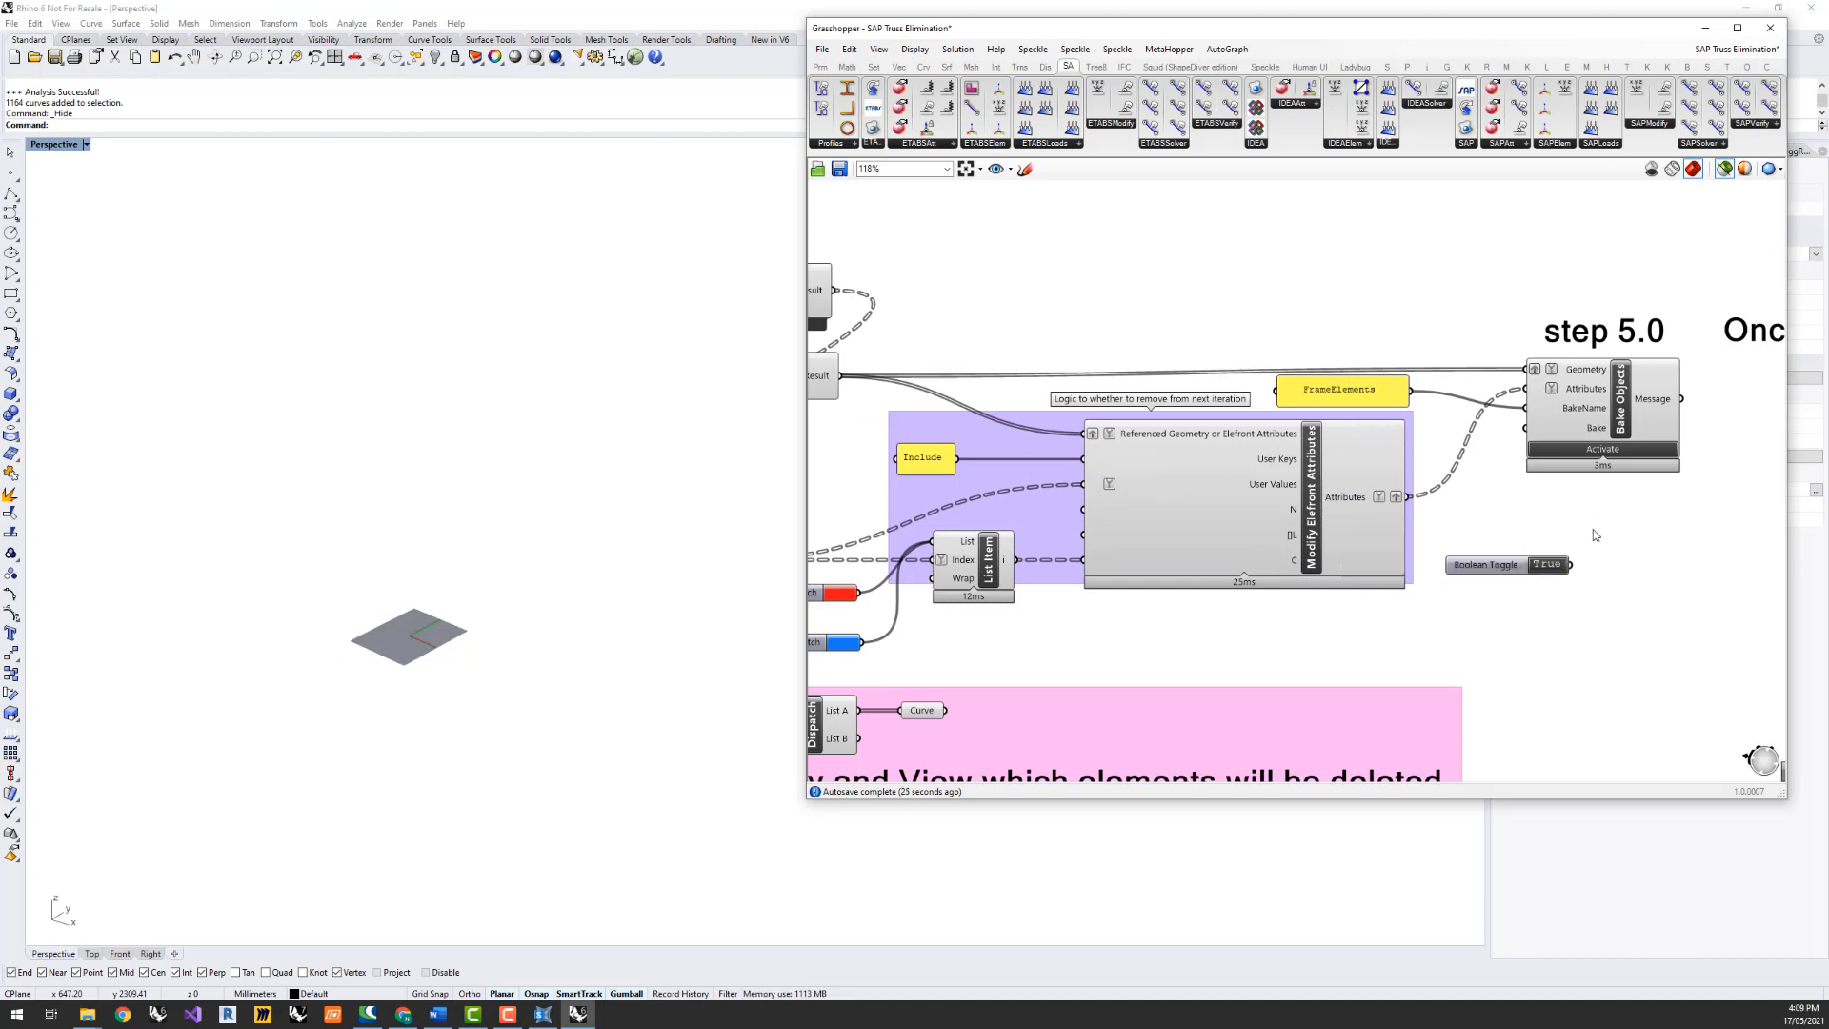
mouse_move(1569, 455)
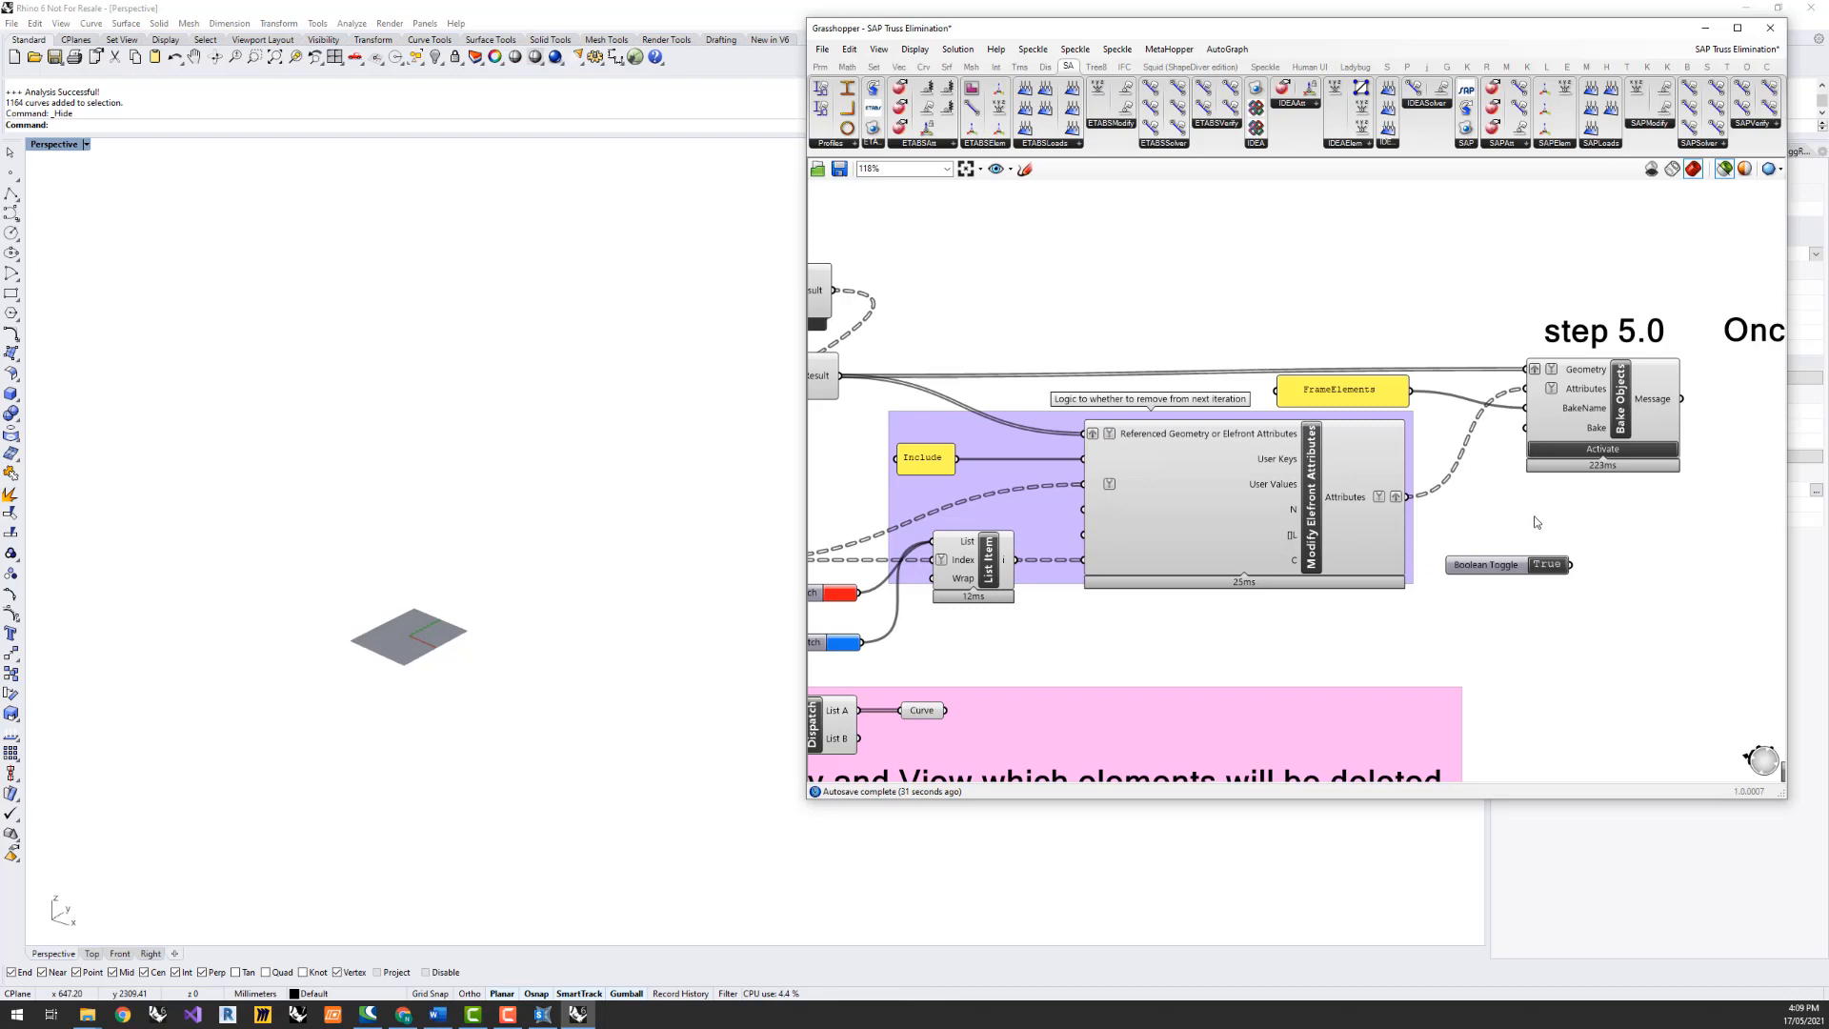
scroll("down", 3)
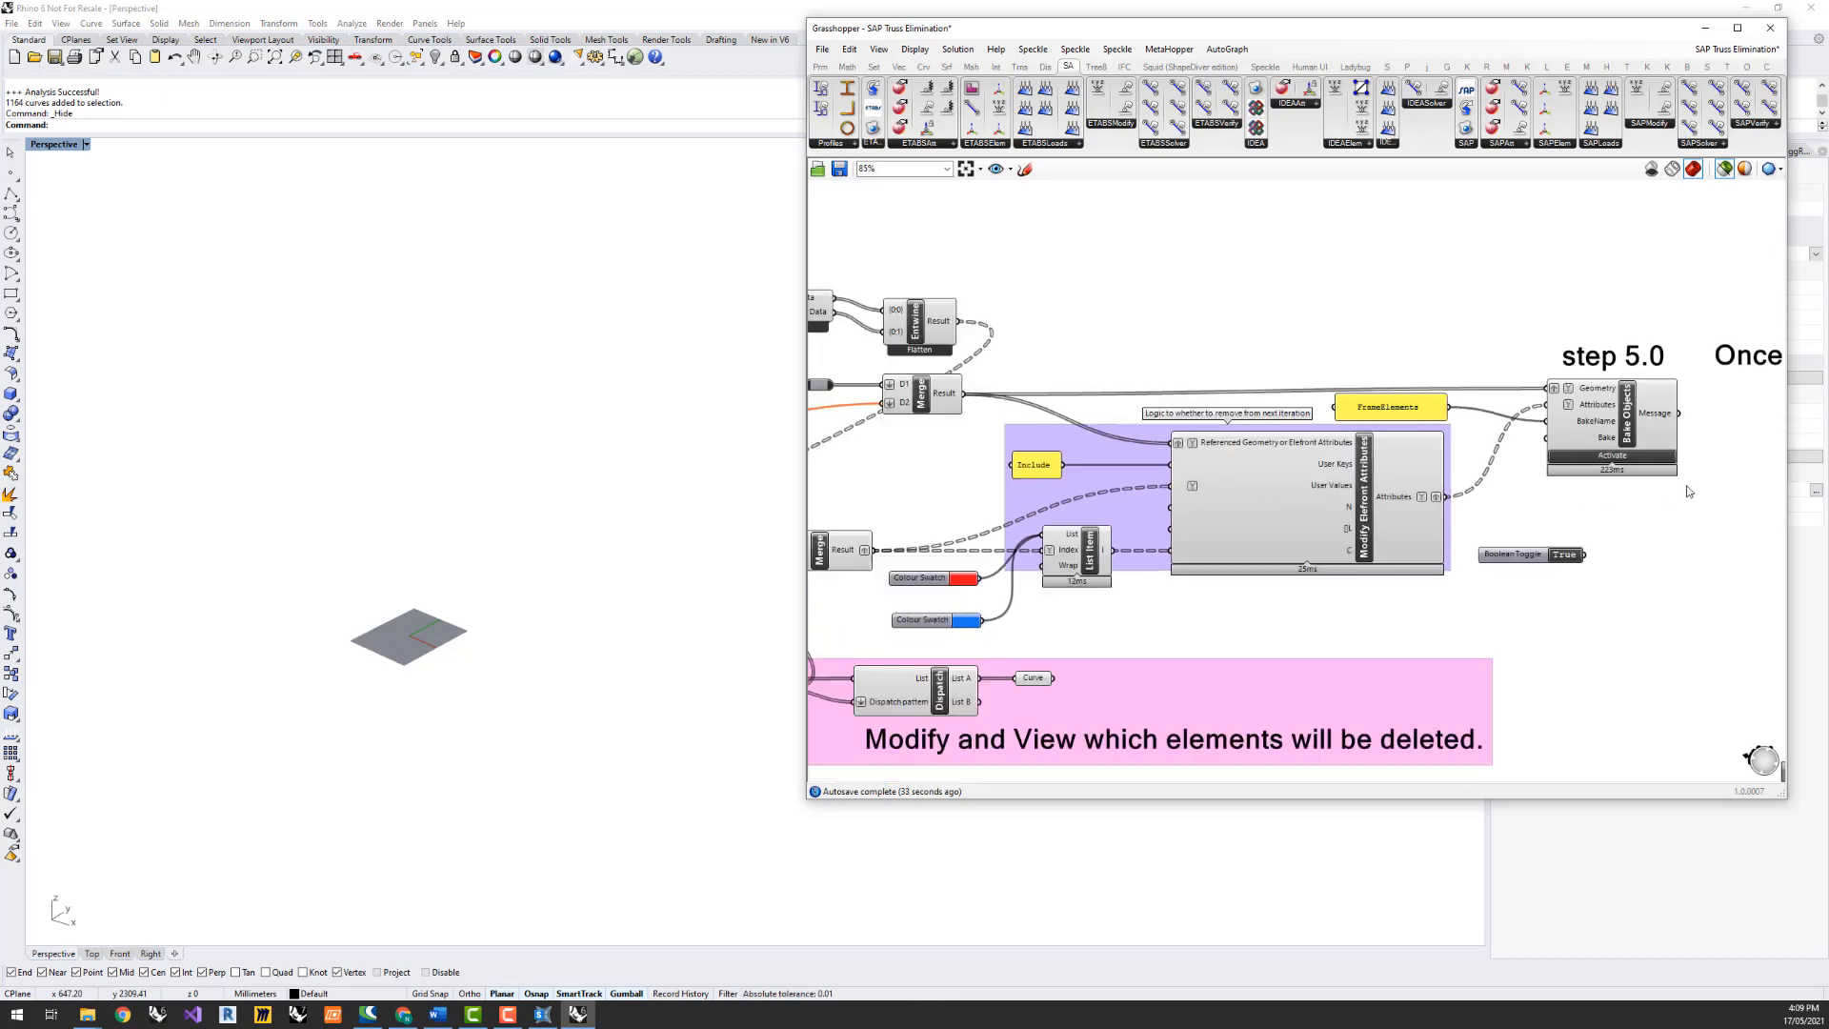
scroll("down", 3)
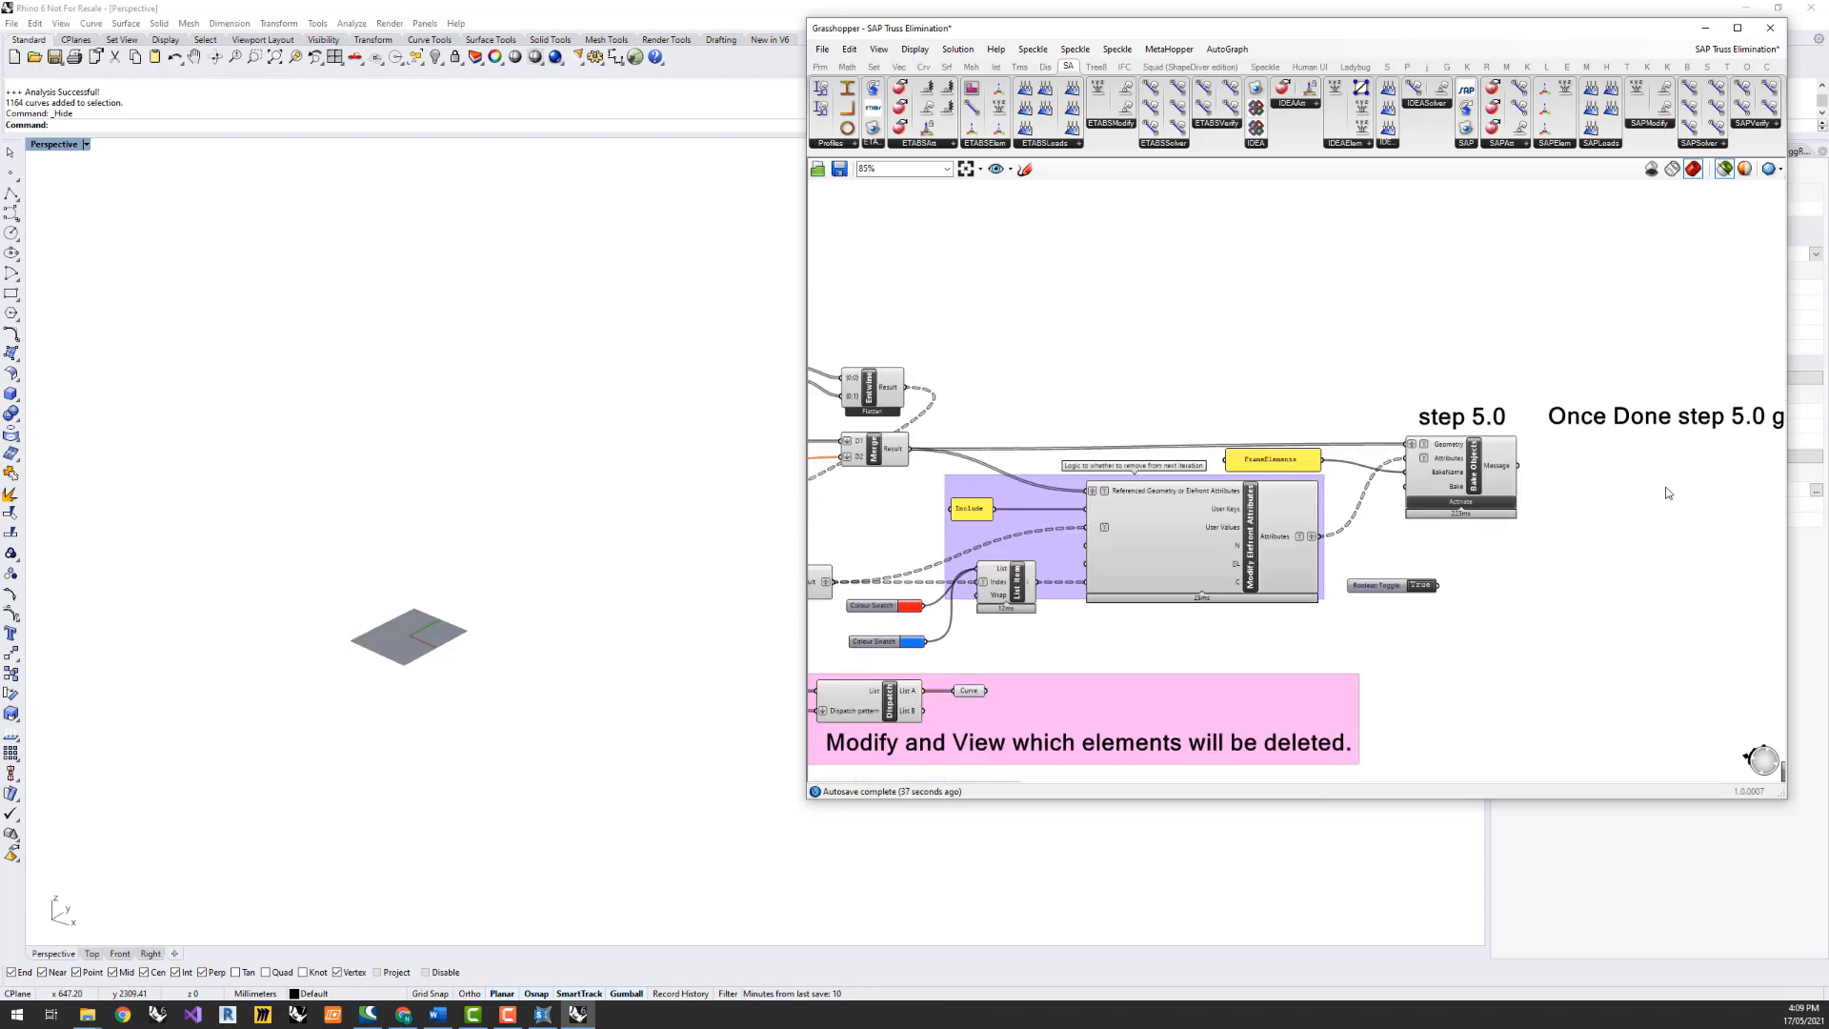
scroll("down", 3)
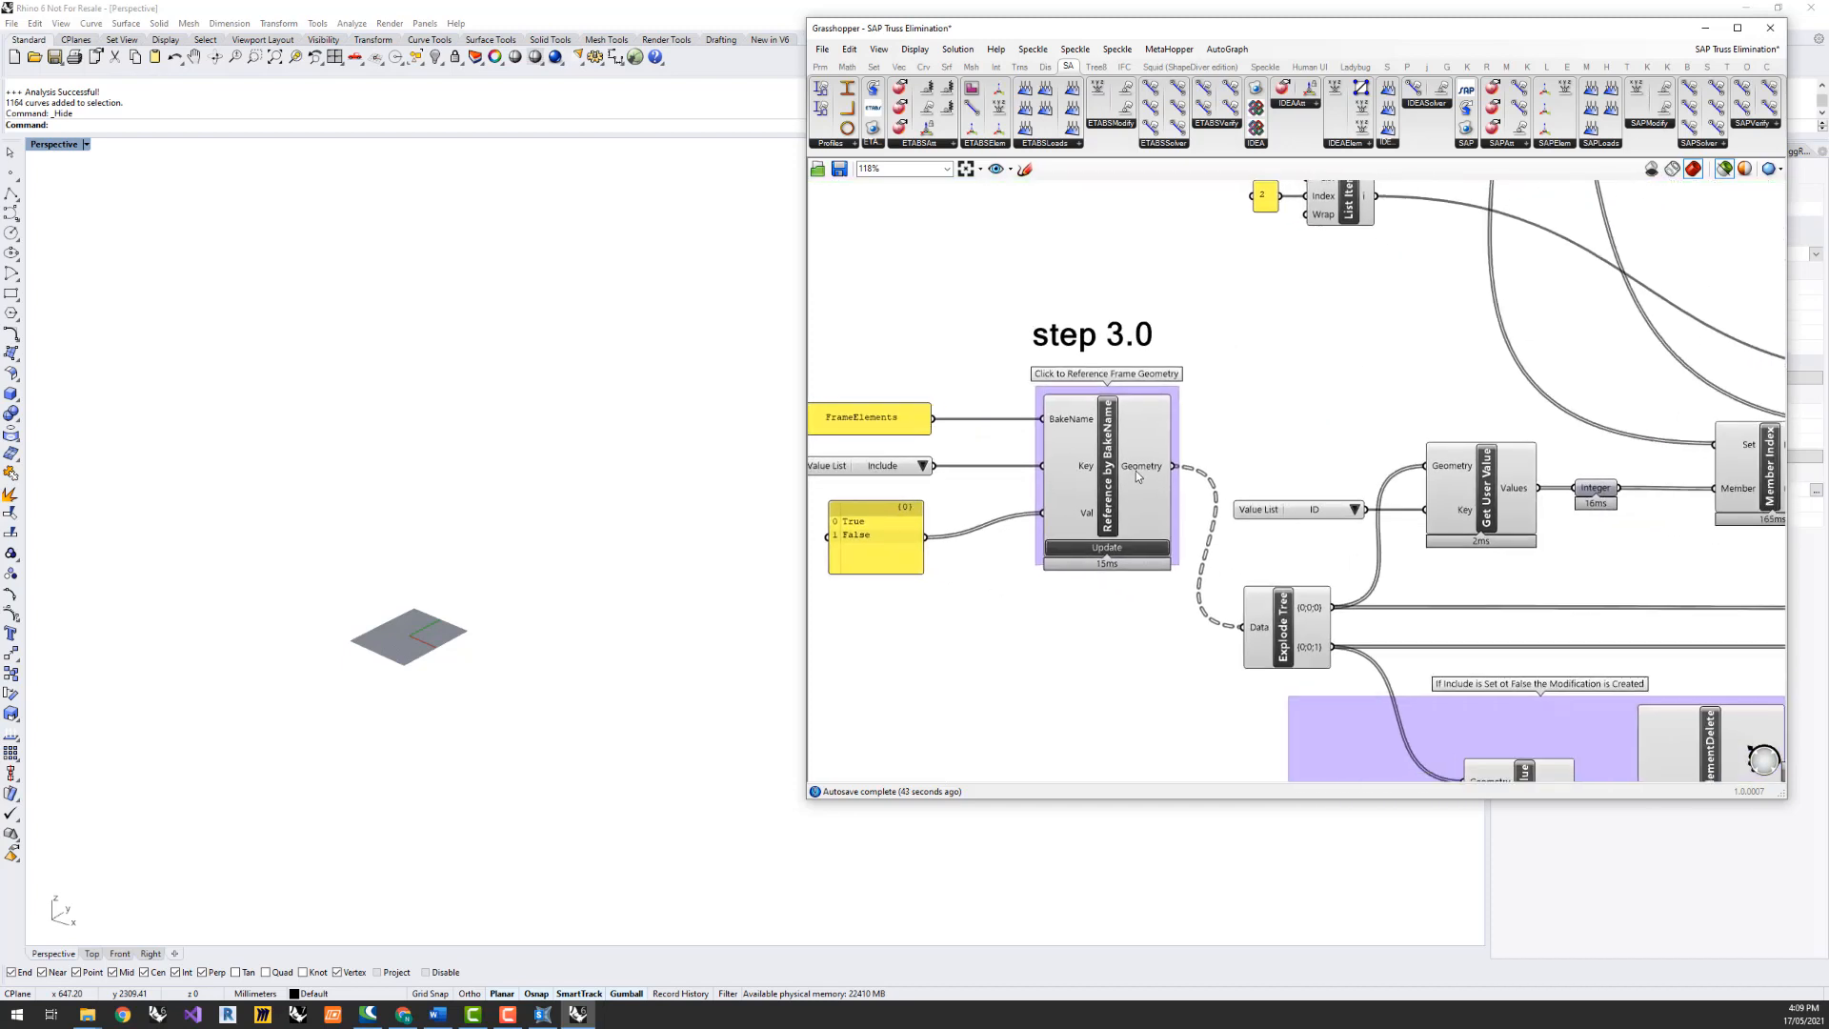
mouse_move(1173, 478)
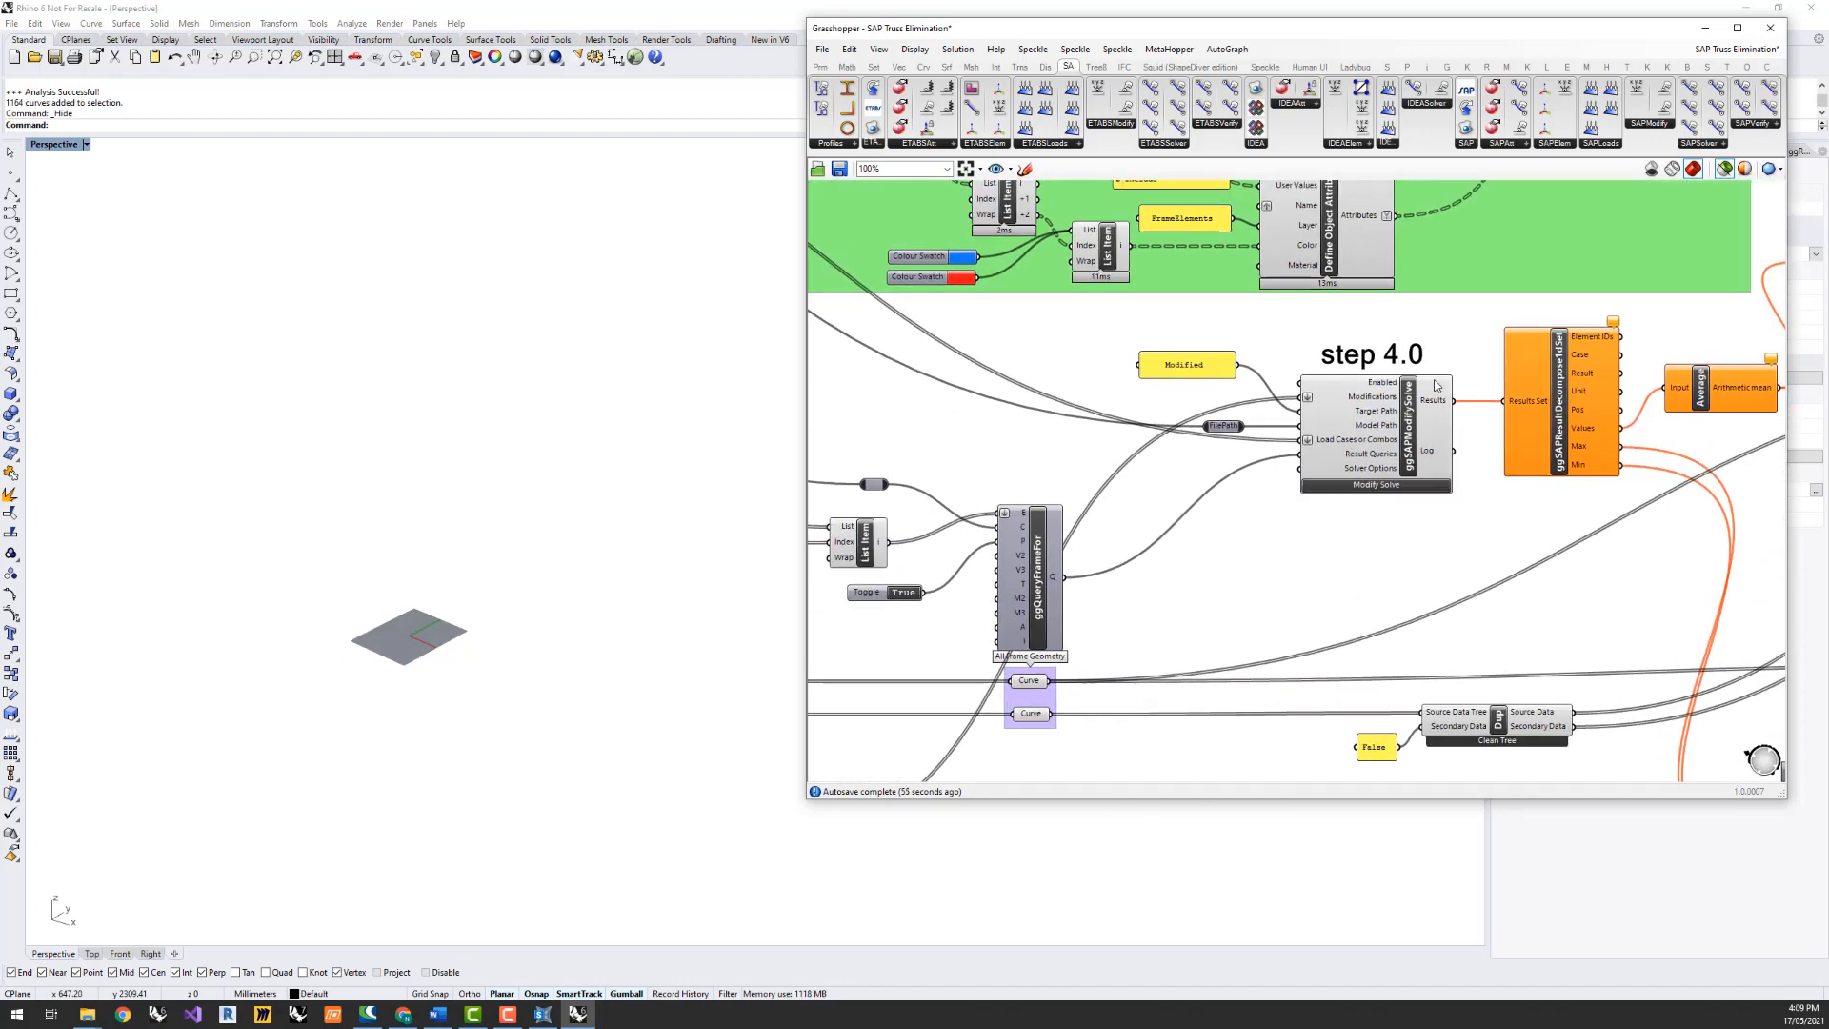
Pan from step 4.0 Modify Solve to the deletion-preview group
scroll("up", 3)
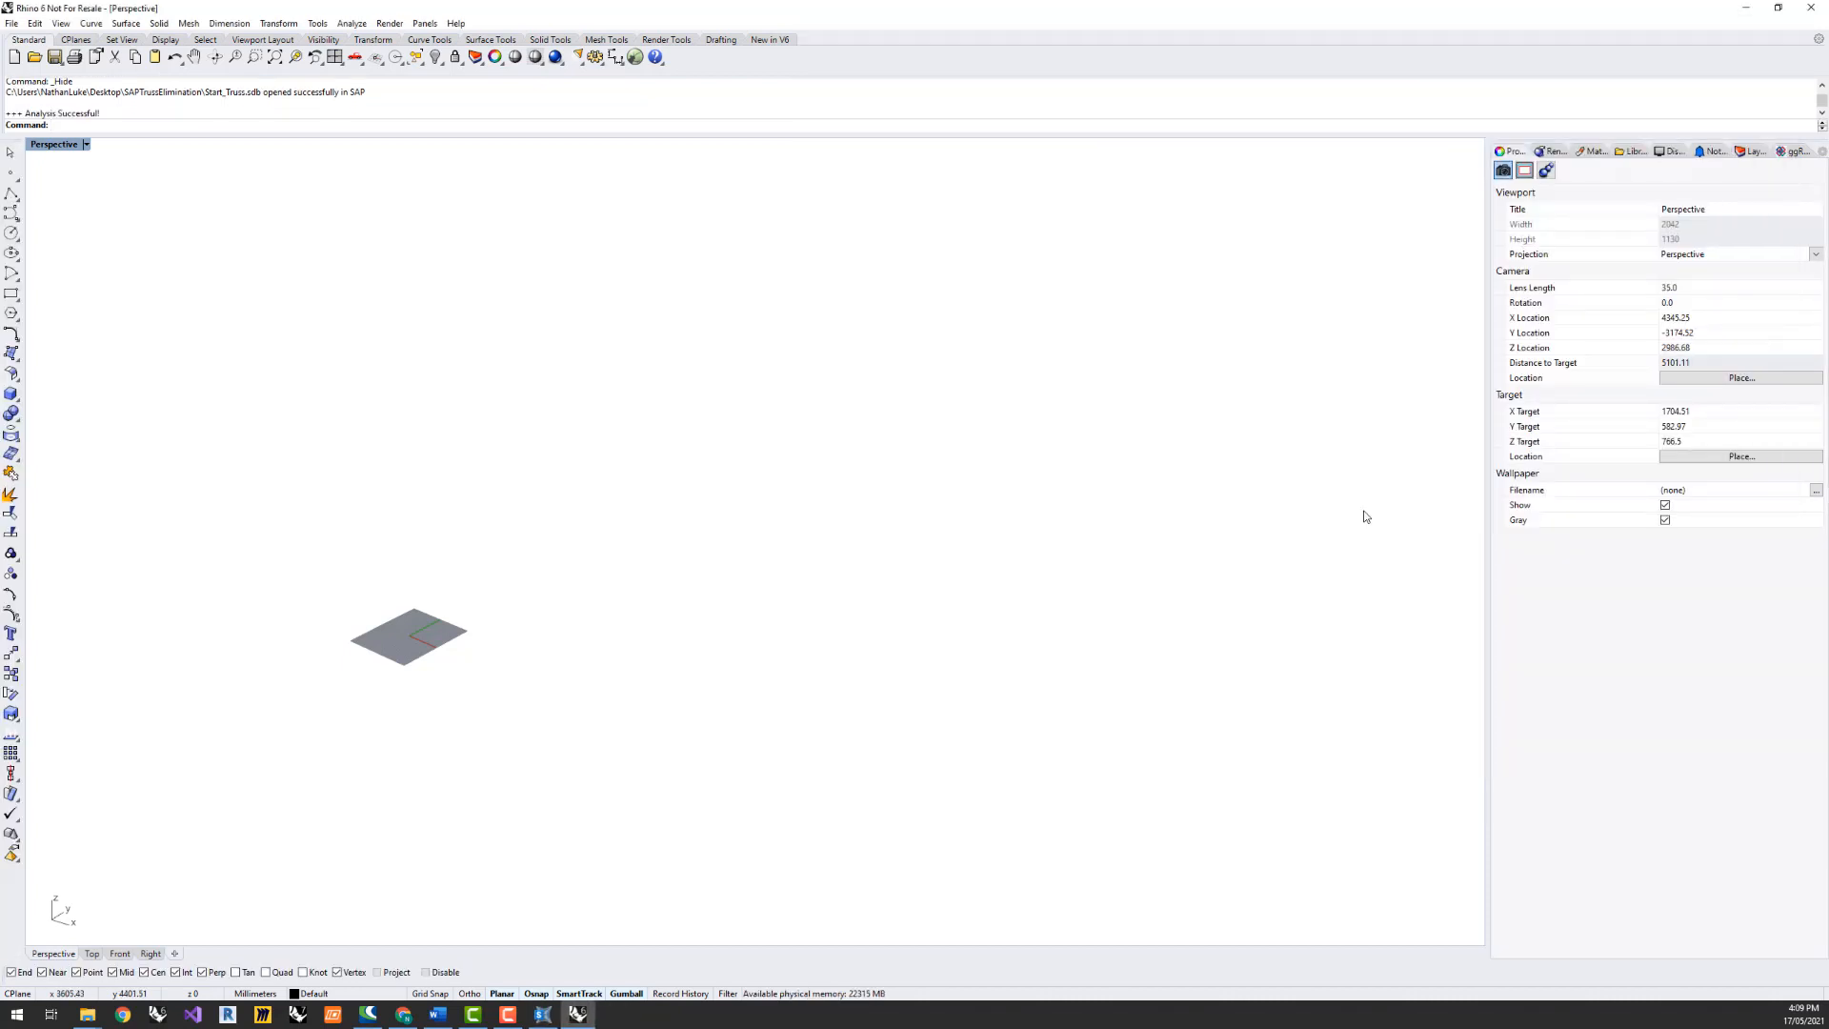
mouse_move(627, 956)
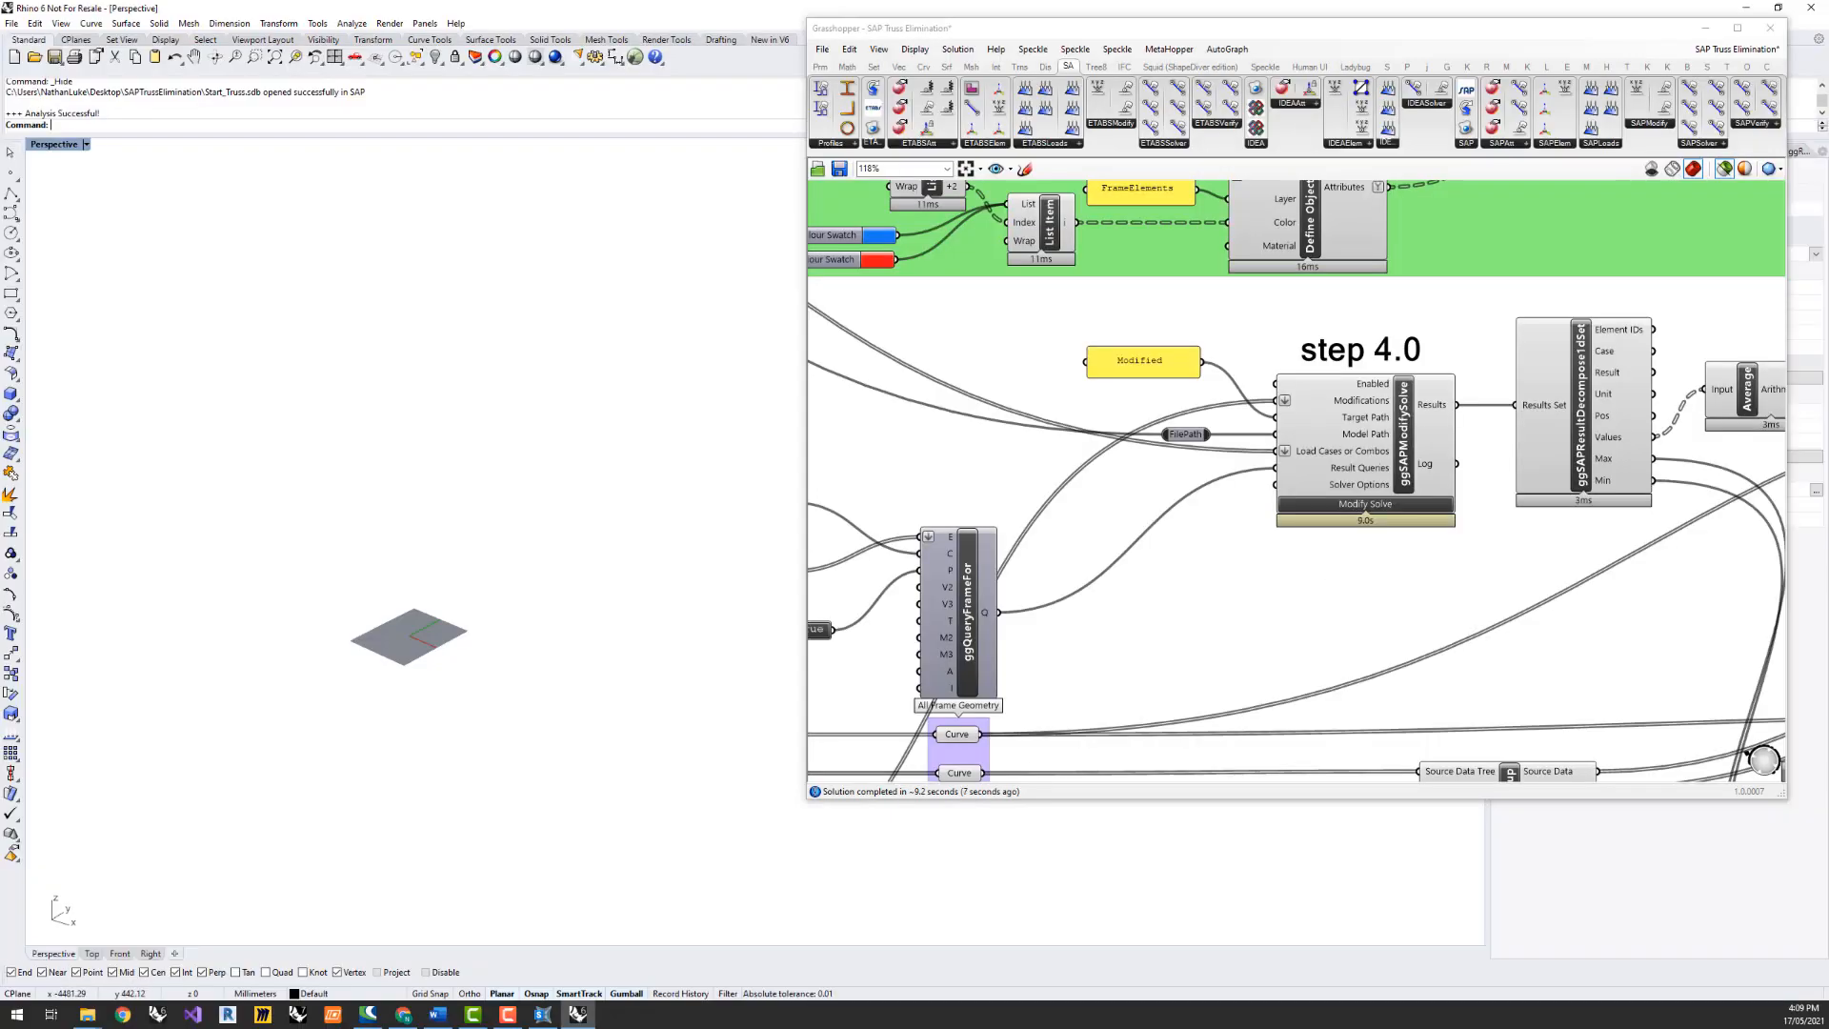
right_click(1061, 624)
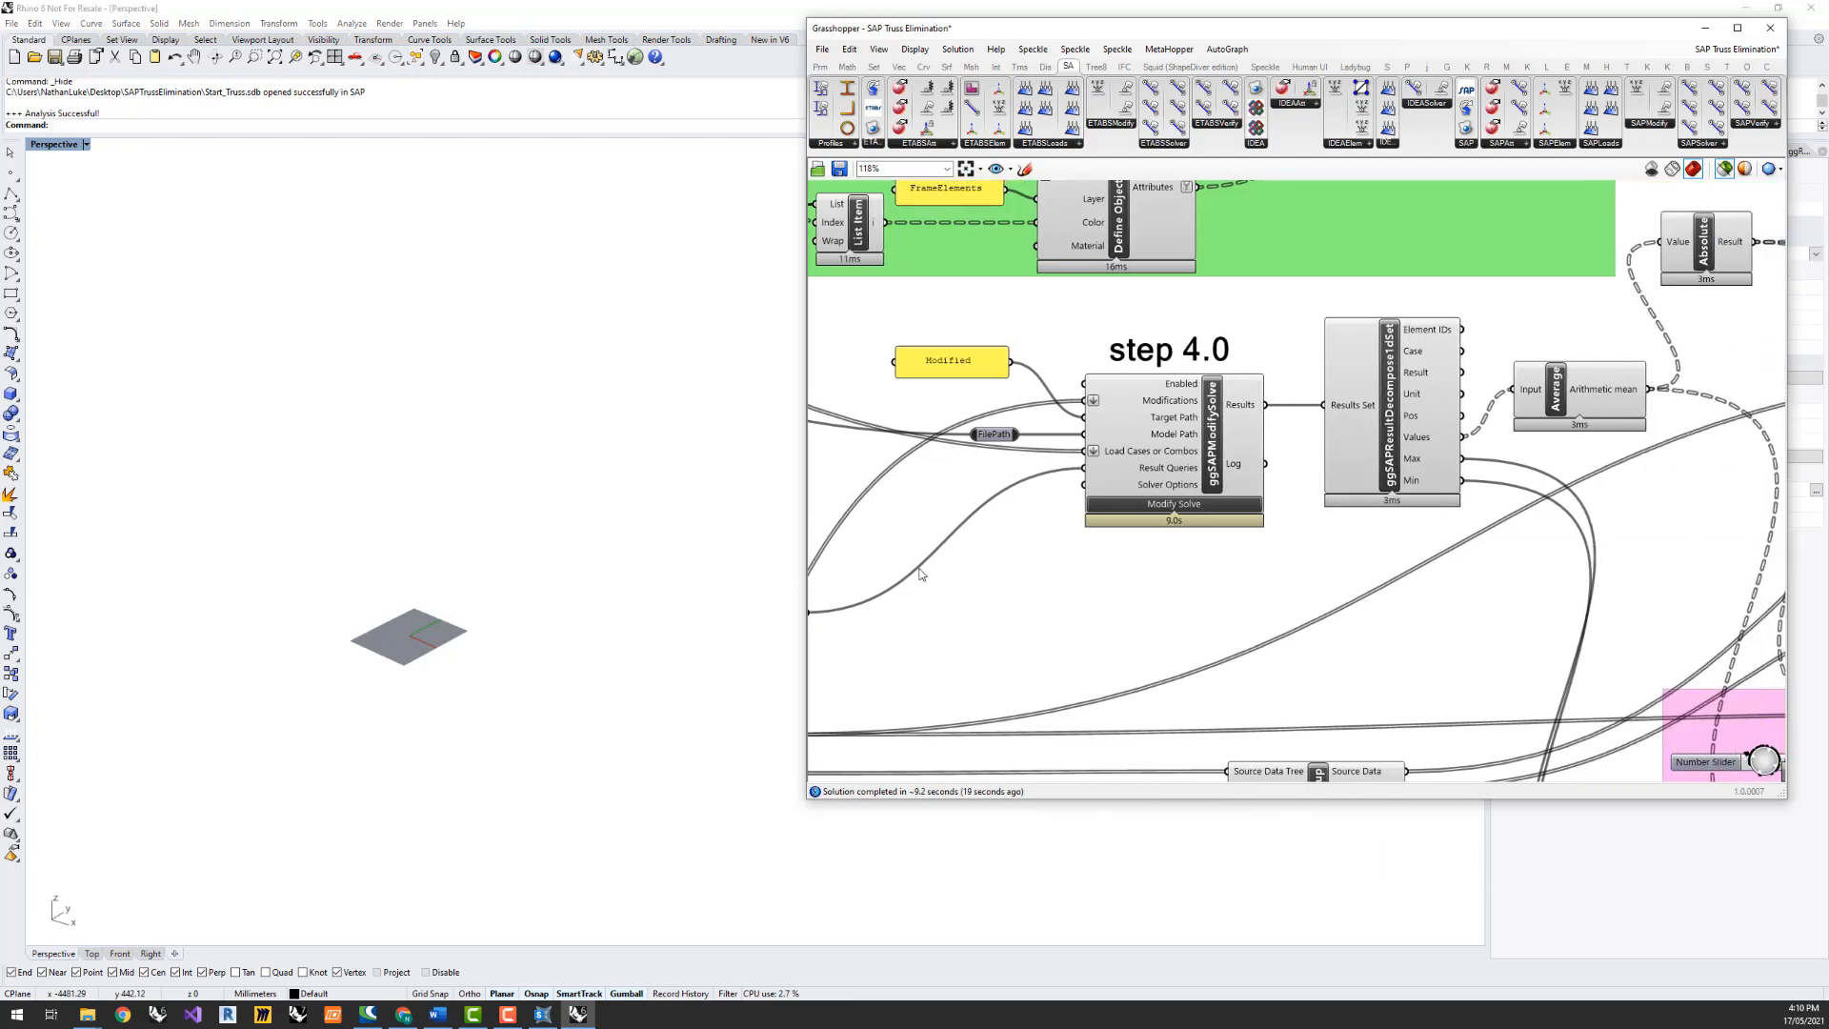
scroll("up", 3)
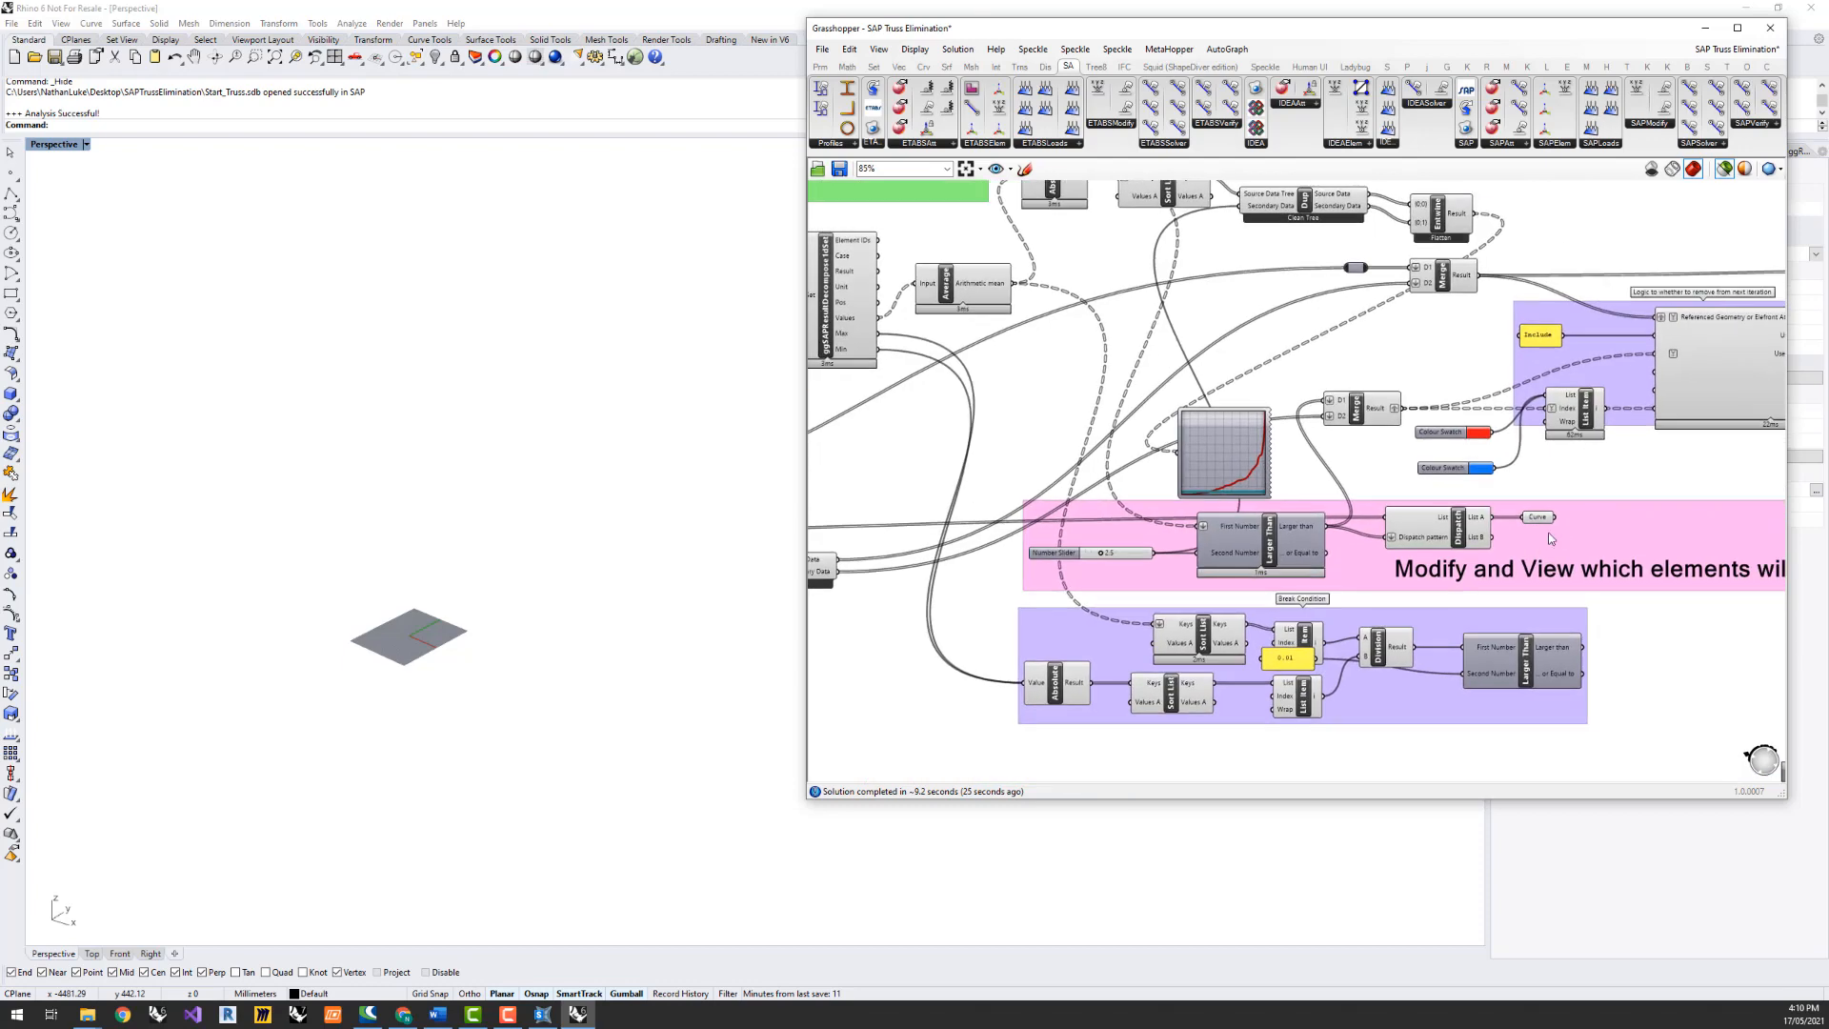
Show the analysed truss as a green preview with steps 4.0 and 5.0 visible
left_click(1538, 517)
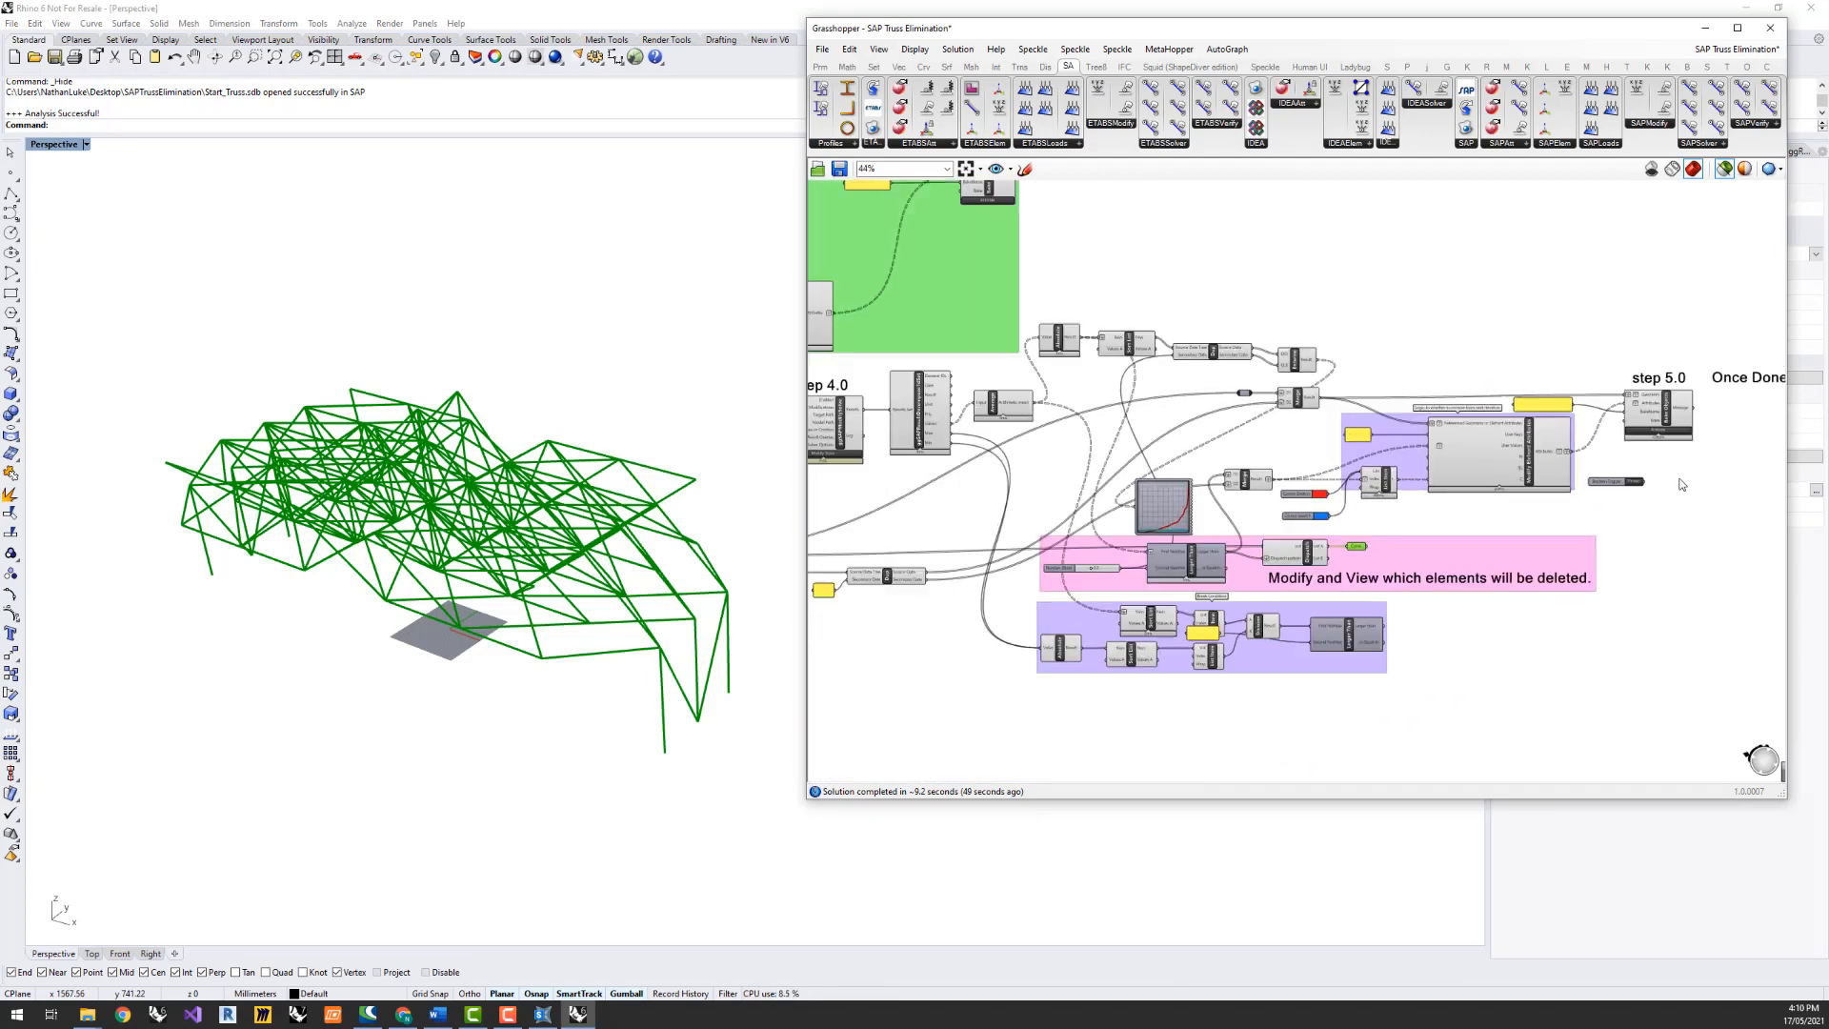
Update the step 3.0 FrameElements reference and let step 4.0 ggSAPModifySolve recompute
scroll("down", 3)
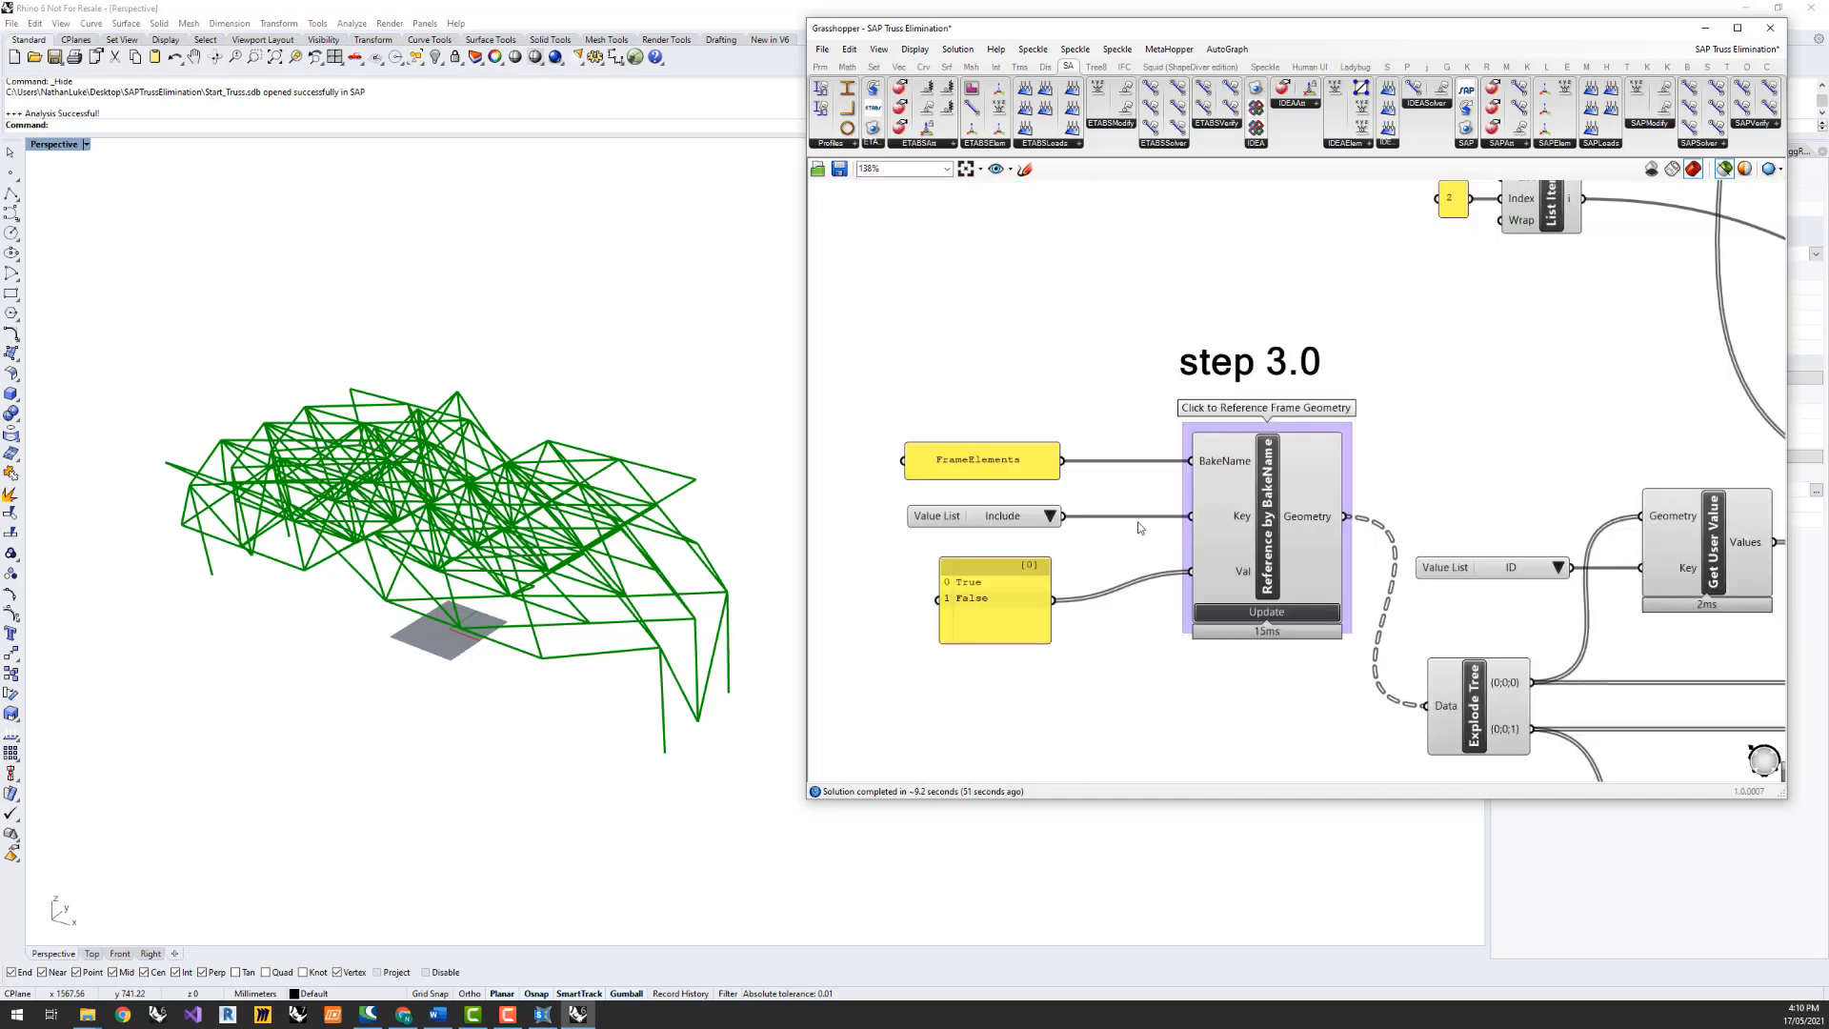
left_click(1266, 611)
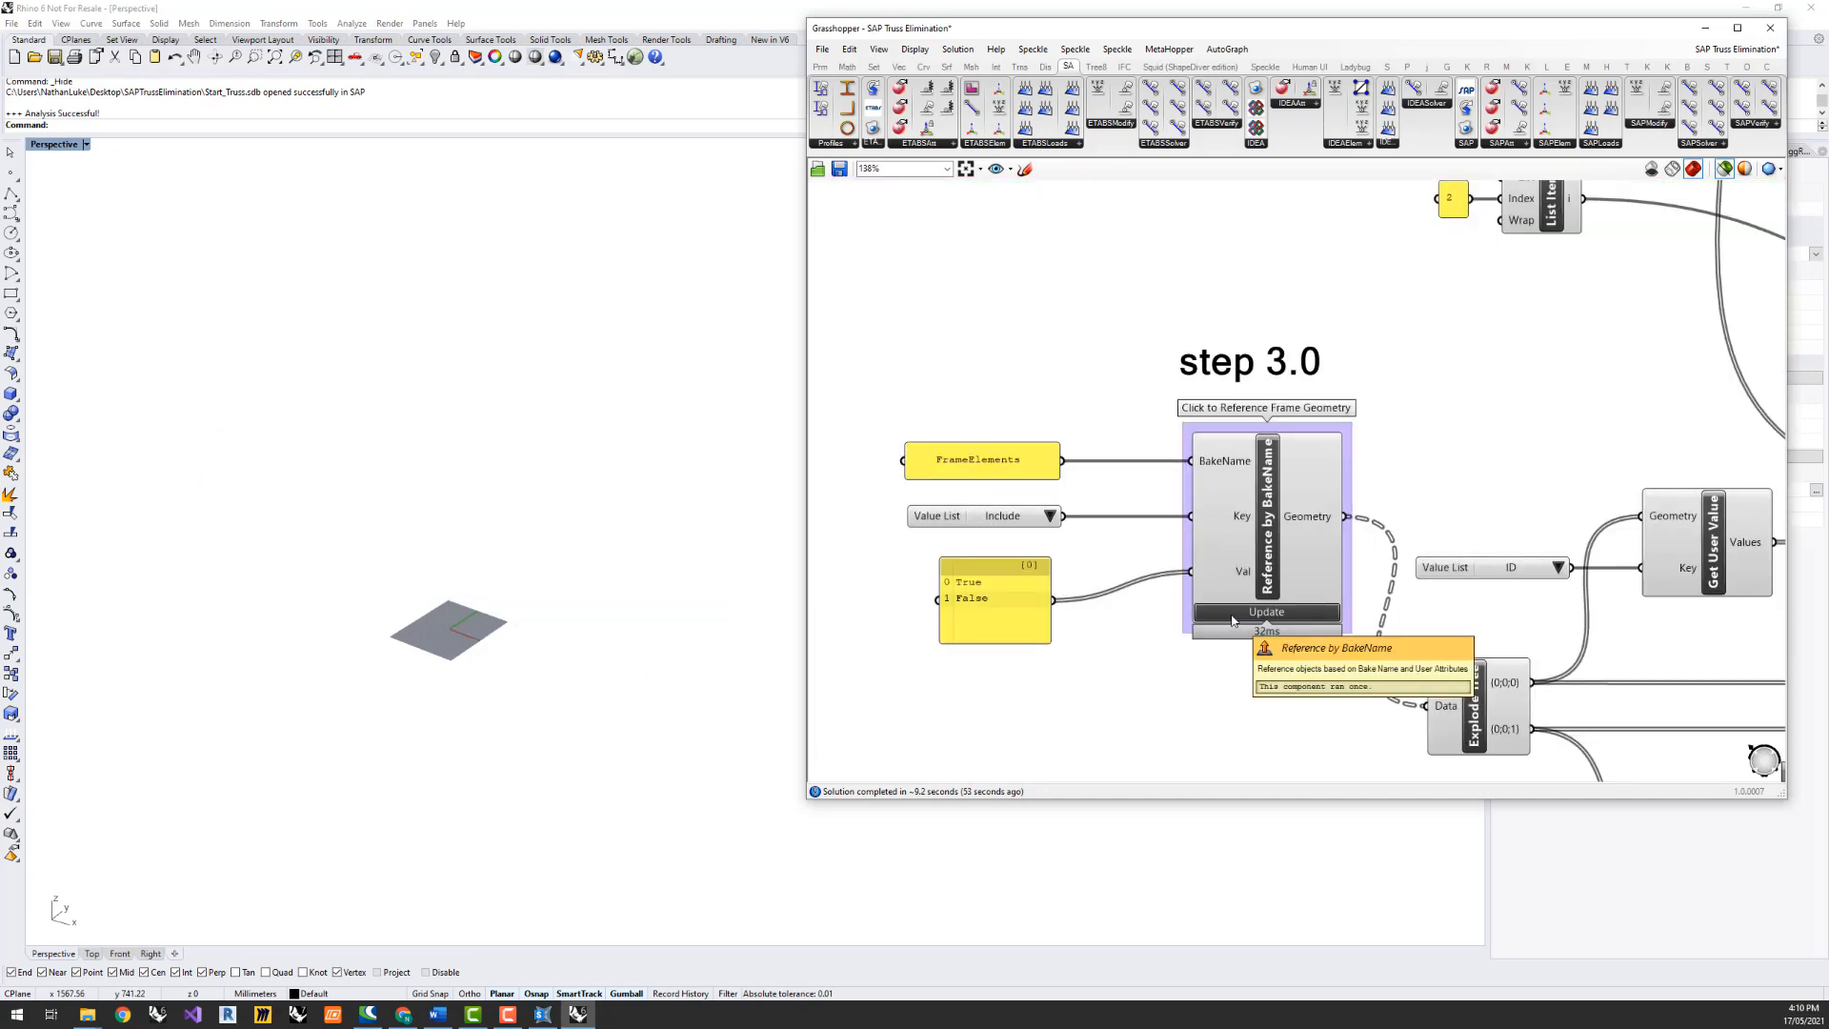
mouse_move(1315, 516)
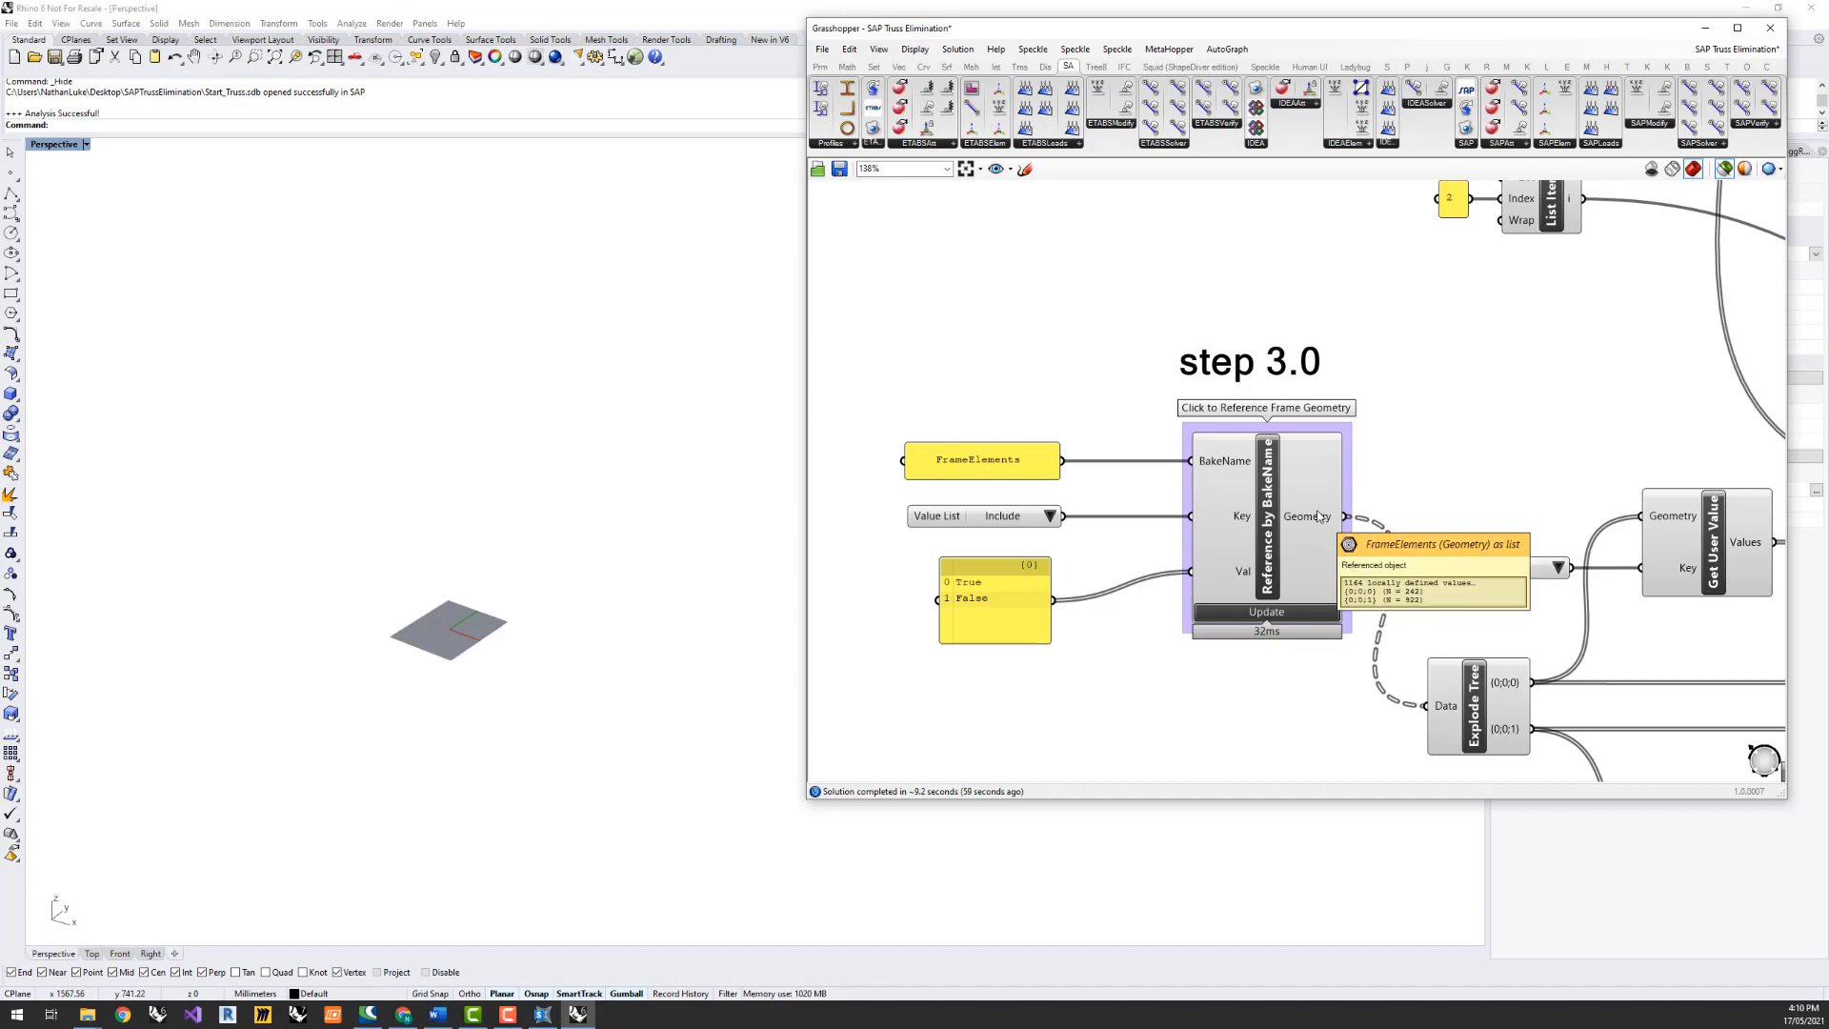
scroll("down", 3)
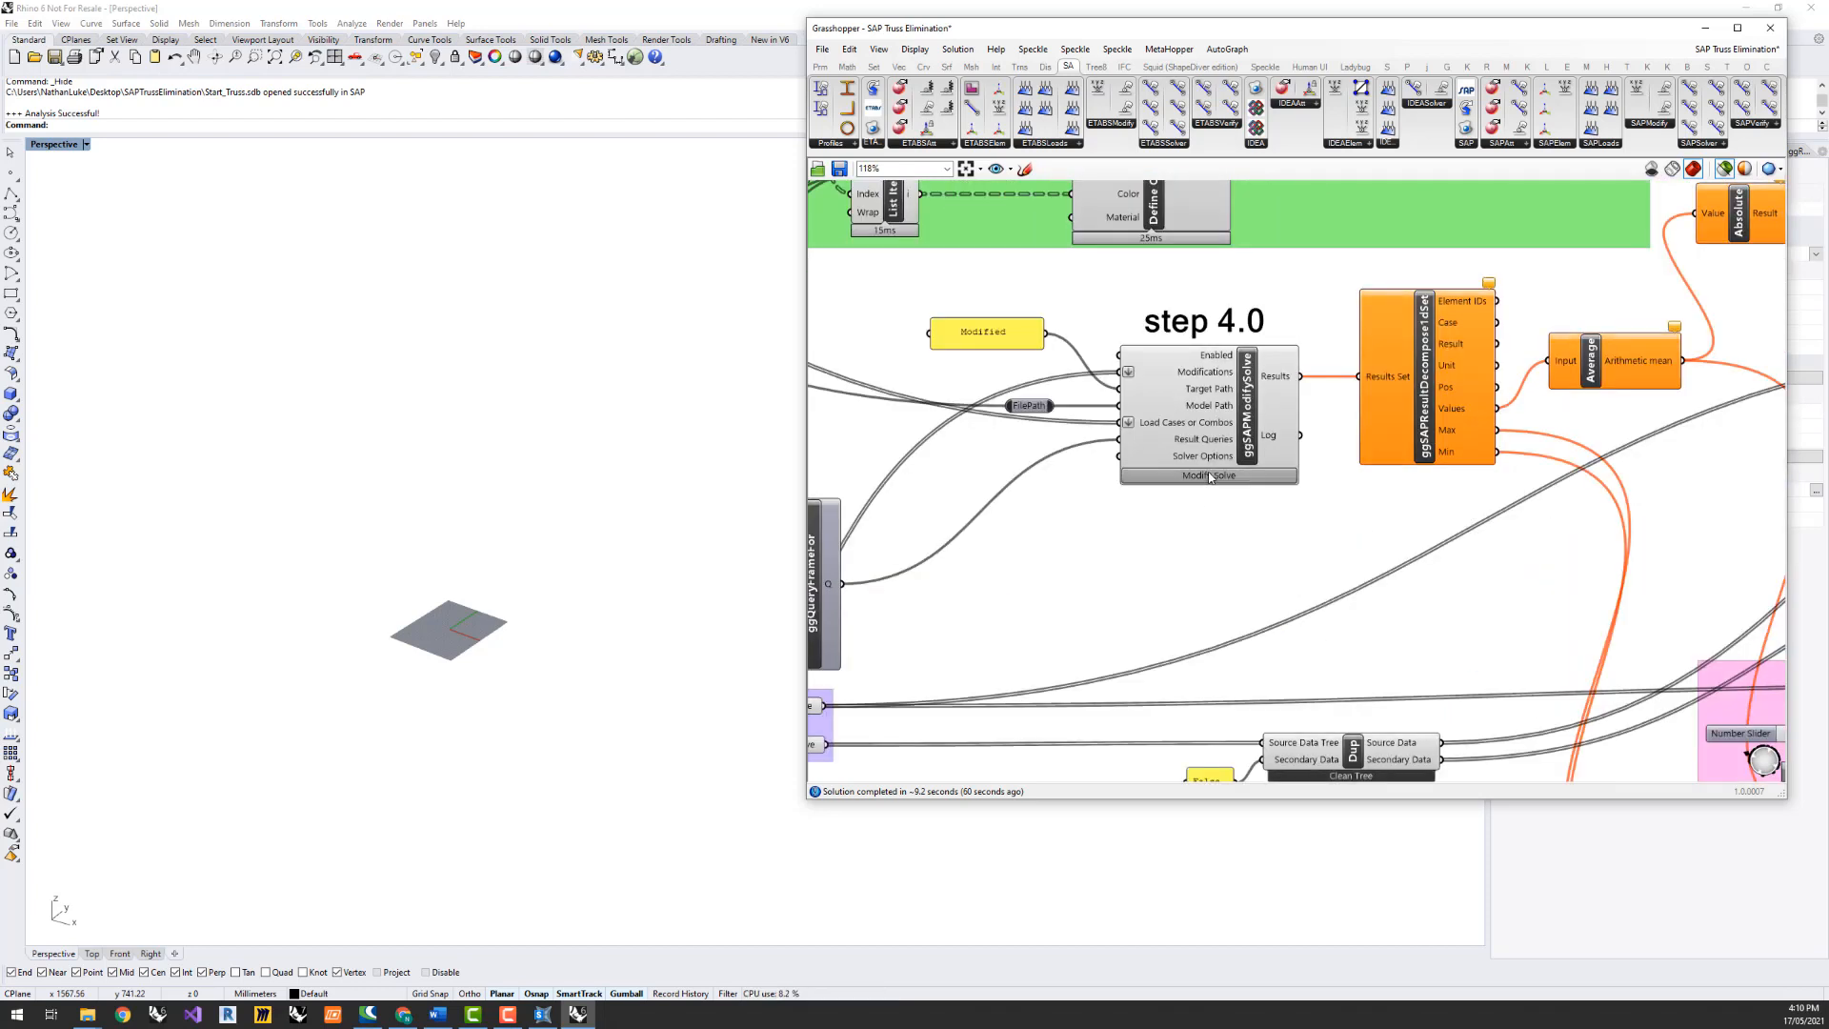
mouse_move(1206, 524)
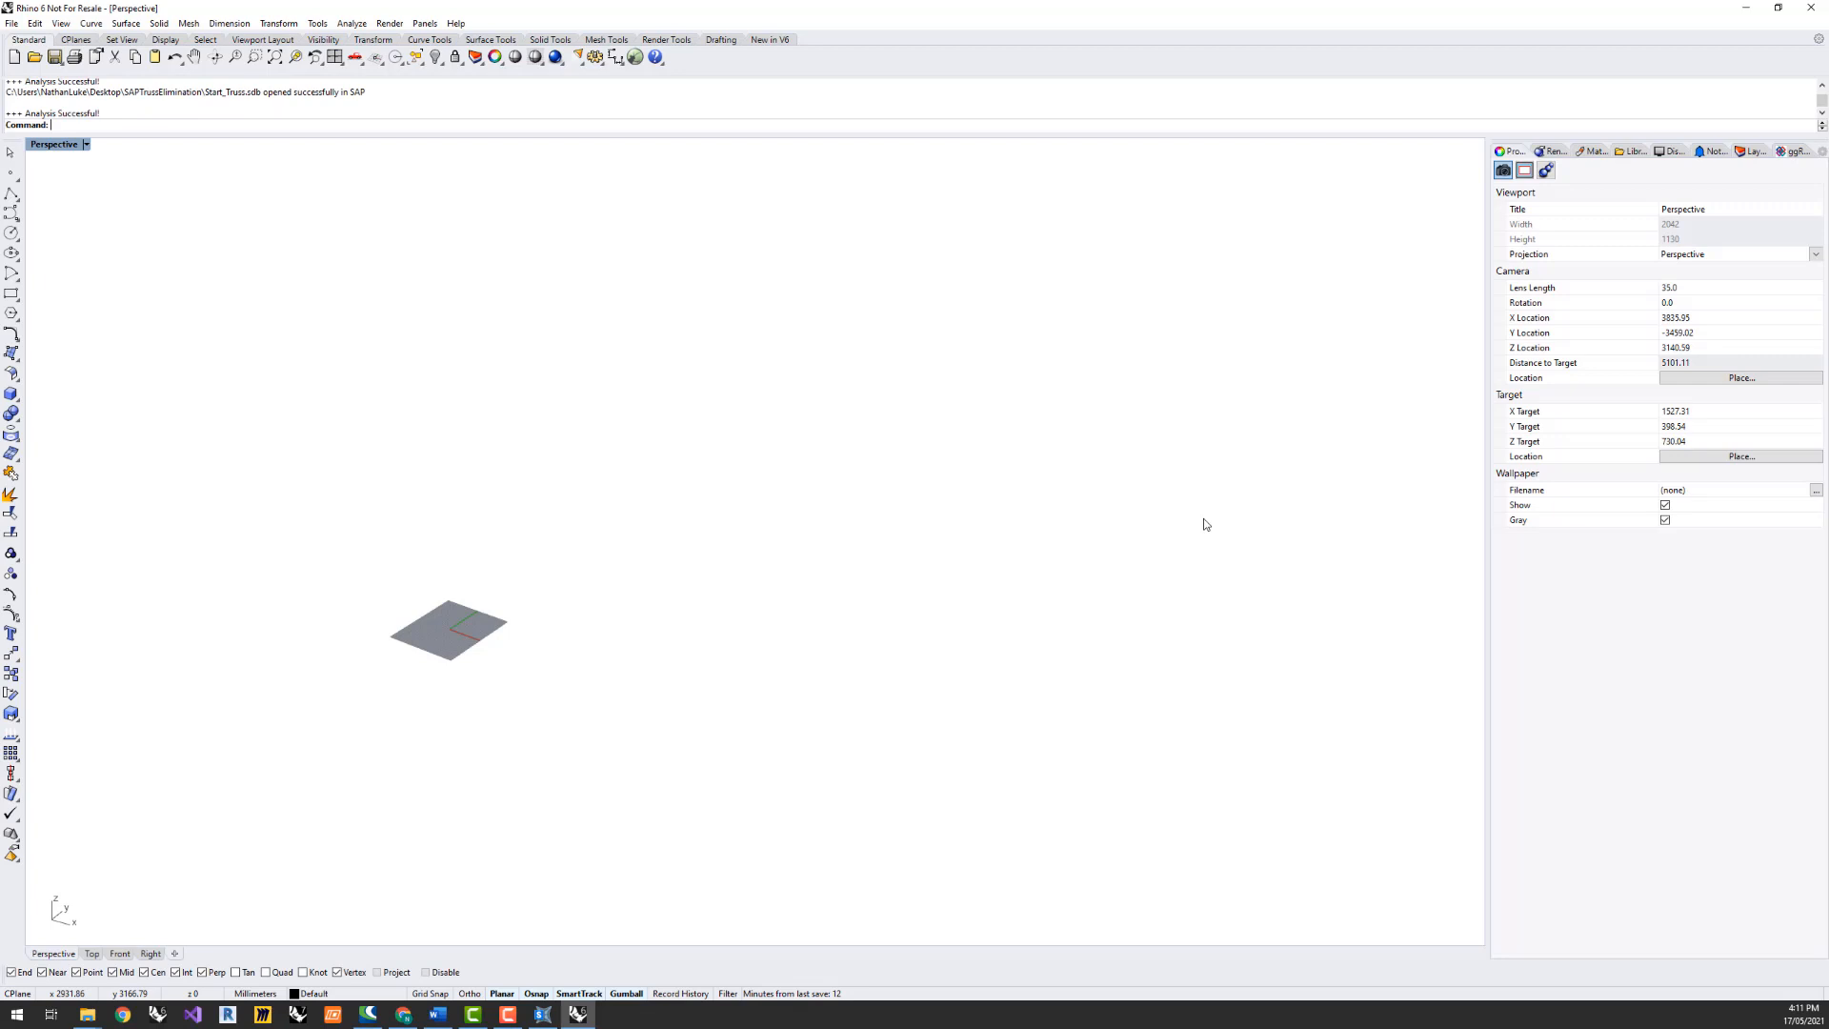
mouse_move(540, 1013)
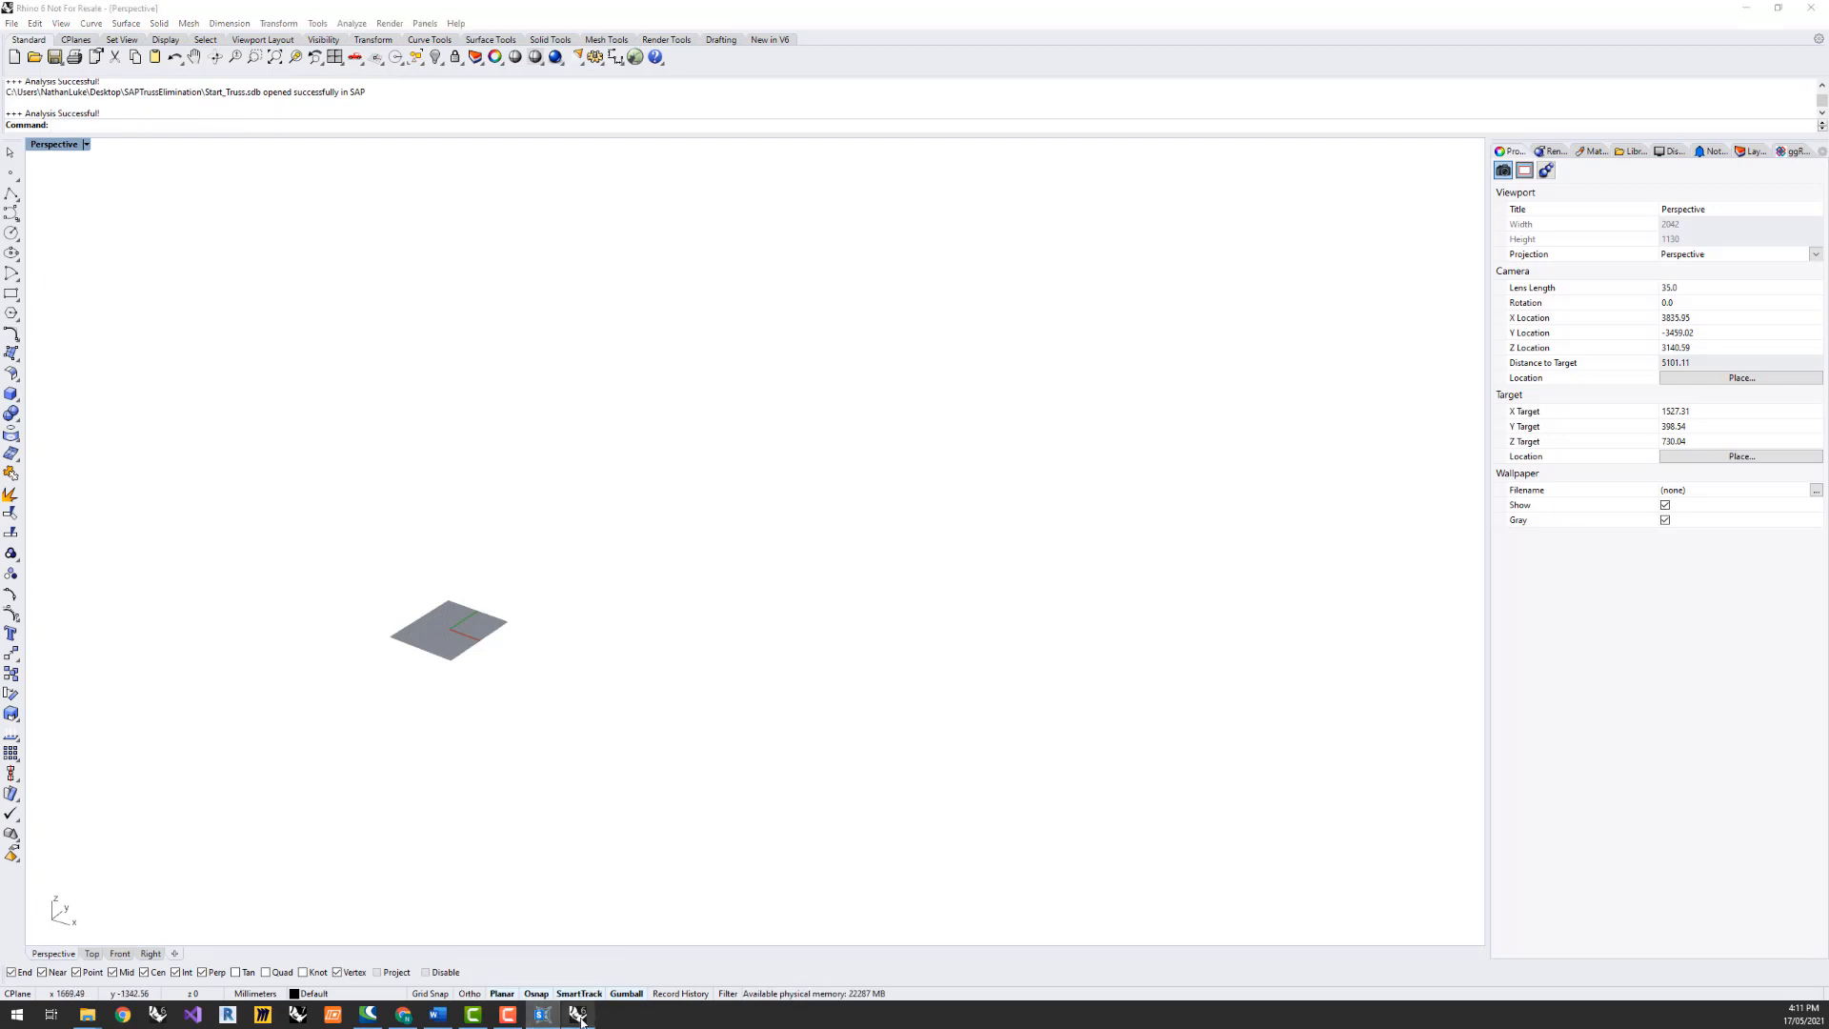
Preview the dispatched truss members in Rhino against the 3.3 threshold
left_click(581, 1012)
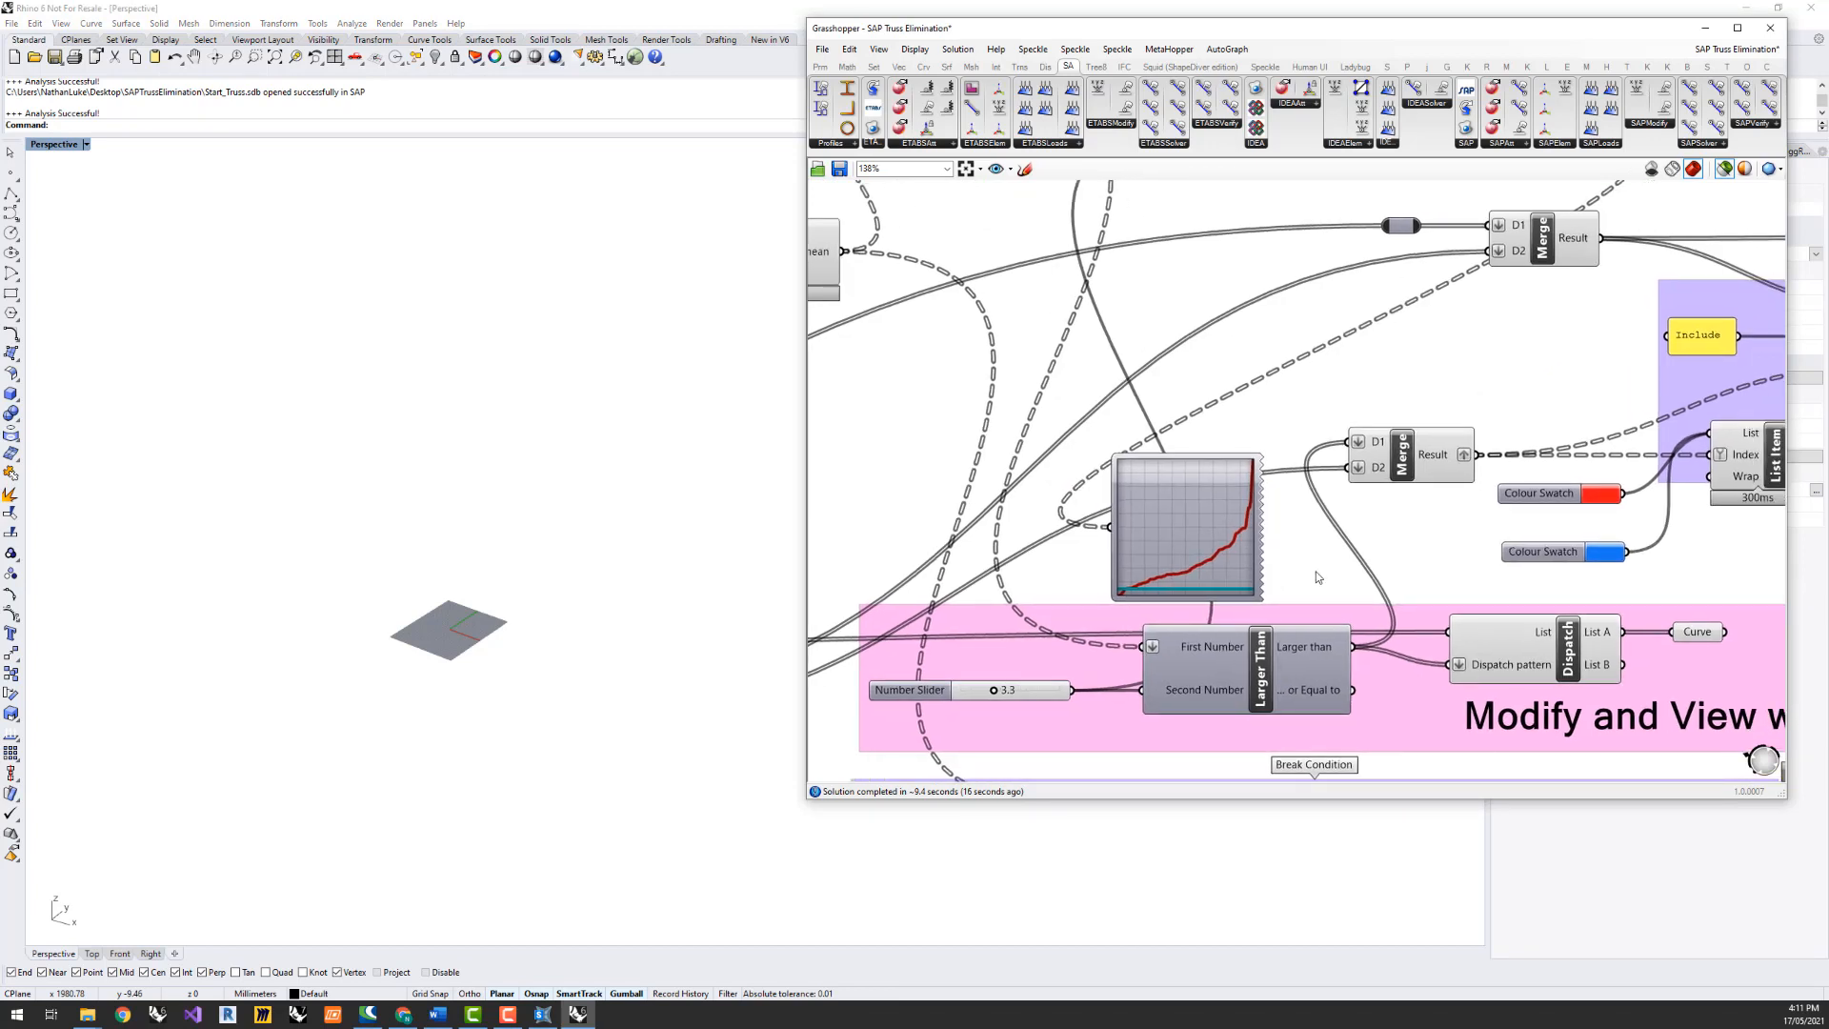
mouse_move(1242, 549)
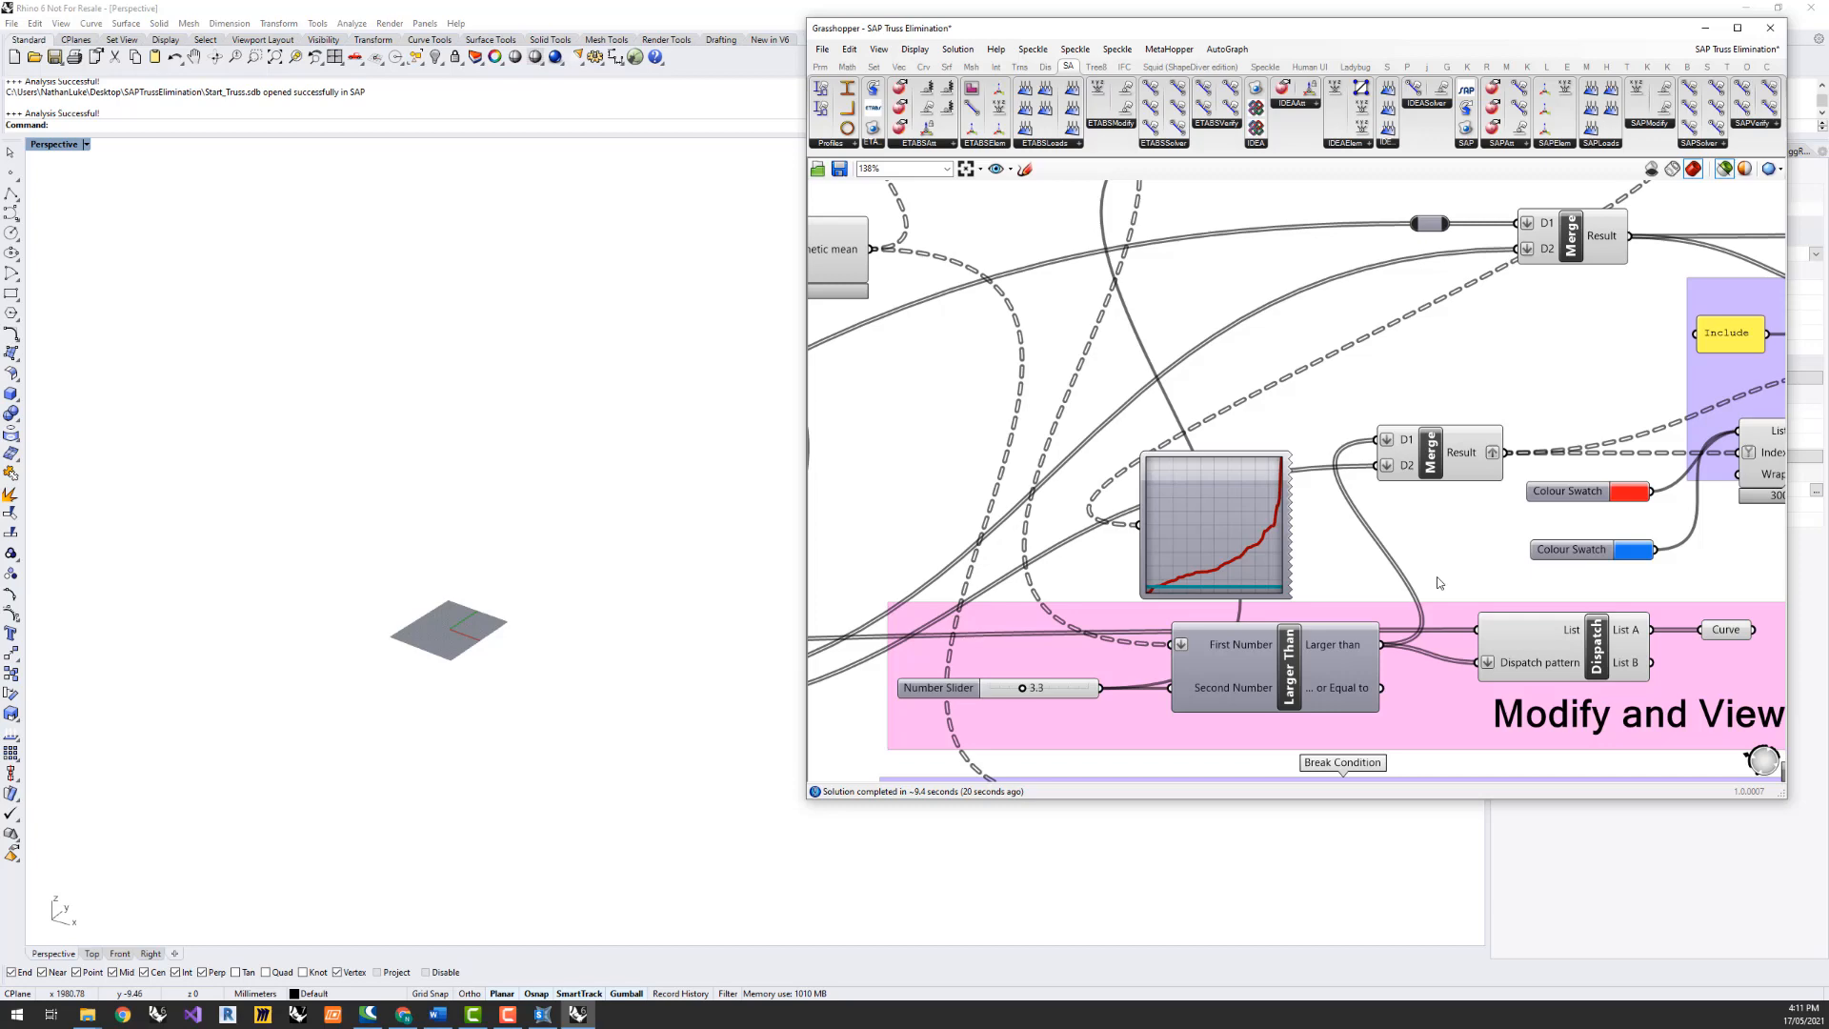
mouse_move(1766, 643)
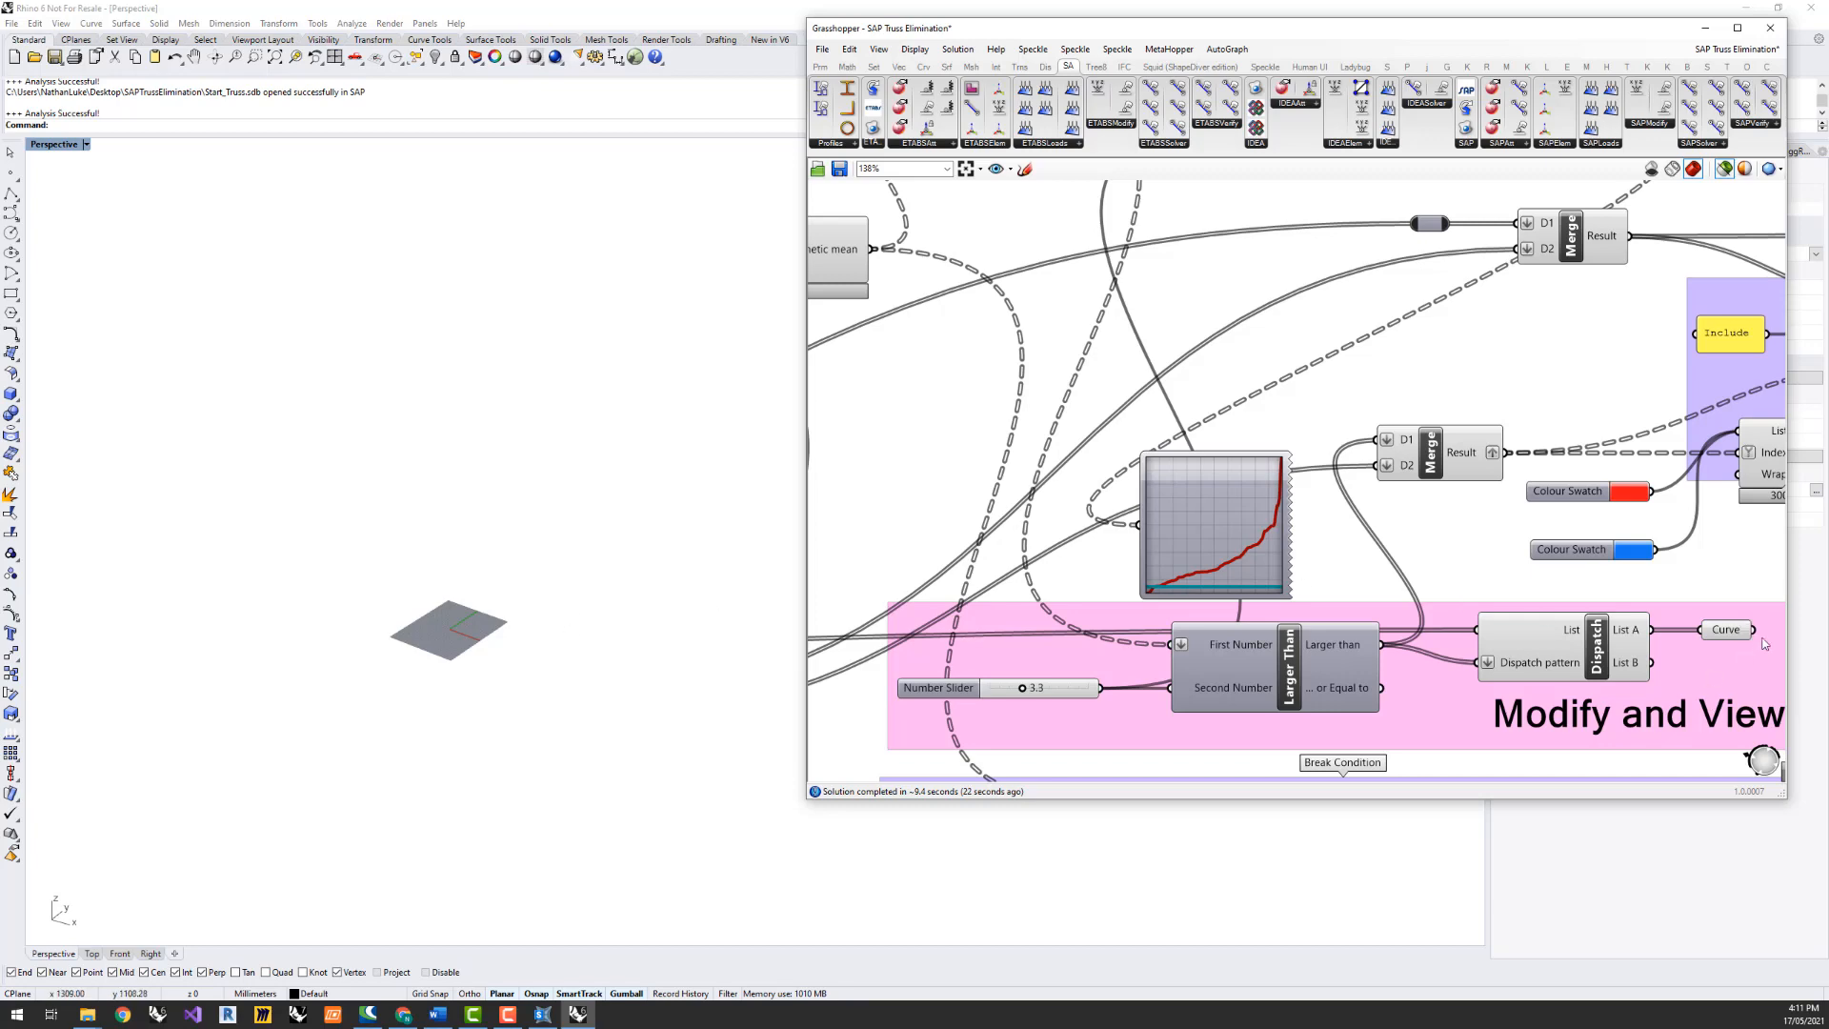
left_click(1725, 628)
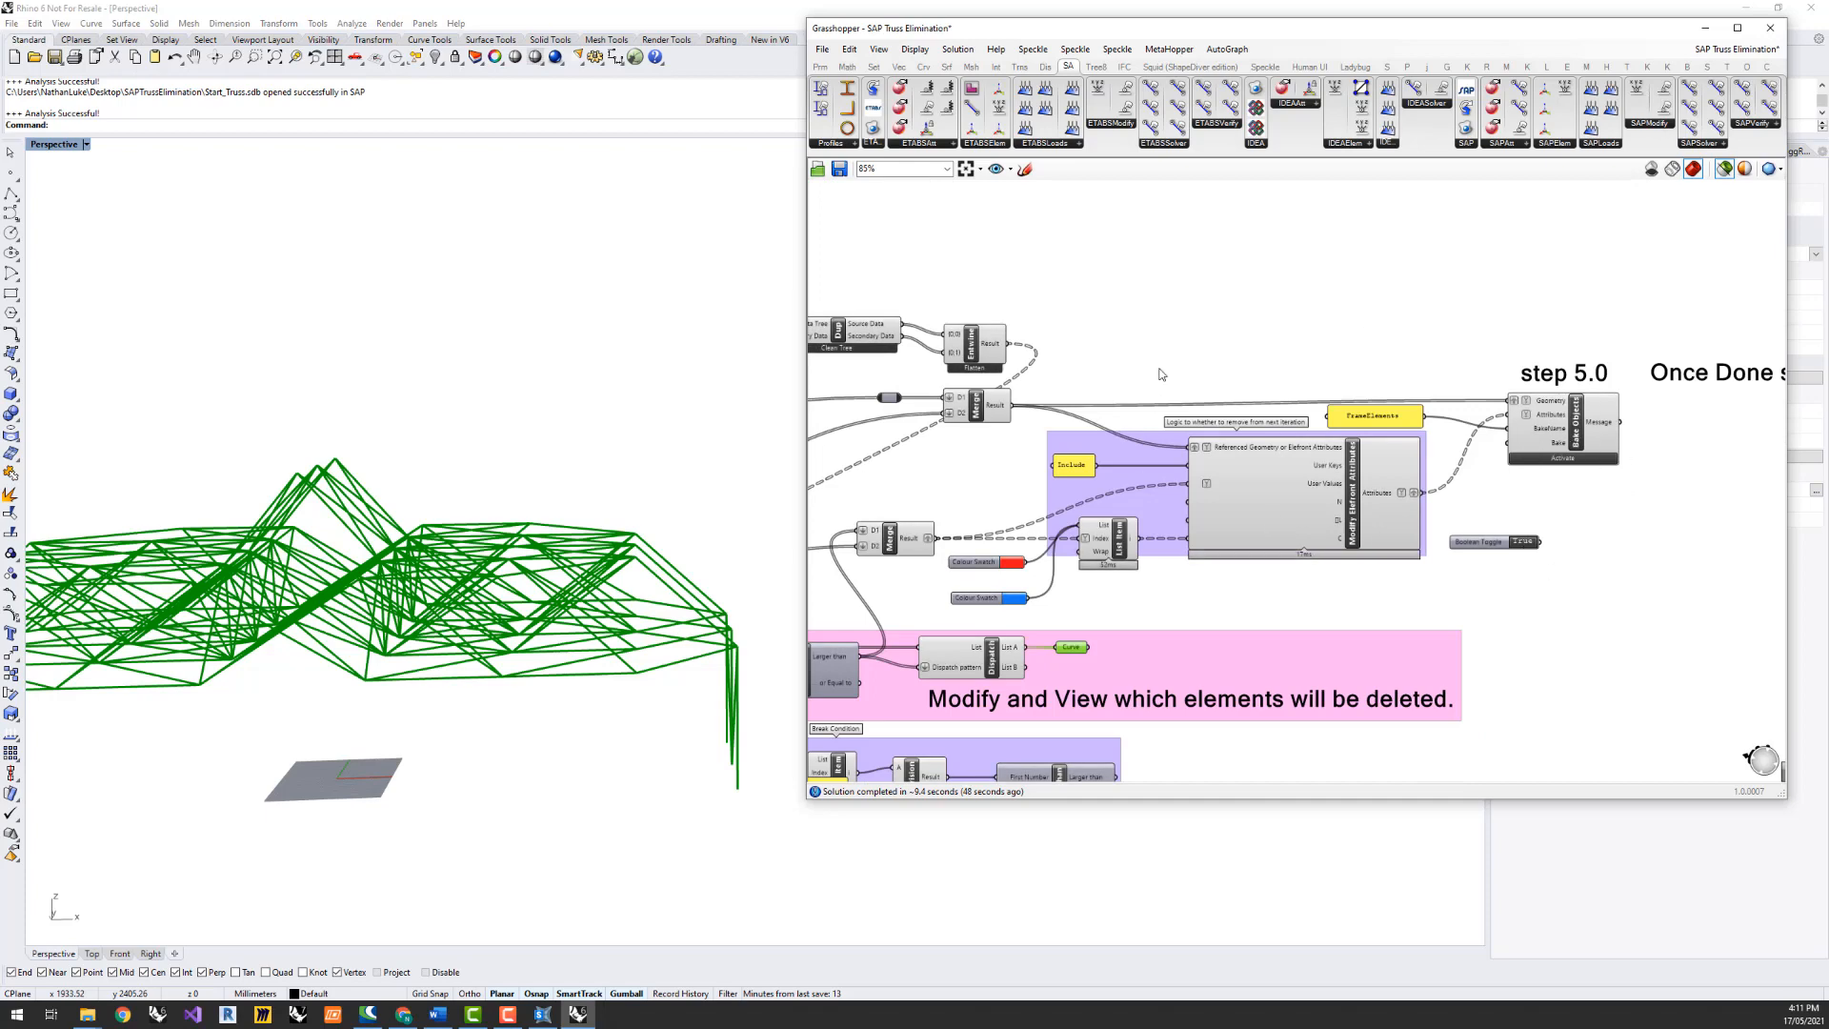
Select the Curve parameter to preview the truss remaining at threshold 1.4
scroll("down", 3)
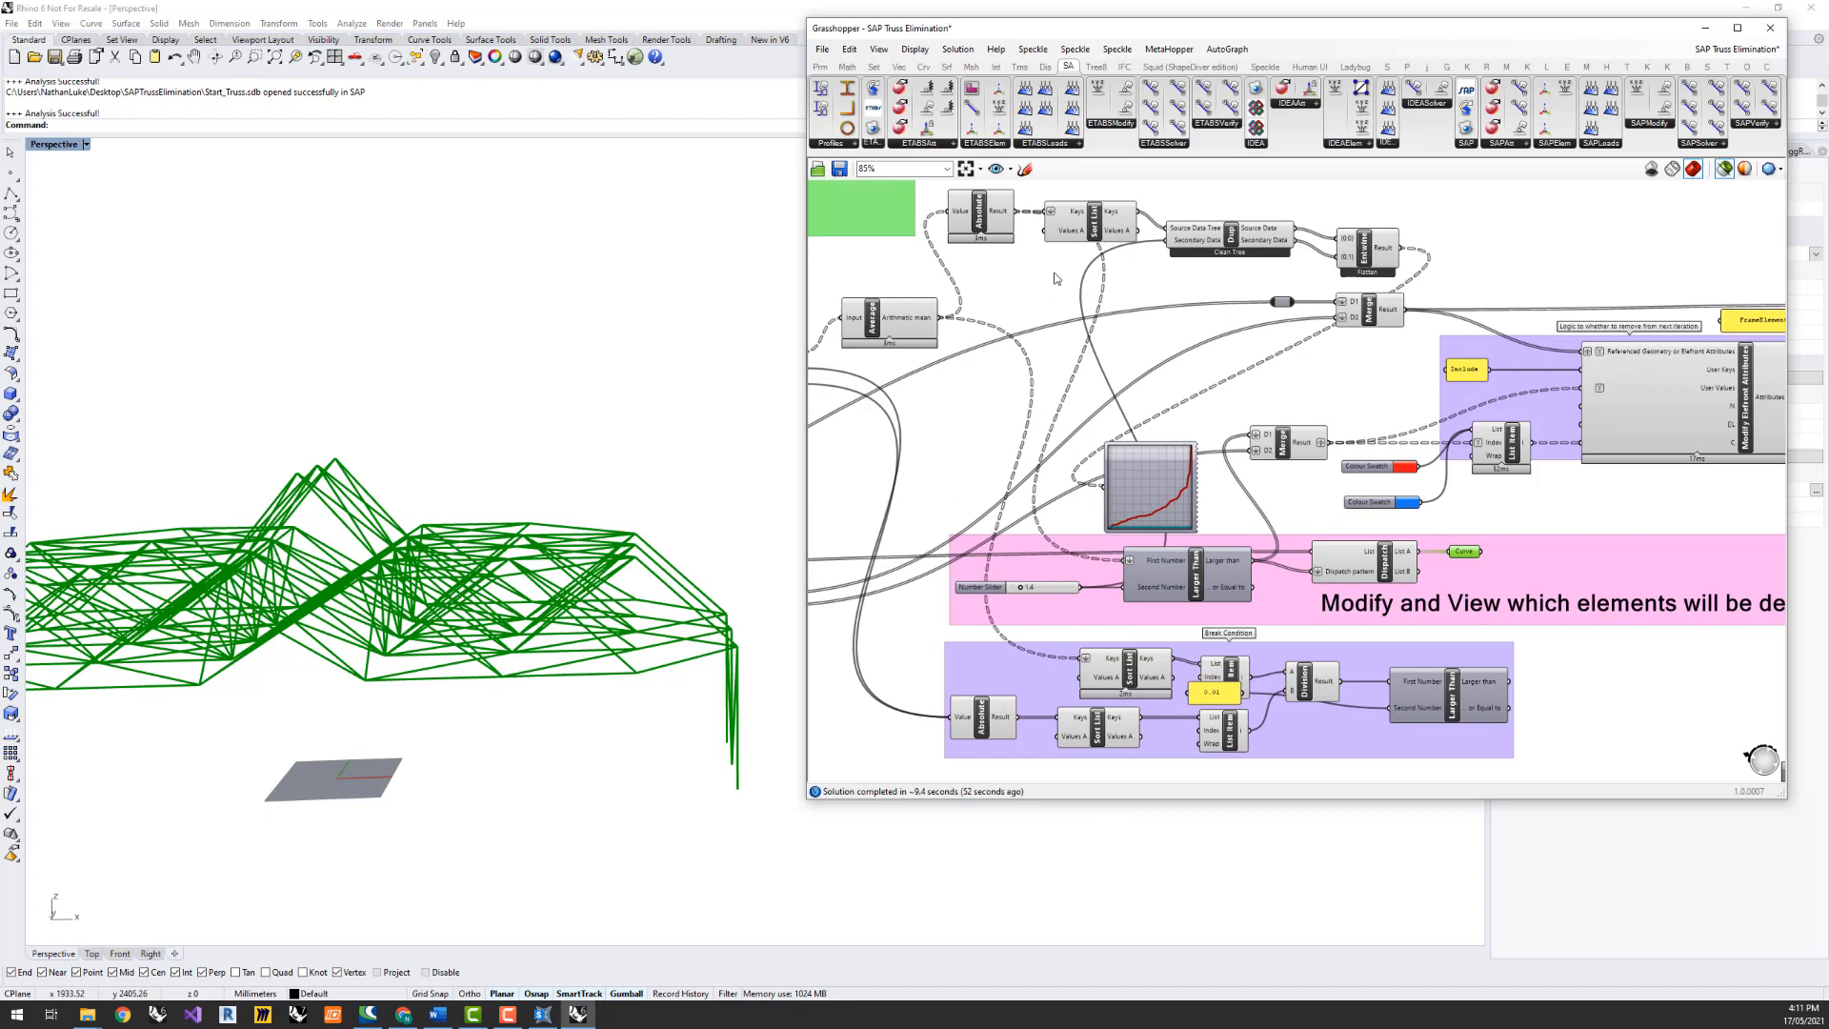
mouse_move(1305, 598)
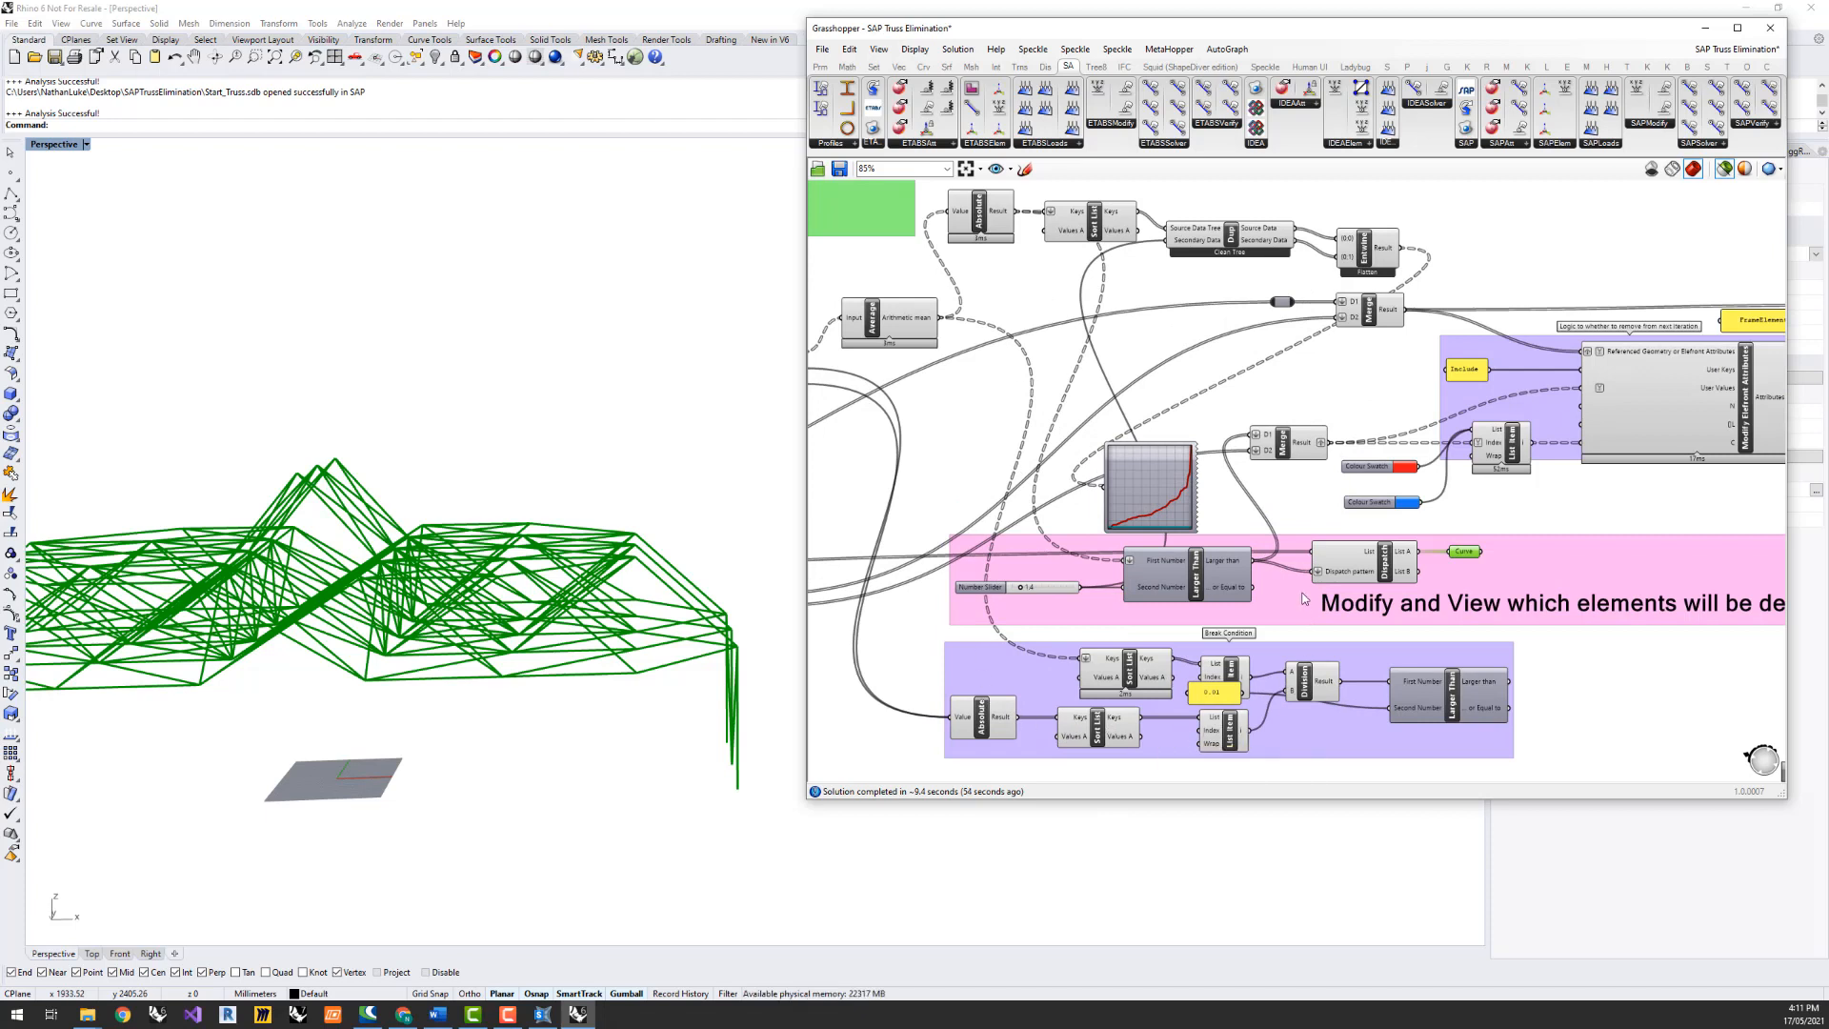
mouse_move(1245, 339)
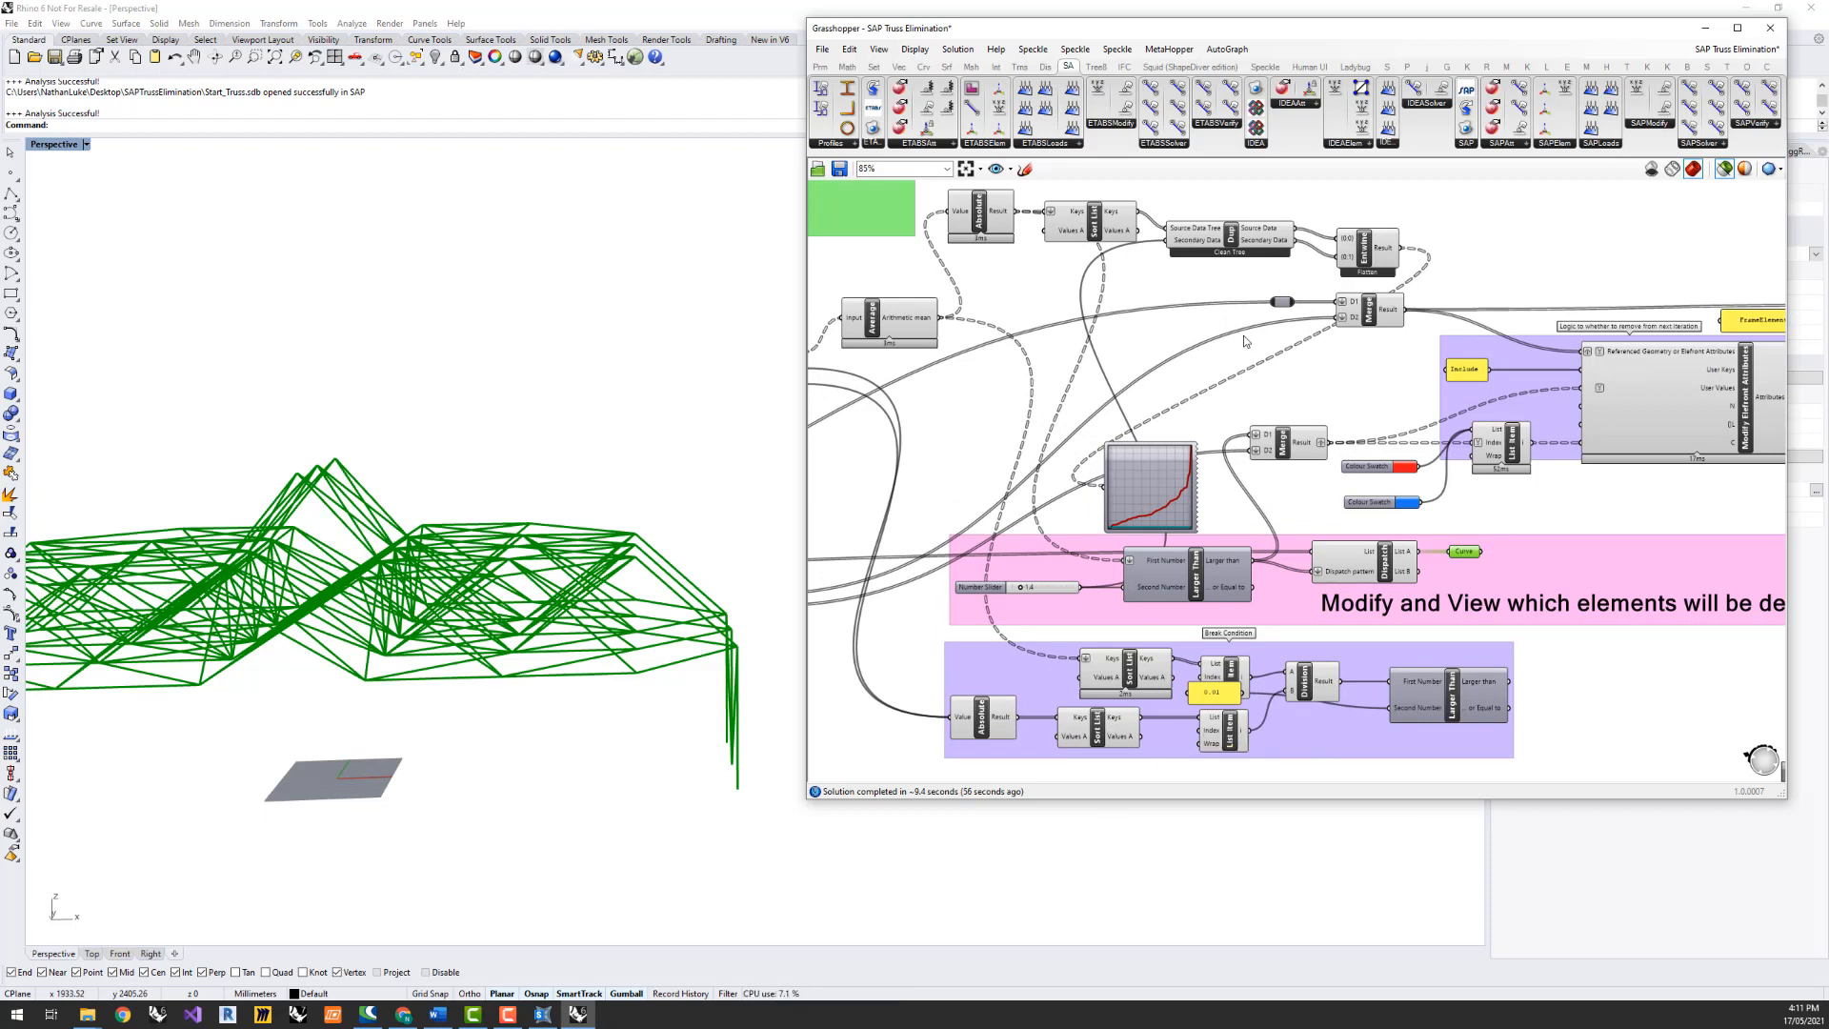
mouse_move(1225, 360)
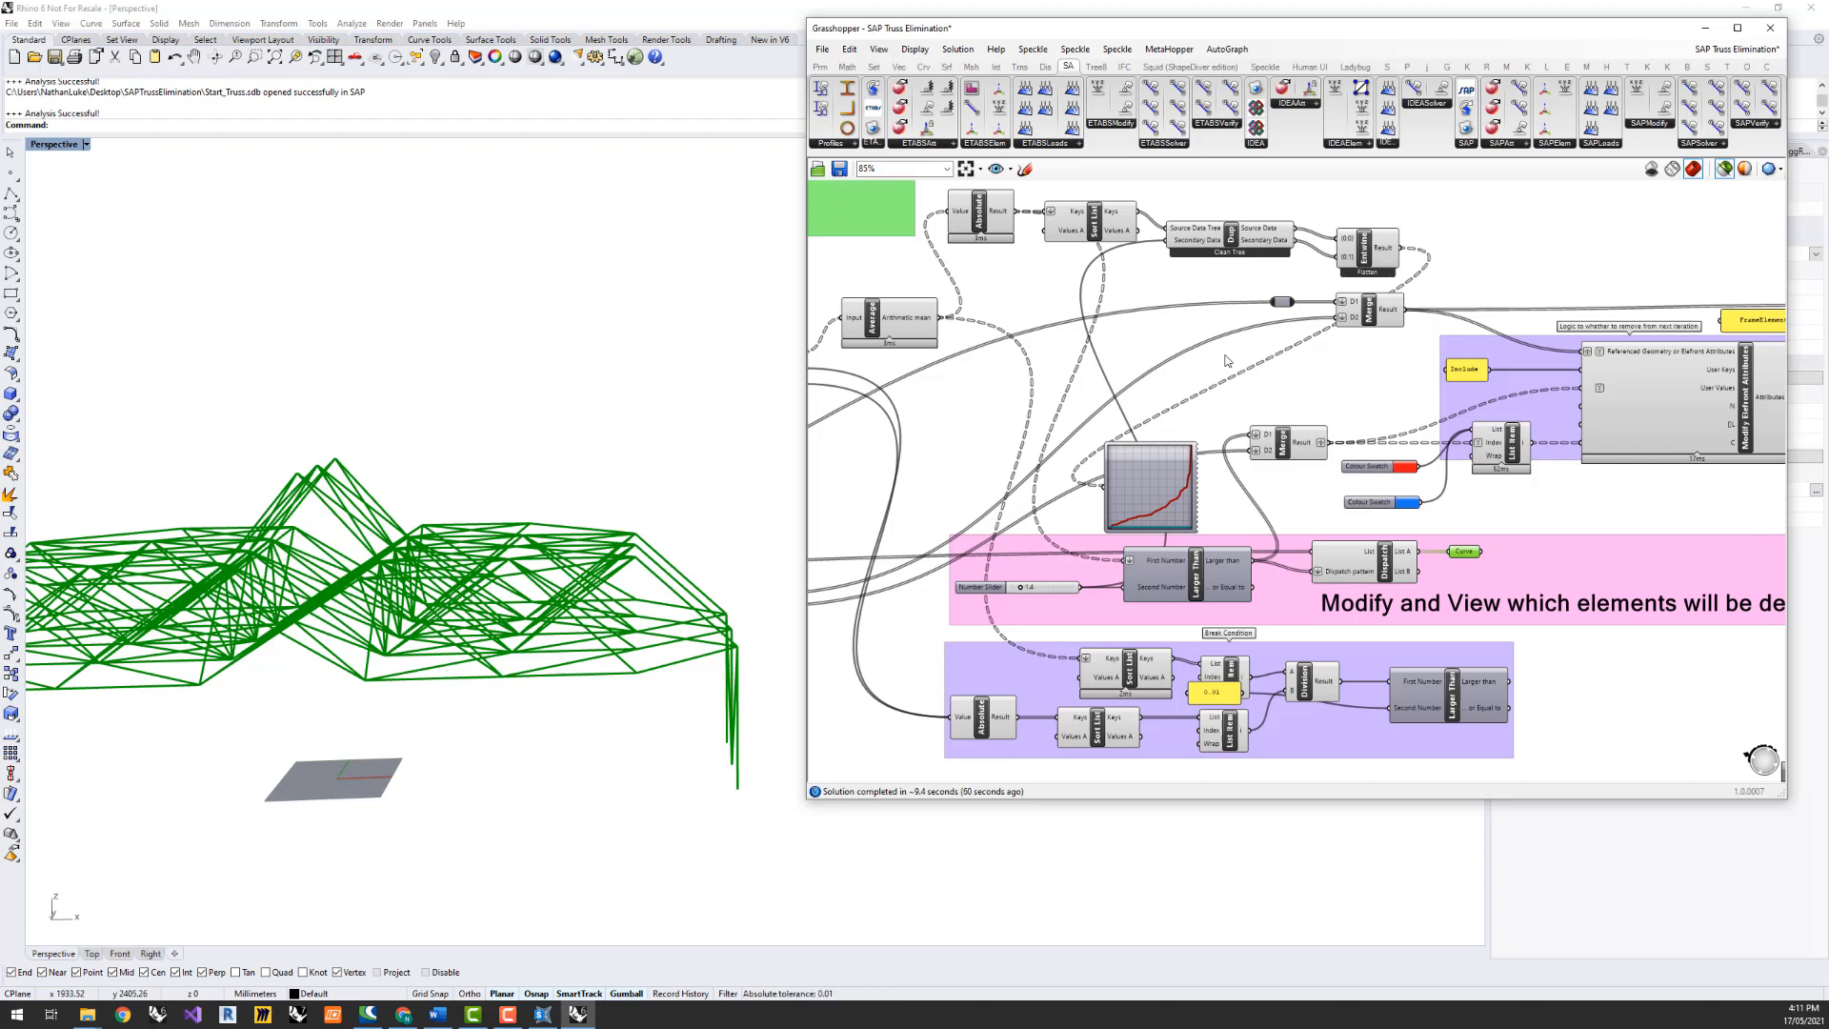
mouse_move(1295, 405)
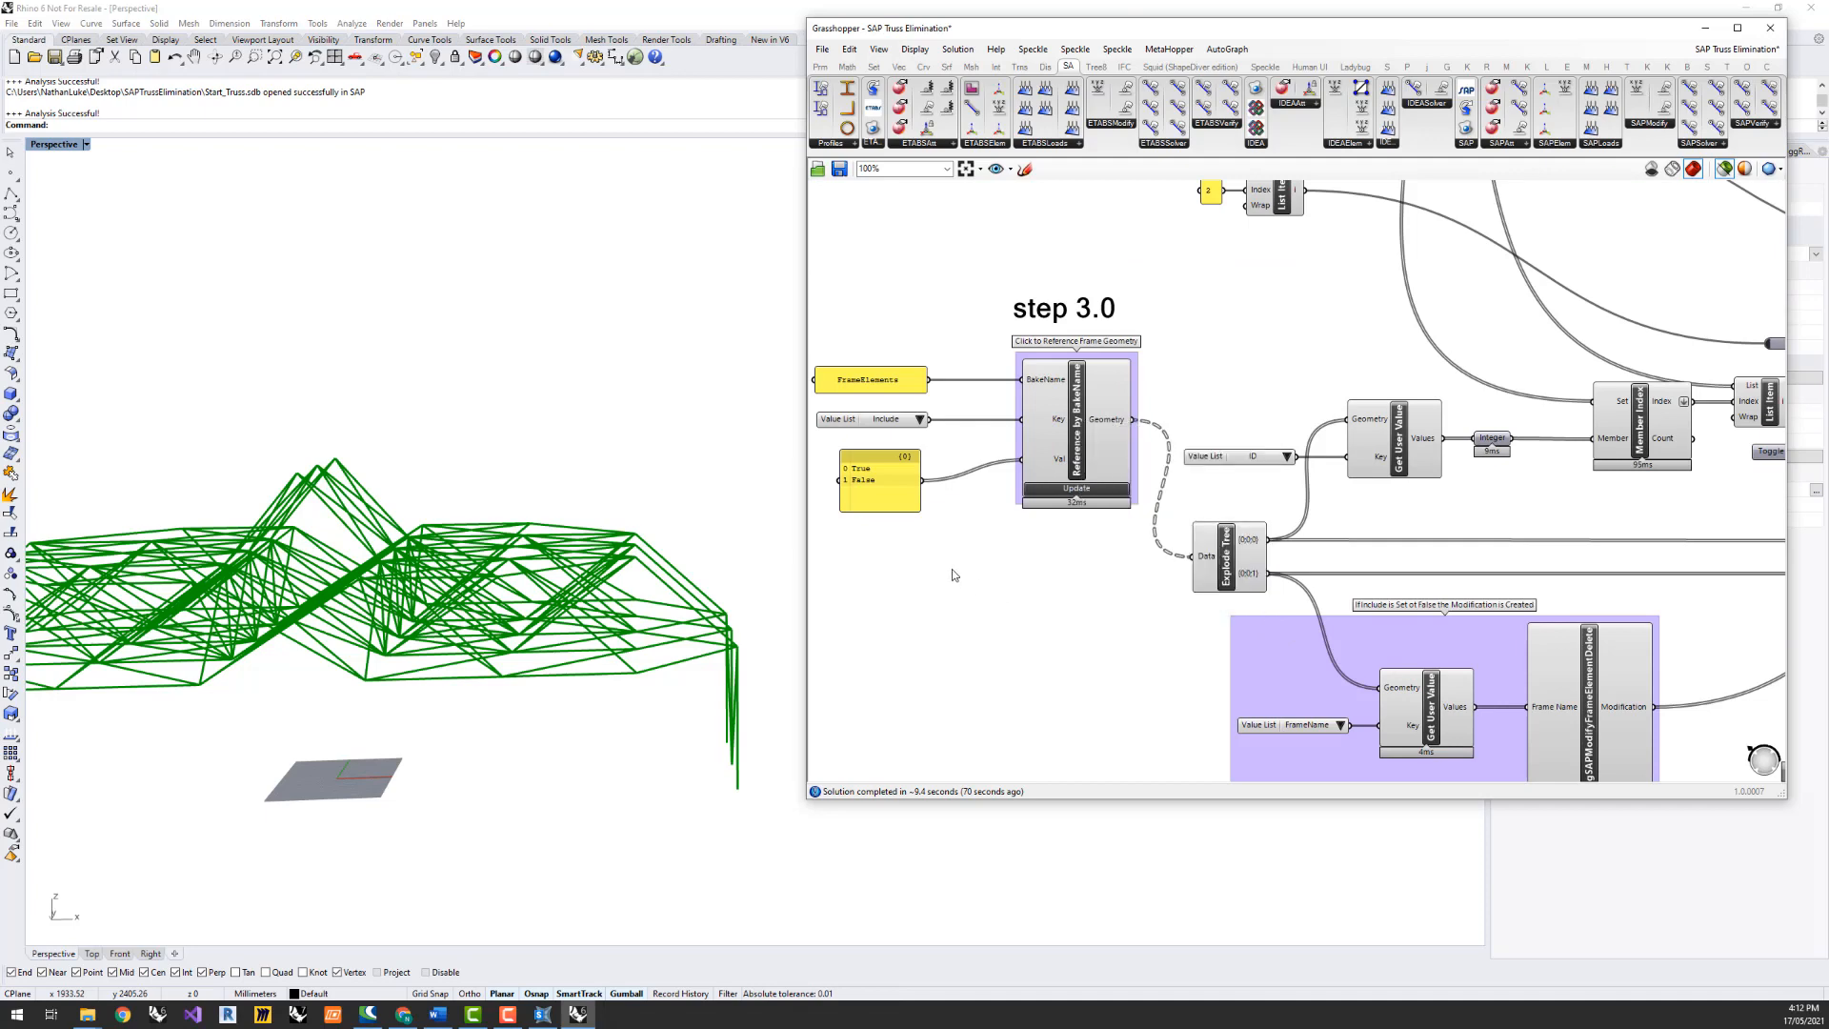
scroll("down", 3)
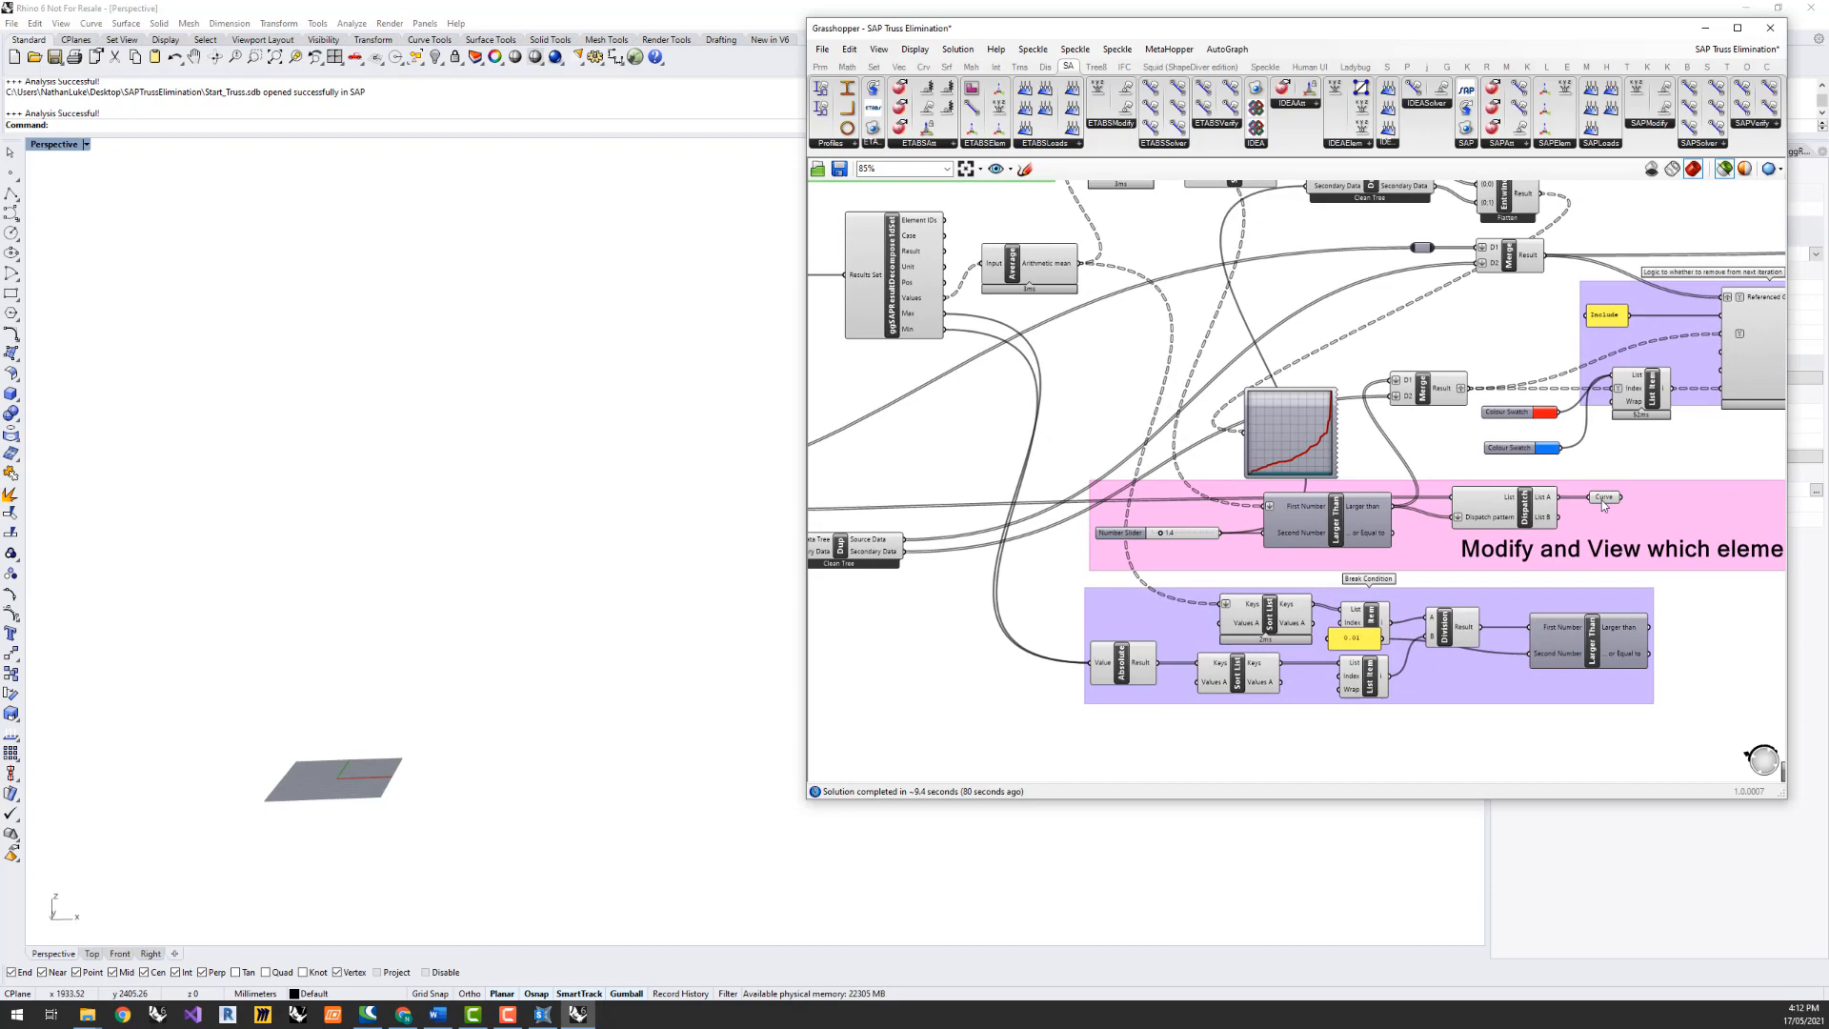
left_click(1604, 498)
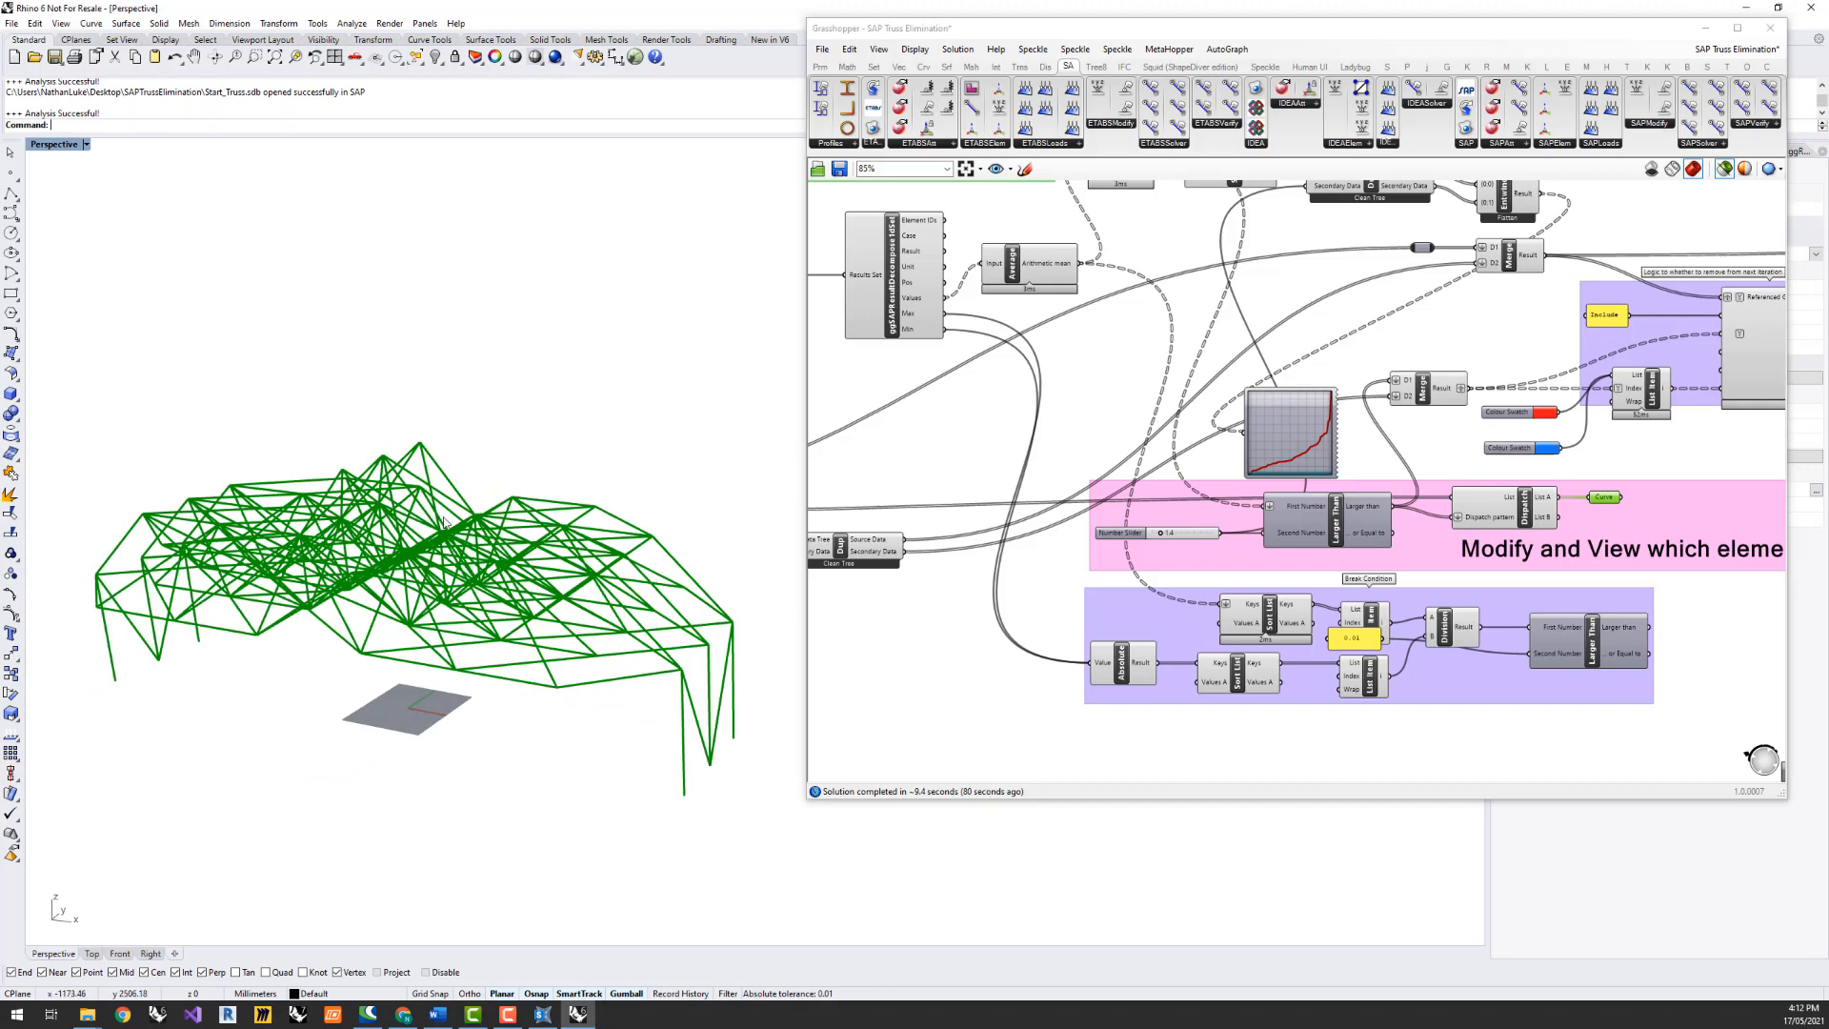
mouse_move(618, 584)
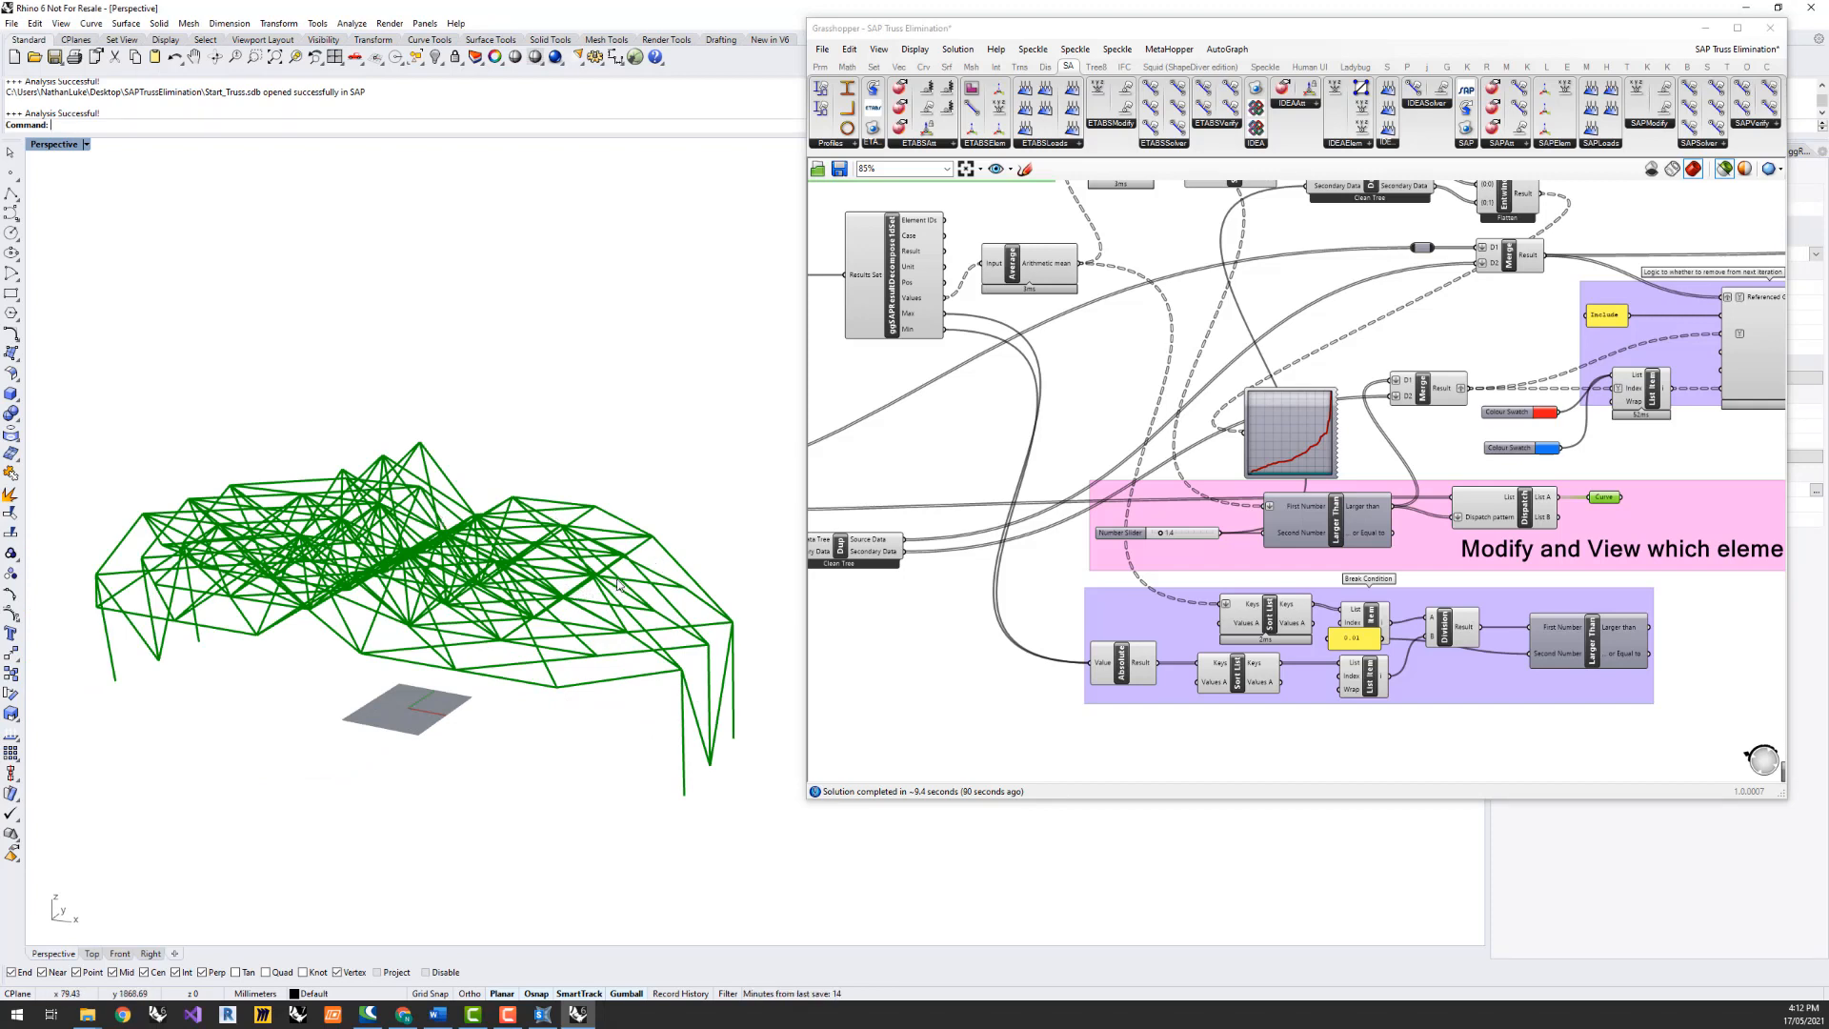
mouse_move(477, 487)
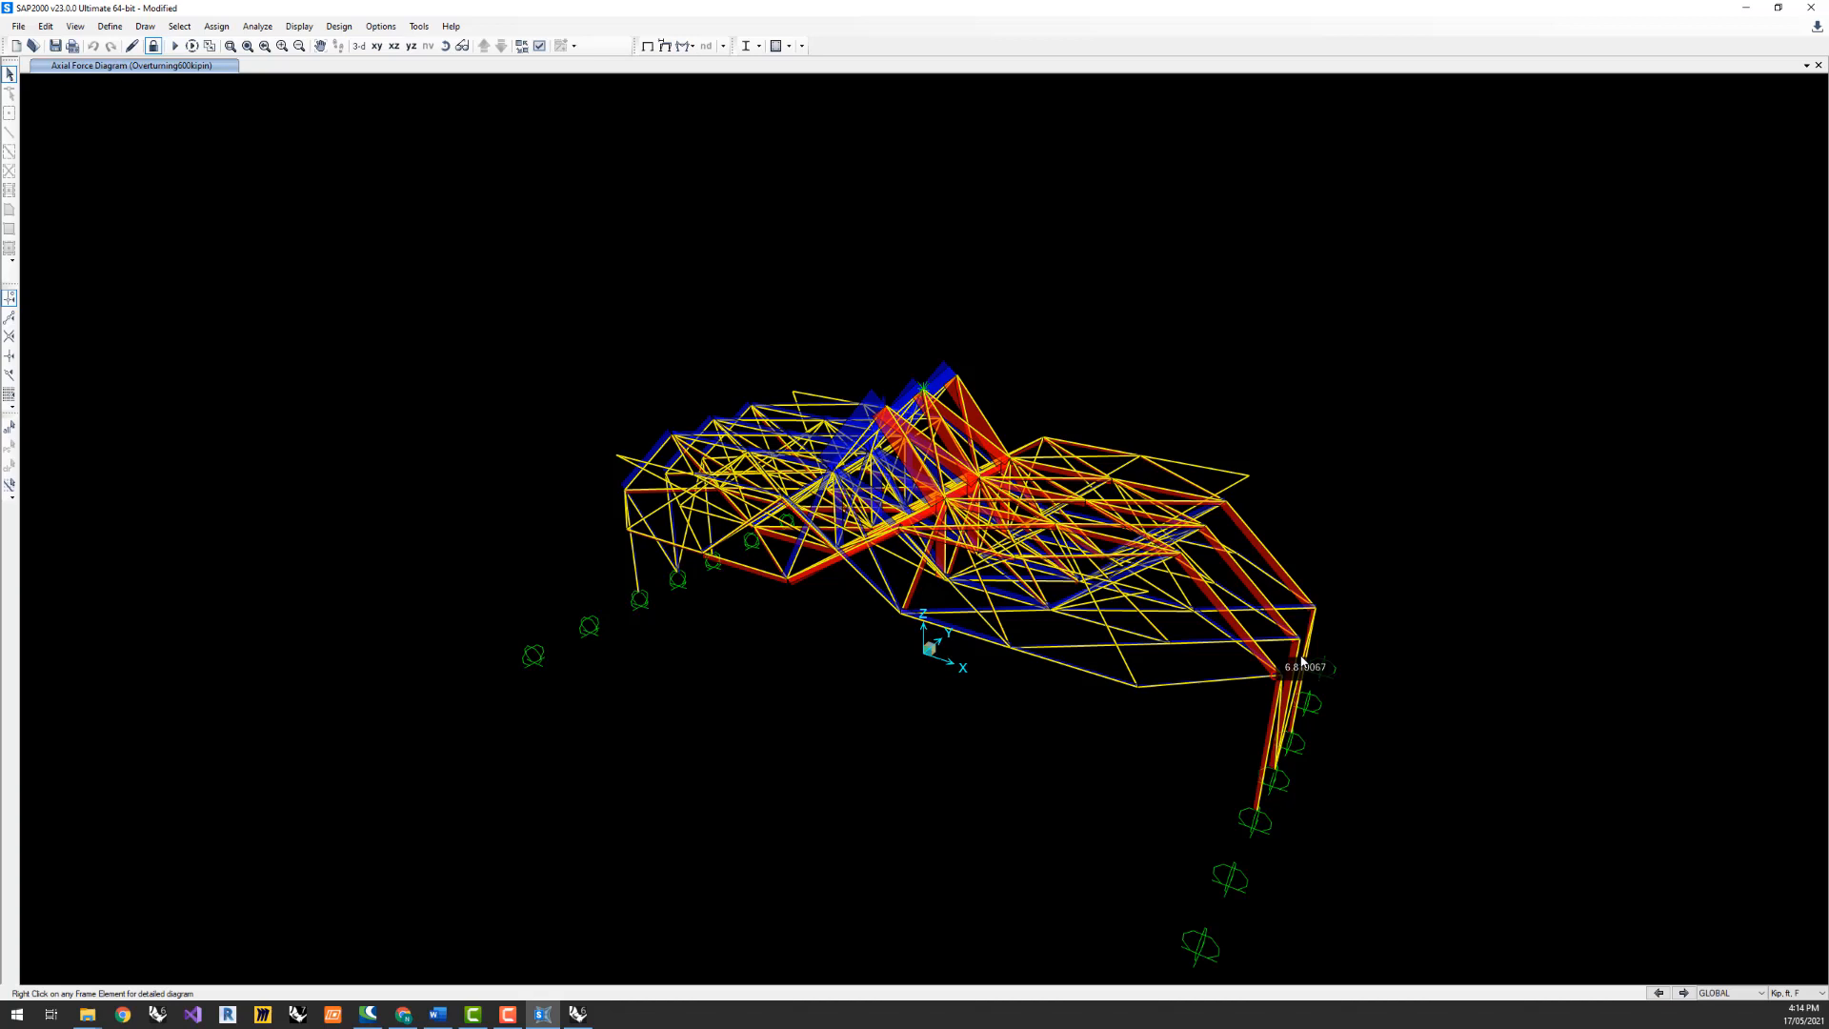
mouse_move(1299, 686)
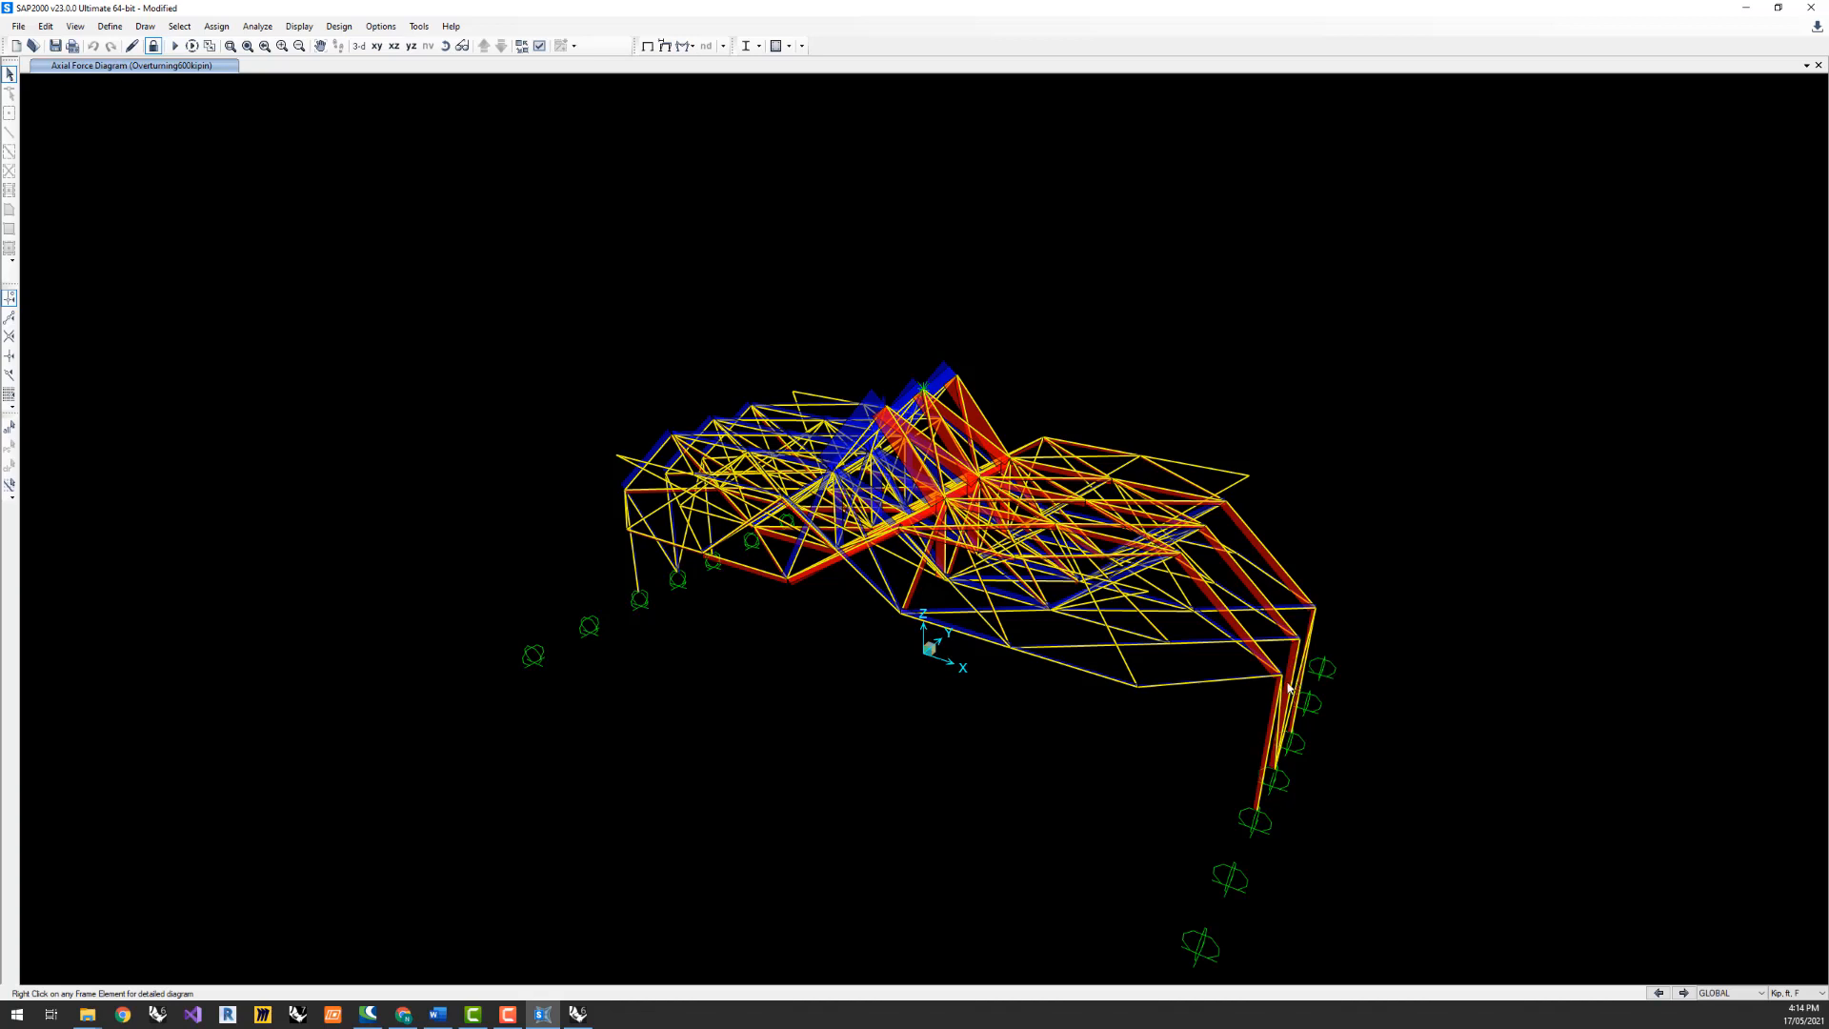
mouse_move(1074, 625)
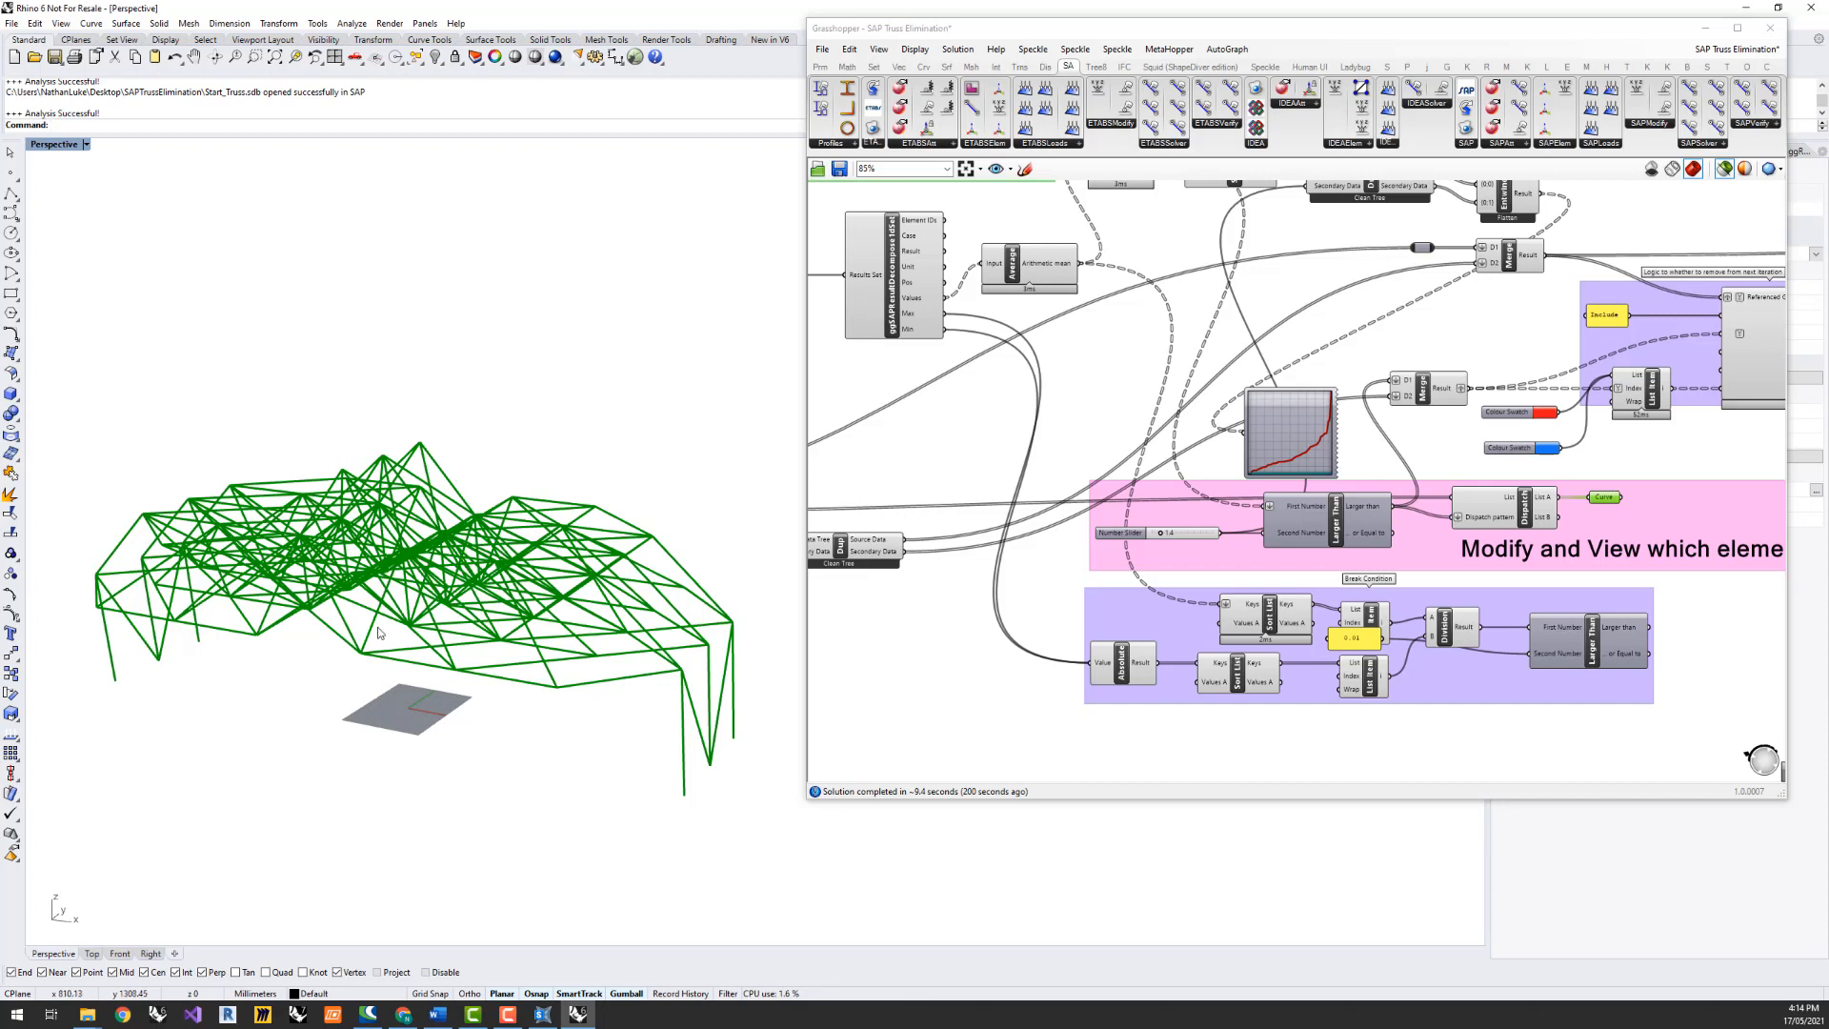
mouse_move(939, 533)
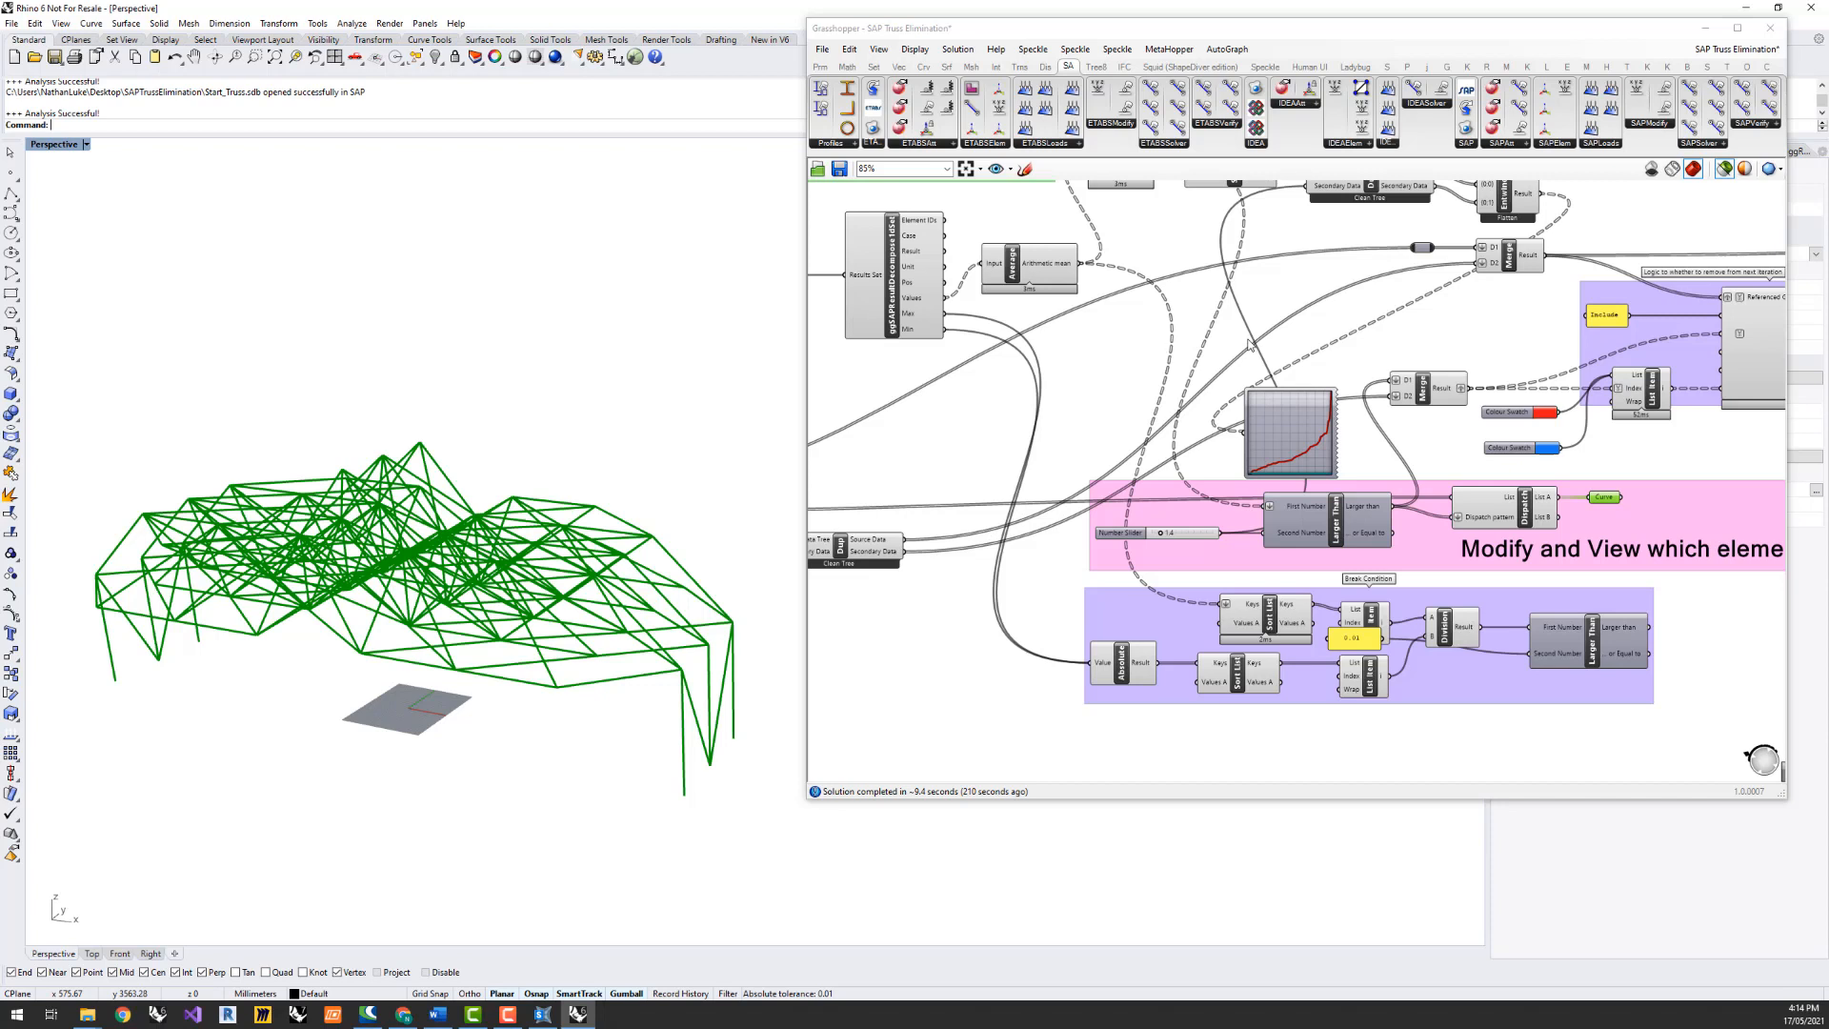
mouse_move(1586, 218)
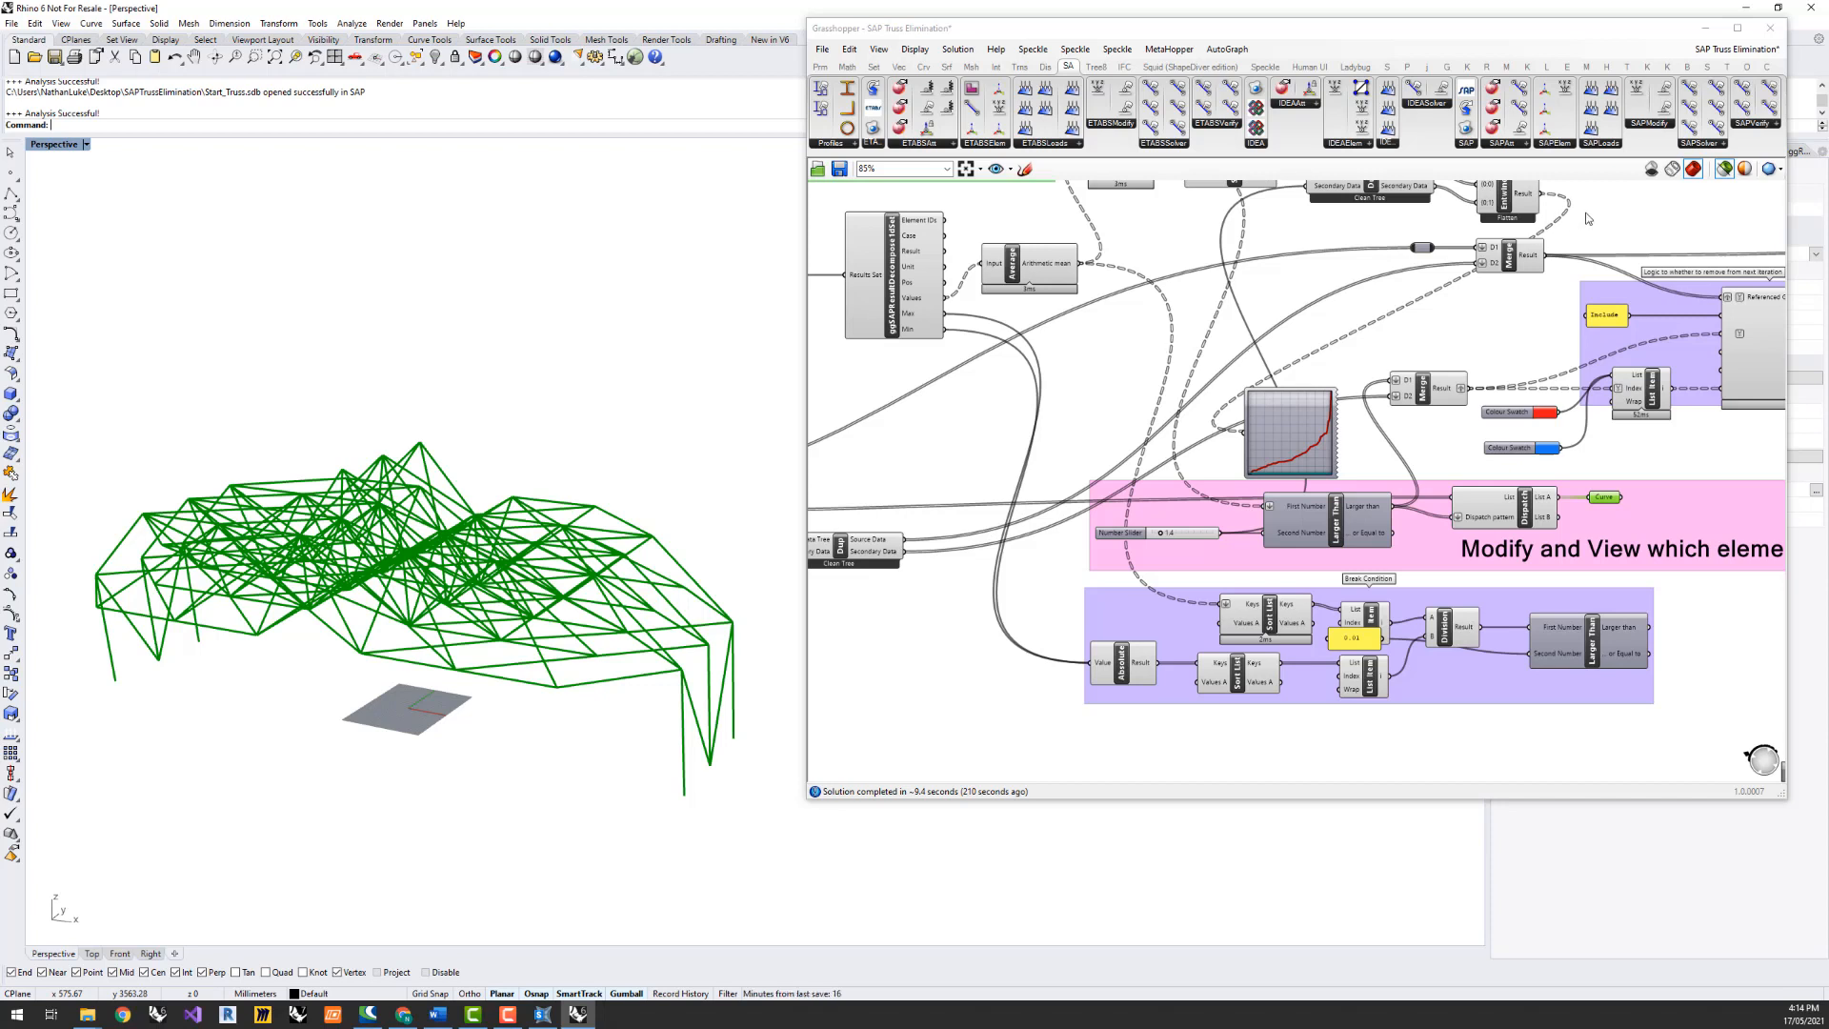
Show the SAPModify components on the SA tab, including ggSAPModifyFrameElementDelete
left_click(1649, 105)
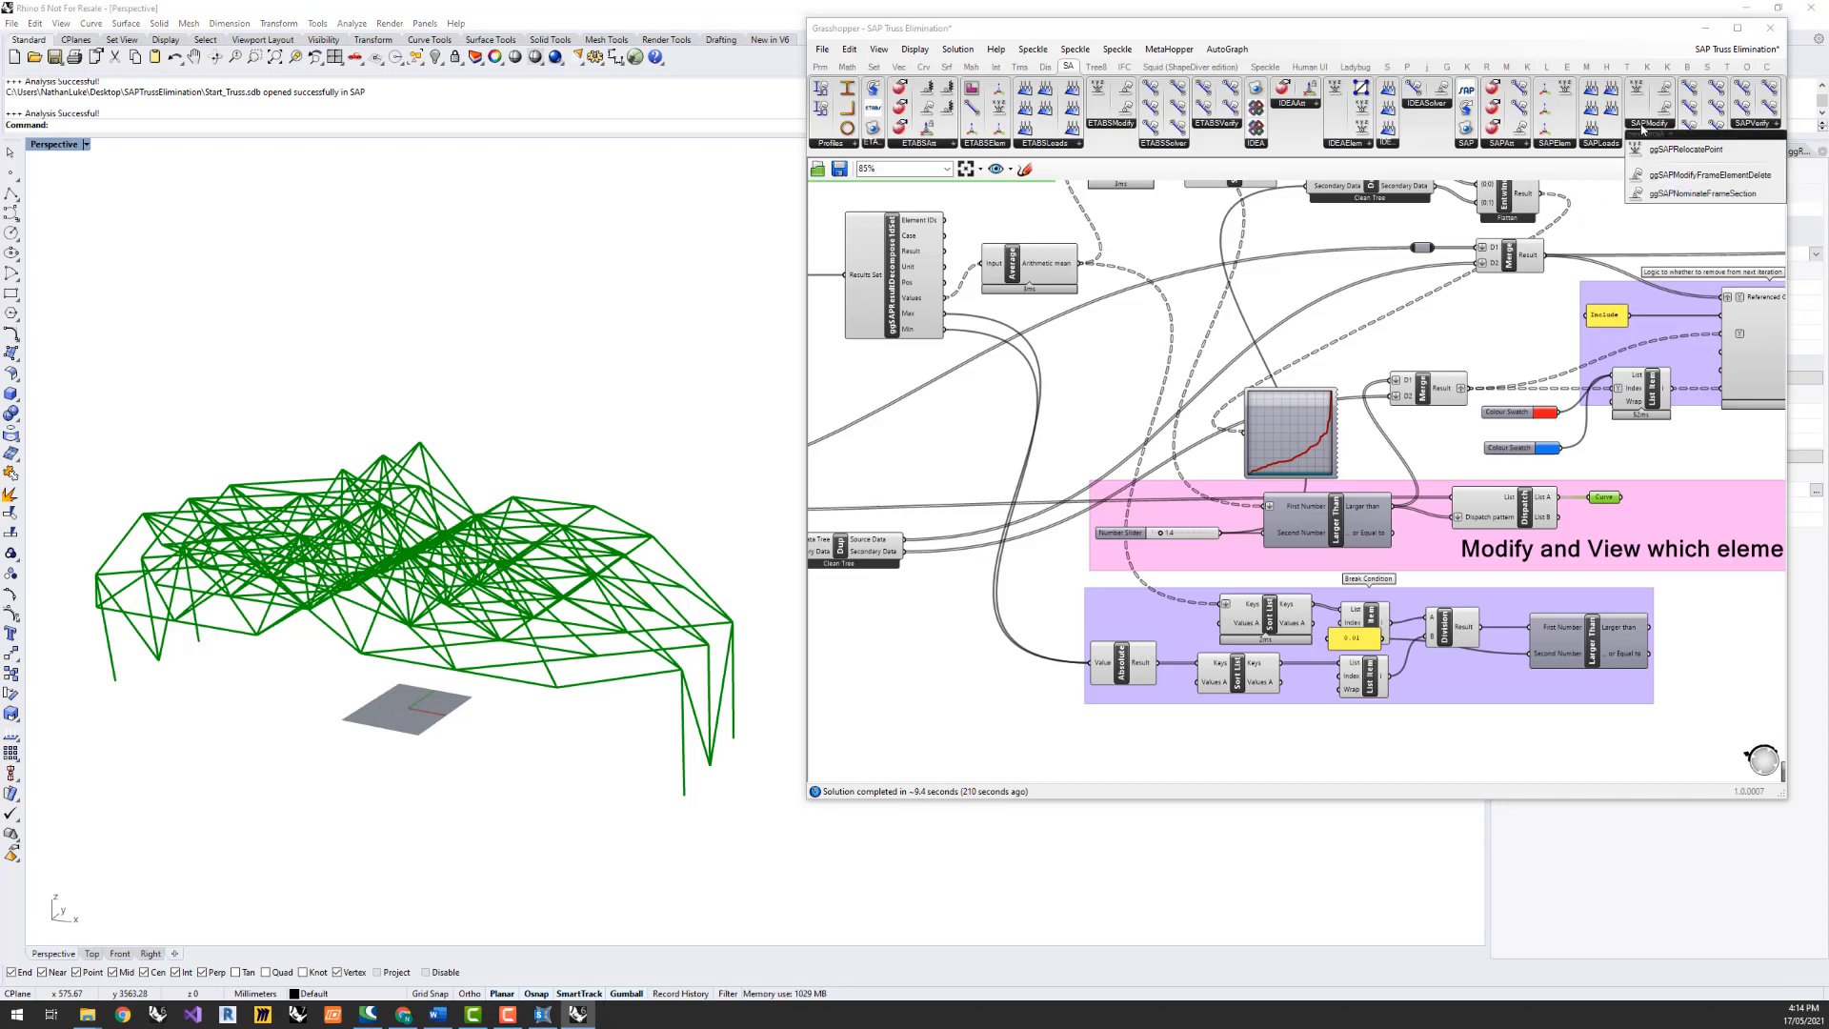